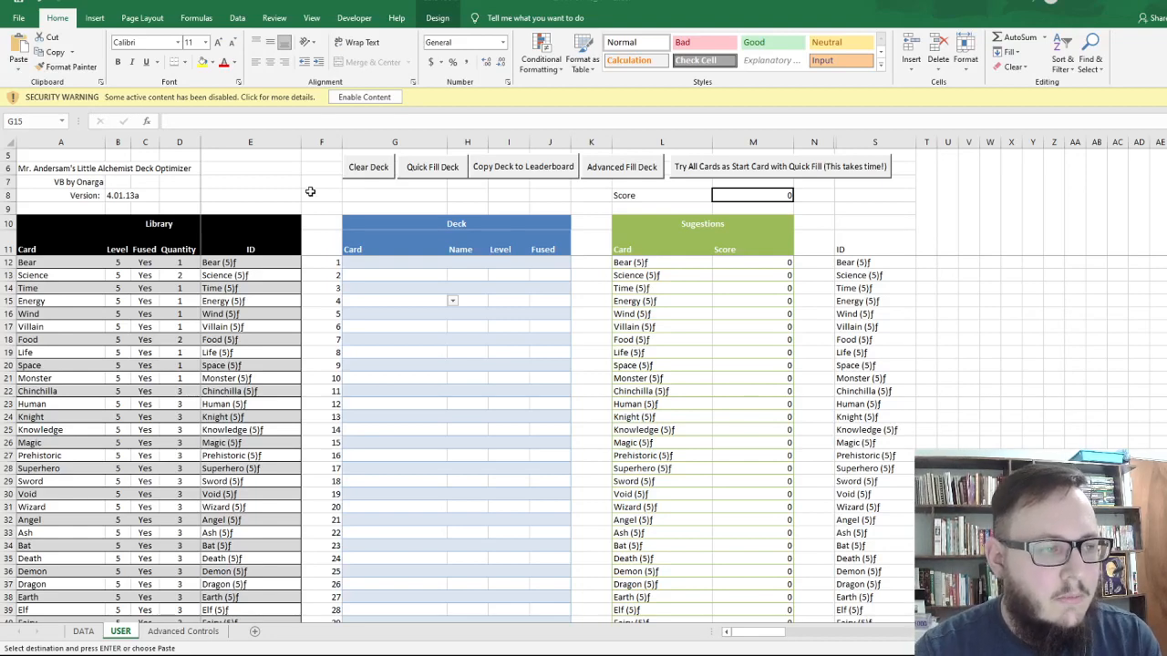
Scroll through the USER sheet's card Library and check the Deck is empty with Score 0.
click(395, 301)
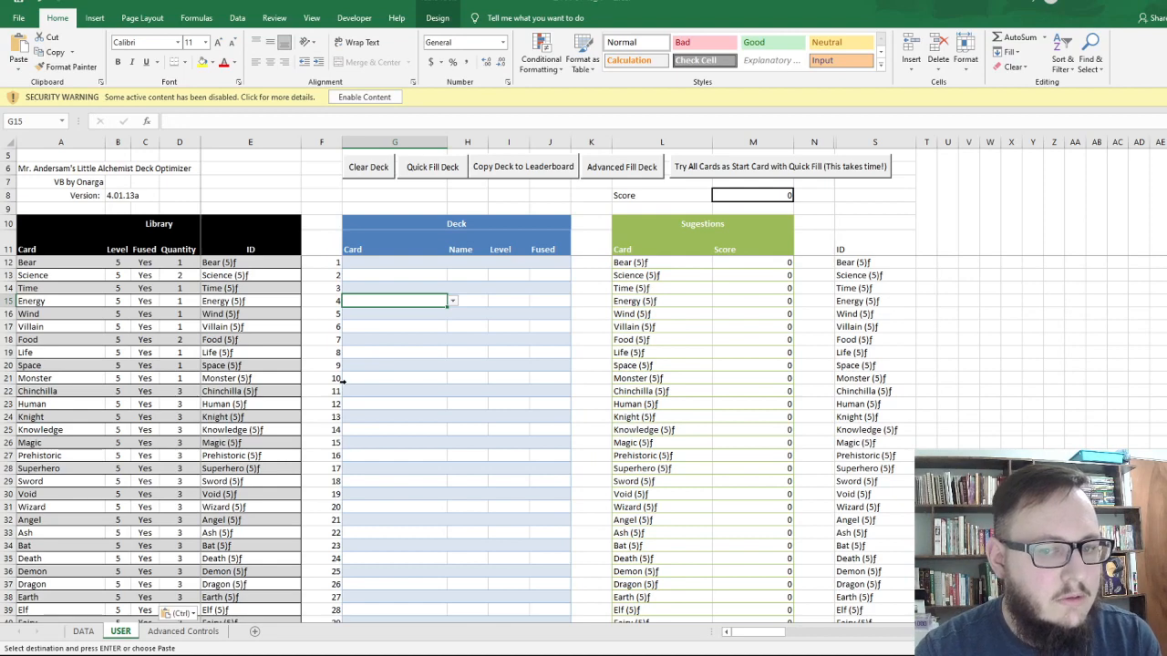
mouse_move(349, 358)
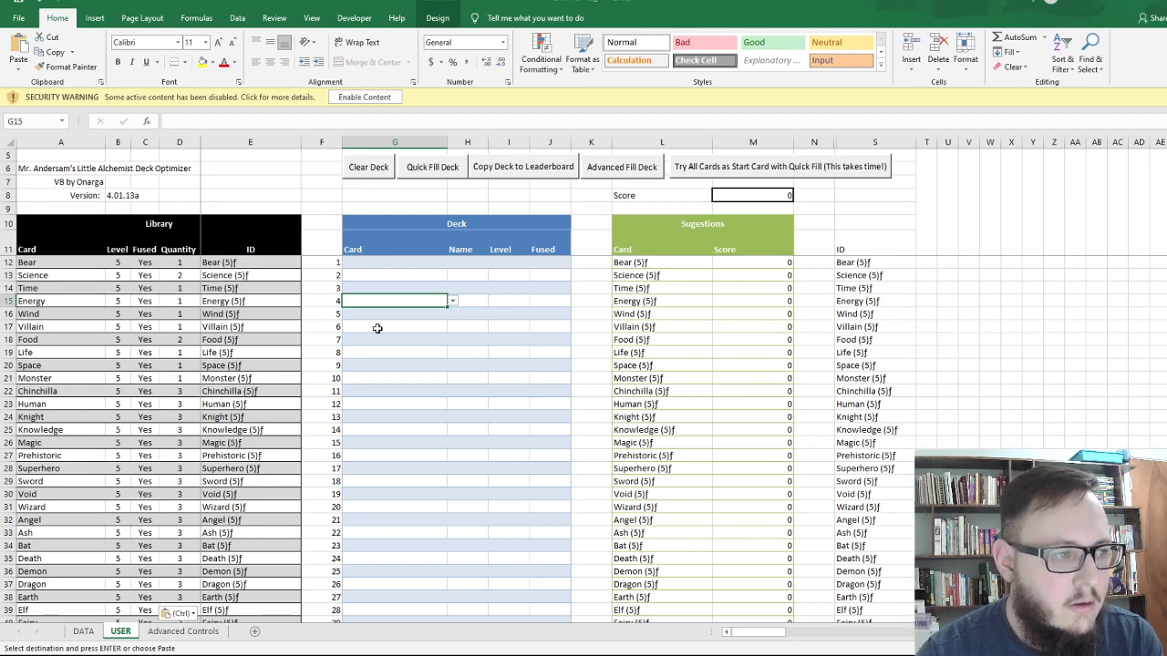
mouse_move(405, 327)
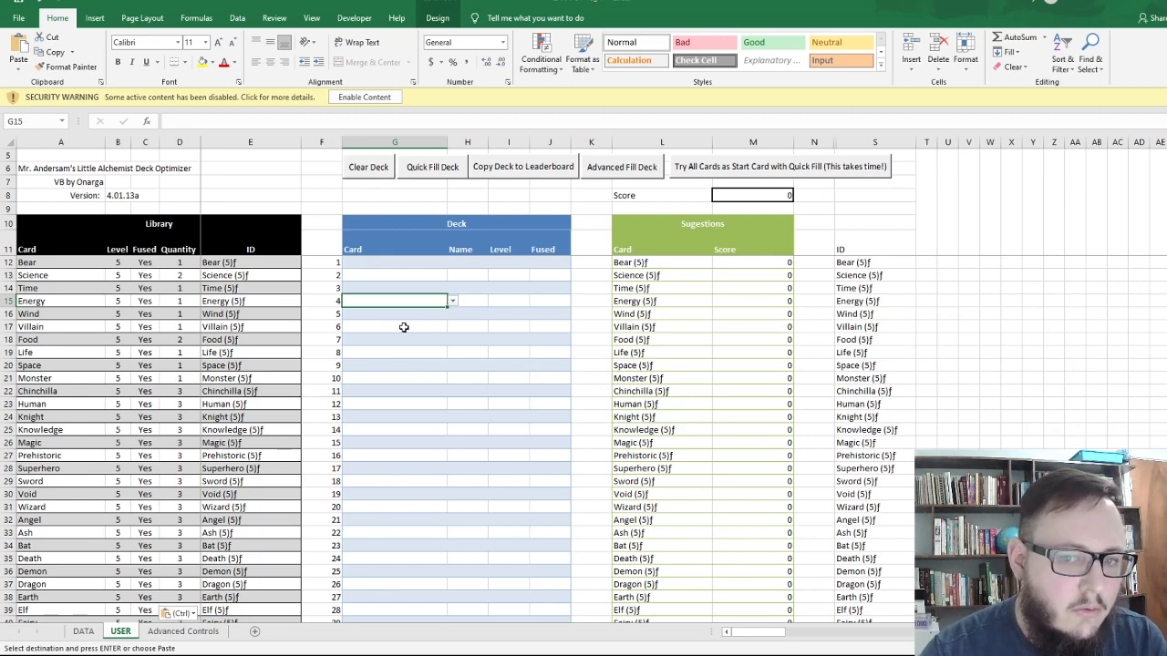
mouse_move(463, 348)
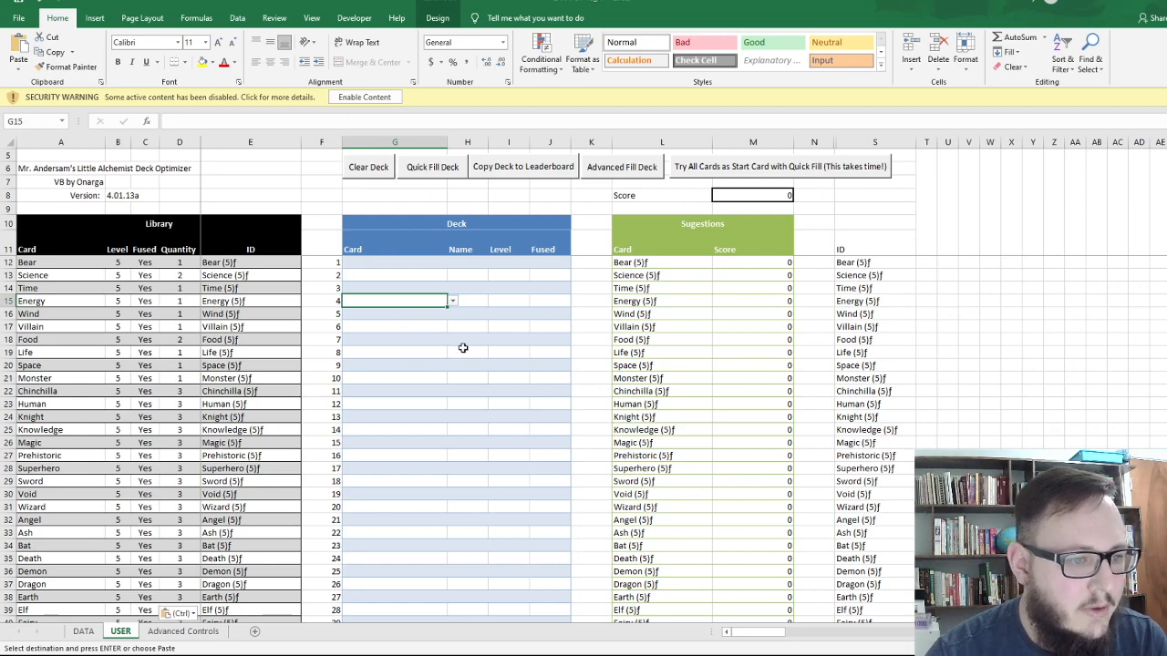
mouse_move(468, 353)
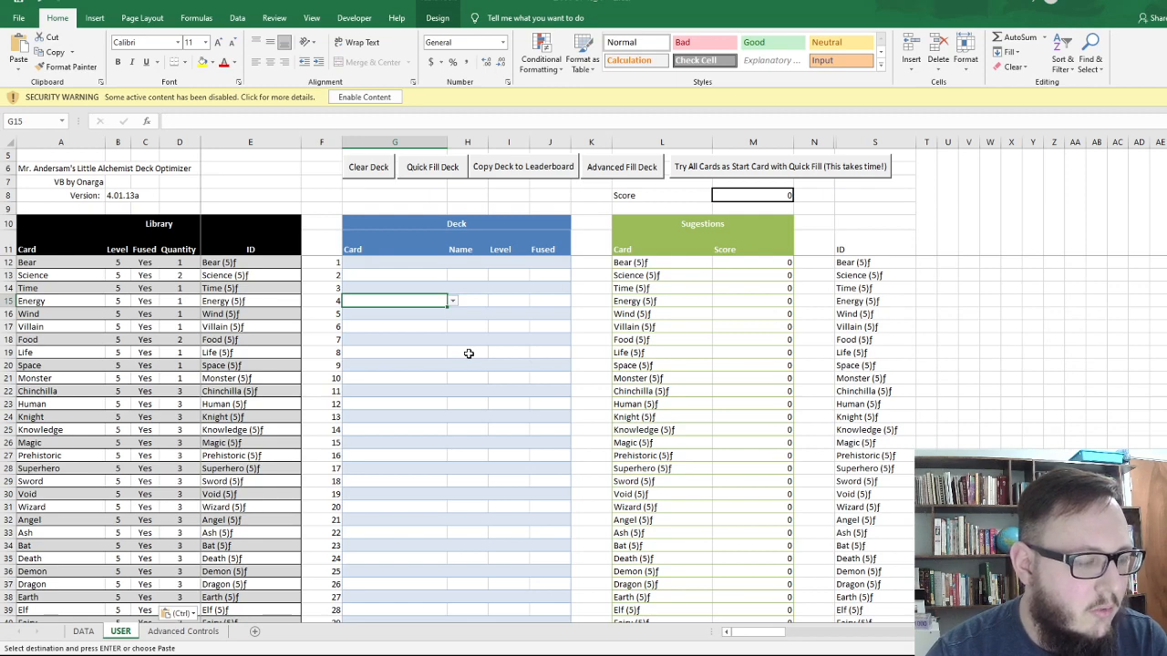
mouse_move(469, 346)
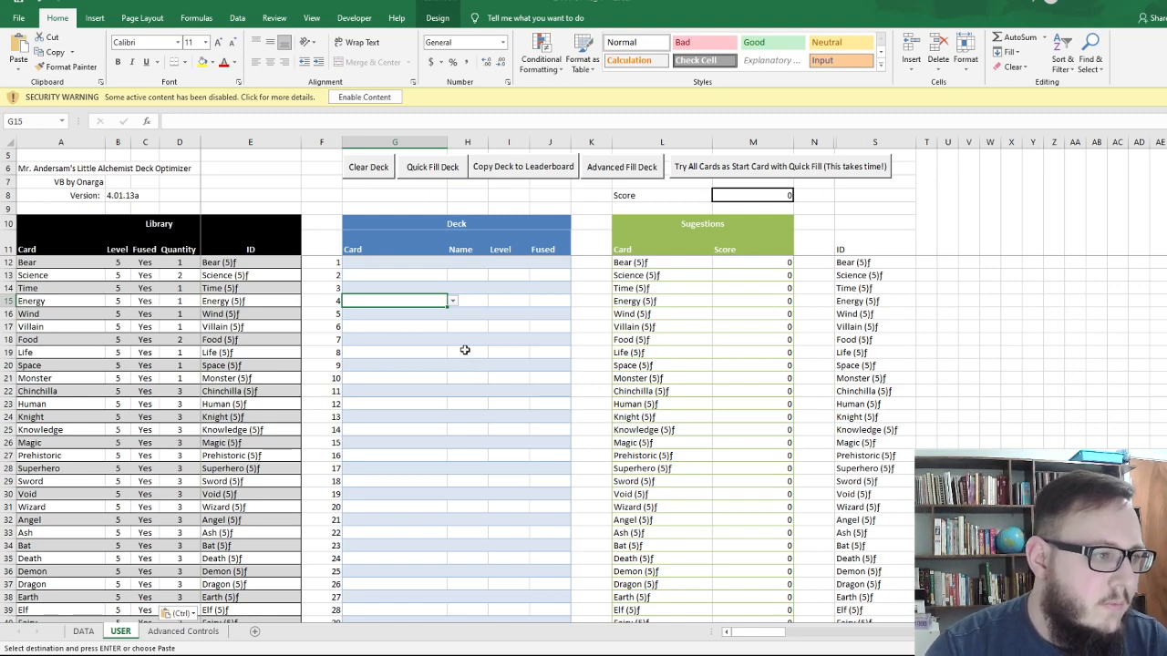
mouse_move(436, 394)
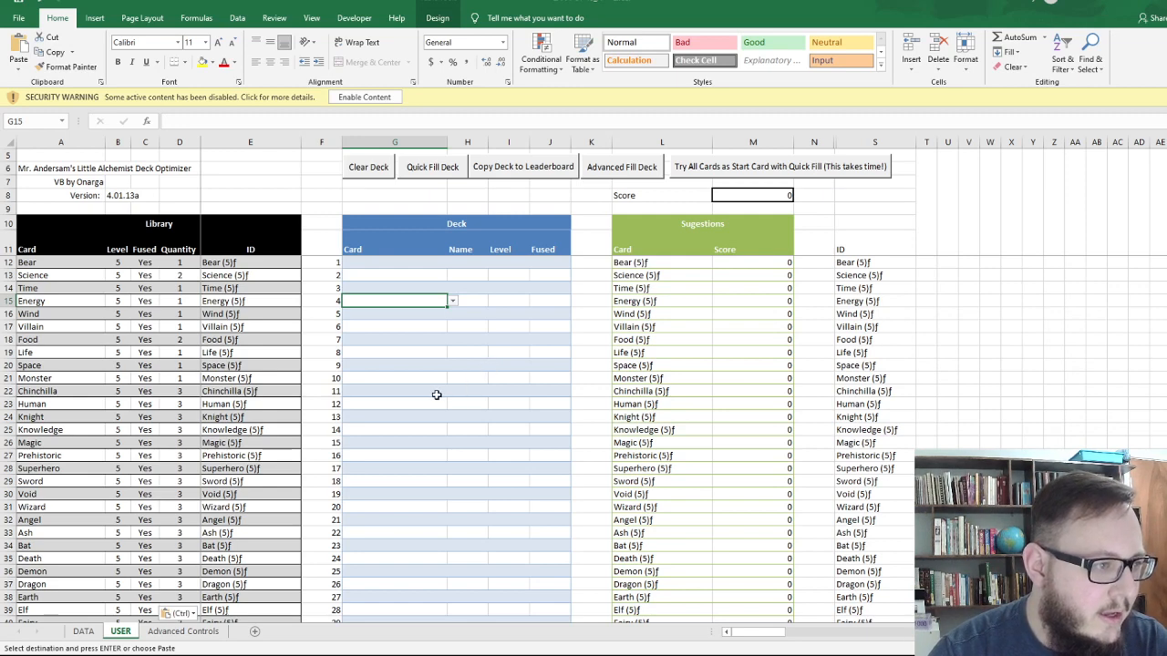
mouse_move(458, 391)
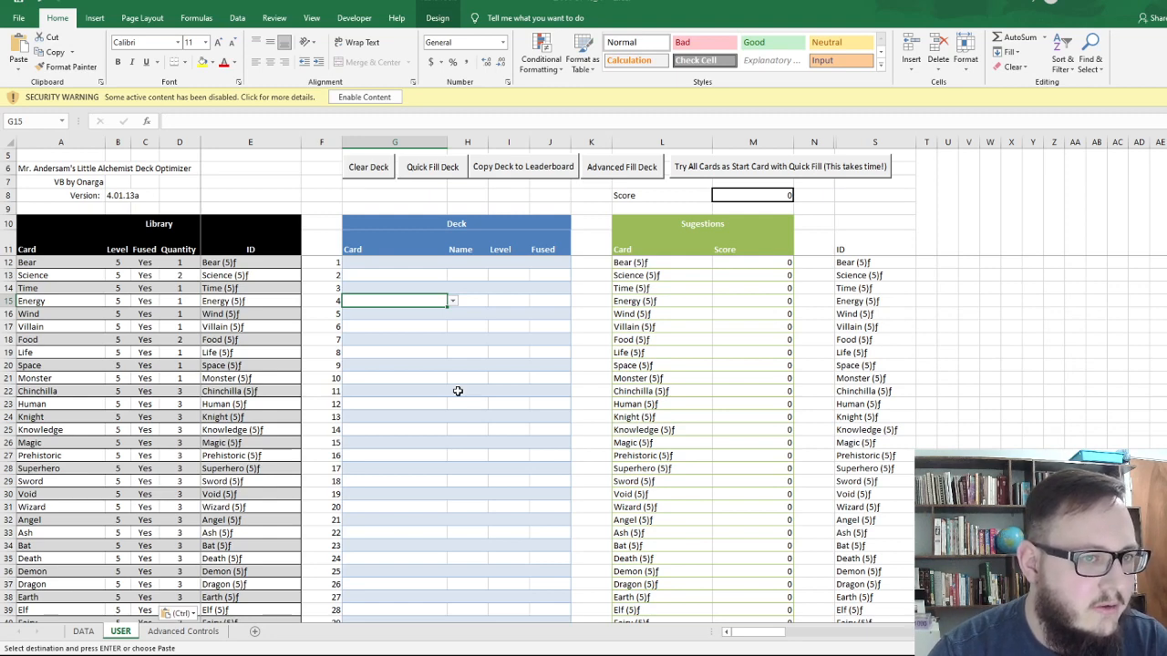
mouse_move(474, 389)
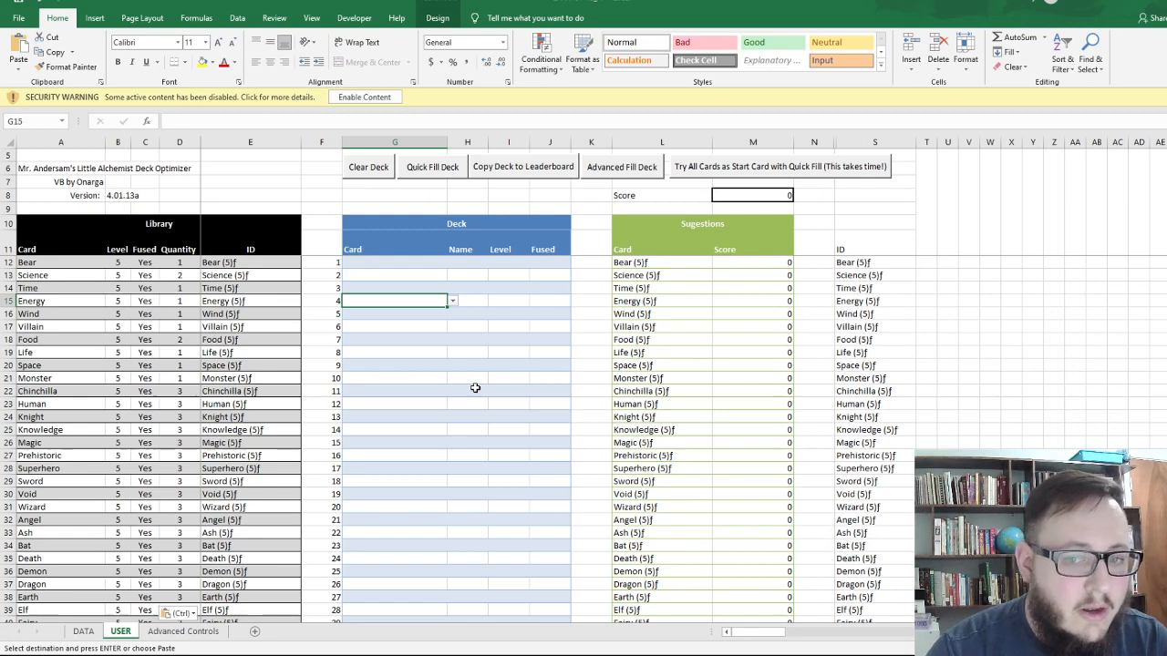
mouse_move(482, 394)
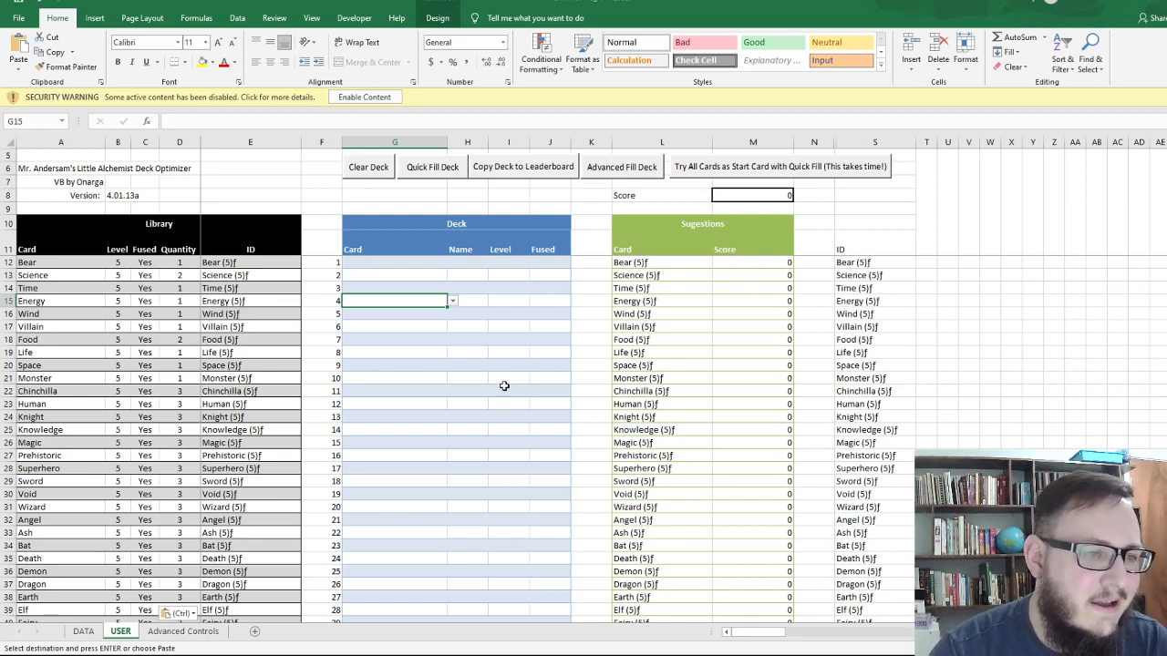
mouse_move(674, 322)
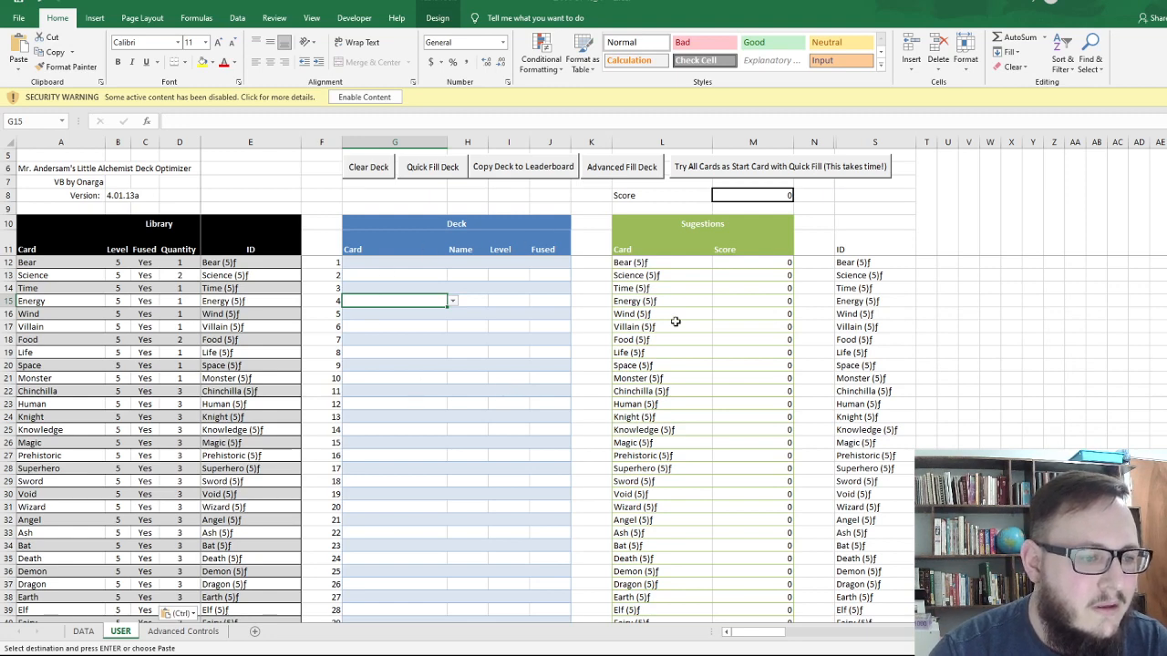
mouse_move(450, 275)
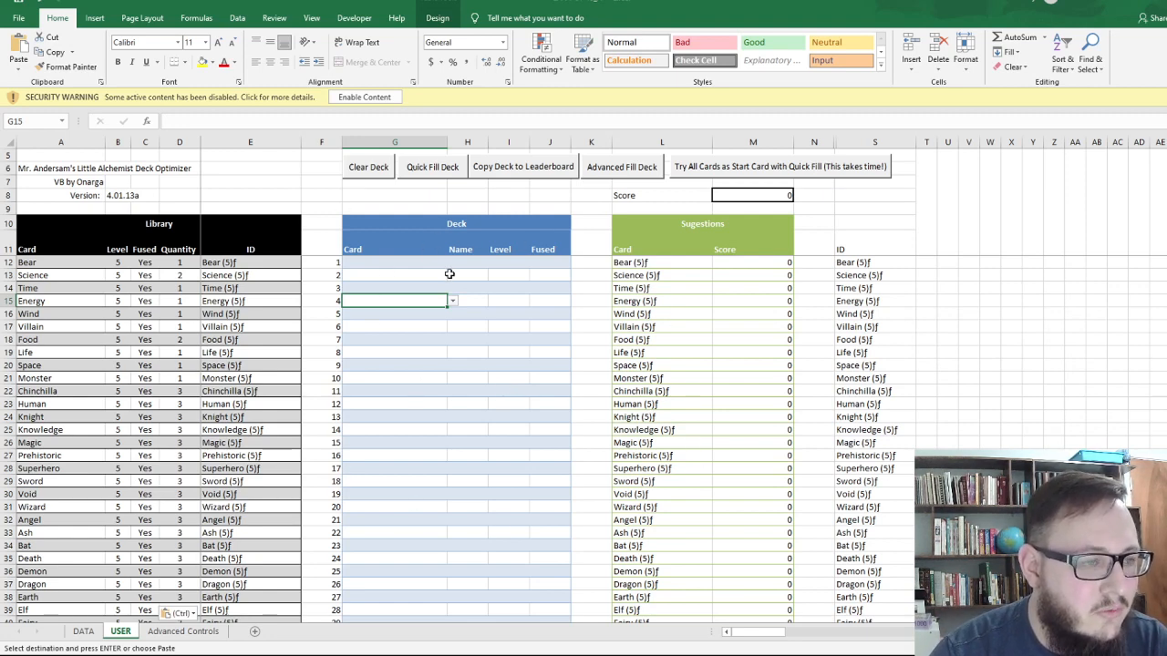
mouse_move(420, 245)
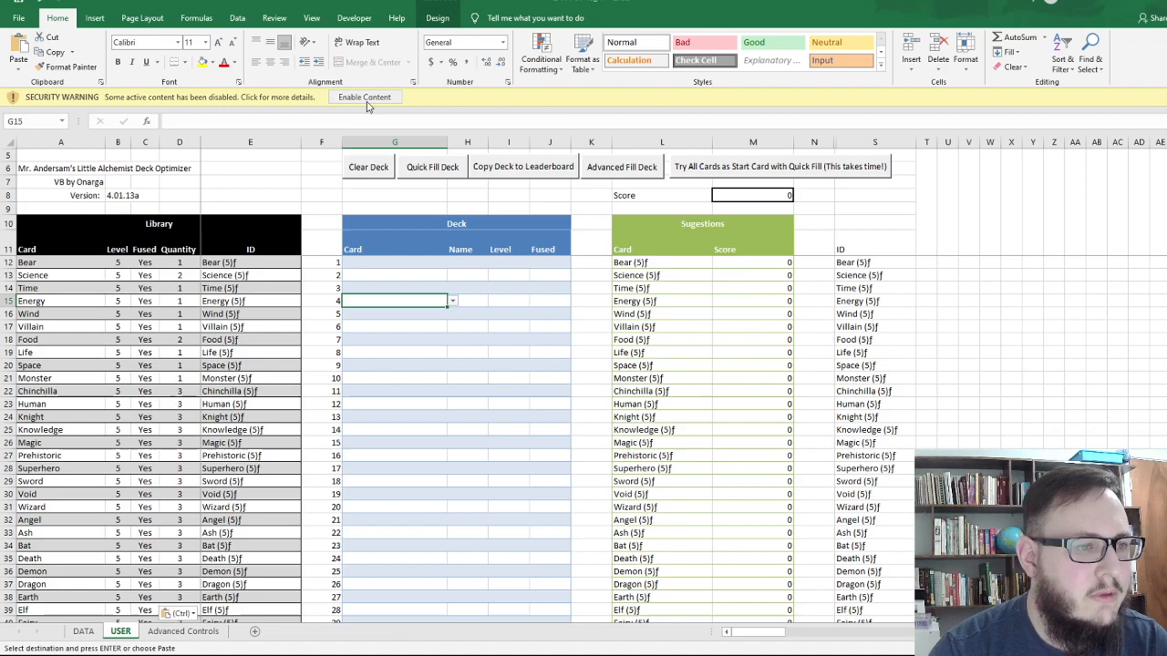
click(364, 97)
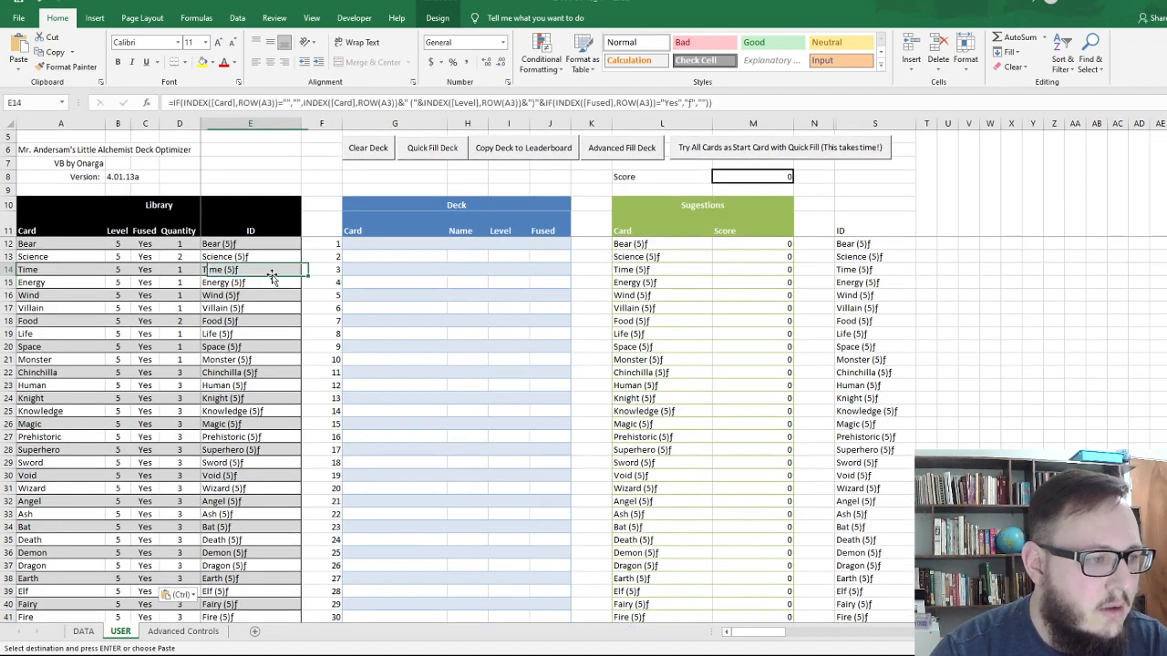
scroll(down, 3)
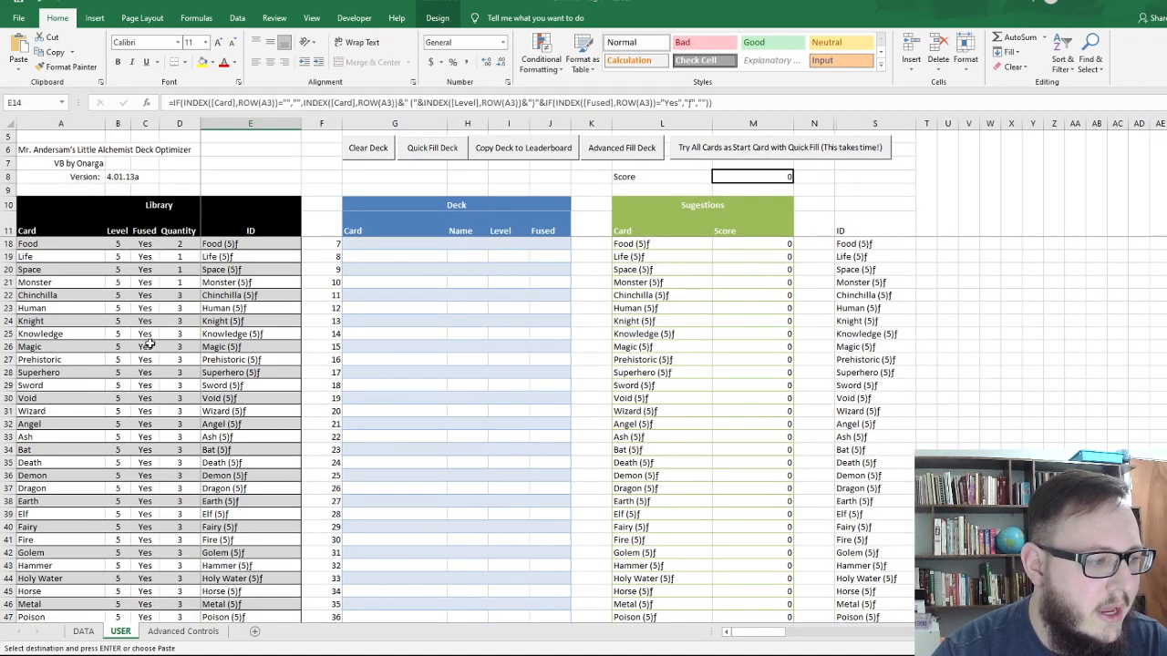
scroll(up, 3)
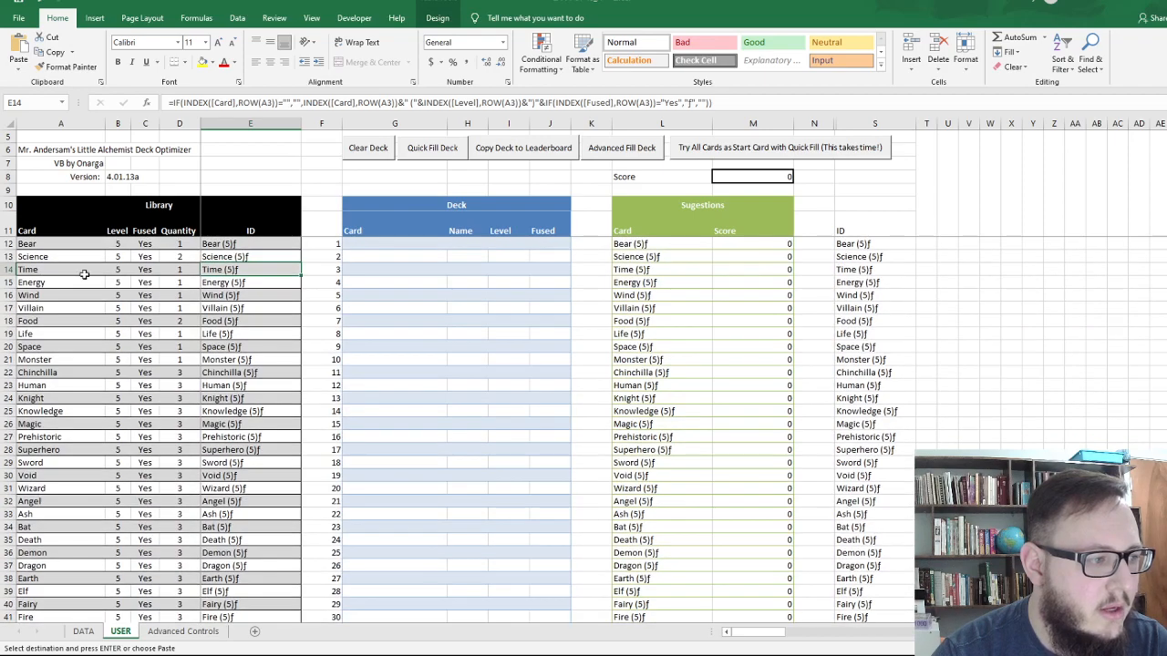
scroll(down, 3)
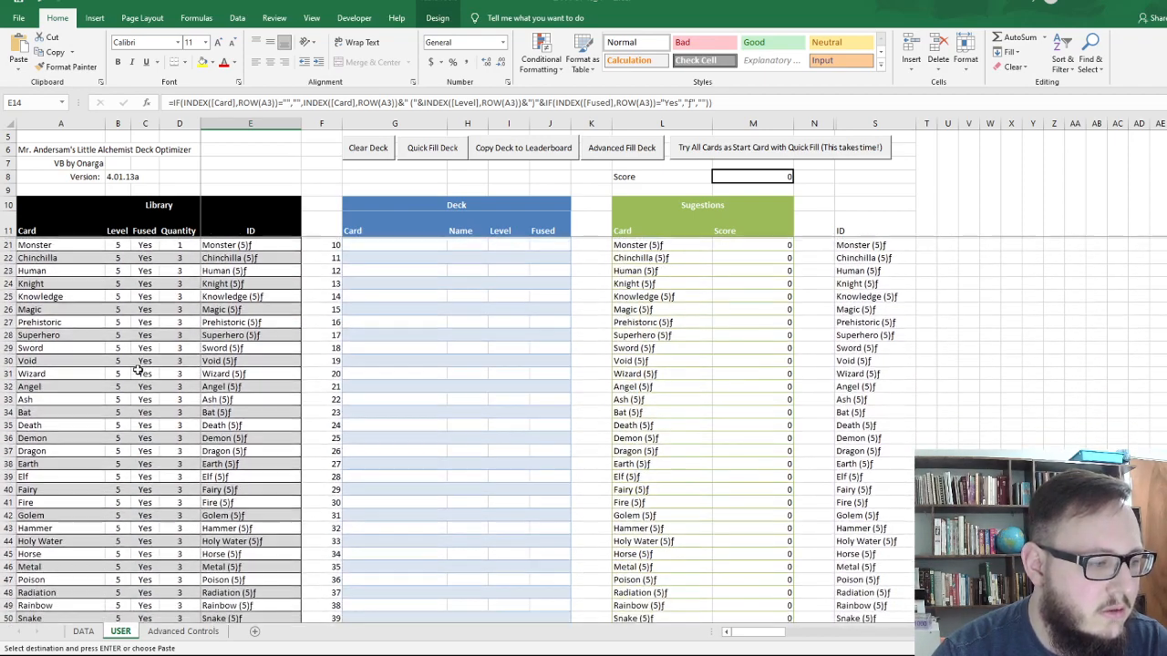
scroll(down, 3)
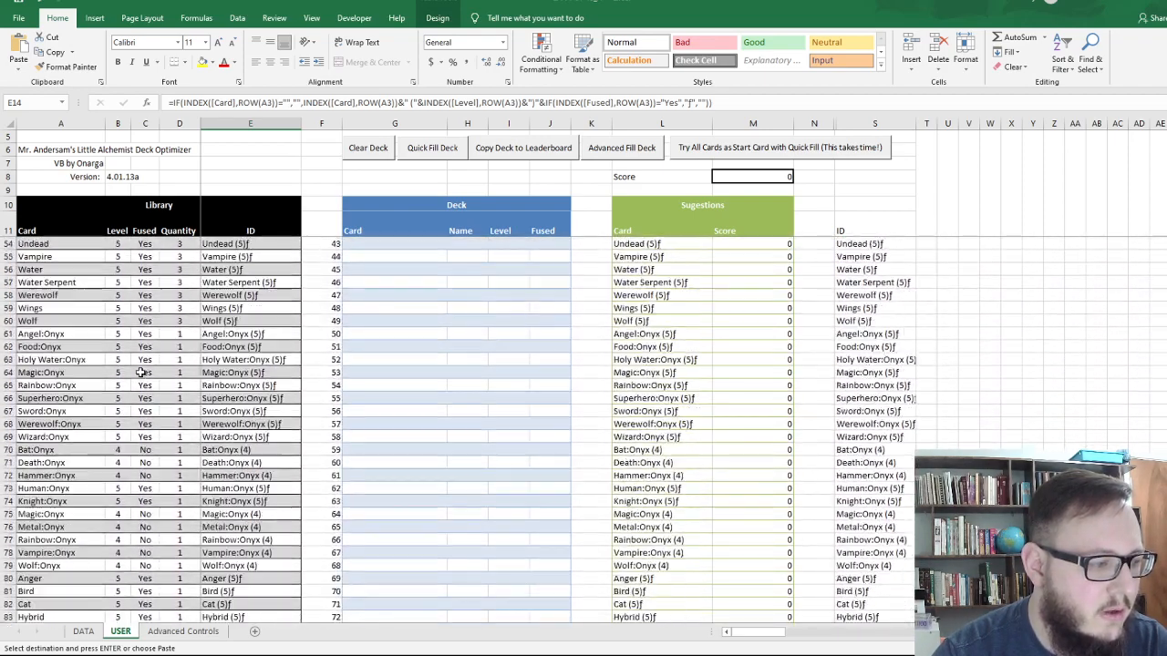
scroll(up, 3)
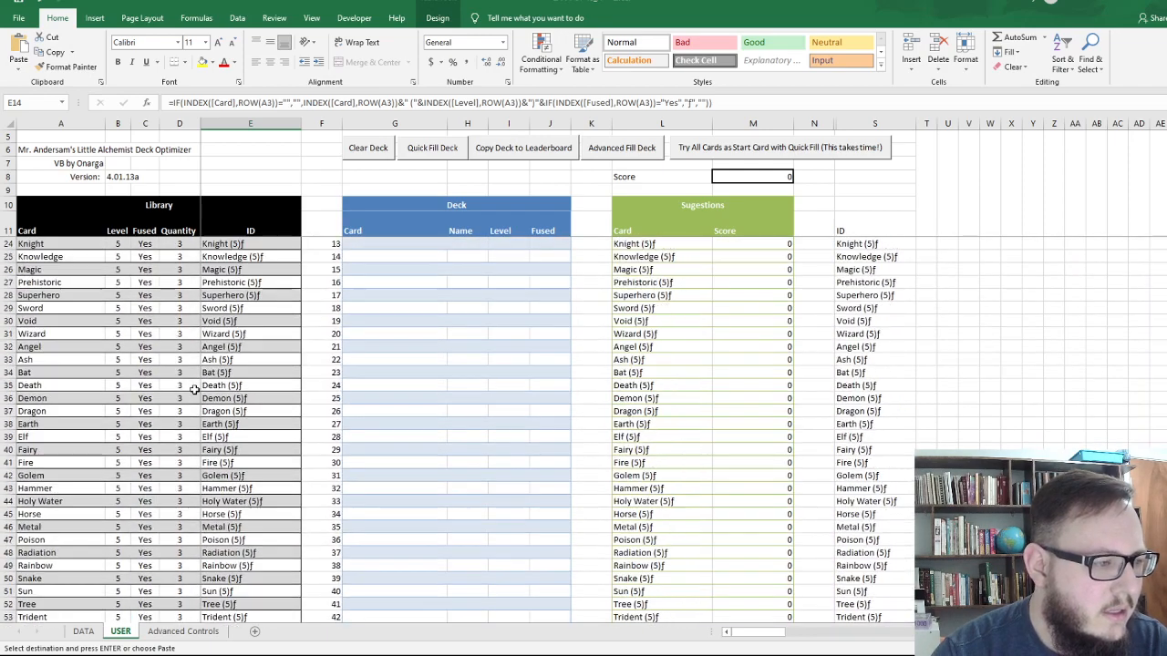
scroll(up, 3)
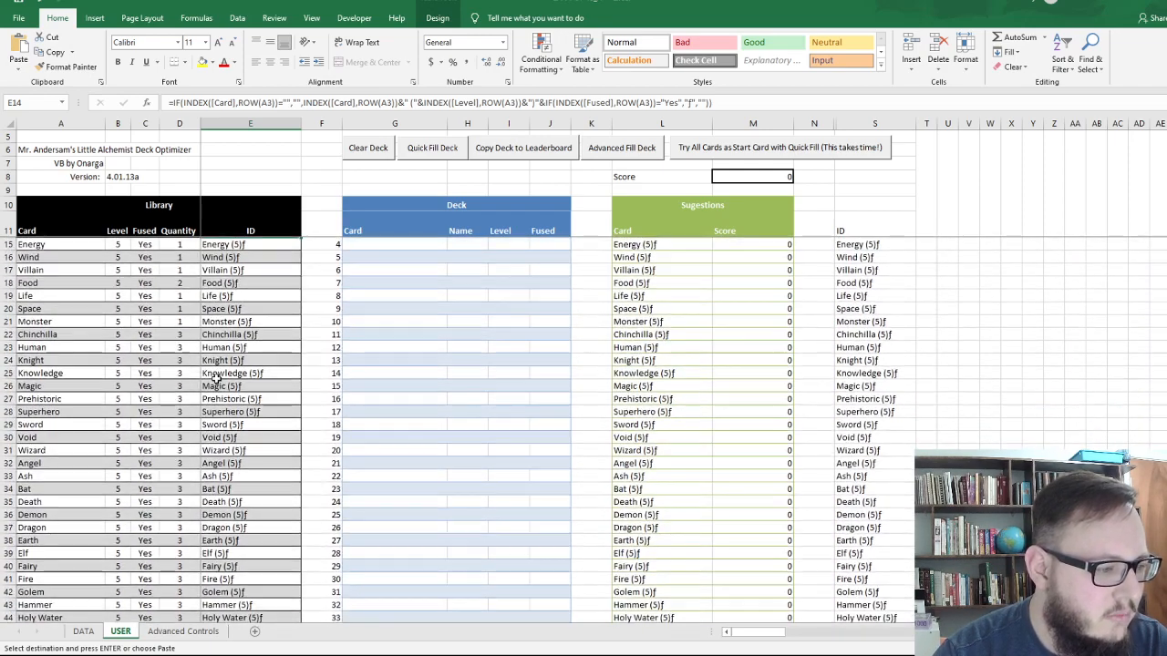
scroll(down, 3)
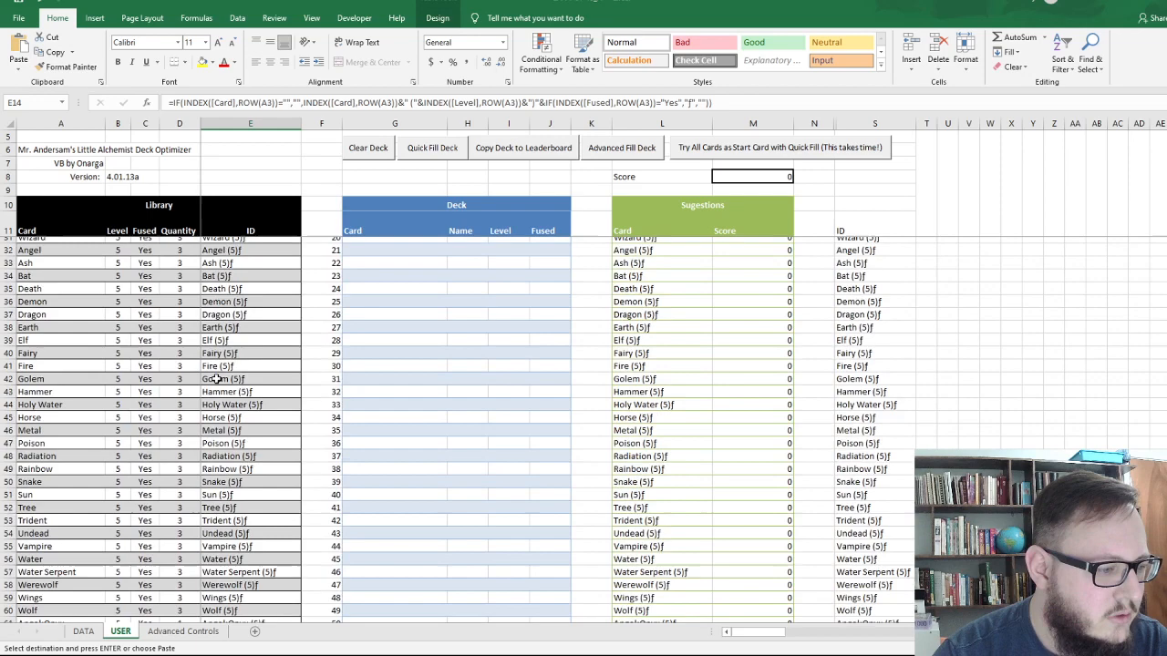
scroll(down, 3)
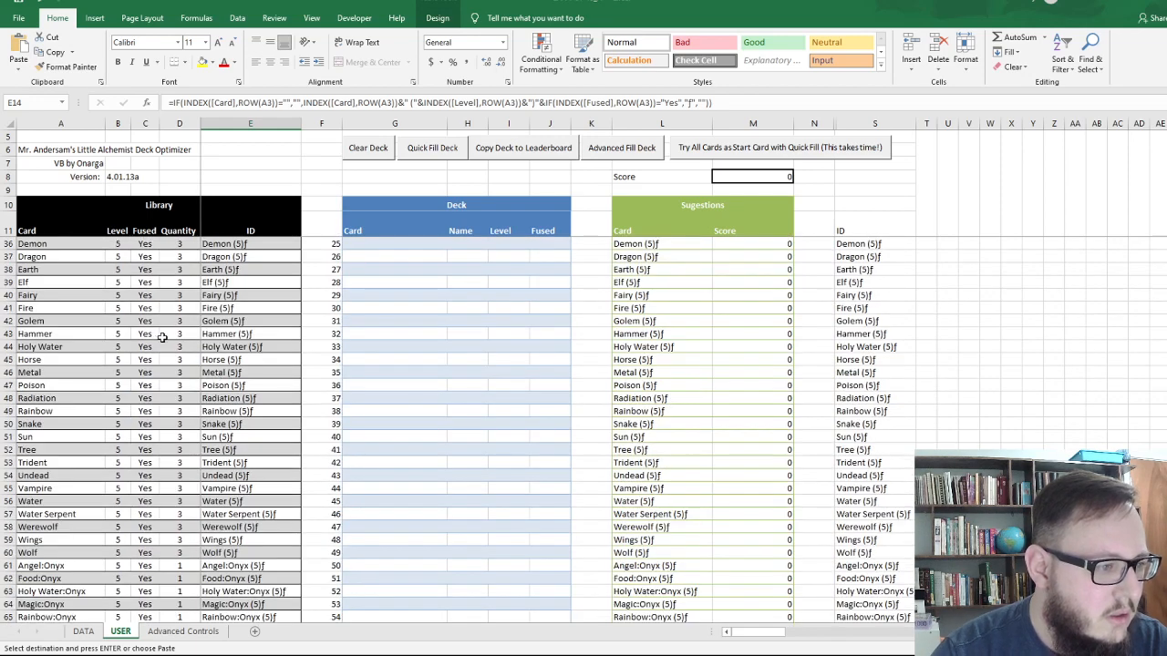
scroll(up, 3)
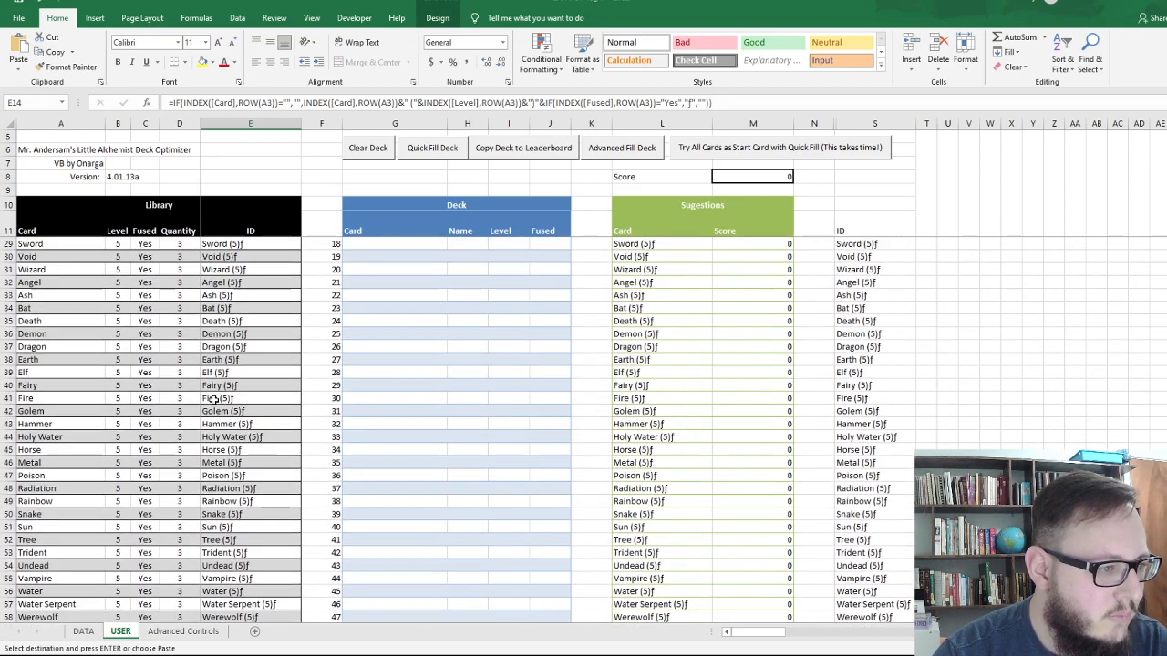
scroll(up, 3)
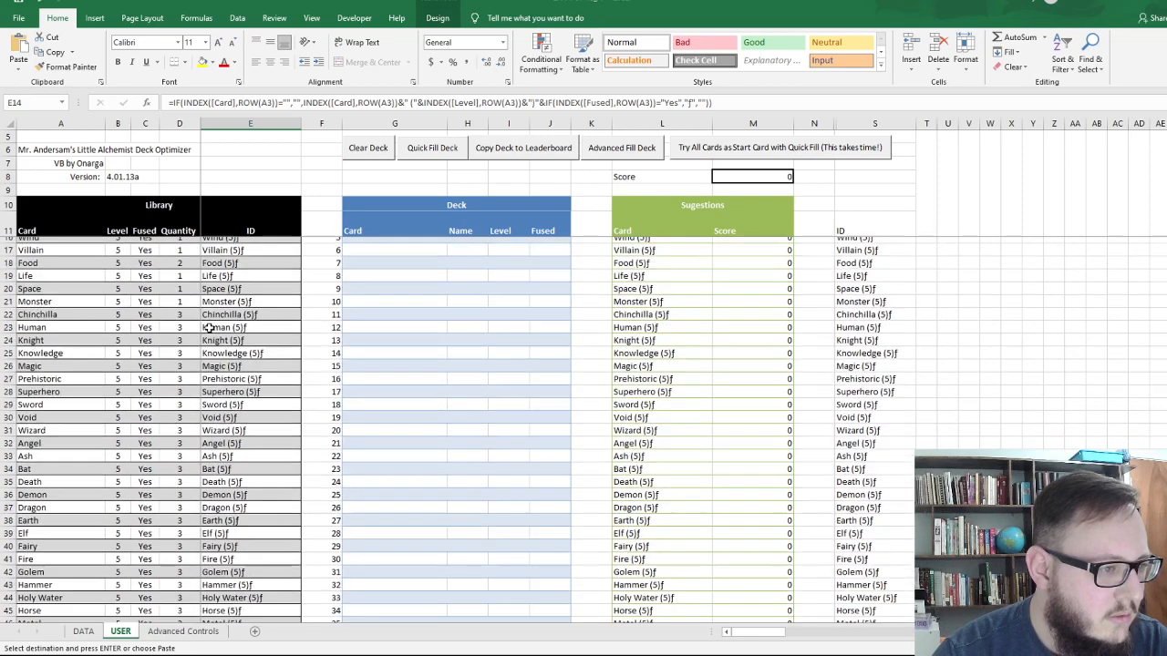
scroll(up, 3)
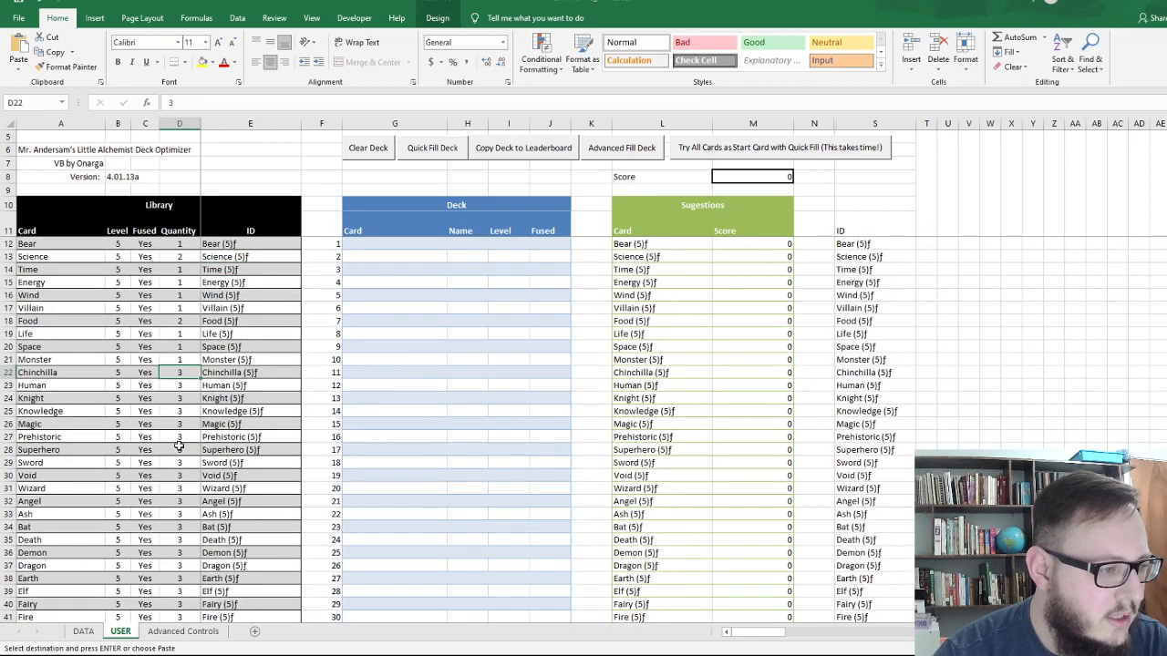
mouse_move(169, 365)
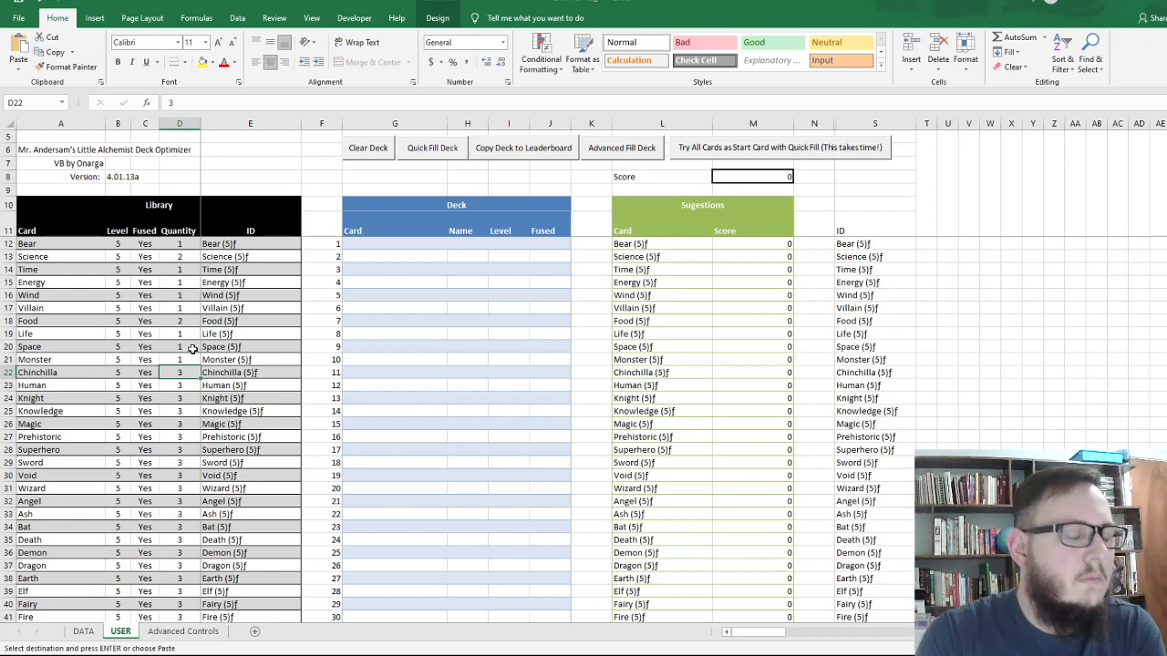
mouse_move(197, 386)
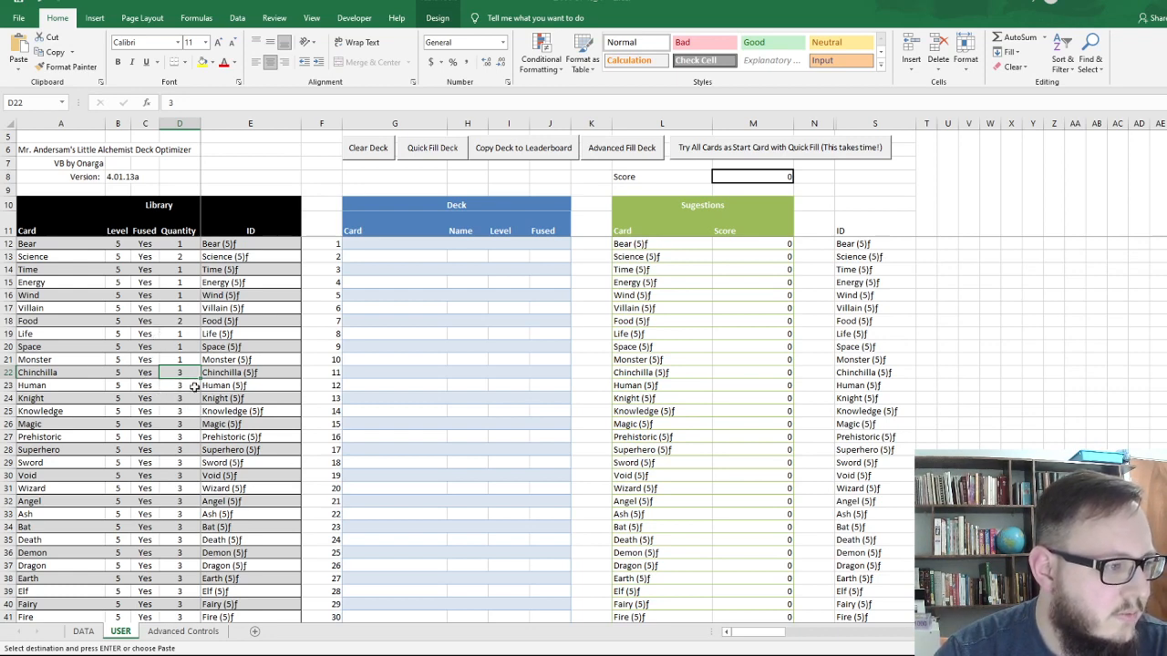
scroll(down, 3)
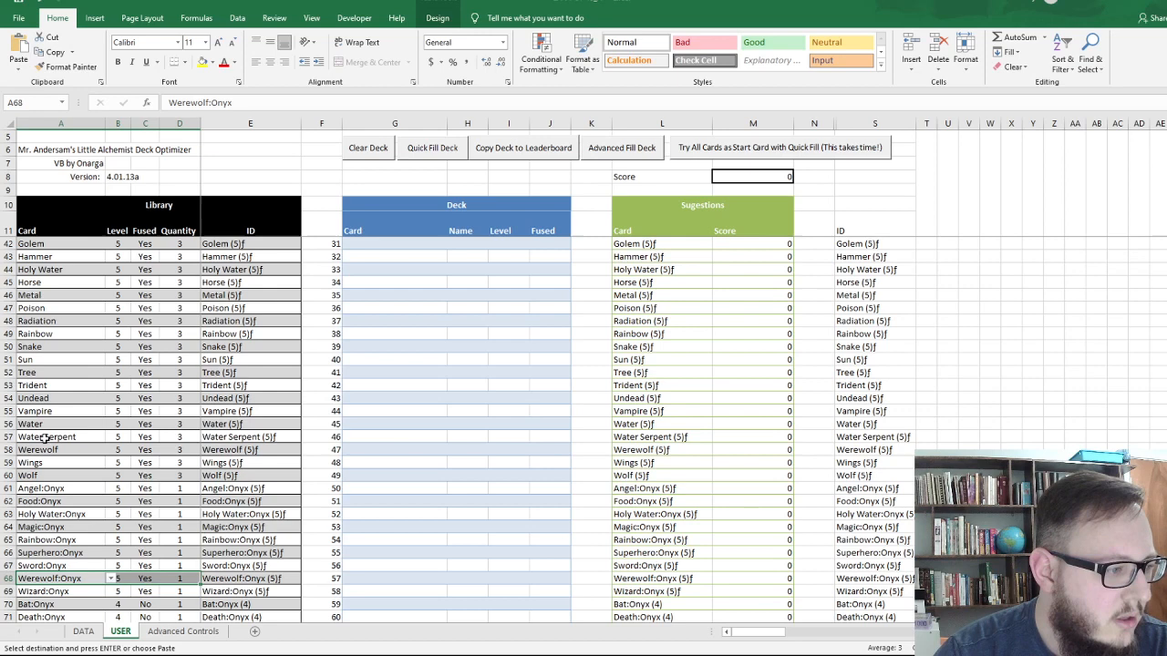
click(38, 449)
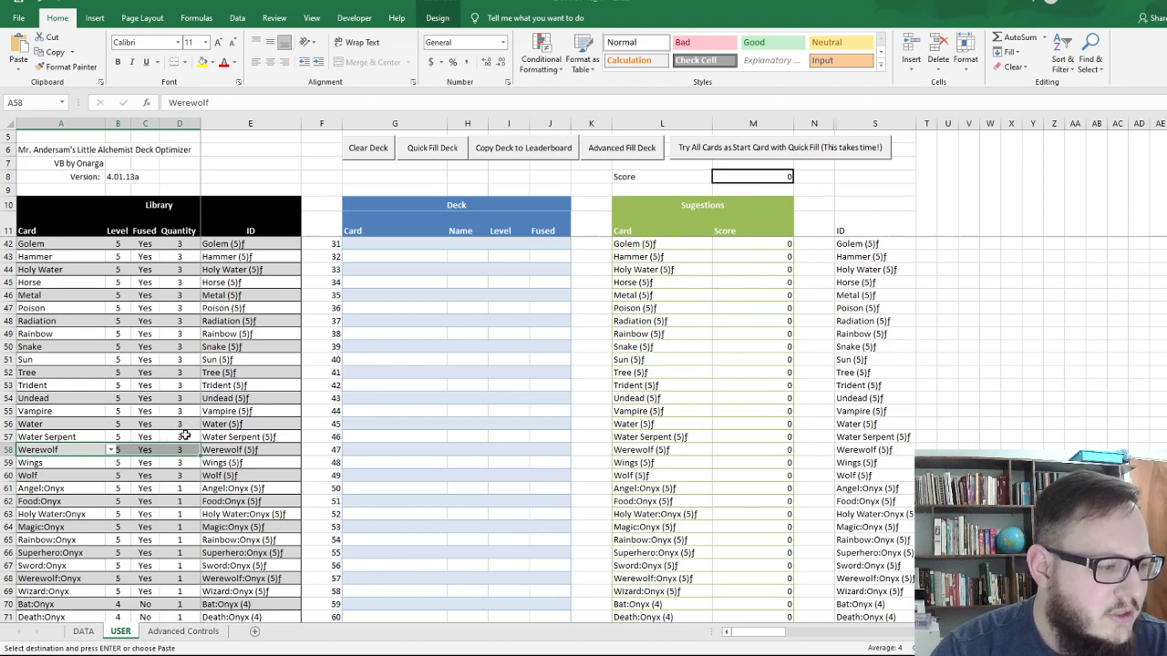
scroll(up, 3)
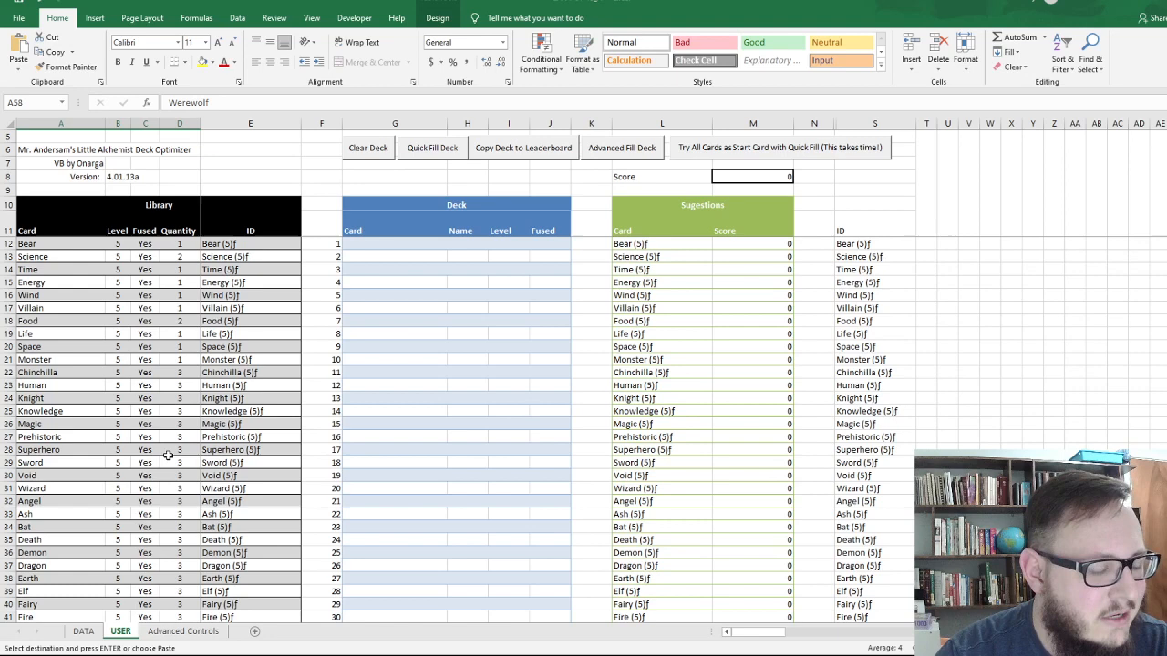
mouse_move(445, 284)
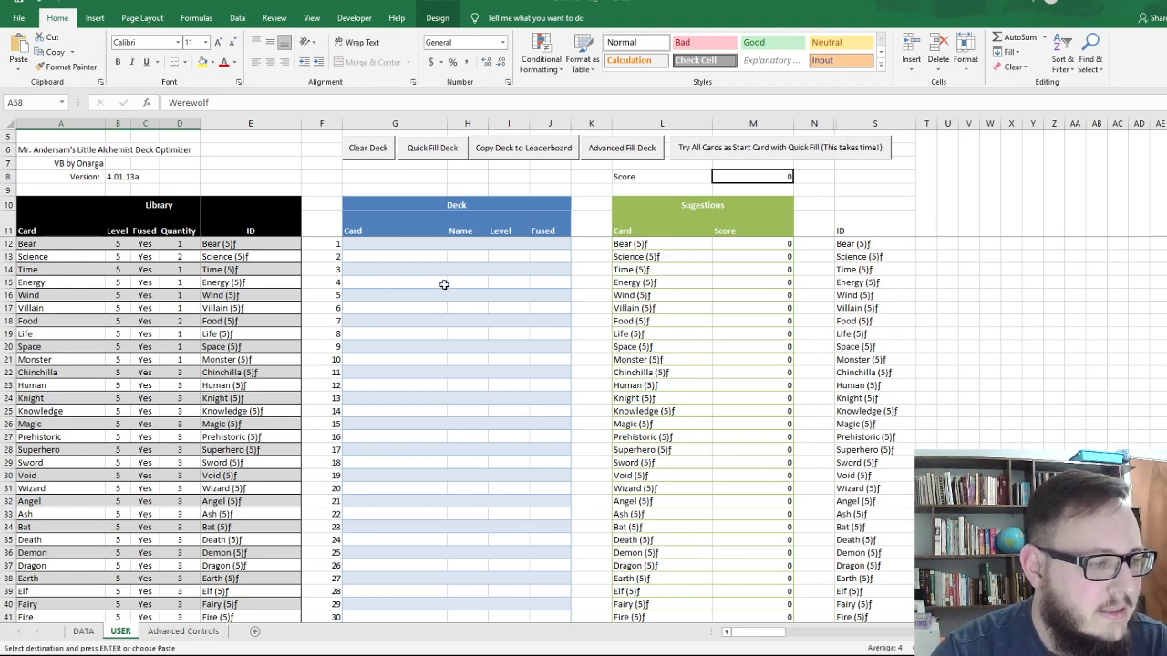
mouse_move(432, 276)
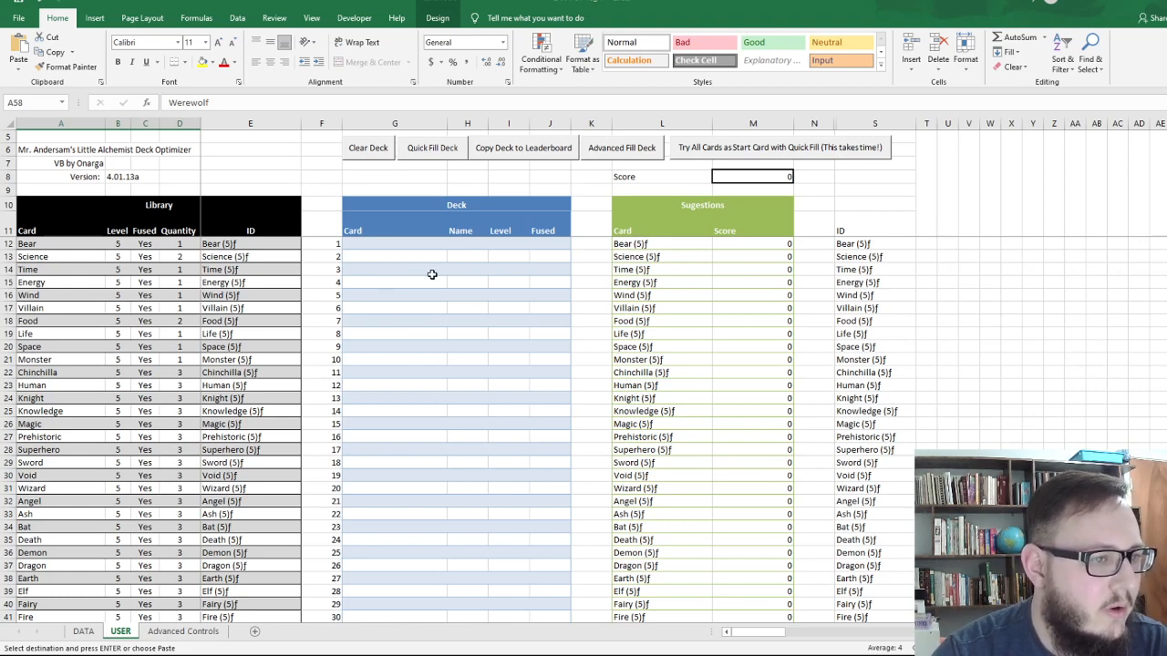
mouse_move(435, 371)
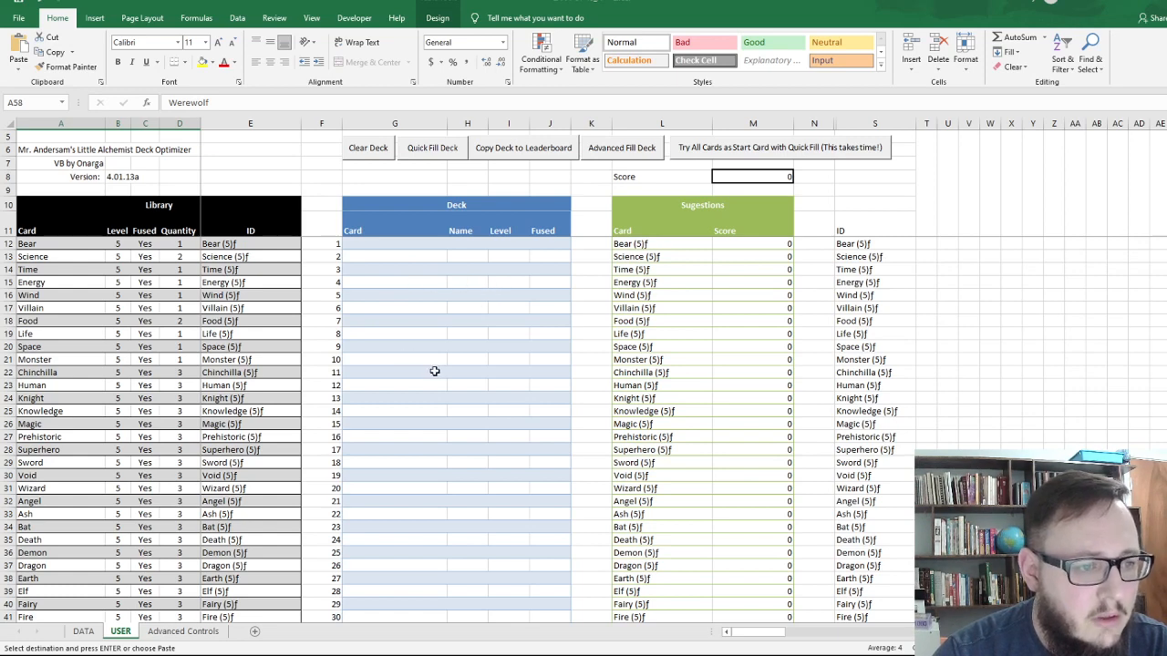
mouse_move(367, 177)
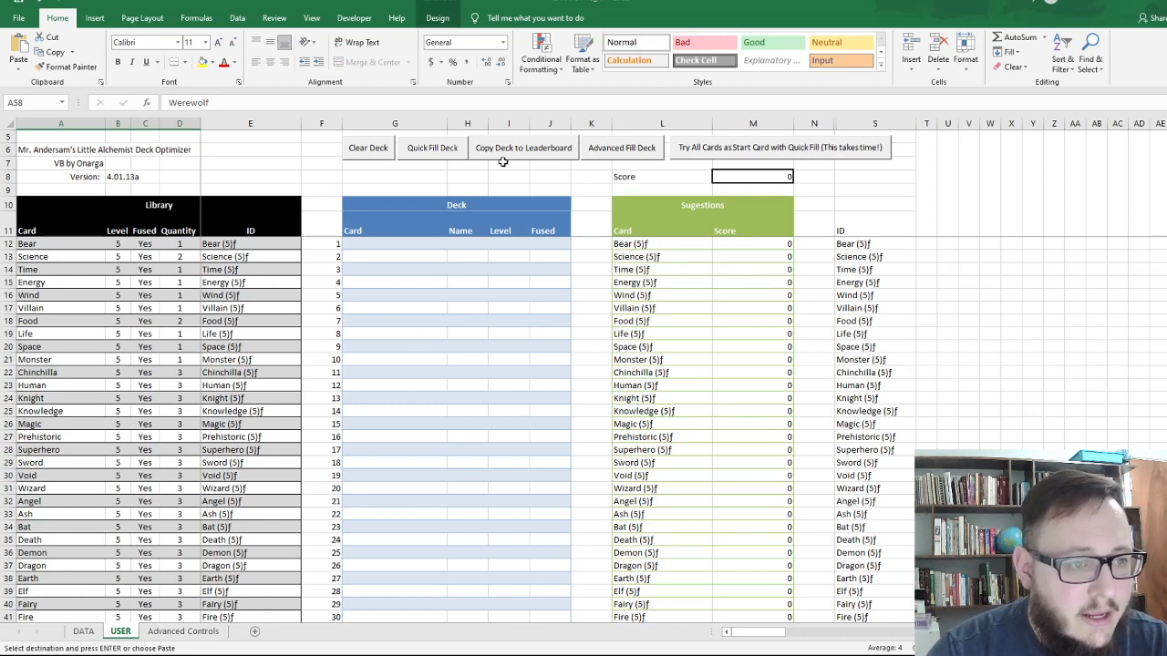
click(395, 282)
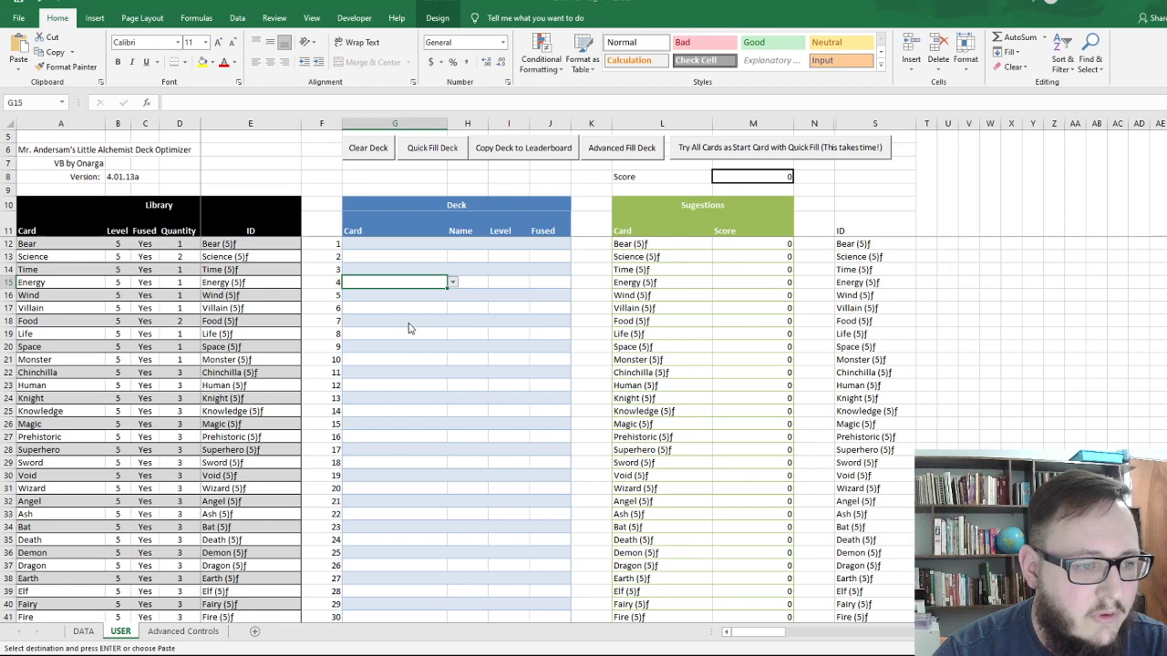
click(431, 147)
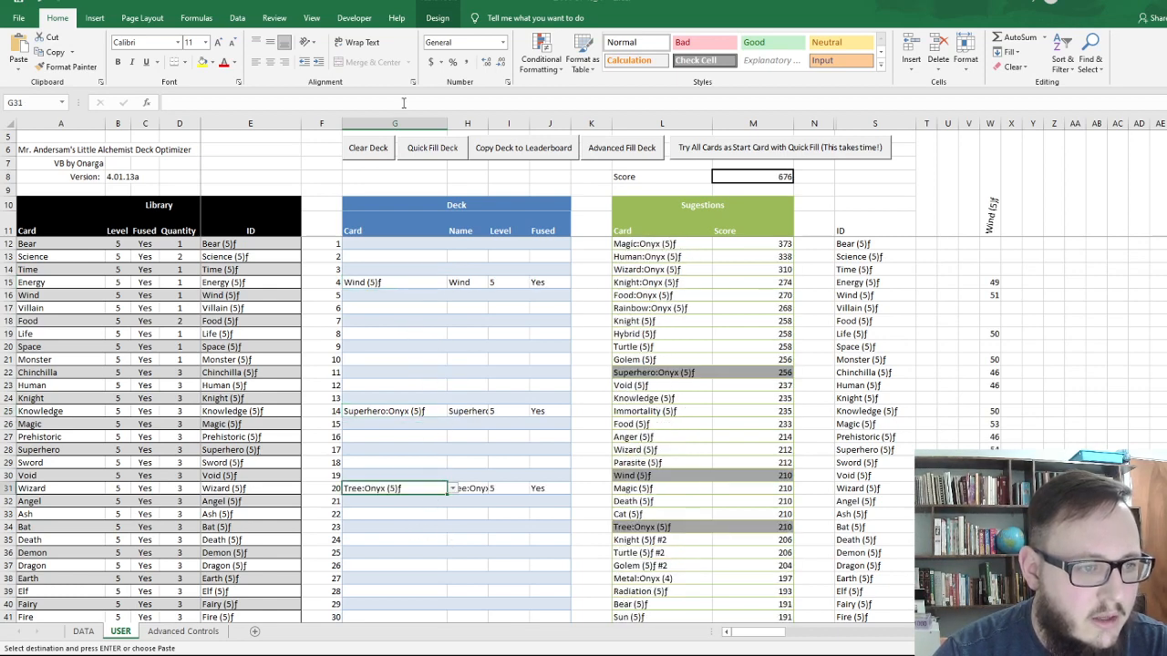
click(368, 147)
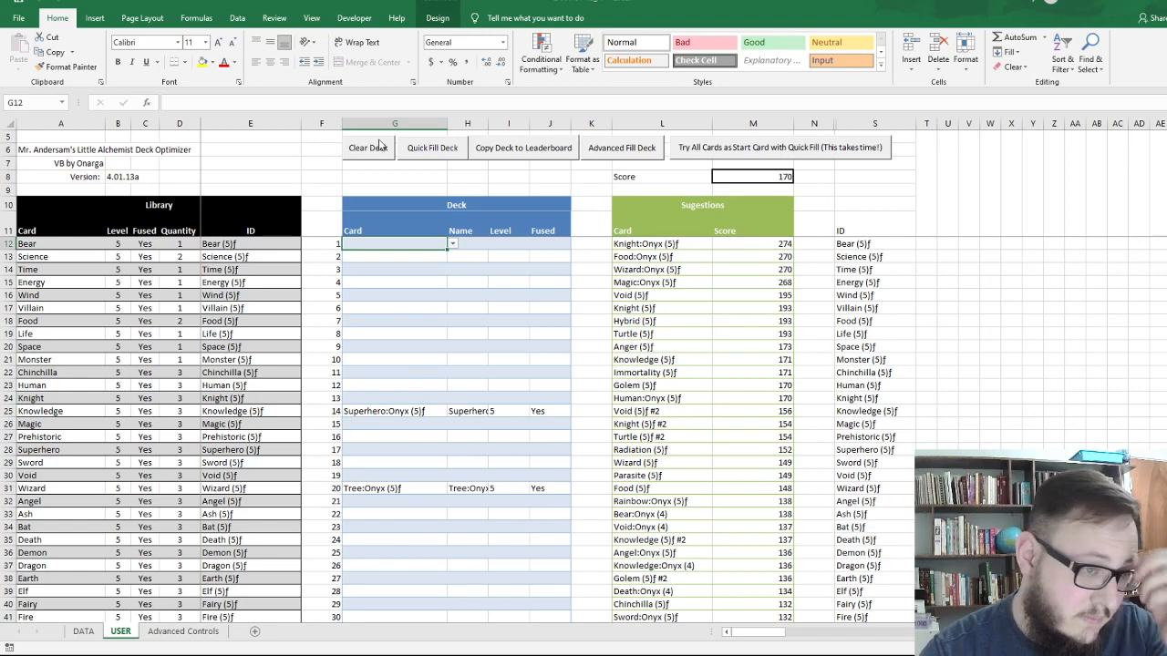
click(369, 146)
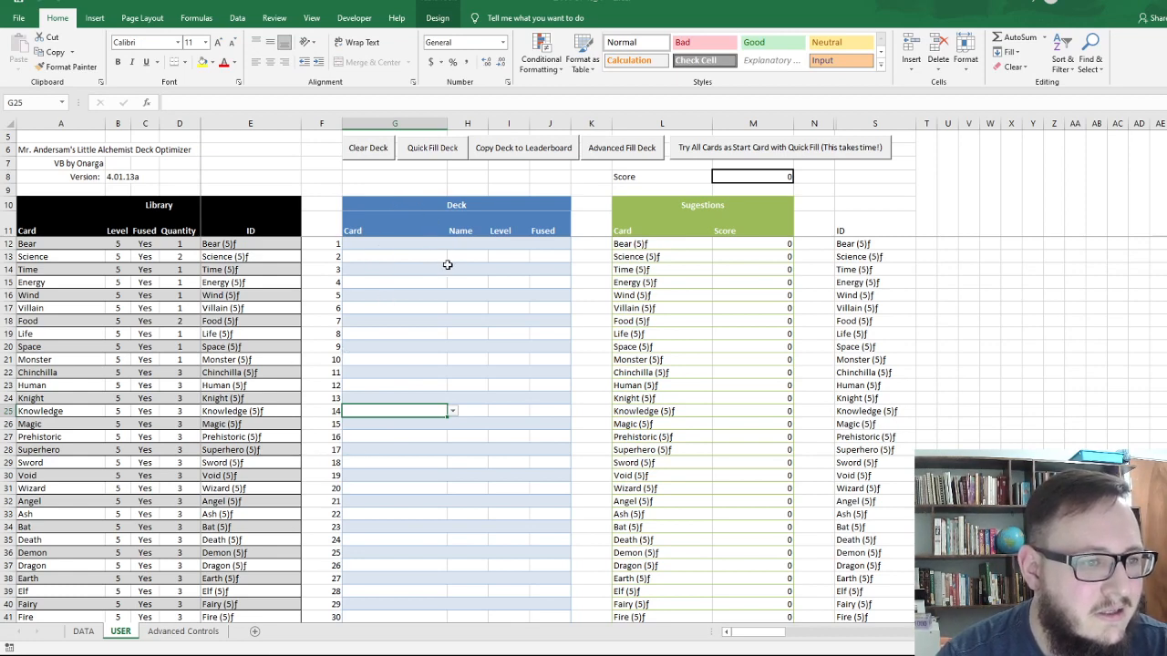
mouse_move(434, 164)
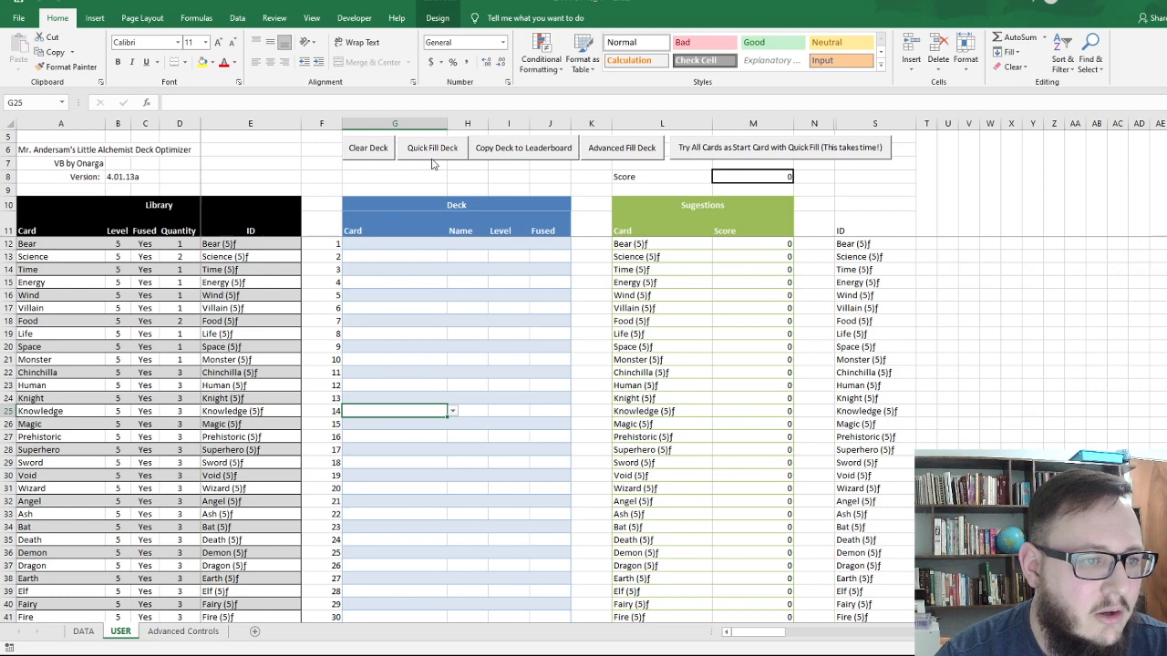
mouse_move(317, 323)
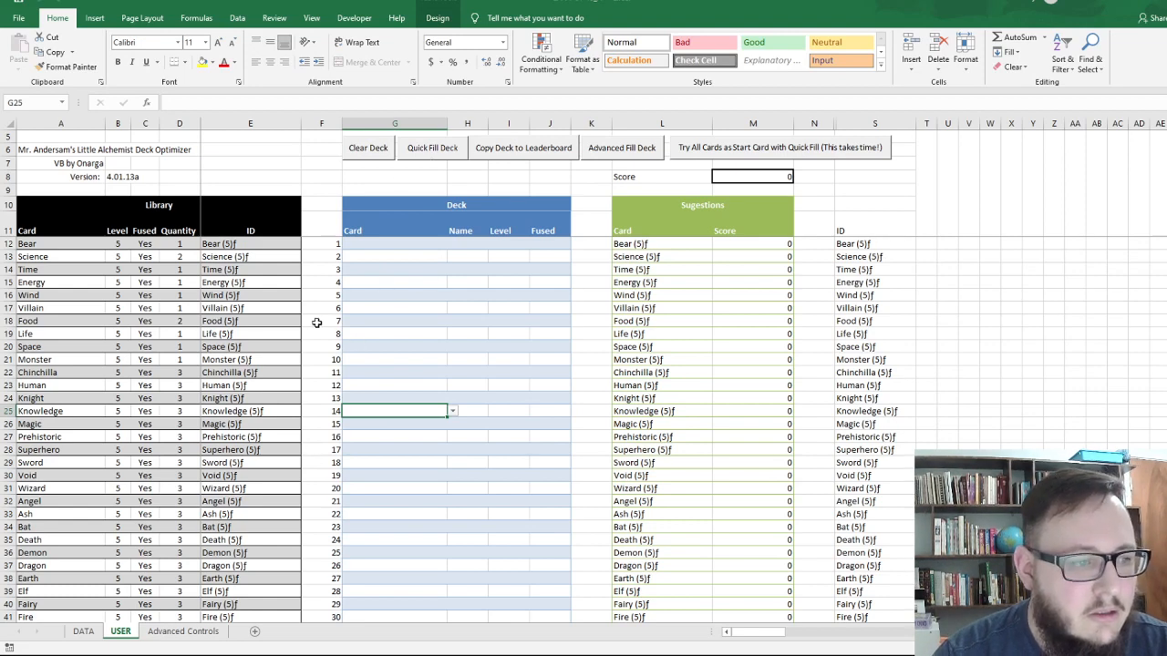
mouse_move(641, 282)
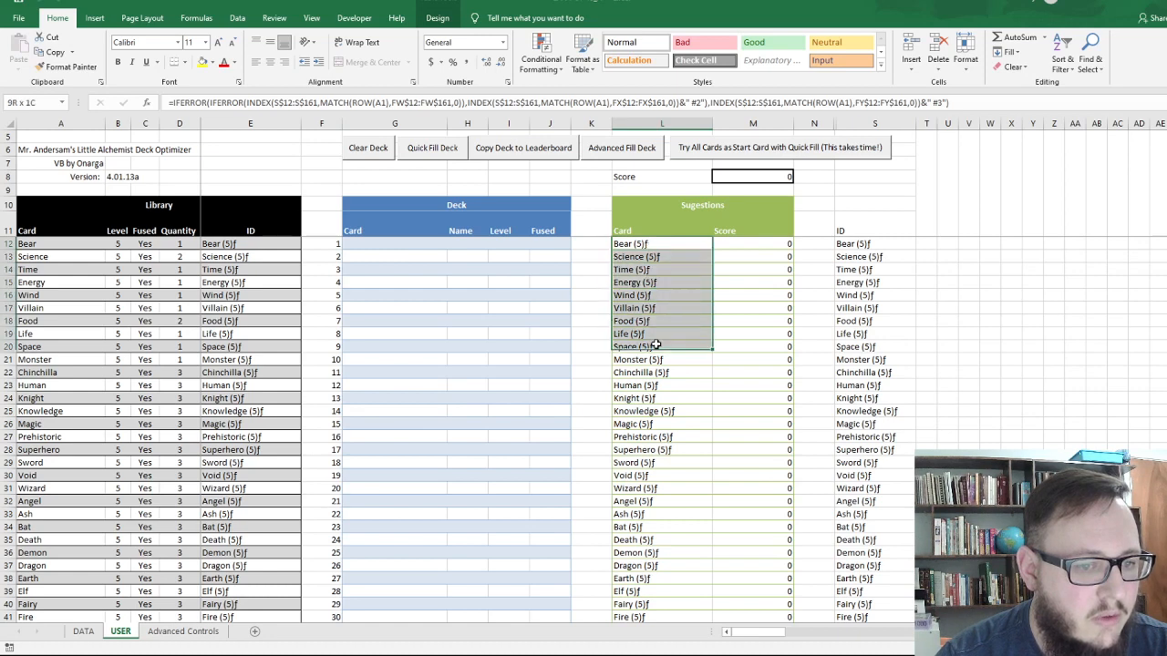
Copy the first ten Sugestions cards into the Deck starting at G12.
click(662, 359)
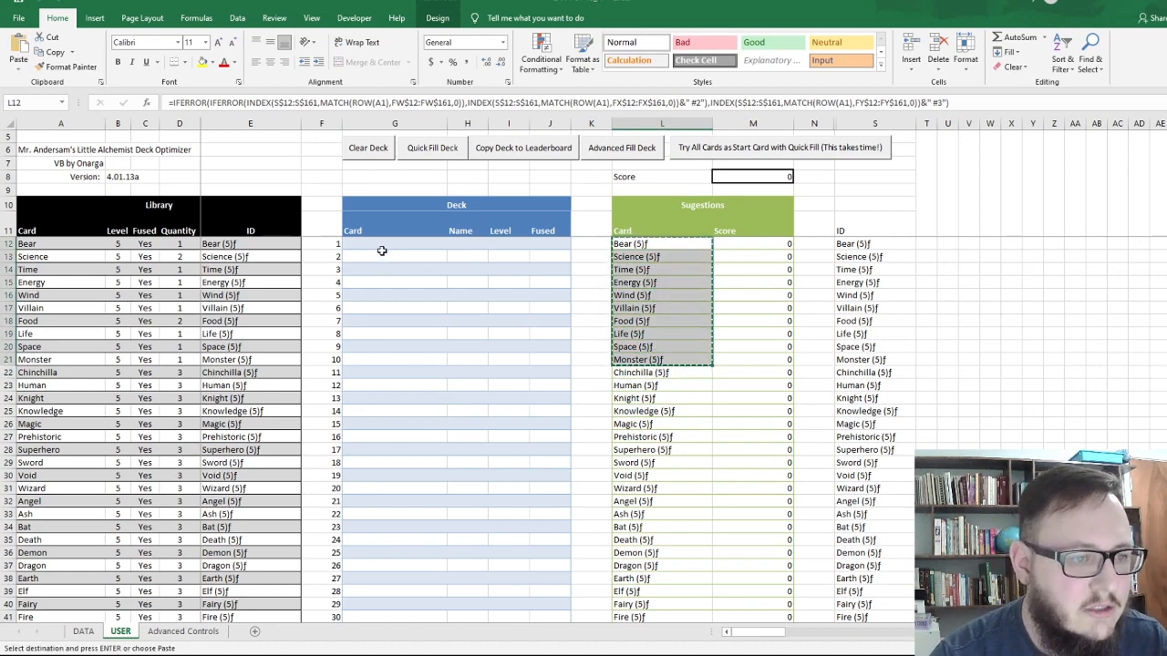
click(394, 244)
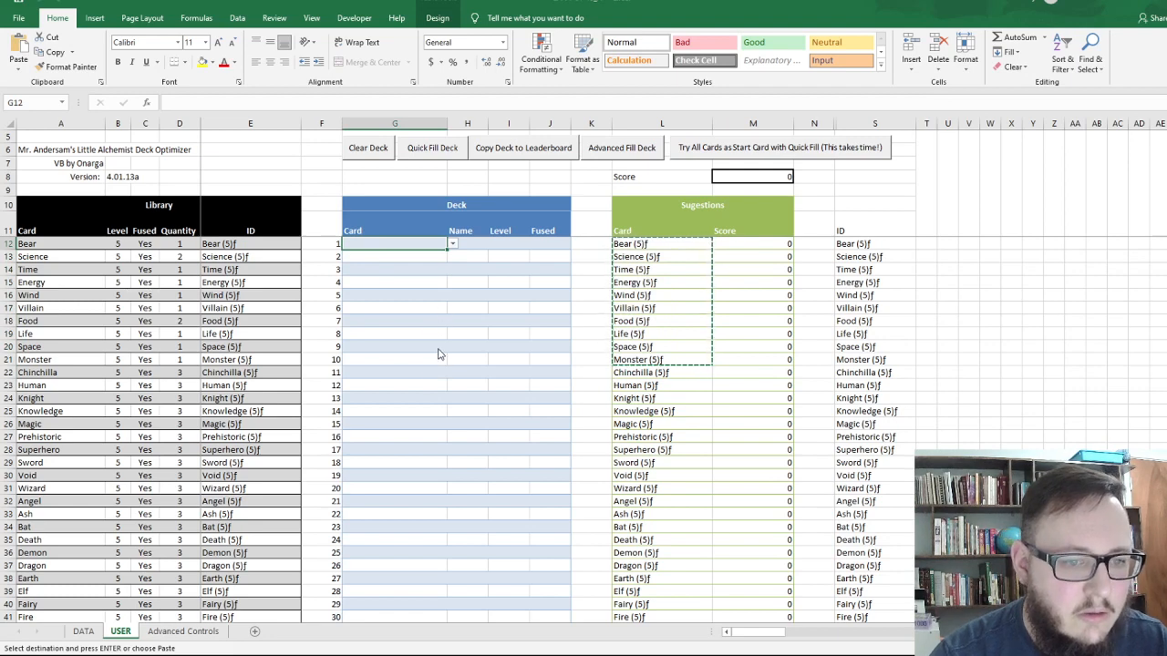
mouse_move(430, 310)
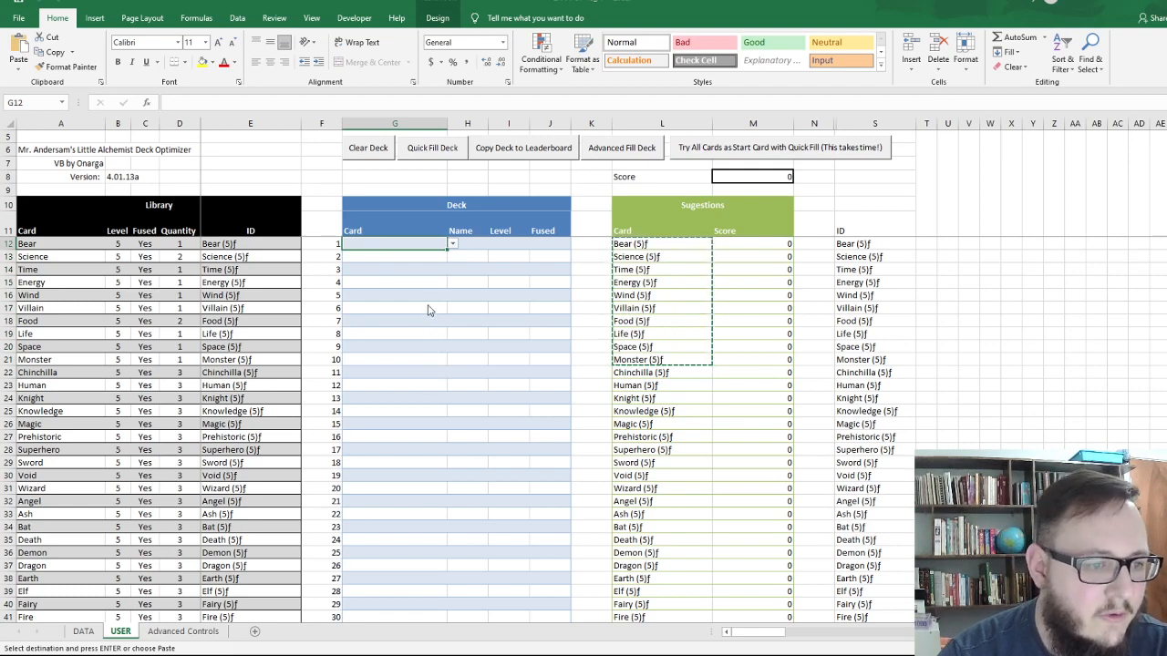
click(431, 148)
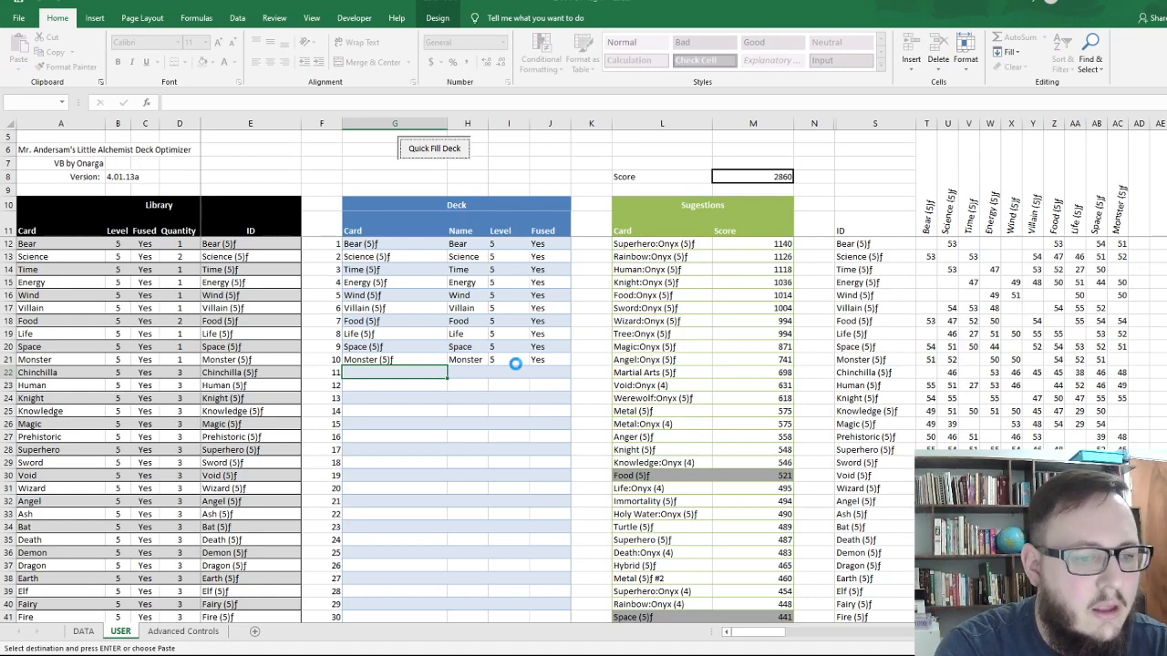
Quick Fill the Deck to 30 cards, reaching a Score of 45256.
click(431, 148)
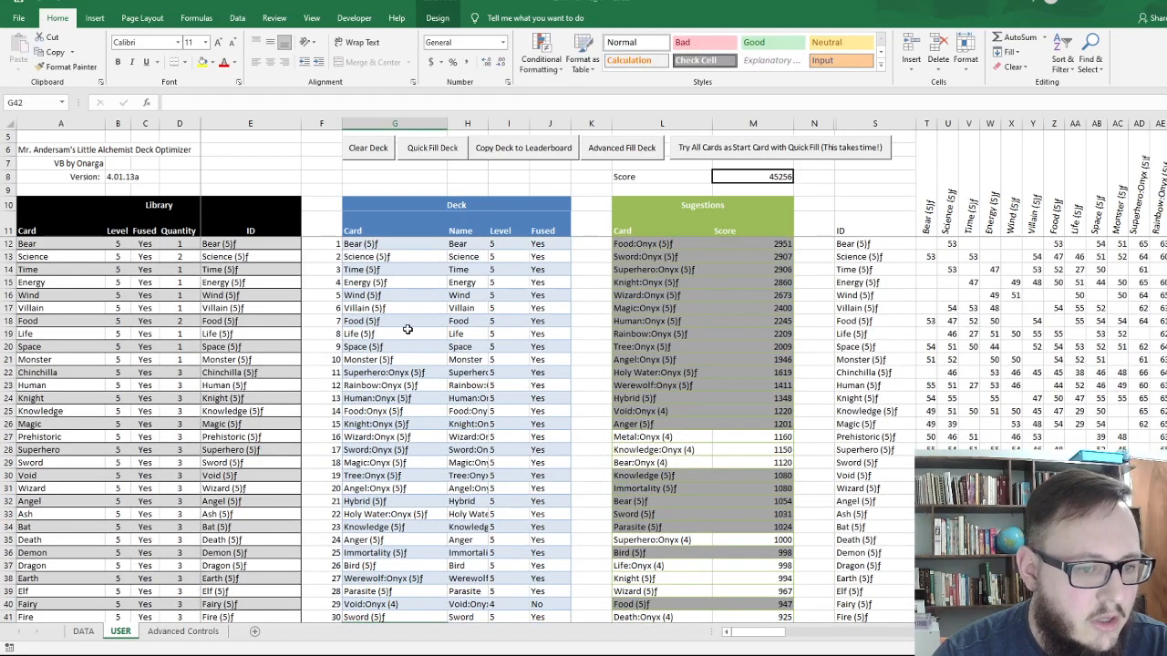
scroll(down, 3)
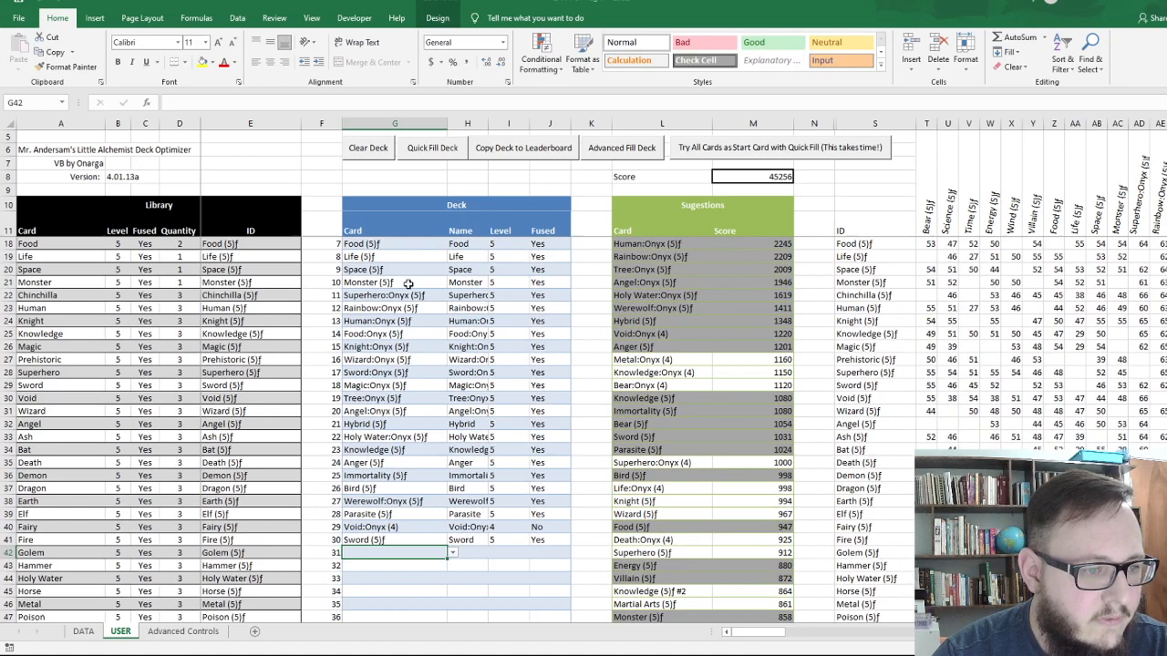
mouse_move(396, 561)
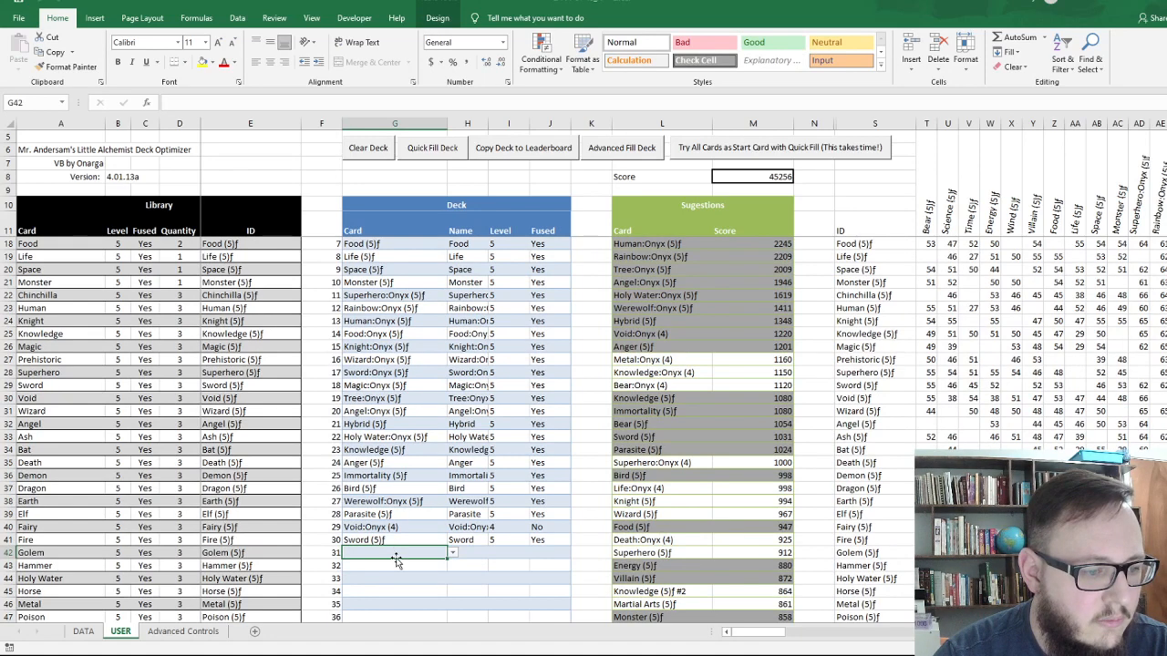
mouse_move(427, 492)
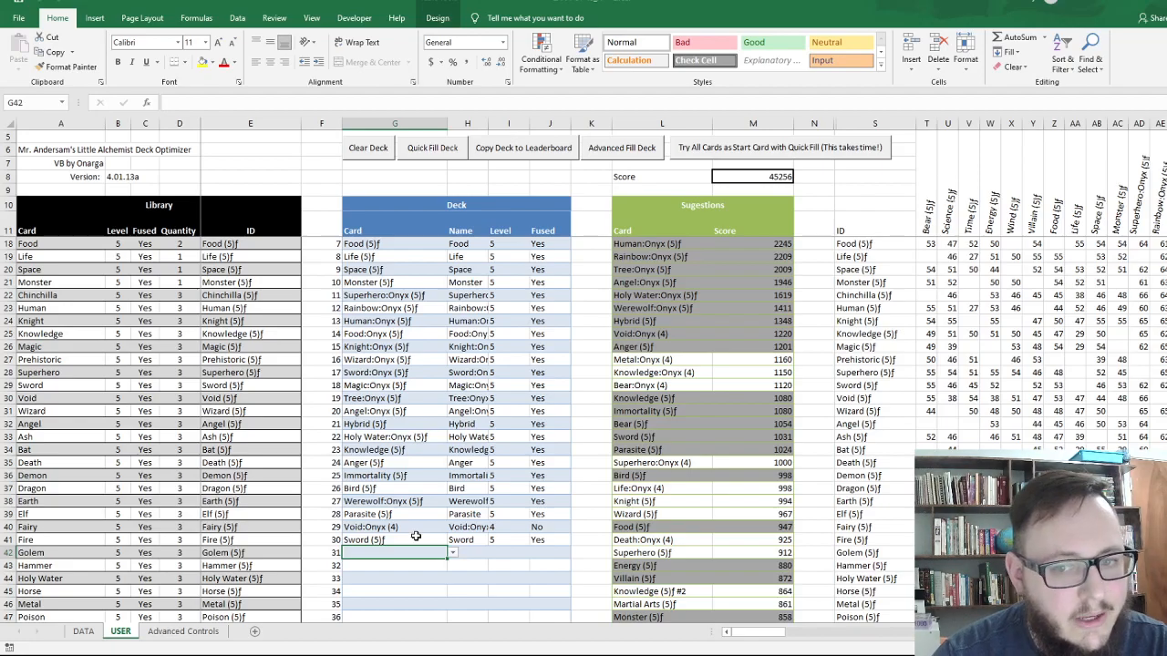
scroll(down, 3)
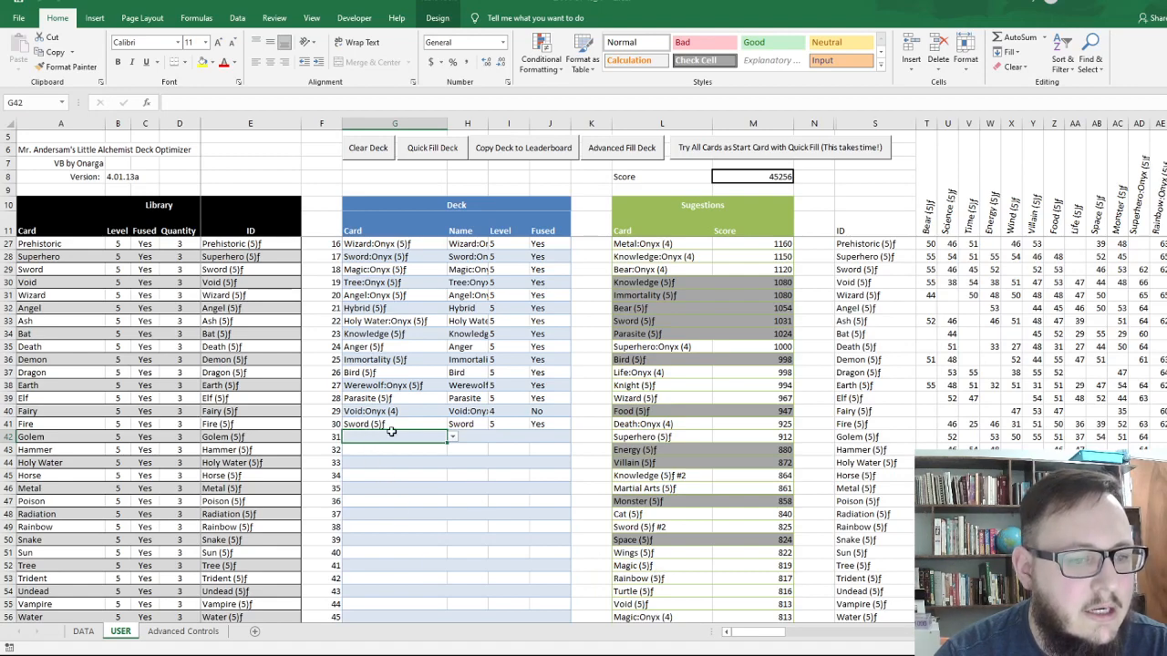
mouse_move(438, 359)
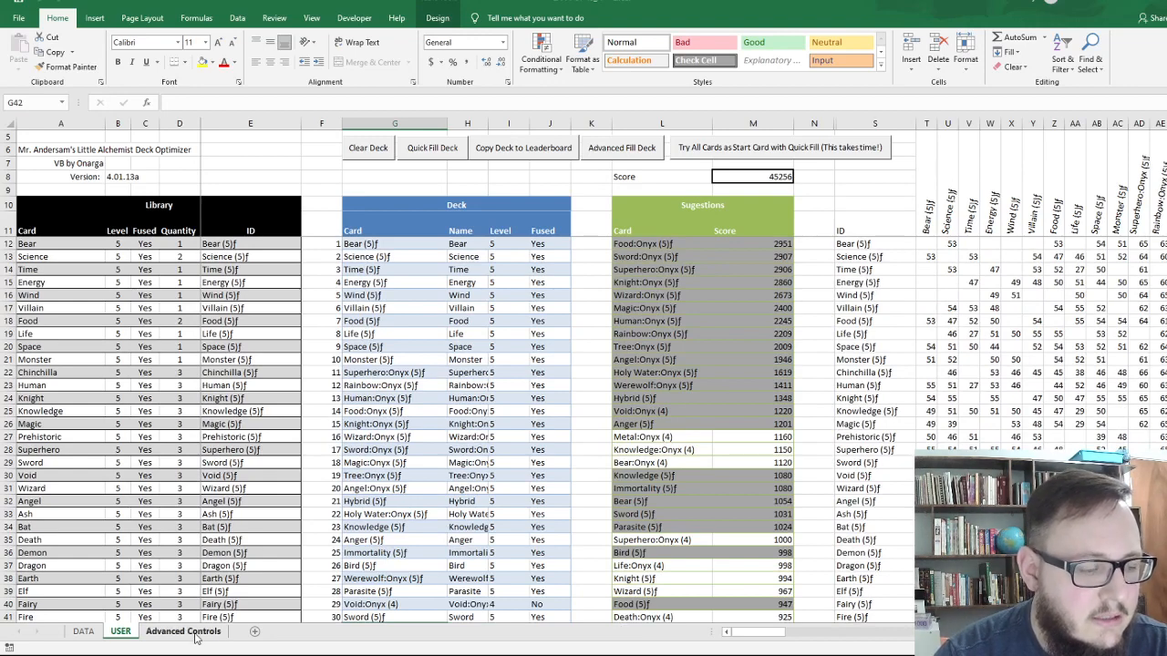
On Advanced Controls, override Fusion Buff to 150% and check the Lowest Combo override of 59.
click(182, 630)
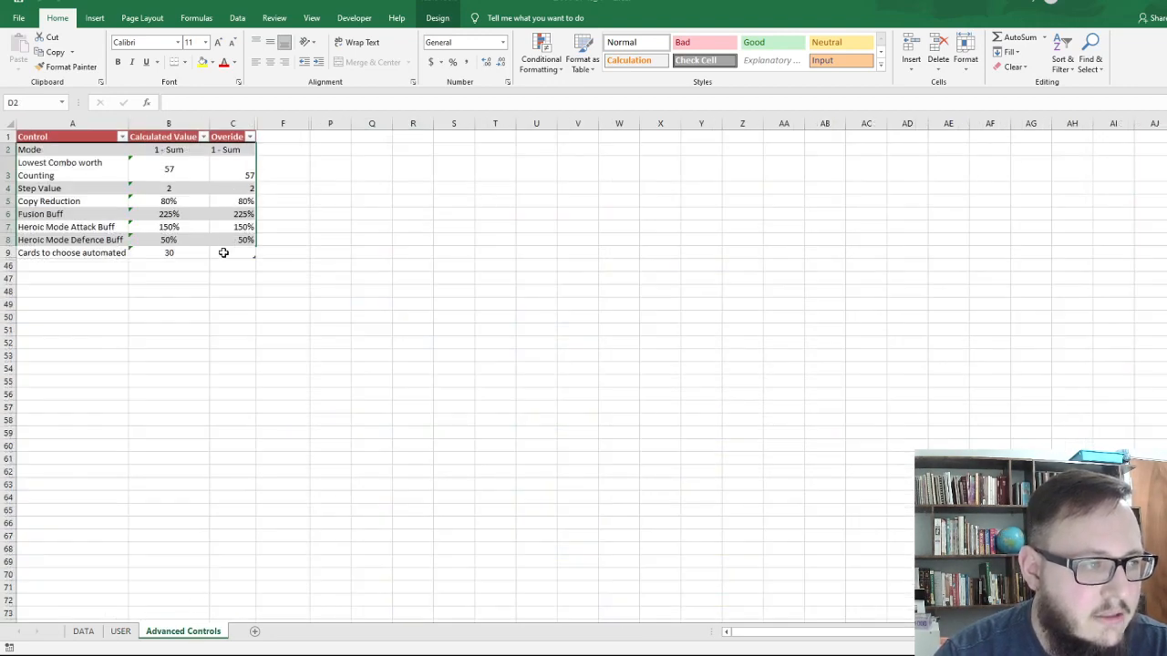
drag(233, 149, 233, 252)
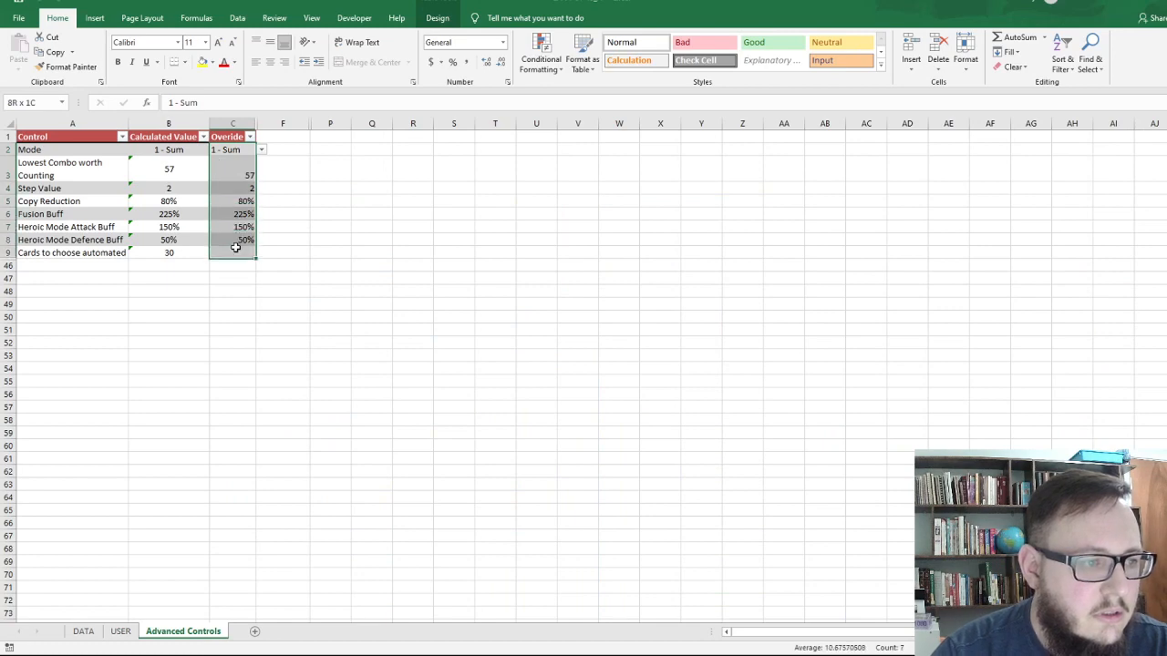
click(232, 213)
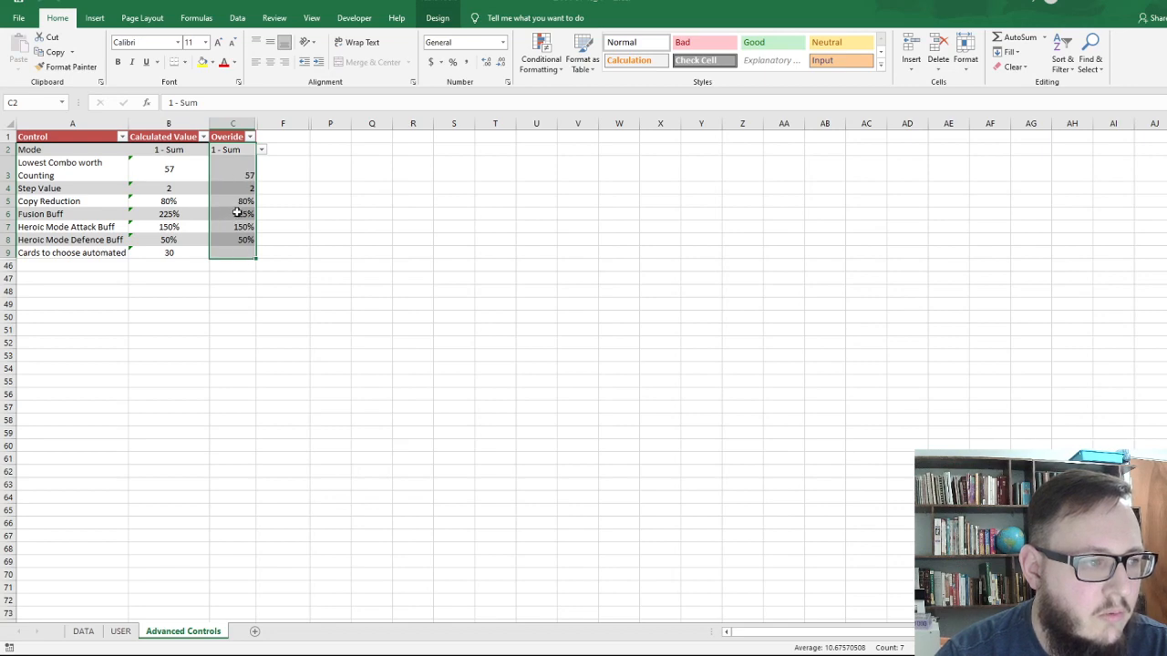
click(244, 214)
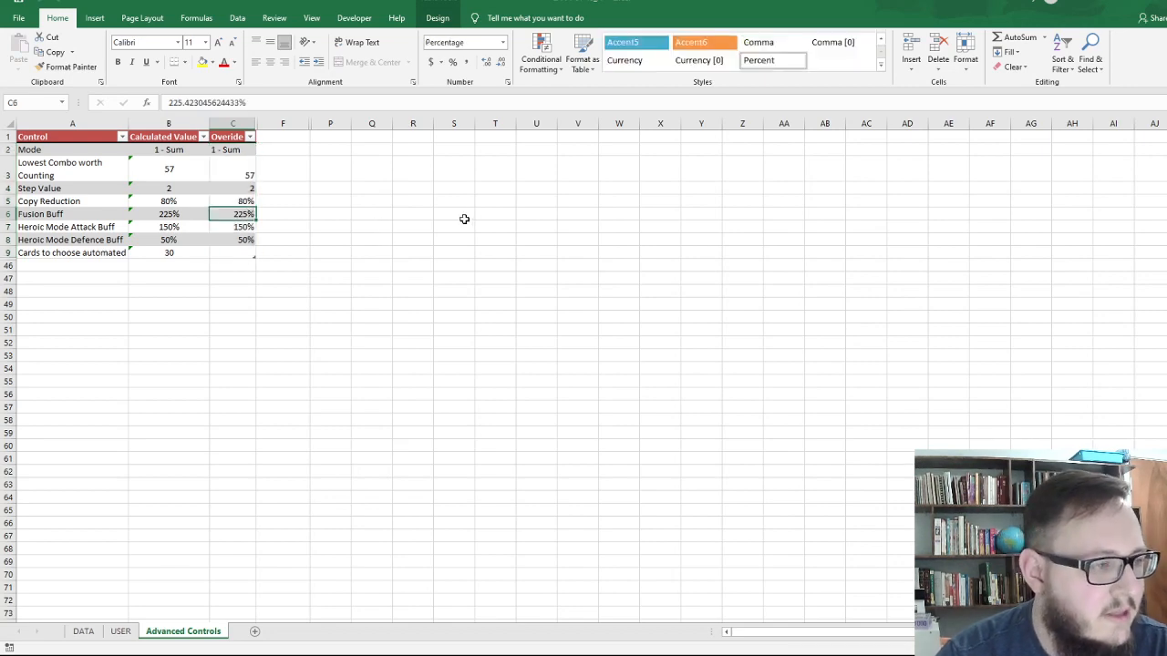
text(150%)
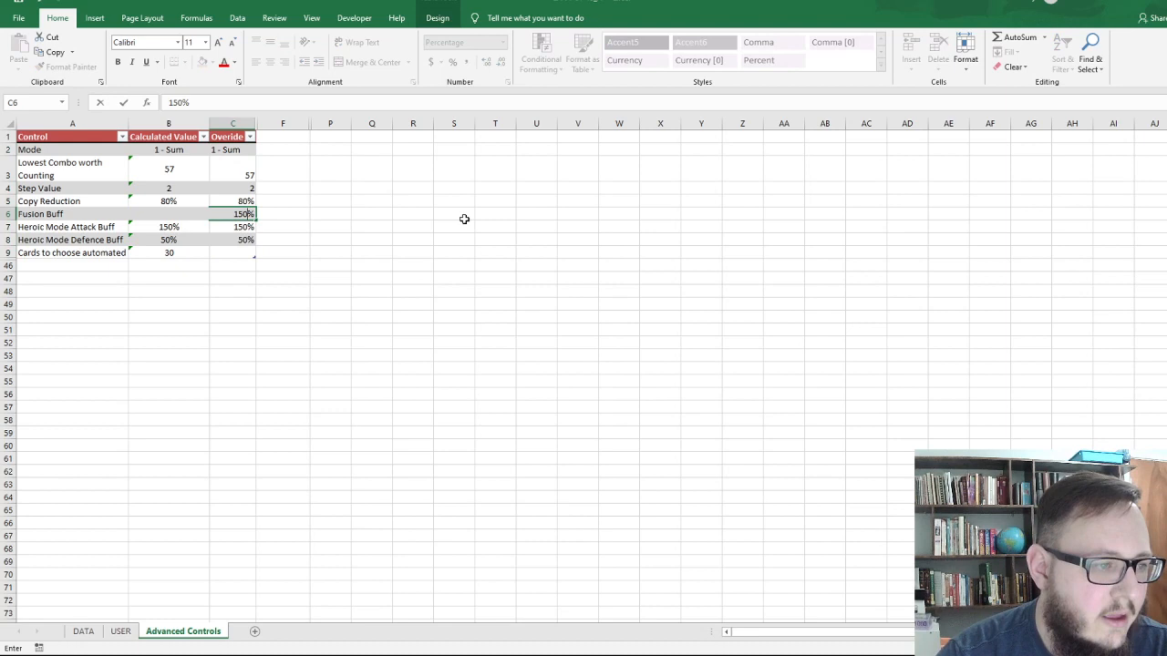
key(Return)
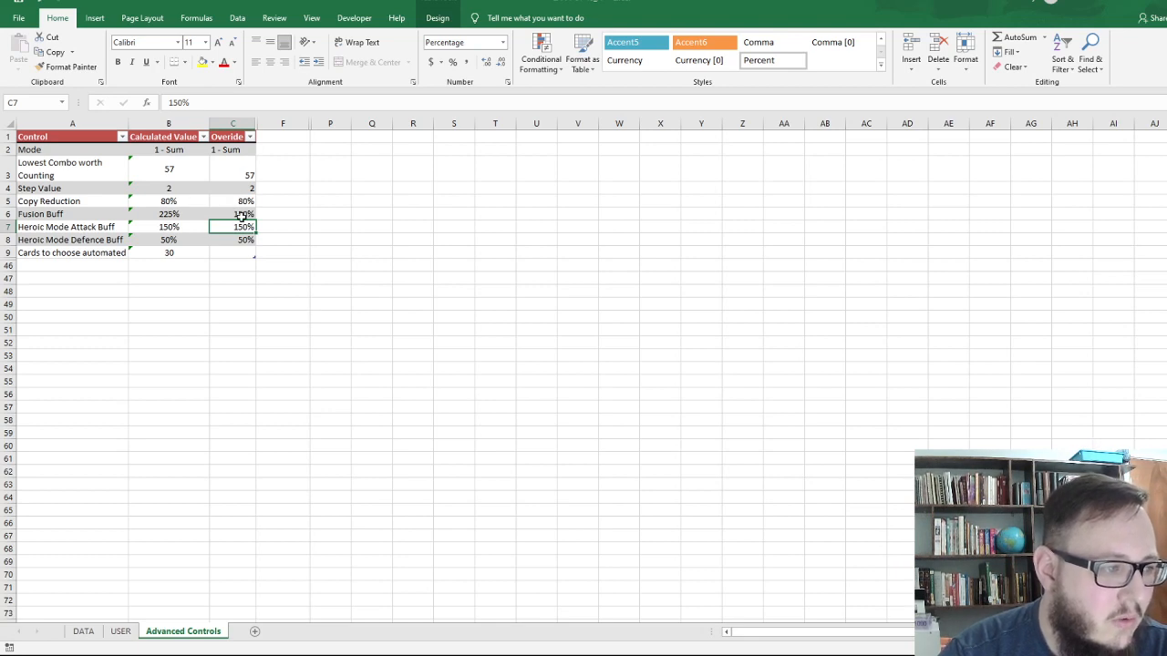
click(233, 213)
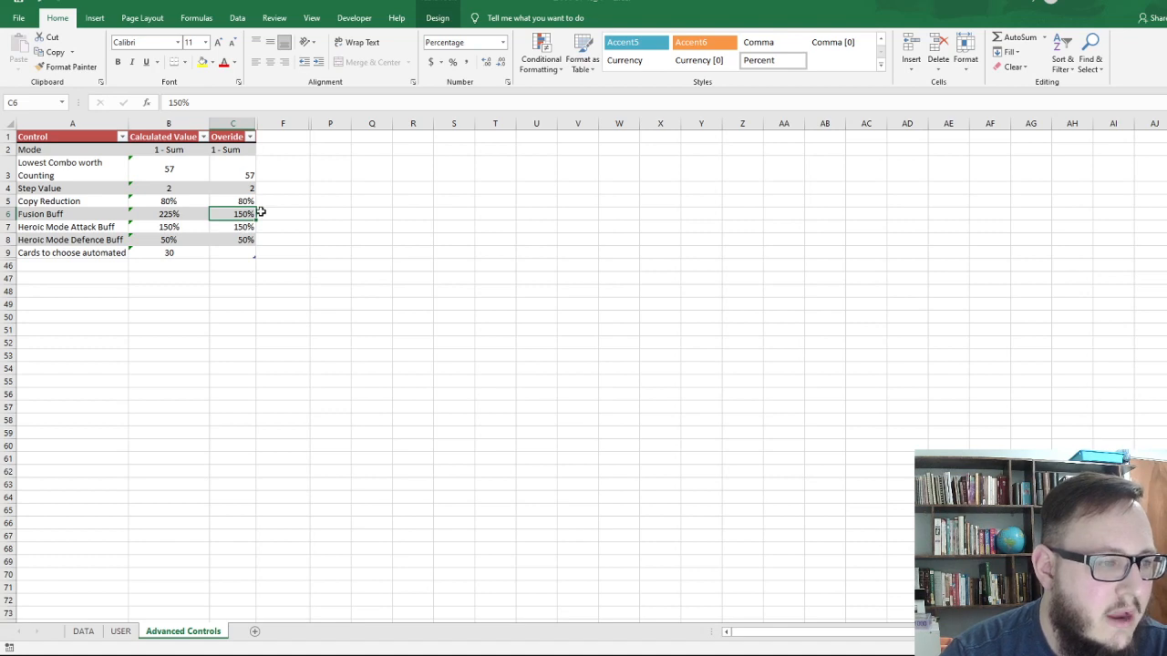
mouse_move(276, 174)
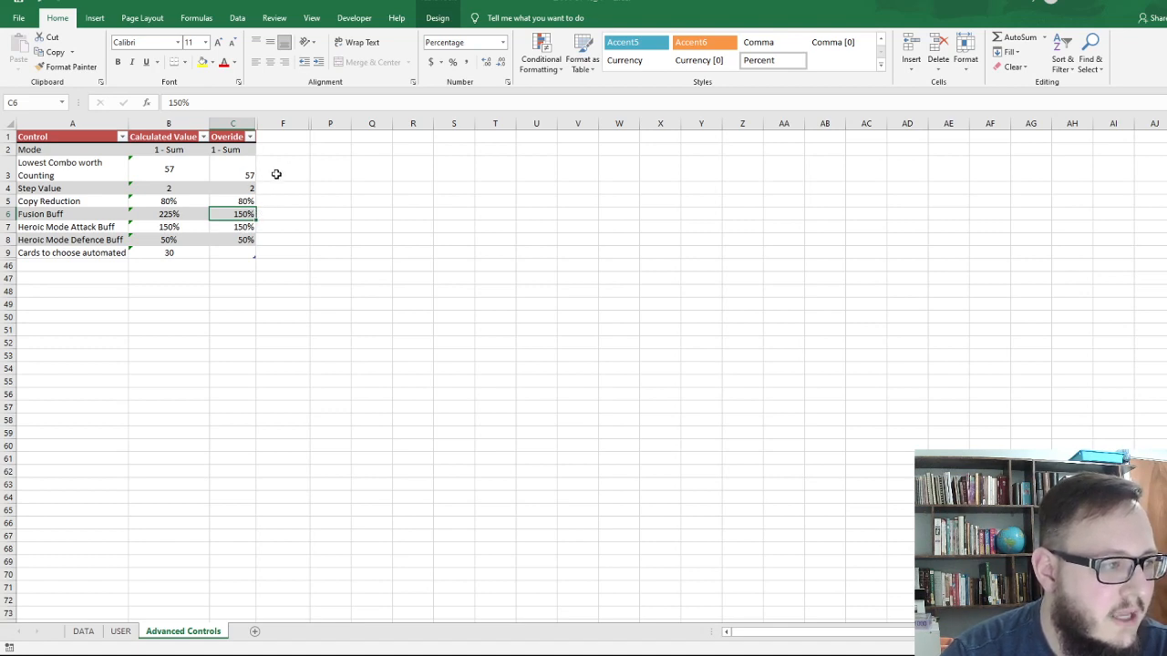
mouse_move(214, 165)
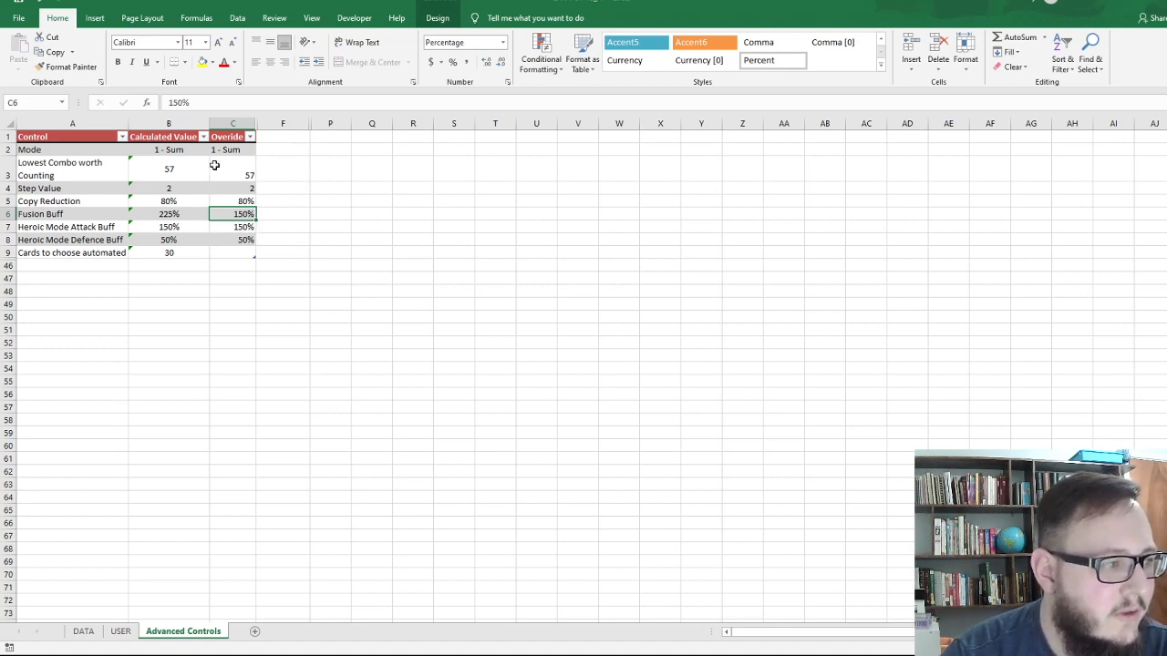
click(233, 169)
text(59)
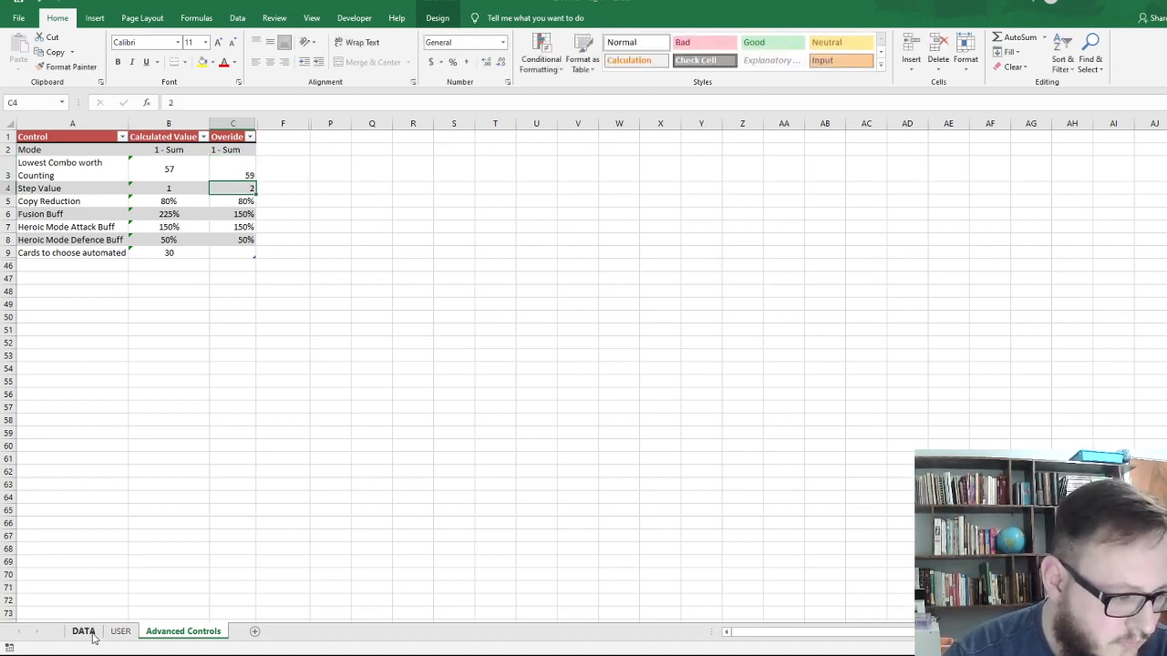
Inspect the USER sheet's M8 Score formula (23813) and copy the deck to the LeaderBoard.
click(120, 630)
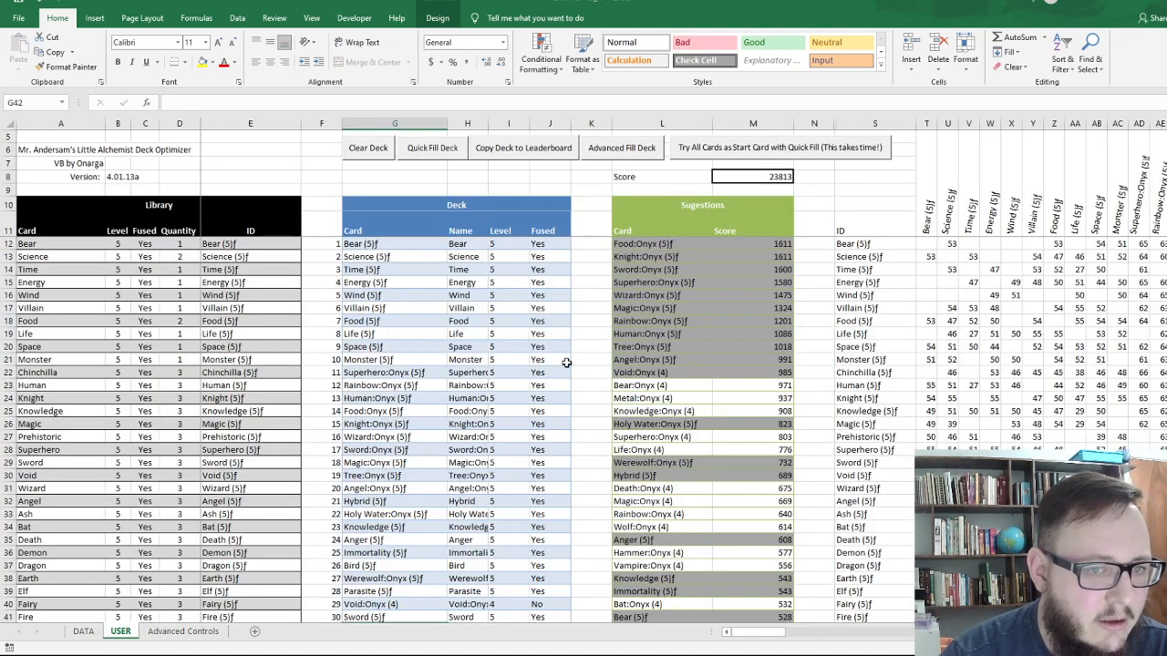
click(875, 223)
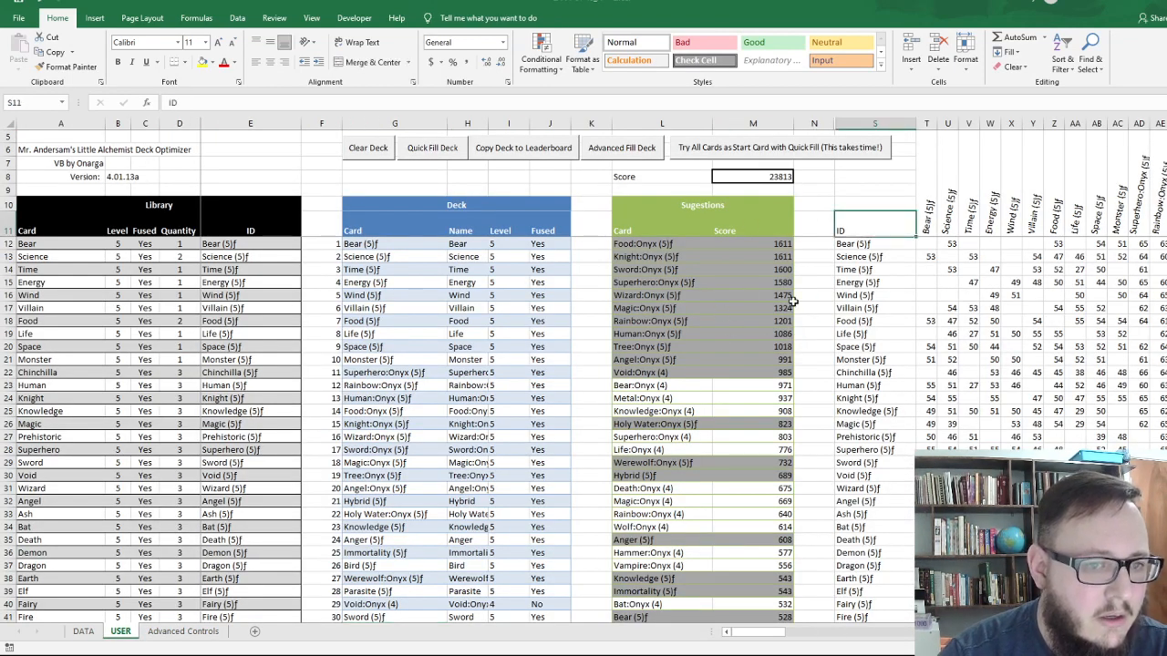
click(752, 176)
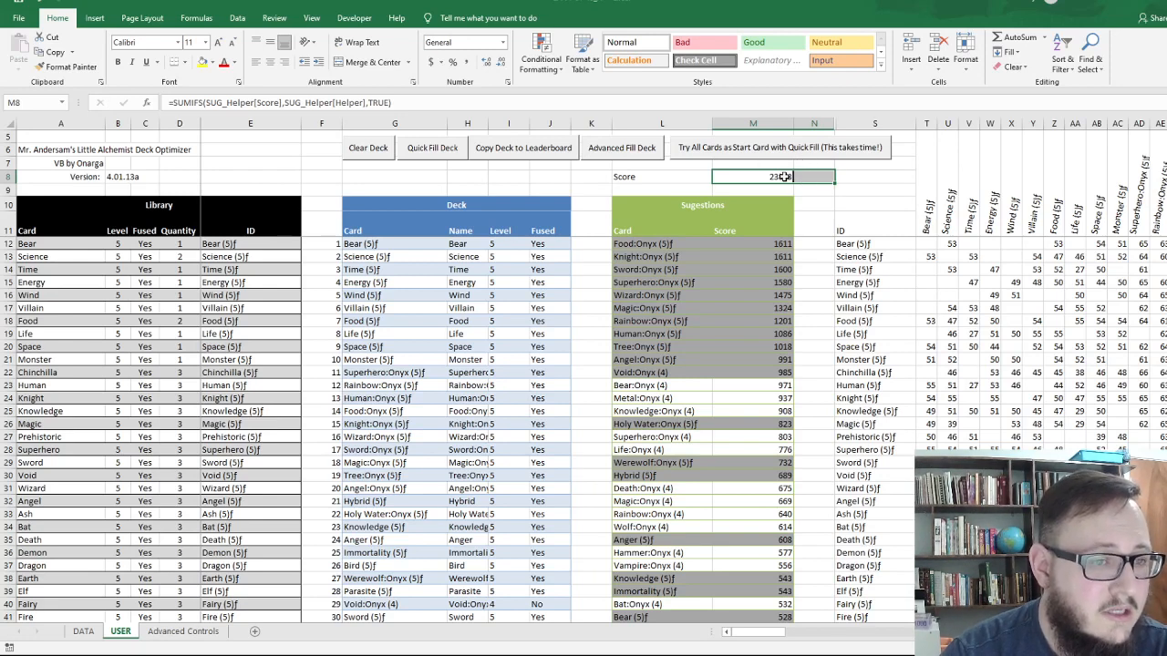
click(395, 372)
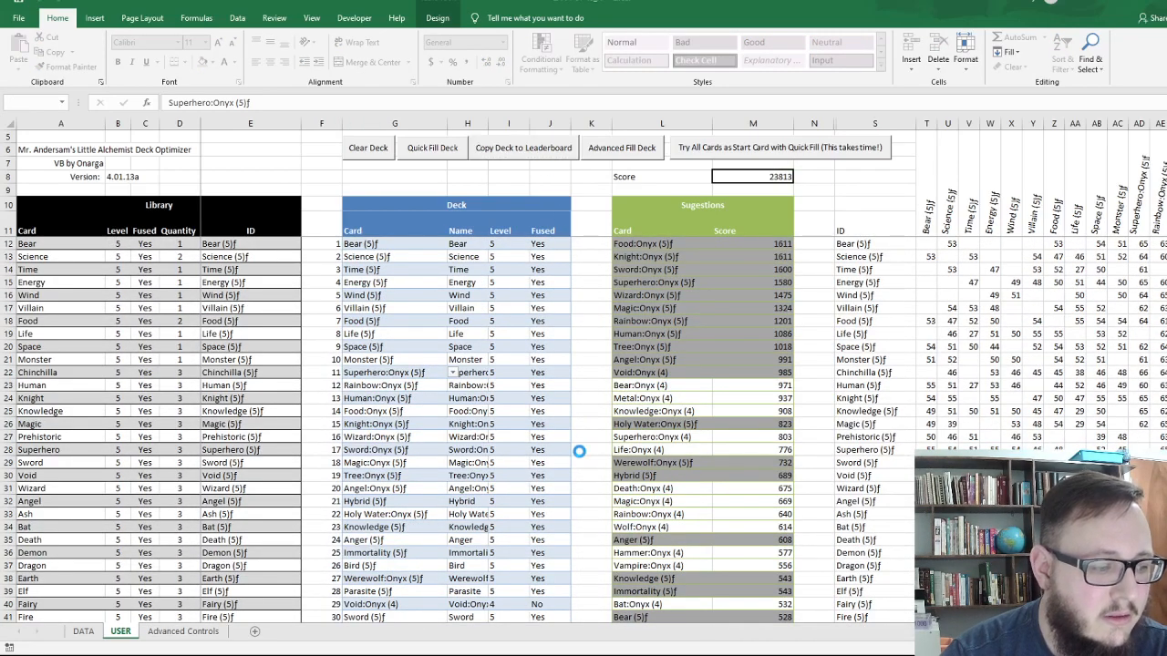
Review the LeaderBoard entry: global score 62332, start card Bear (5)f, 30 cards.
click(134, 630)
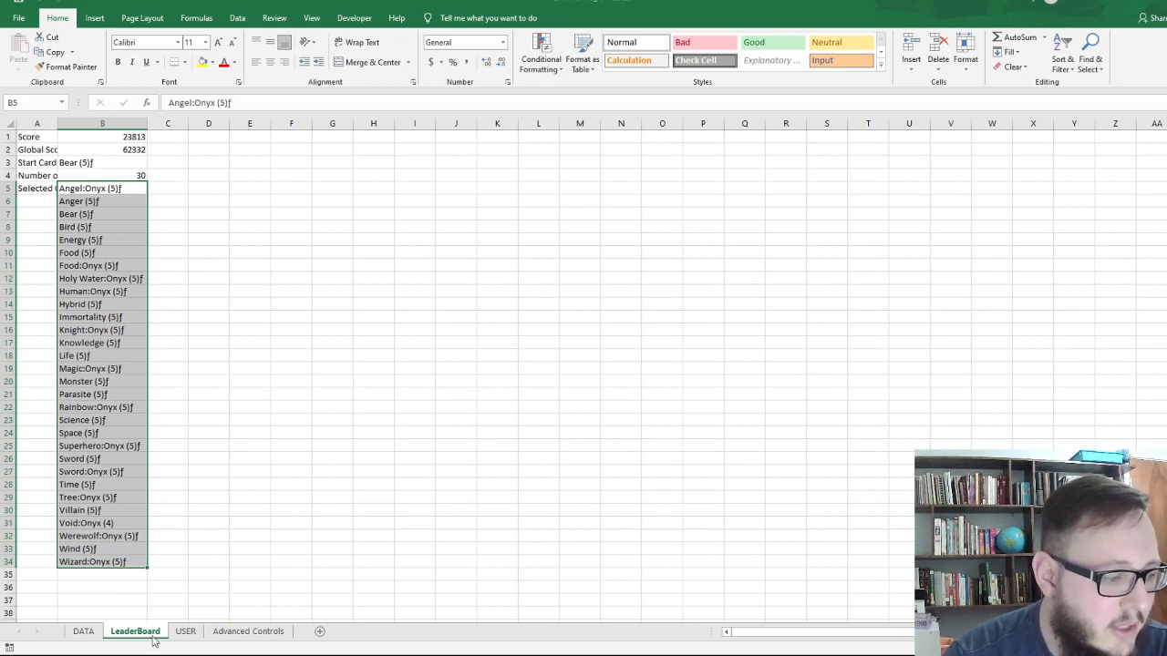
mouse_move(405, 312)
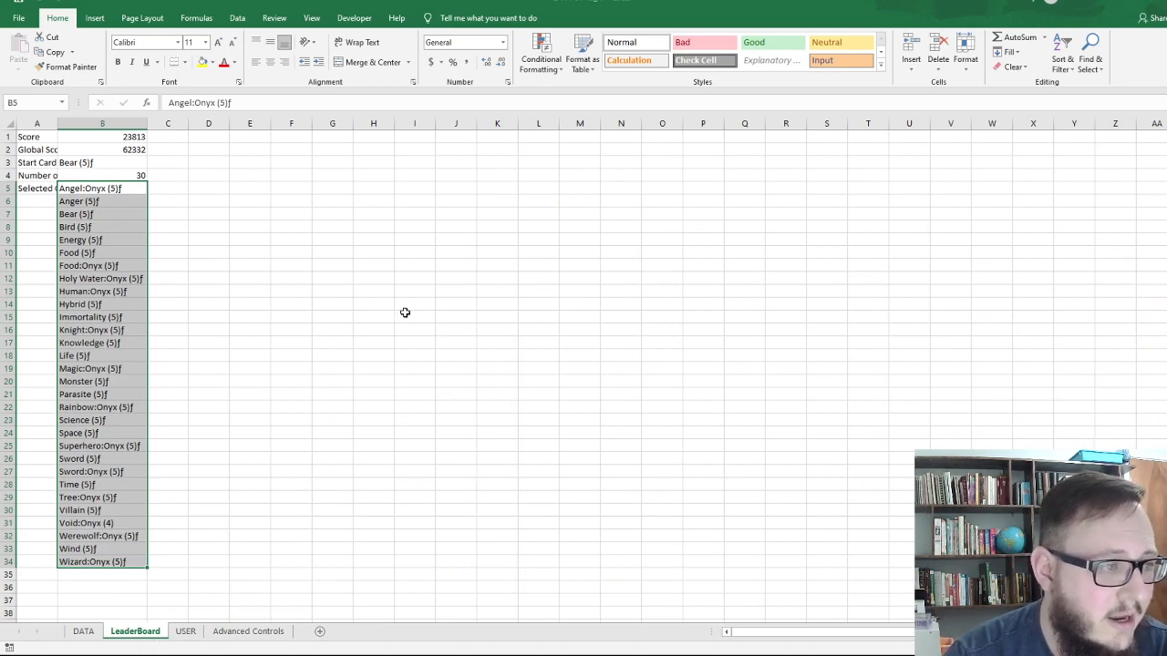
mouse_move(248, 316)
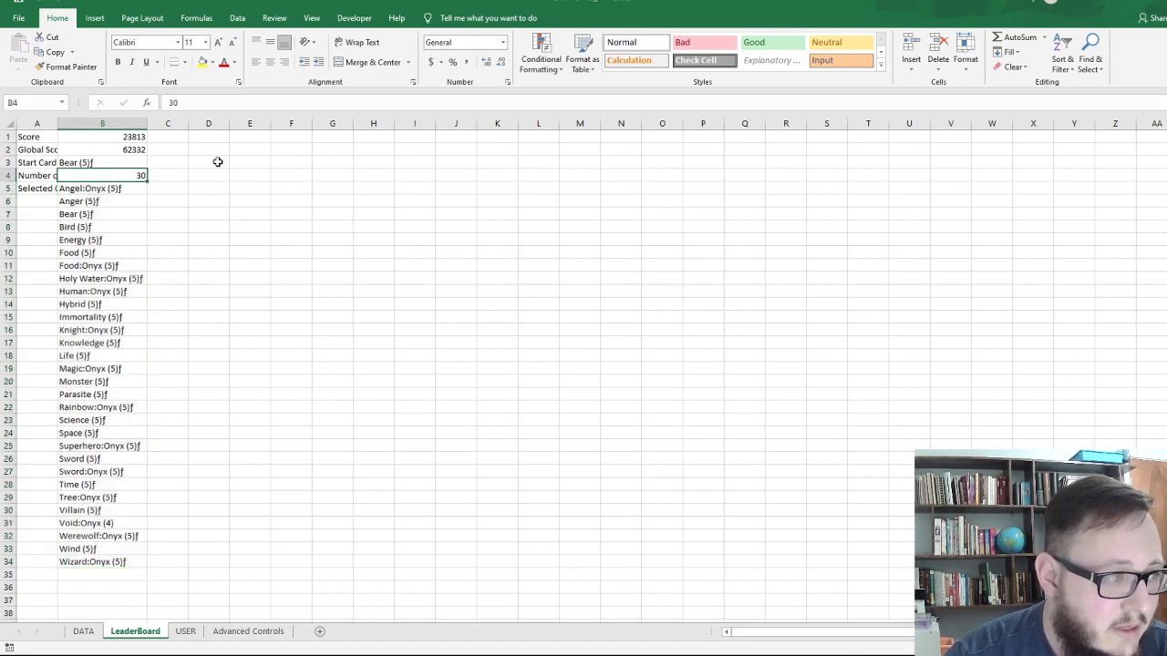
click(102, 149)
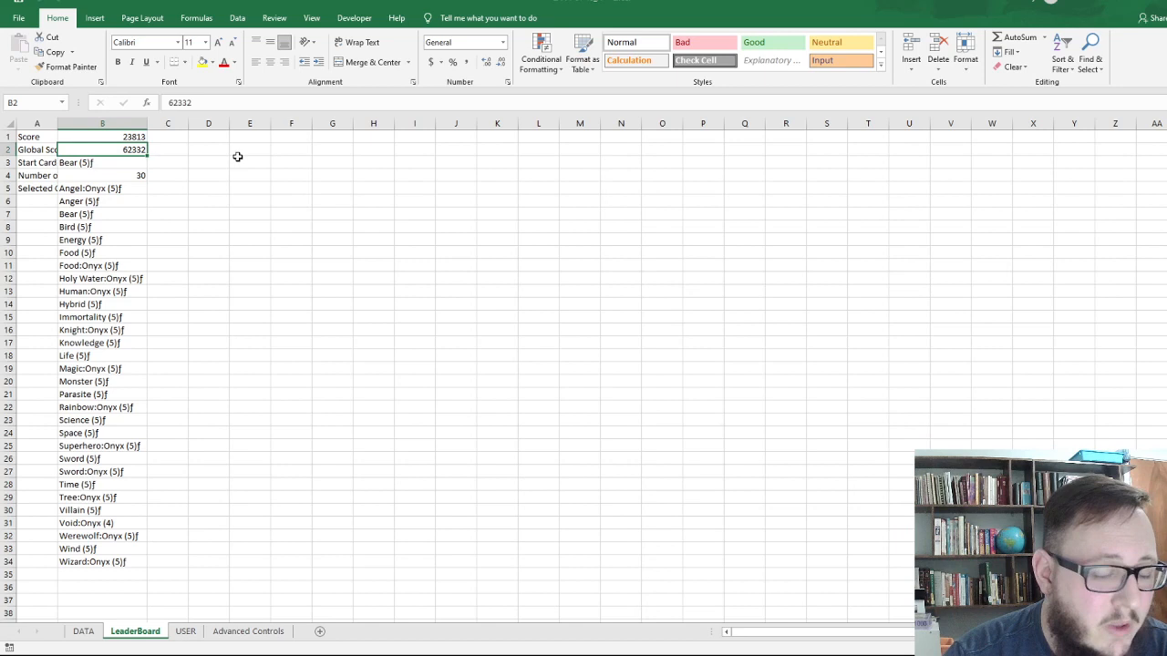
mouse_move(226, 172)
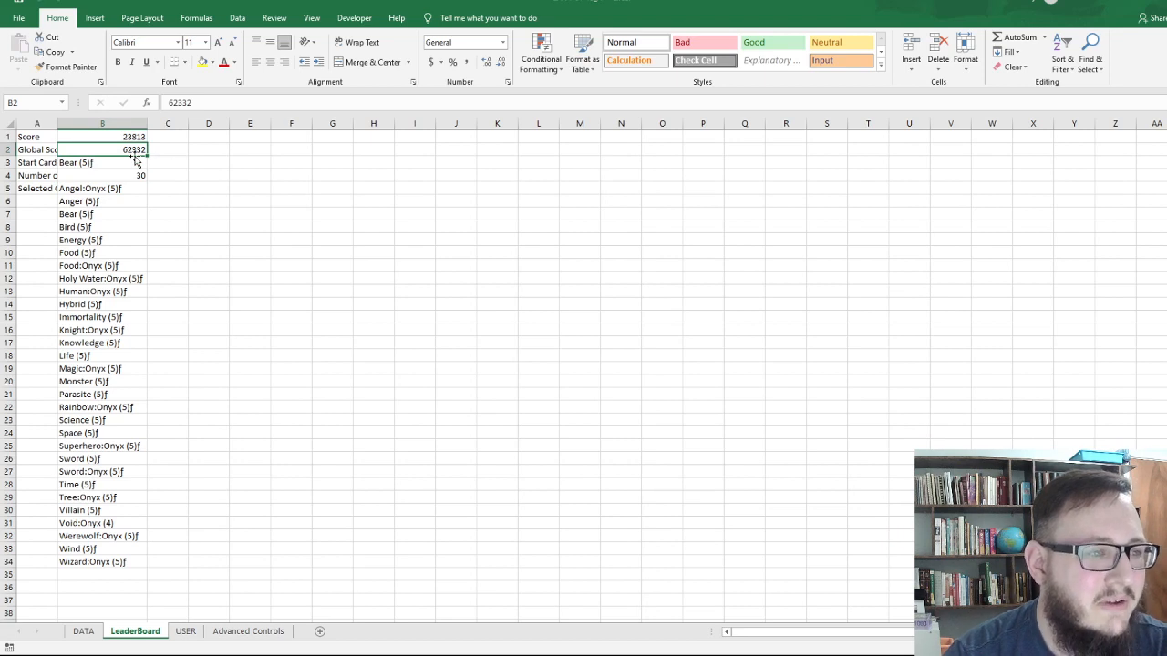
mouse_move(151, 155)
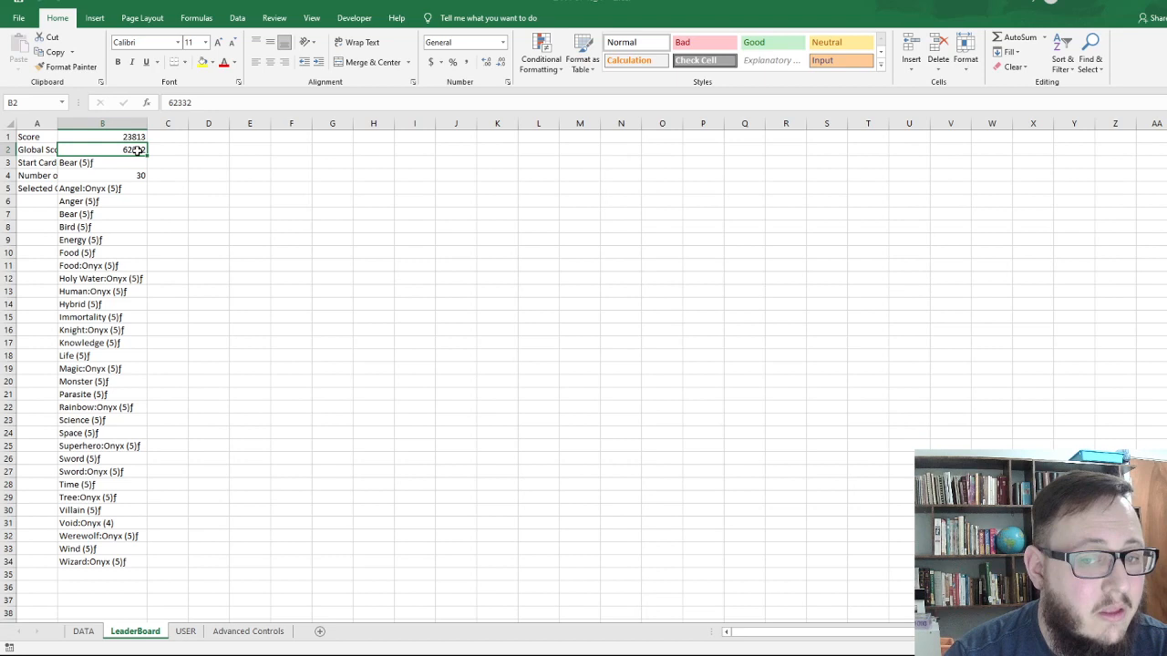
click(101, 188)
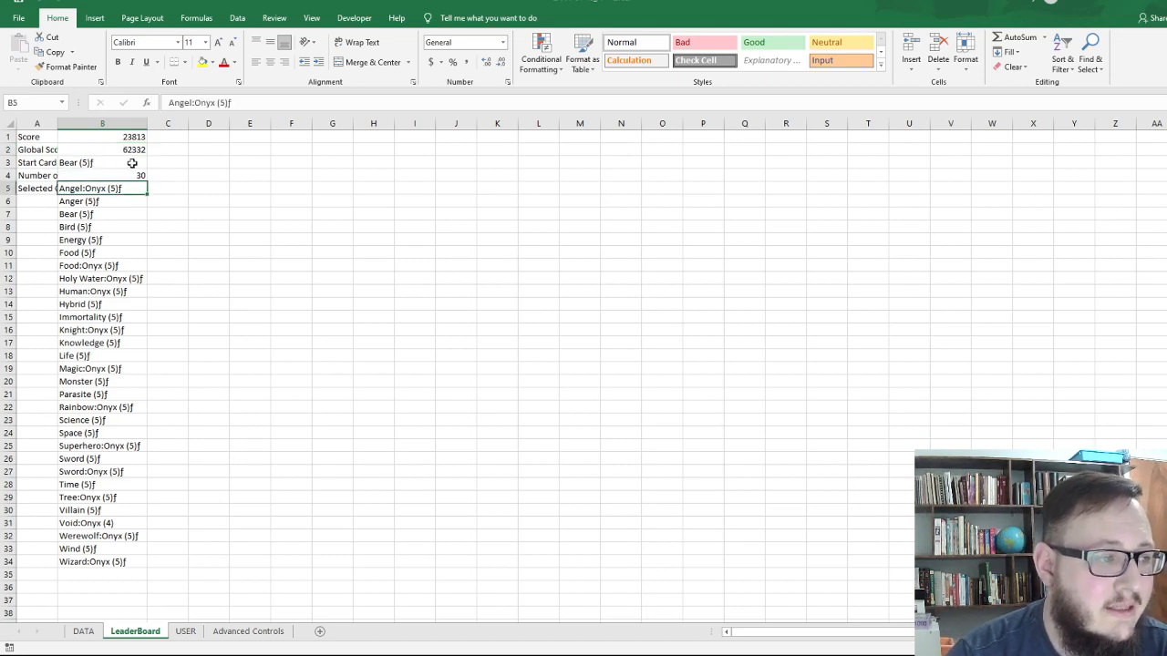
click(102, 150)
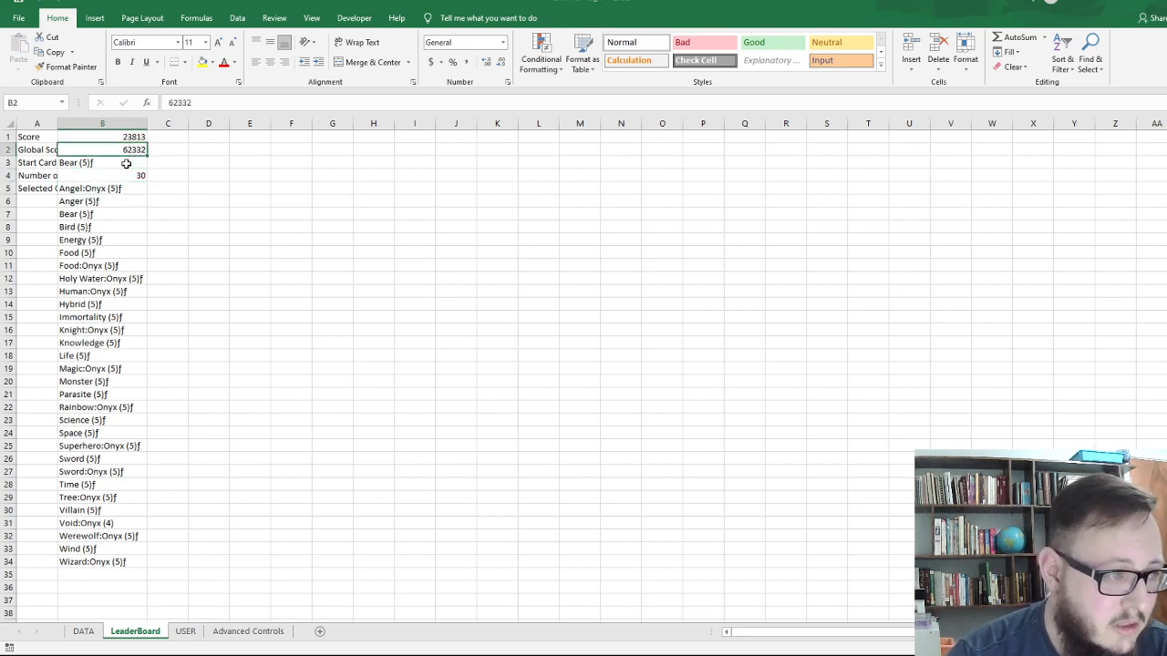
mouse_move(183, 517)
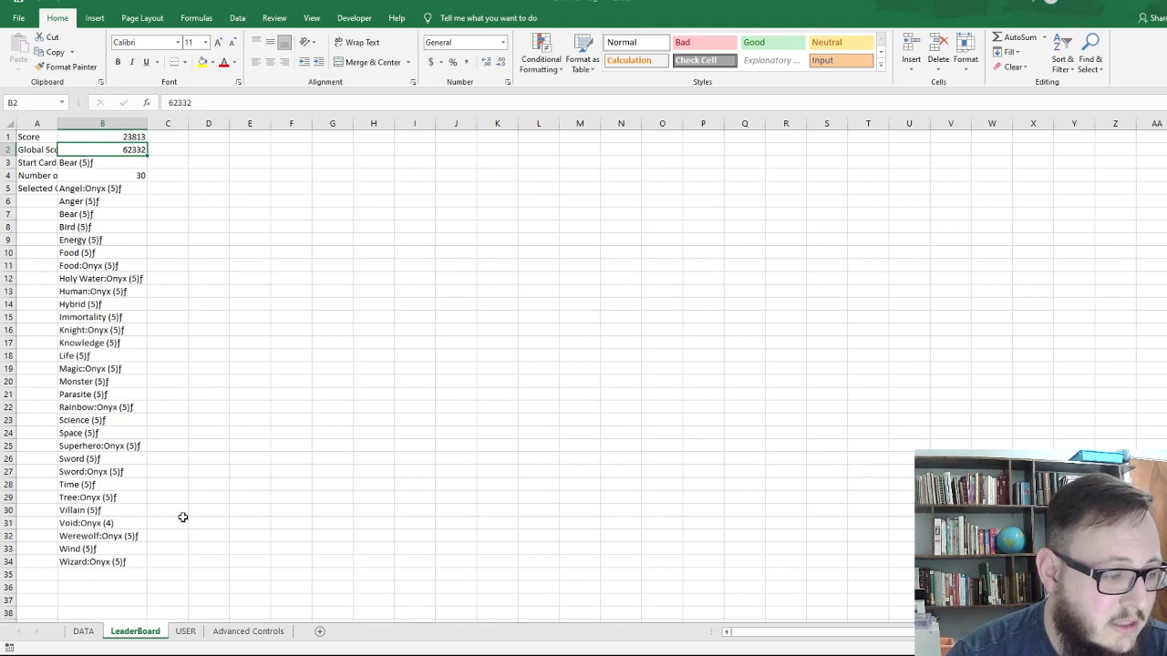
Set Cards to choose automated to 35 and Quick Fill the USER deck.
click(247, 631)
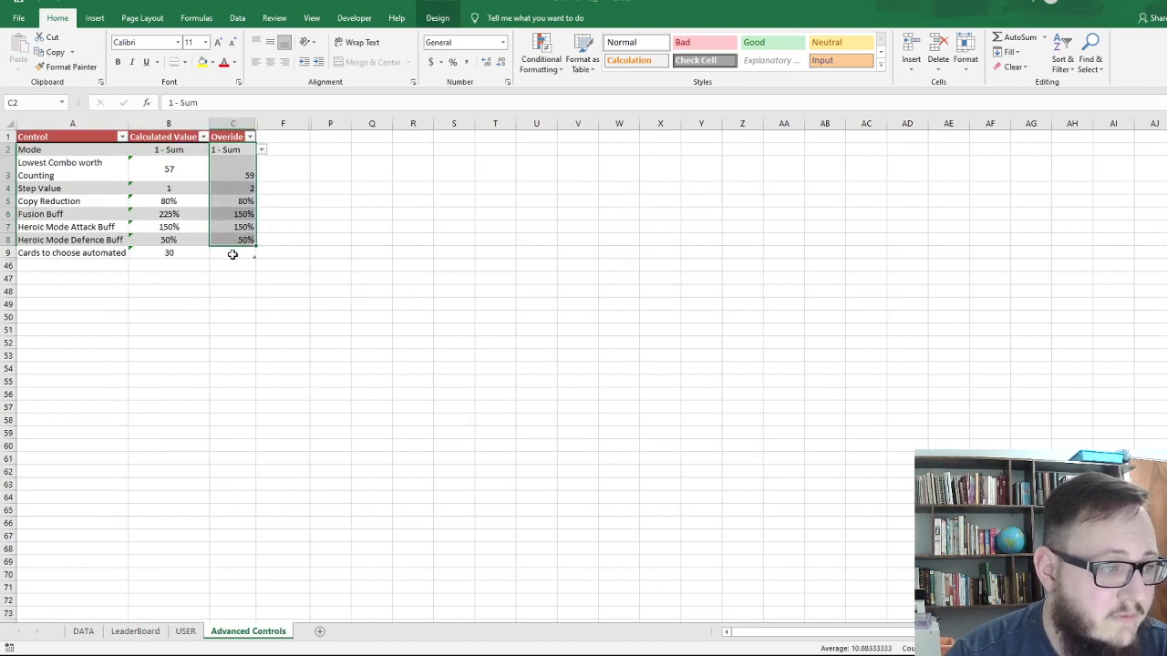
click(169, 253)
text(35)
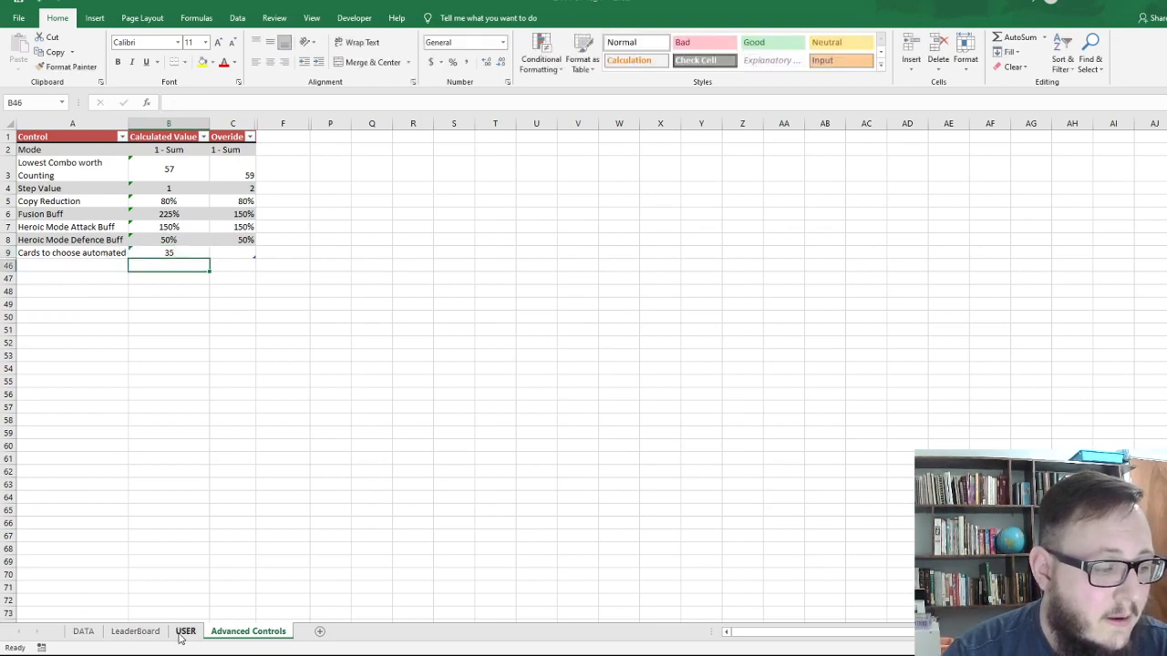
click(185, 631)
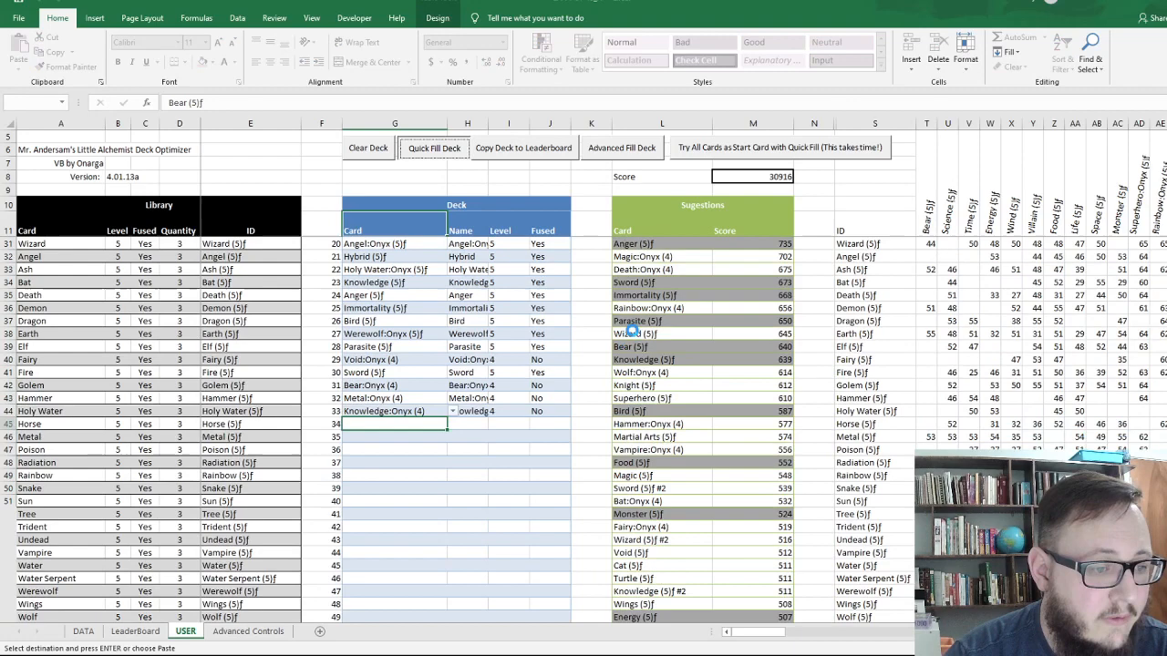
click(431, 148)
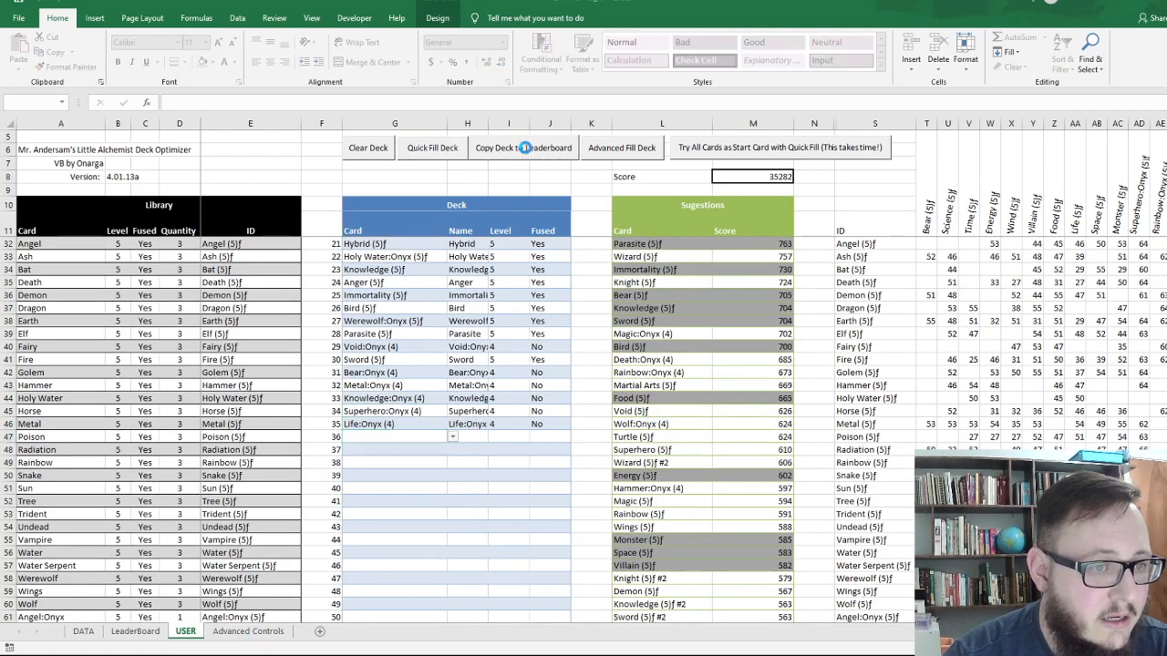
Copy the 35-card deck to the LeaderBoard and compare its 35282 score against the first deck.
click(135, 631)
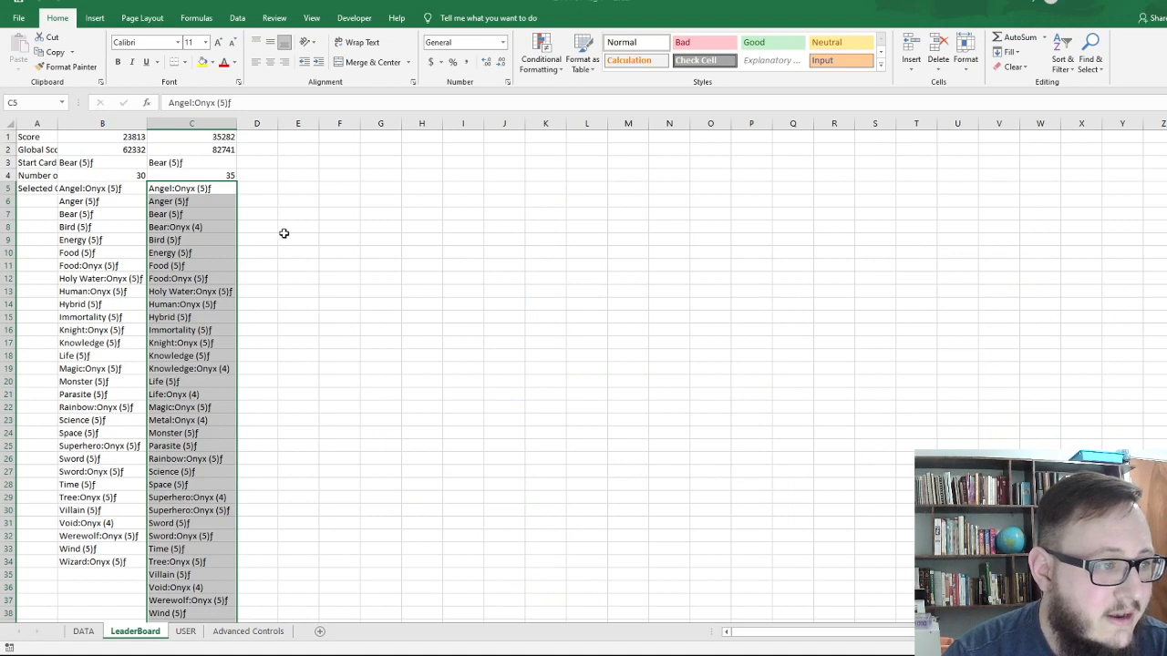
click(223, 175)
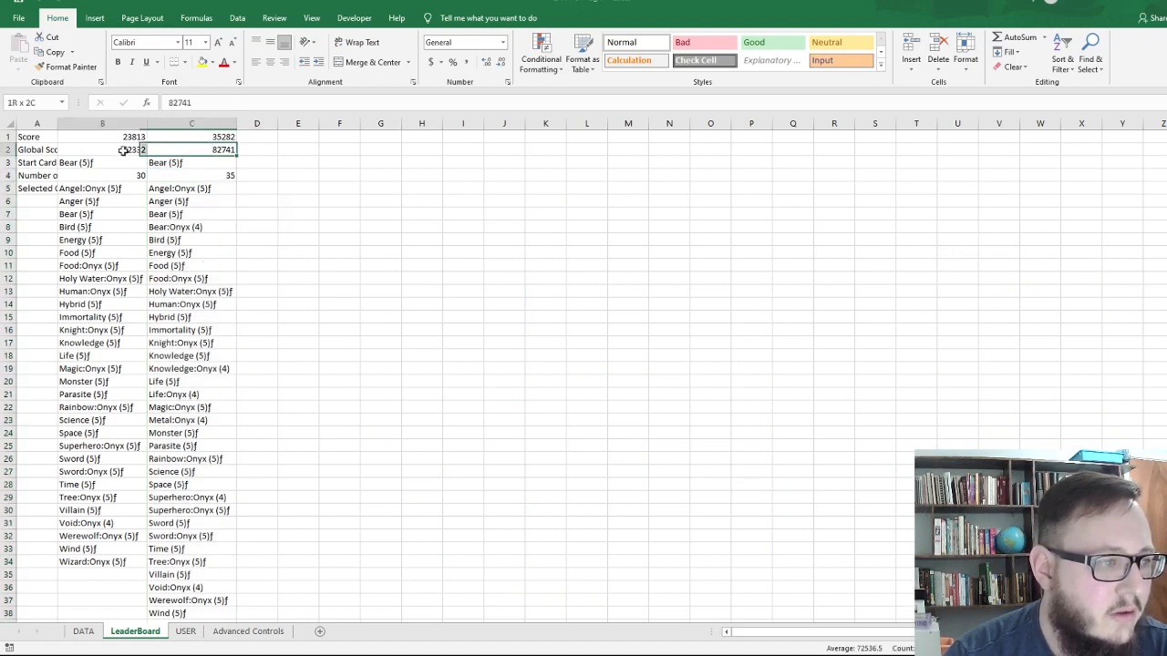
click(132, 150)
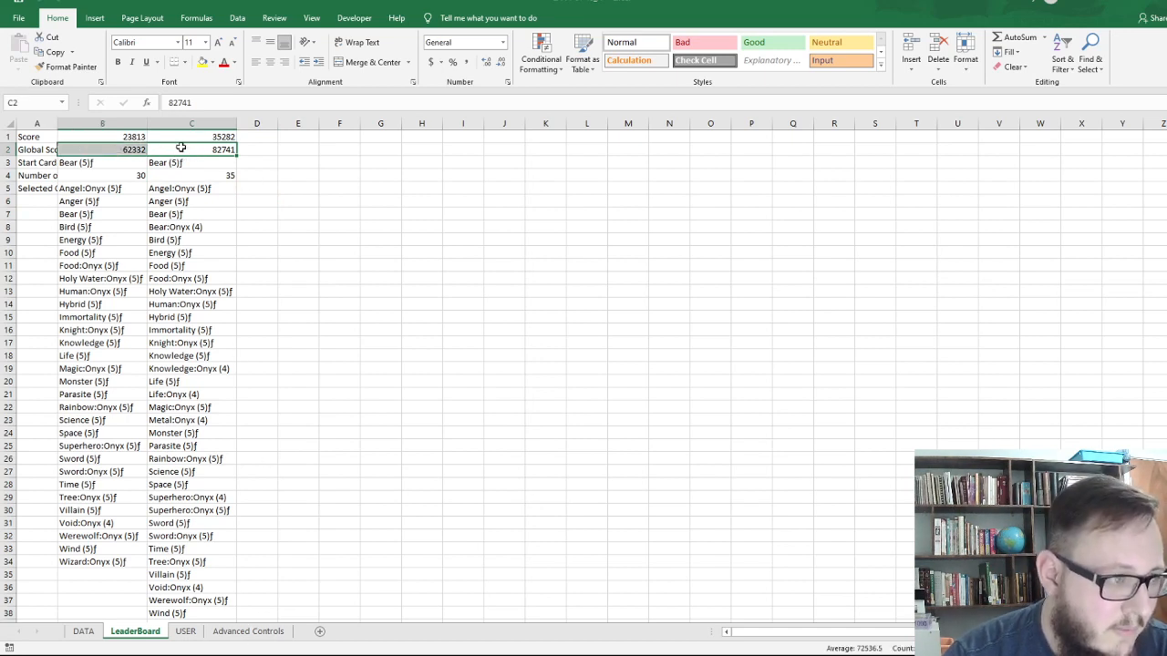
click(192, 136)
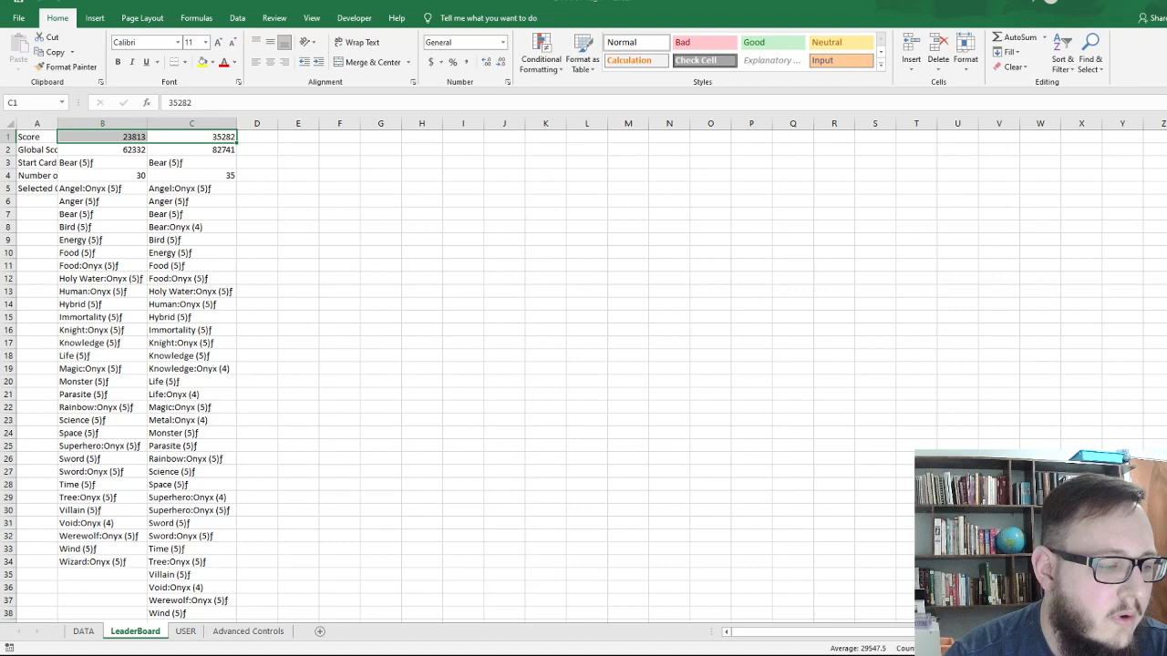
click(248, 631)
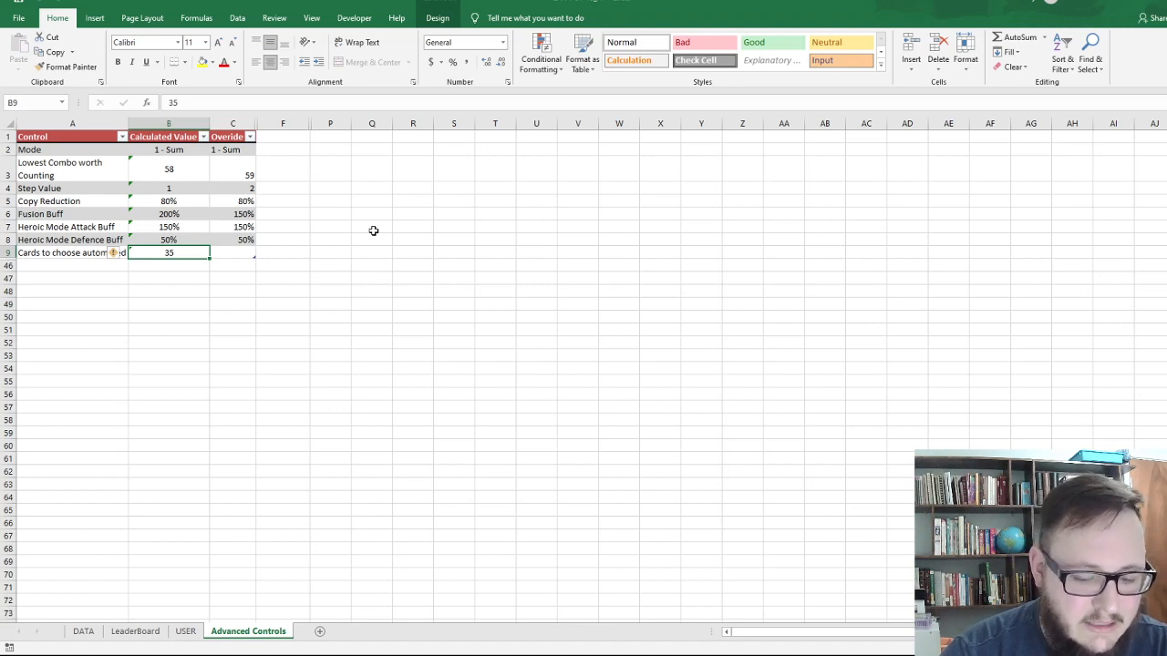
Enter 30 in B9 for Cards to choose automated.
text(30)
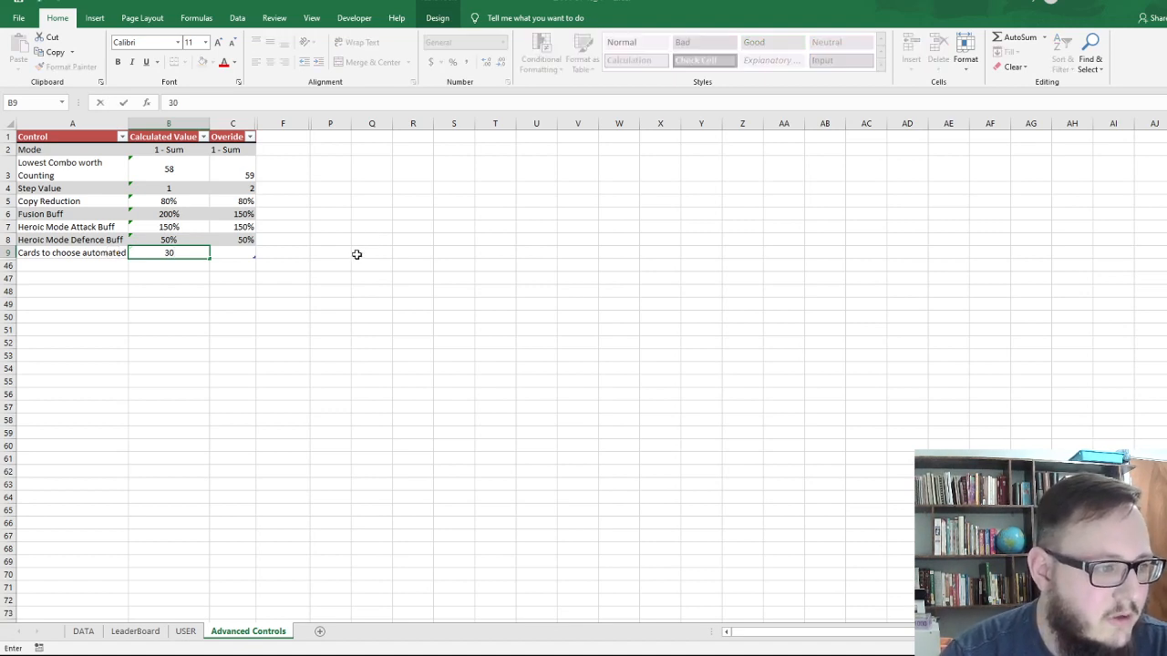
click(135, 631)
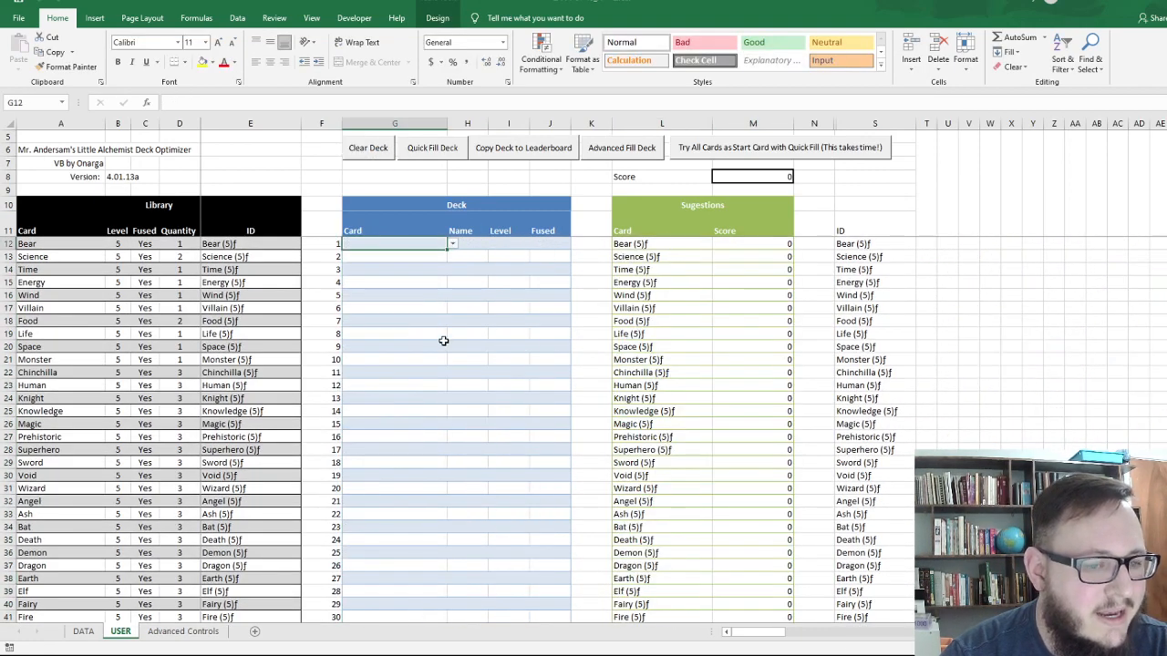
mouse_move(546, 381)
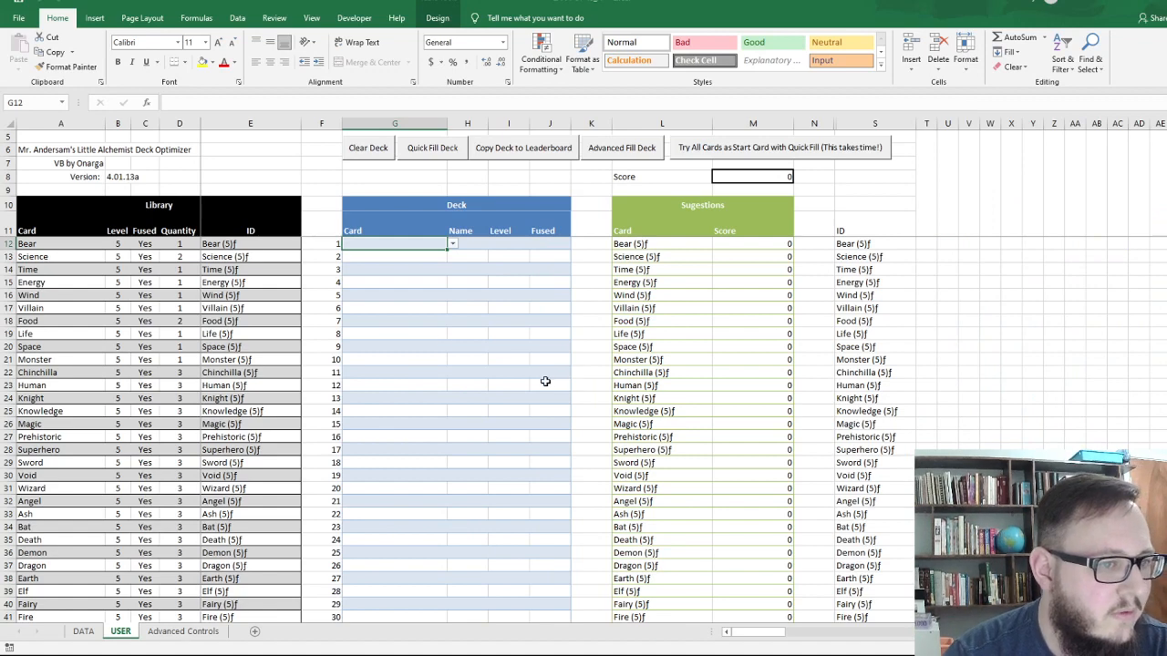
mouse_move(451, 327)
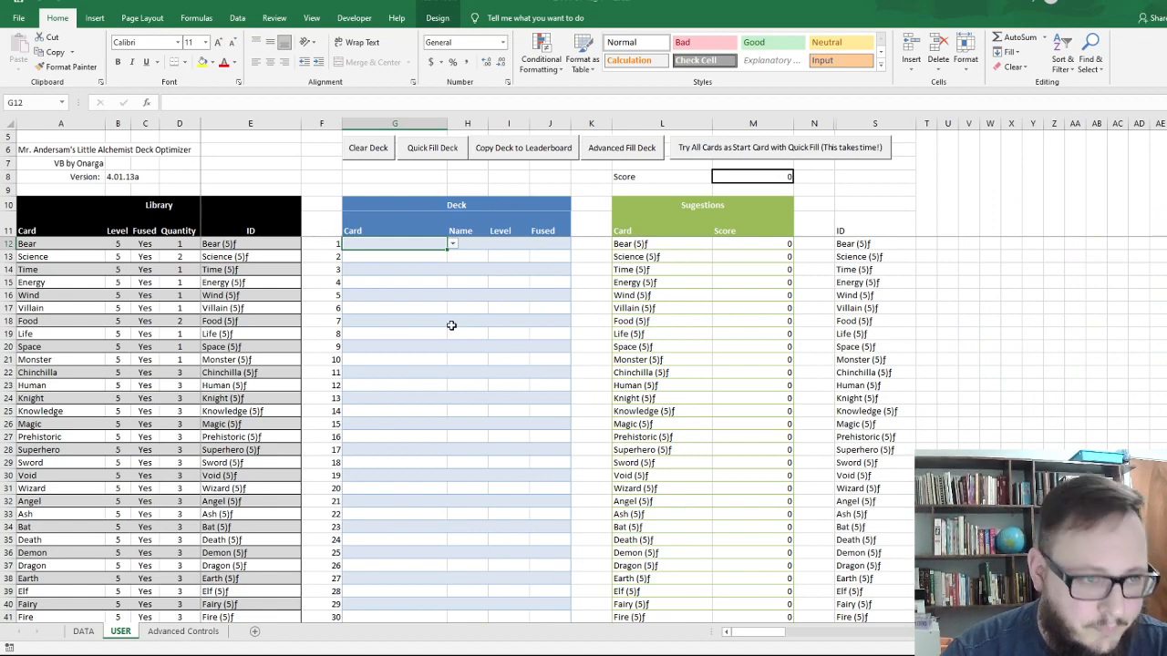
mouse_move(411, 302)
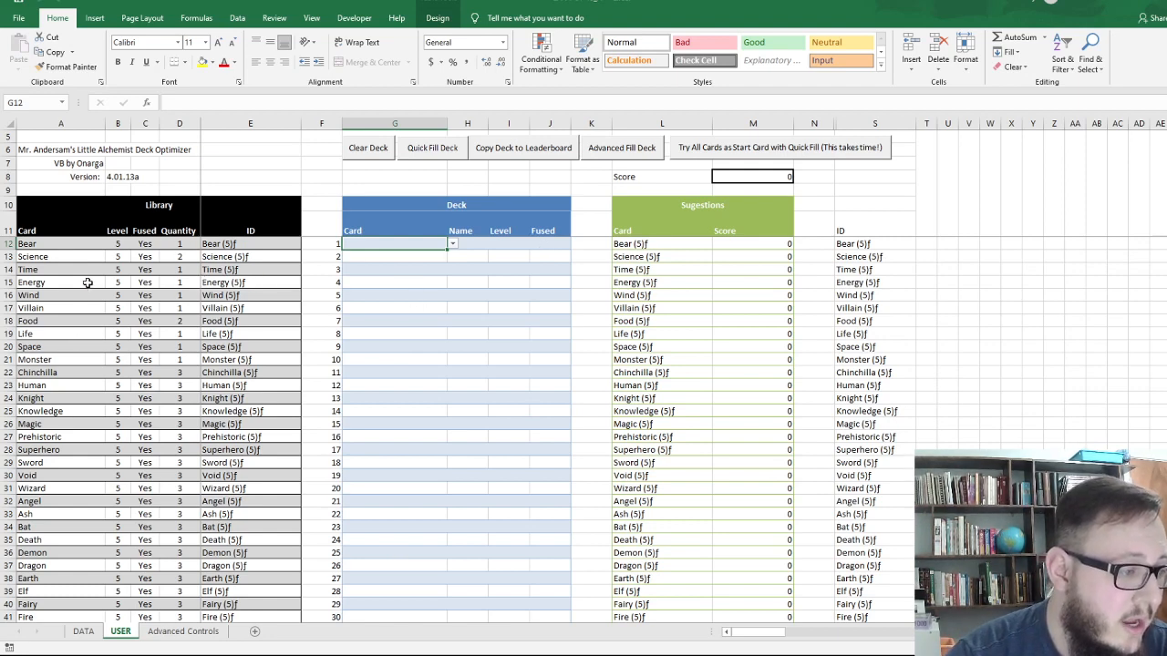
click(60, 244)
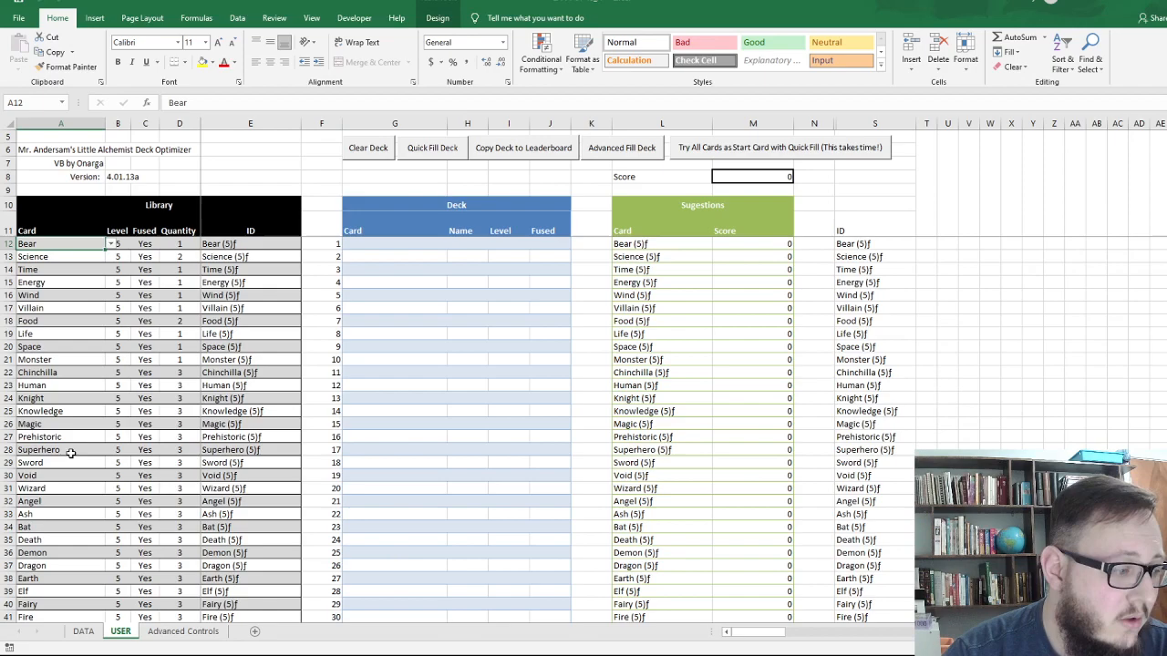
scroll(down, 3)
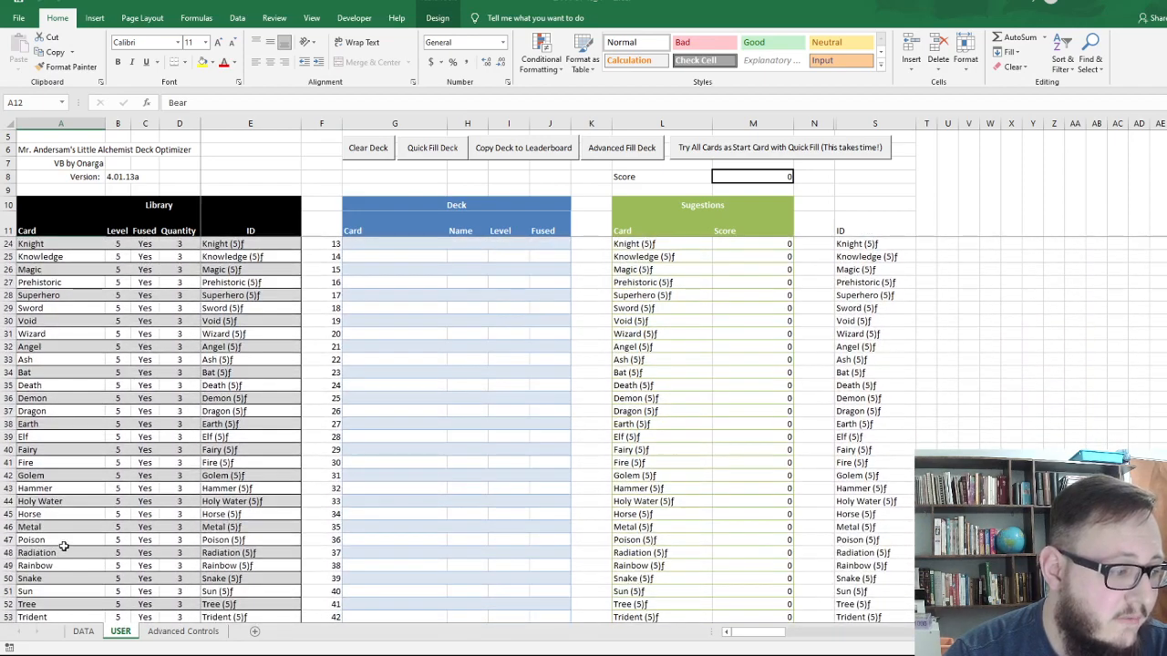
scroll(down, 3)
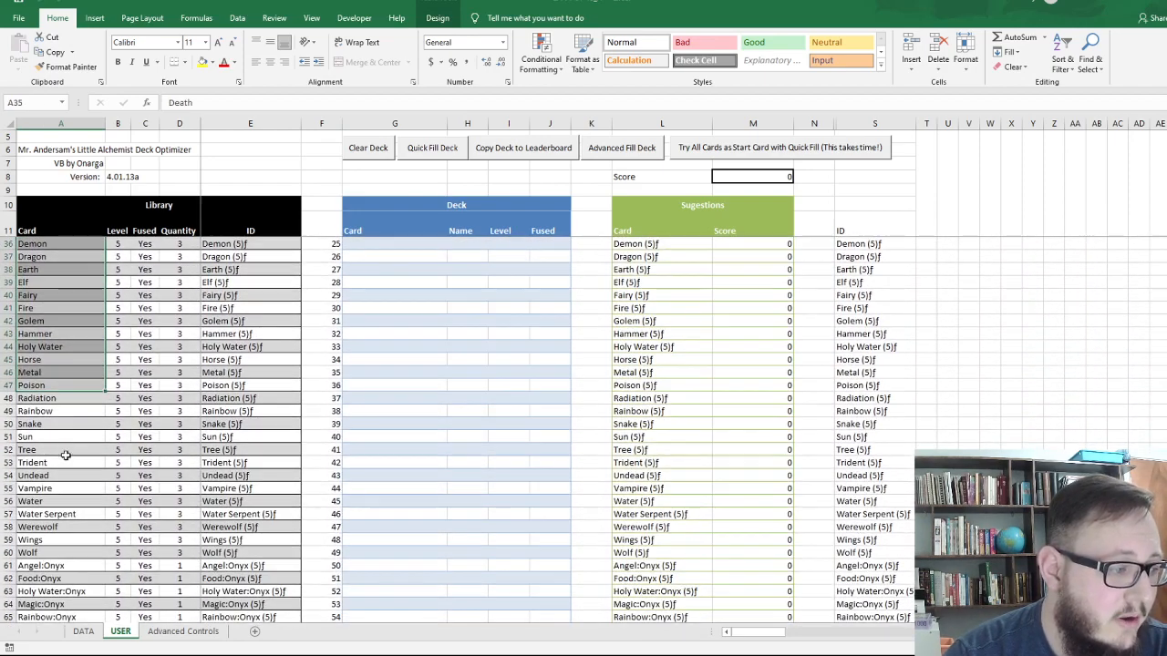
scroll(down, 3)
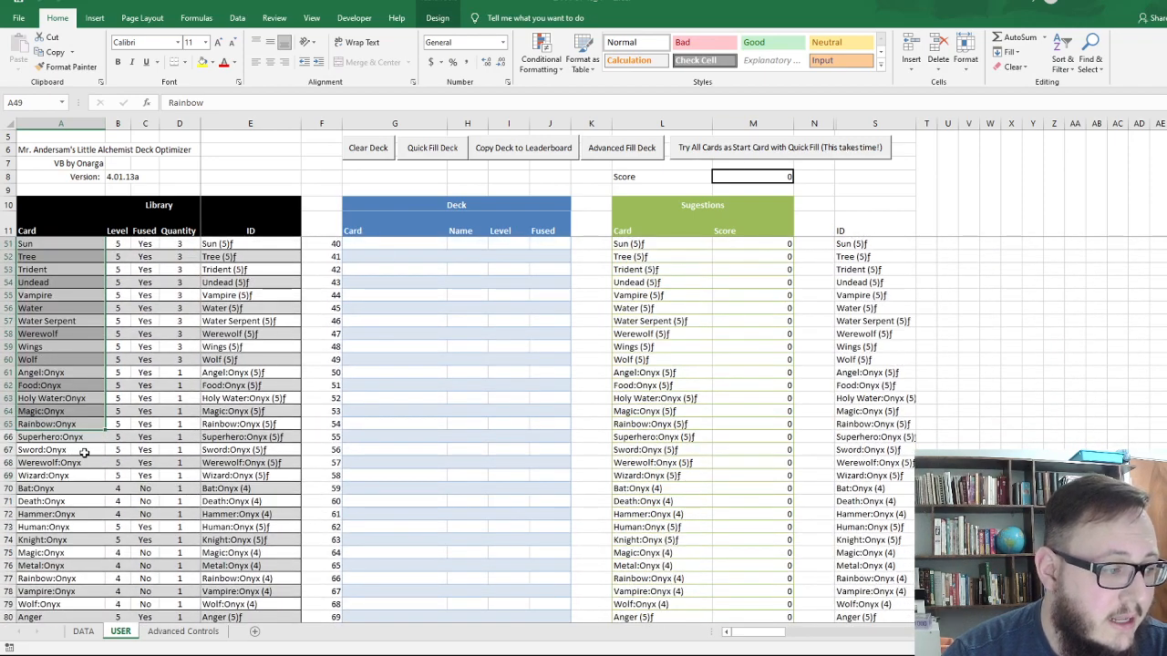
scroll(up, 3)
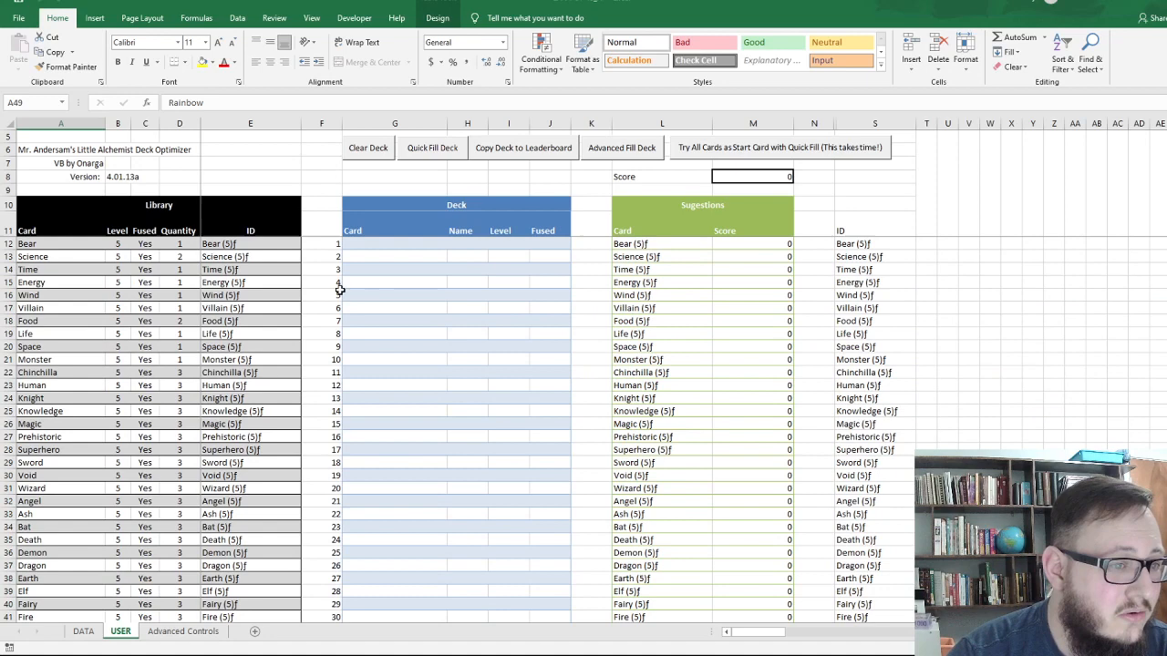
mouse_move(712, 272)
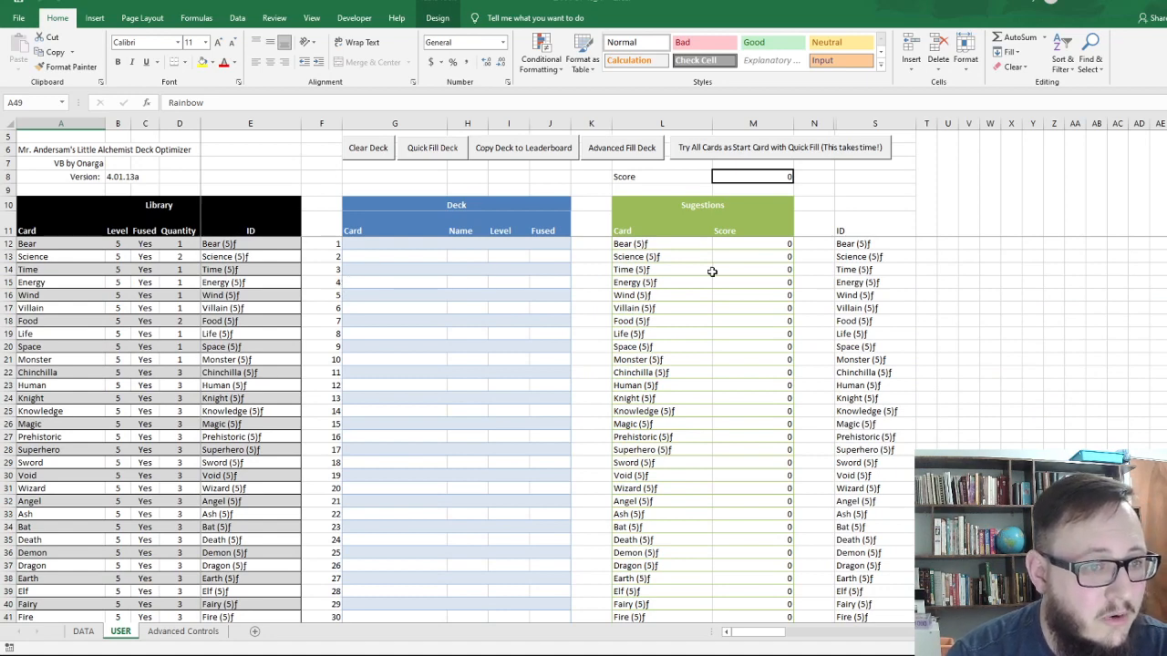
mouse_move(725, 297)
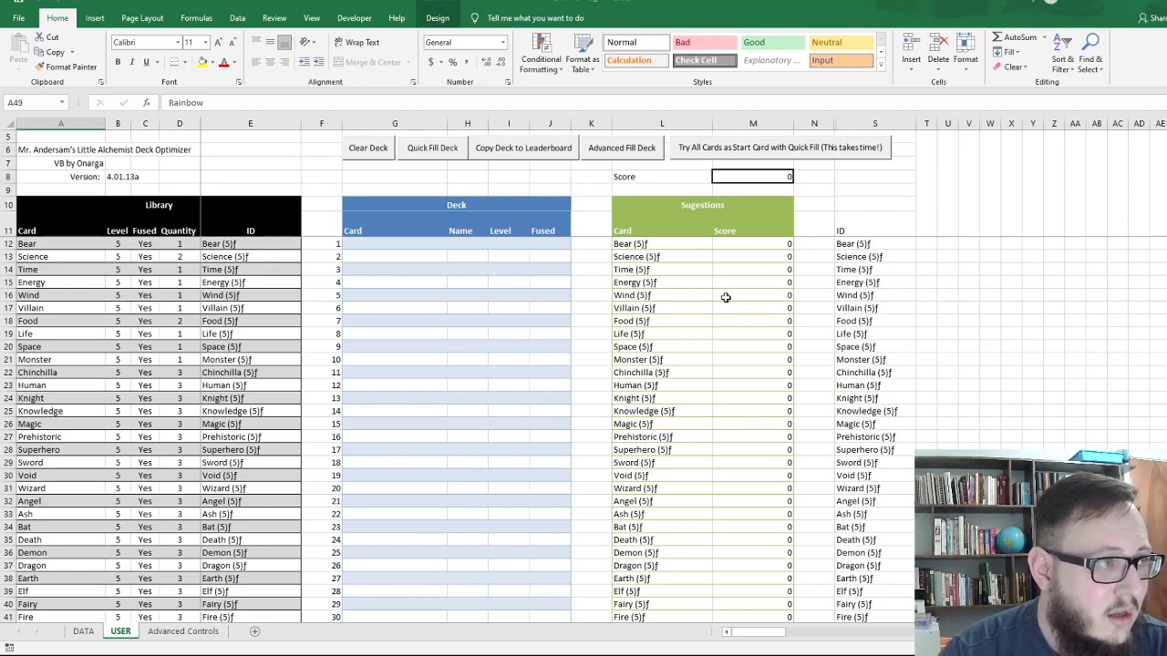
mouse_move(580, 408)
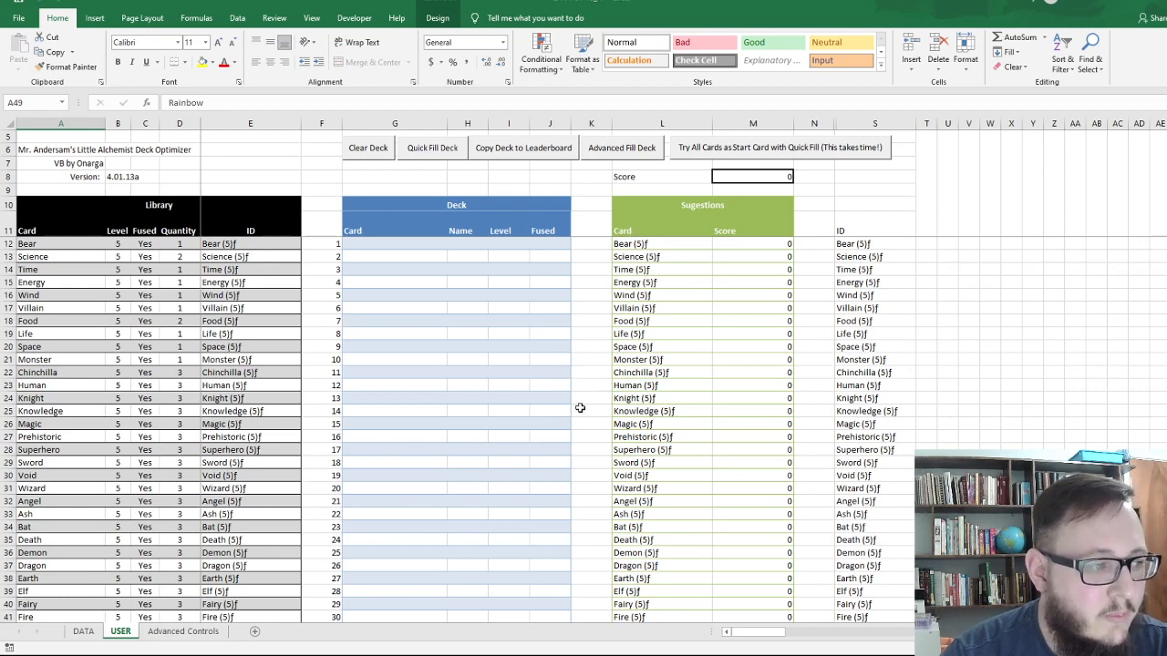
click(393, 398)
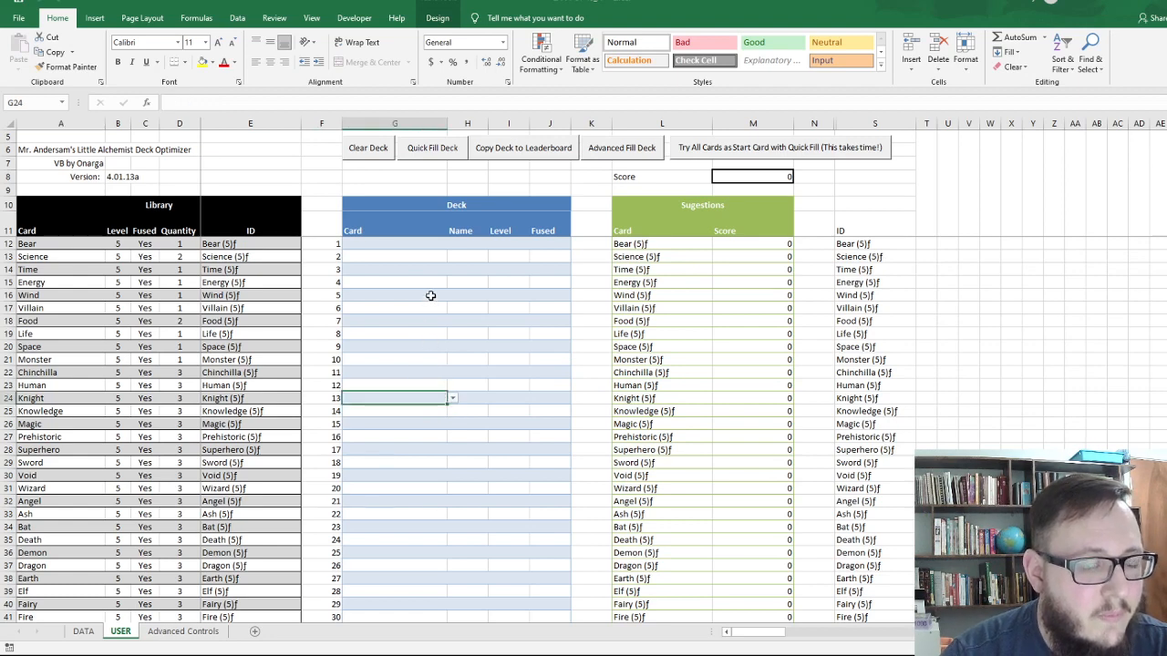
mouse_move(428, 249)
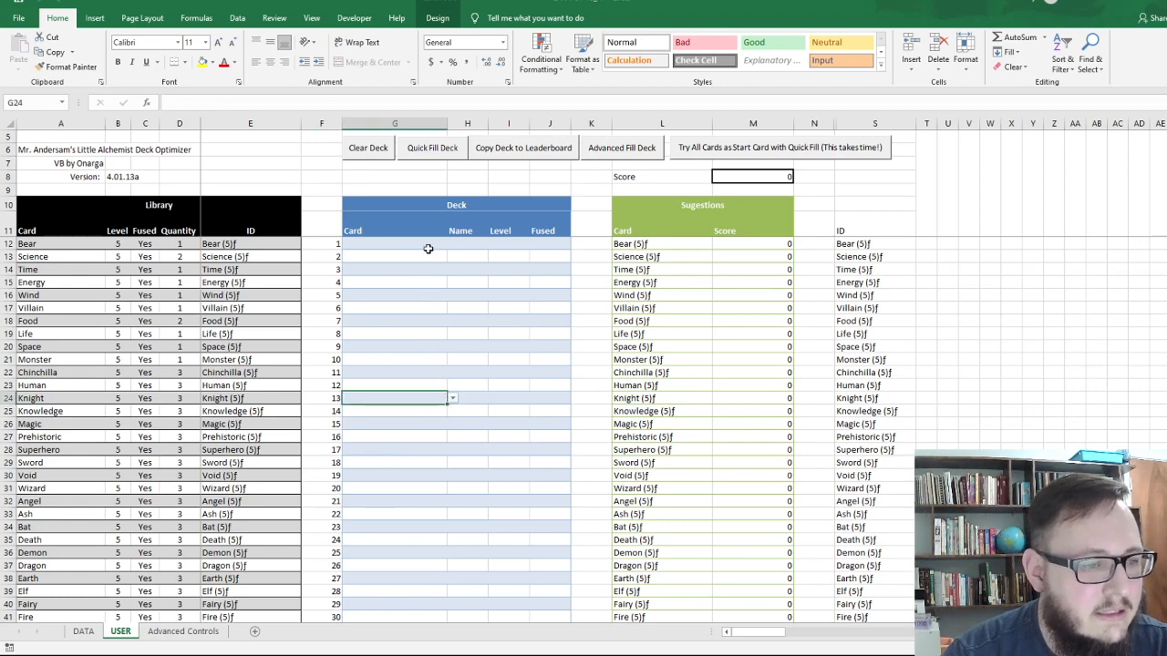
click(395, 244)
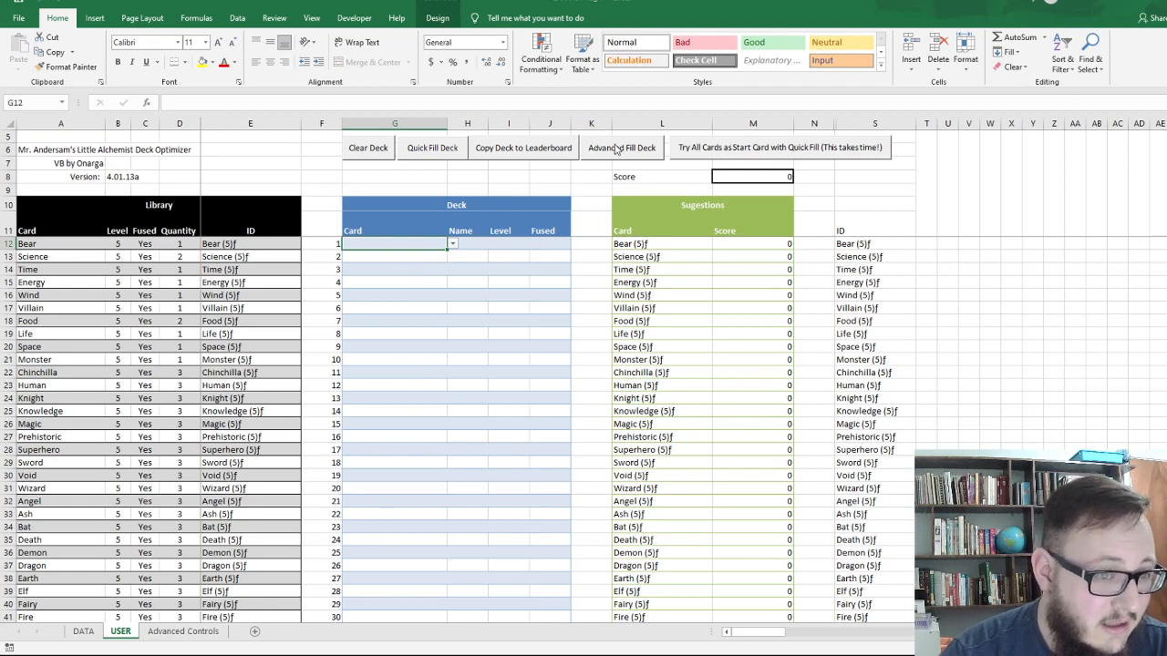
mouse_move(583, 194)
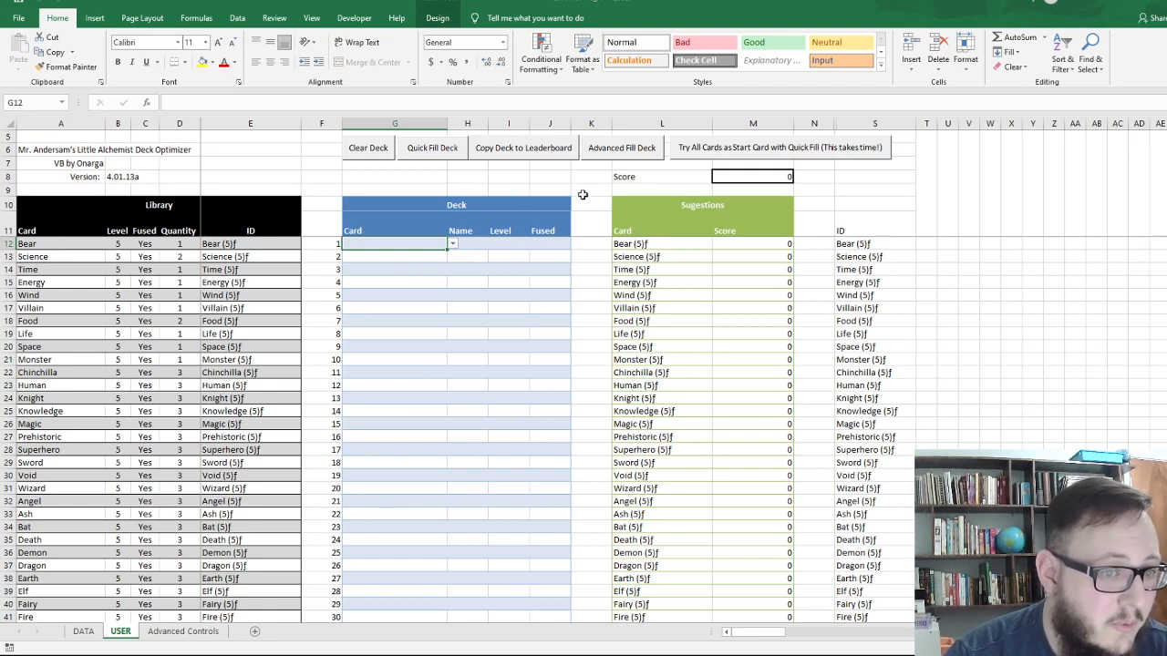
mouse_move(629, 157)
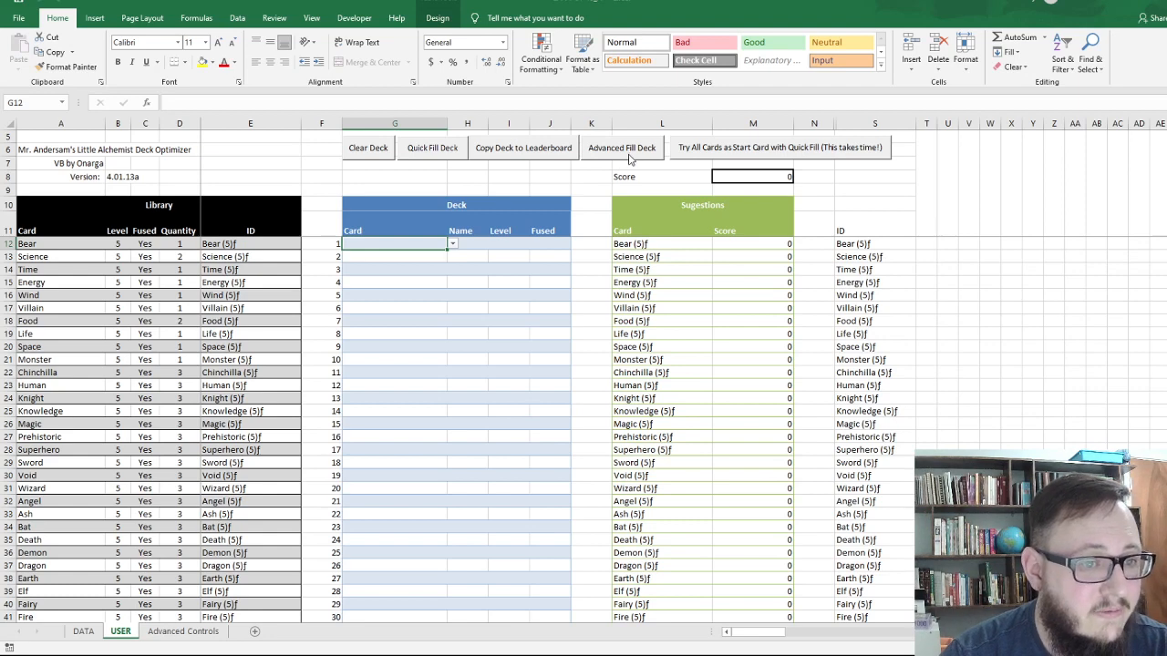
mouse_move(518, 288)
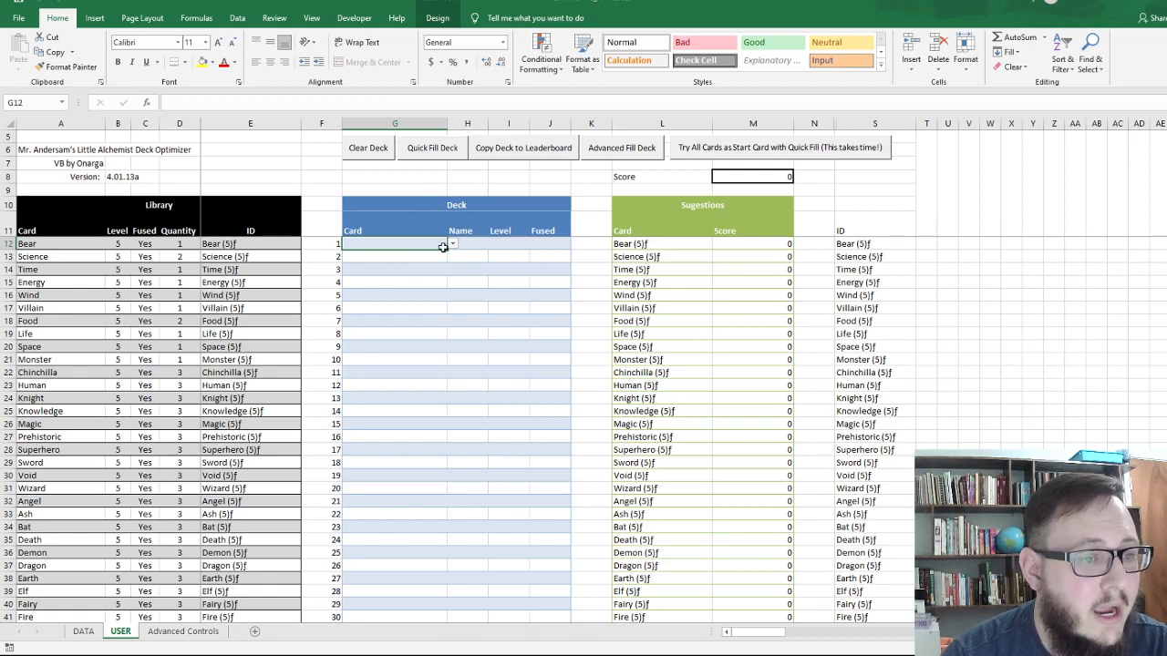
mouse_move(539, 438)
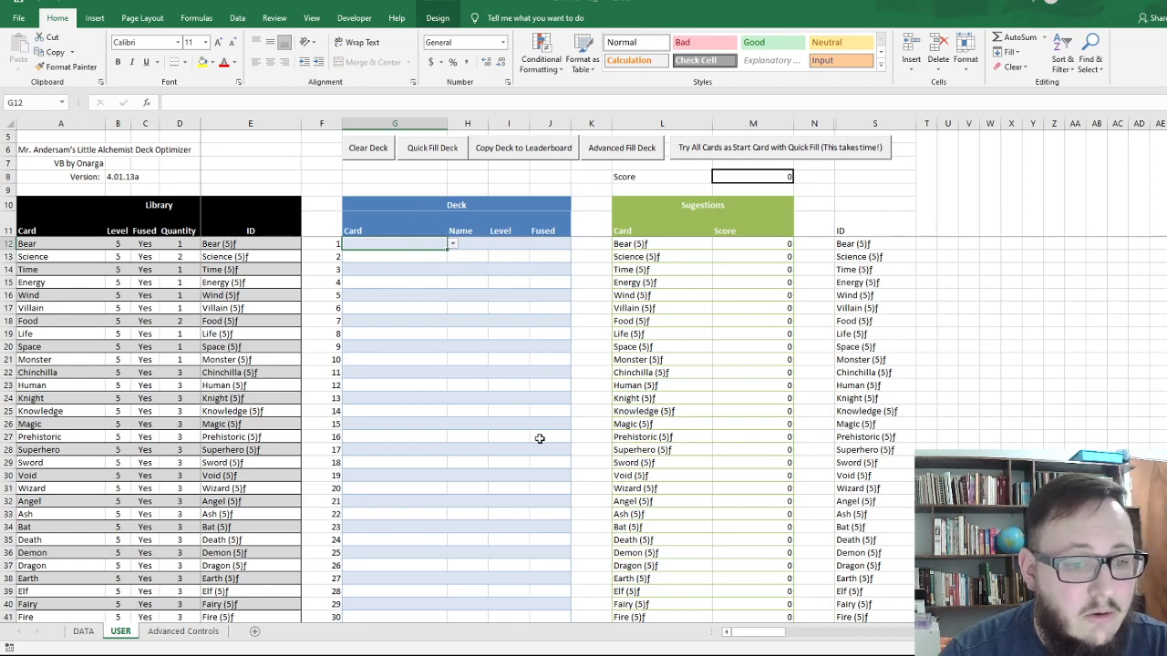
scroll(down, 3)
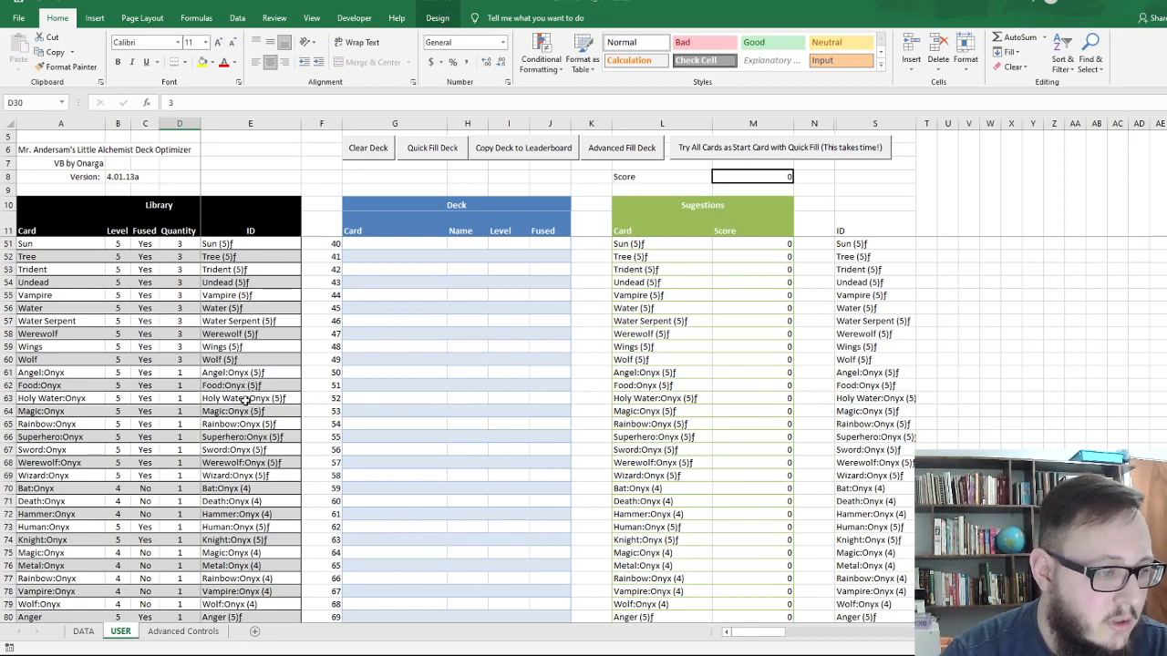
Put Superhero:Onyx (5)f in the first deck slot and start Advanced Fill Deck.
click(250, 437)
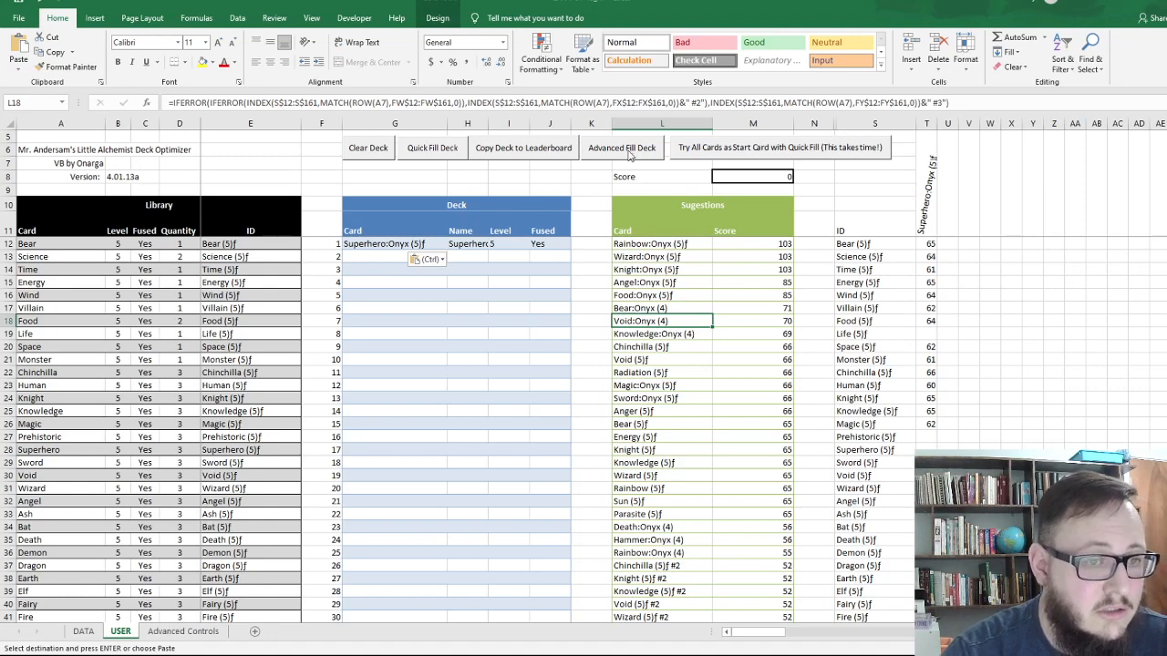
mouse_move(645, 155)
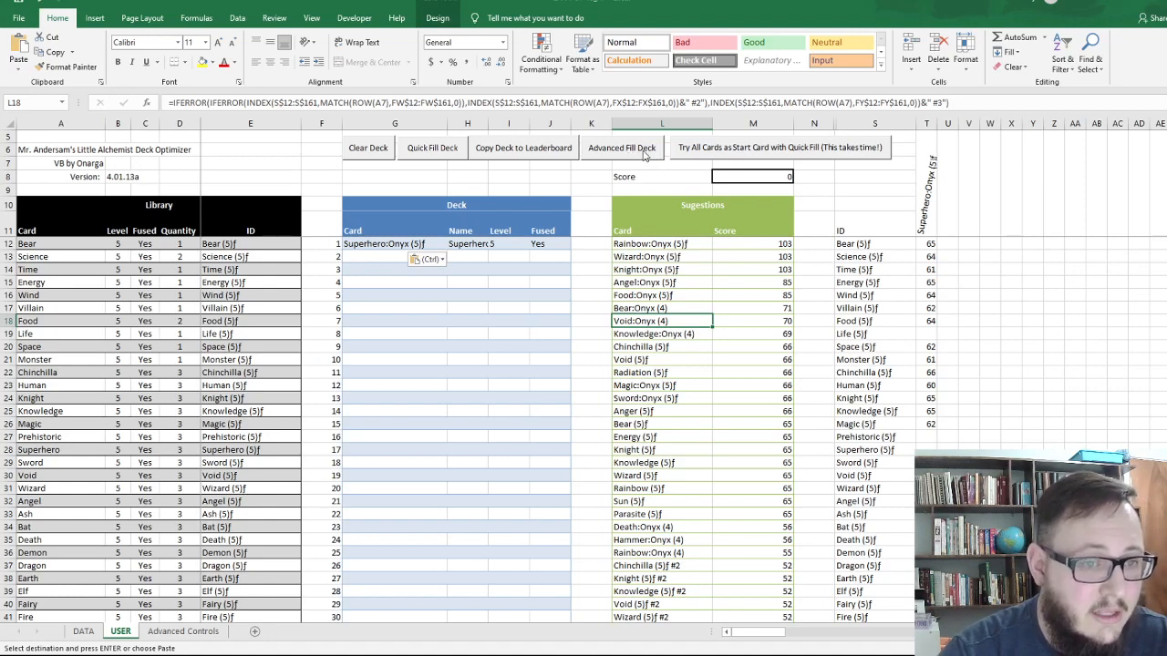
mouse_move(640, 157)
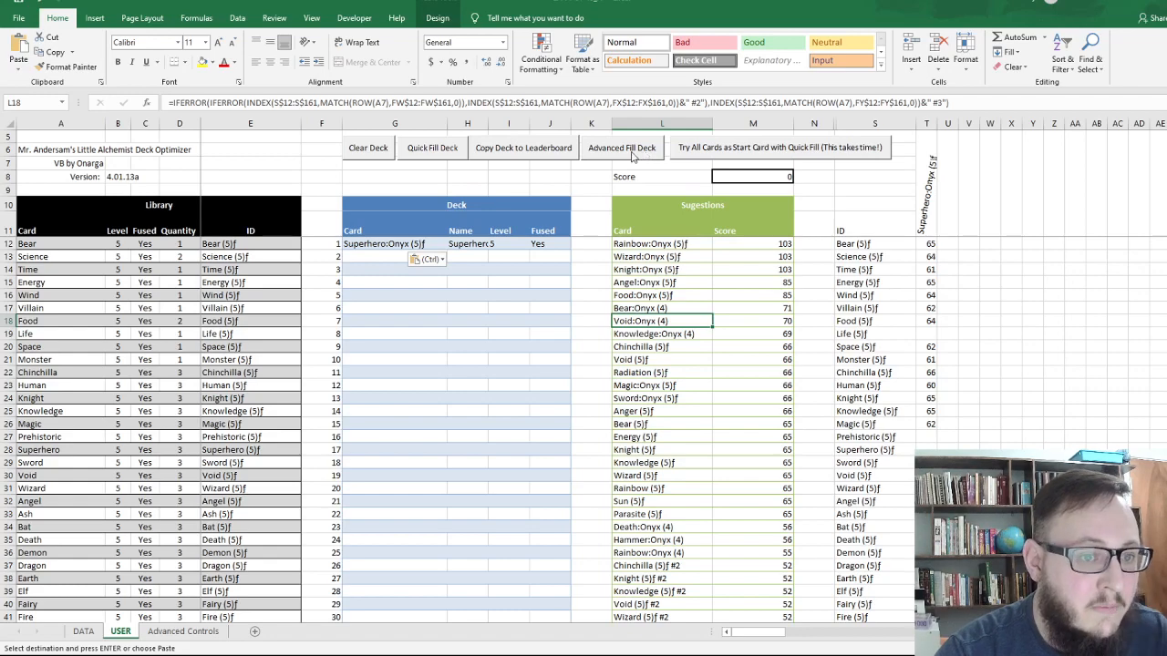
click(622, 148)
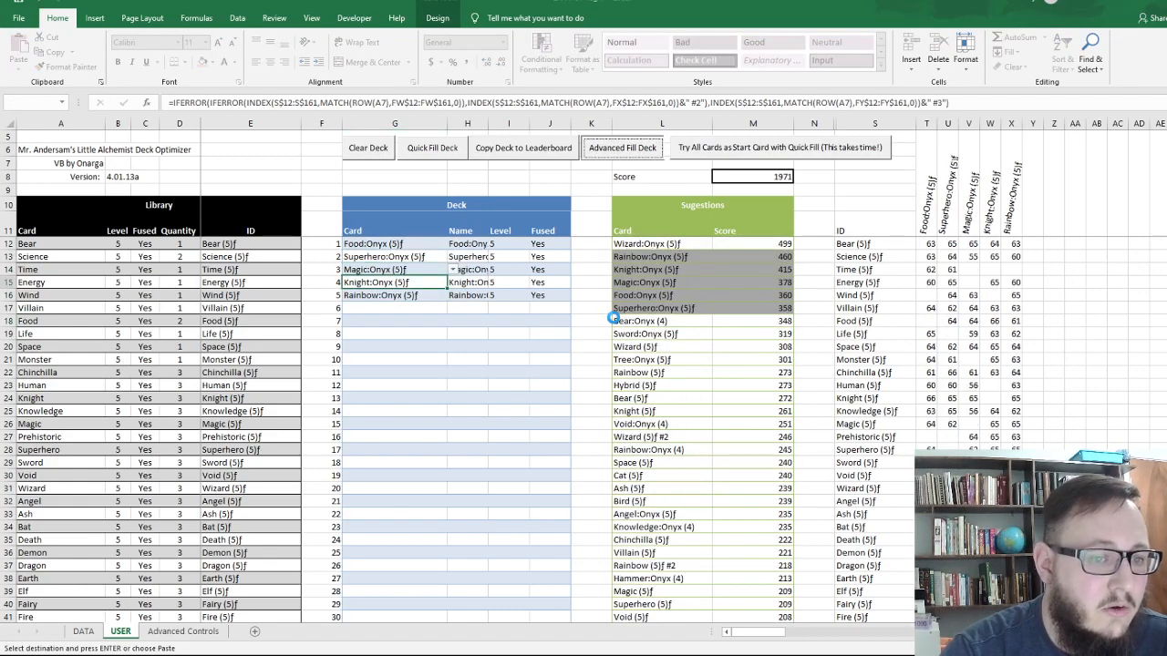
Keep Advanced Fill Deck running until all 30 slots fill, scoring 32327.
click(623, 148)
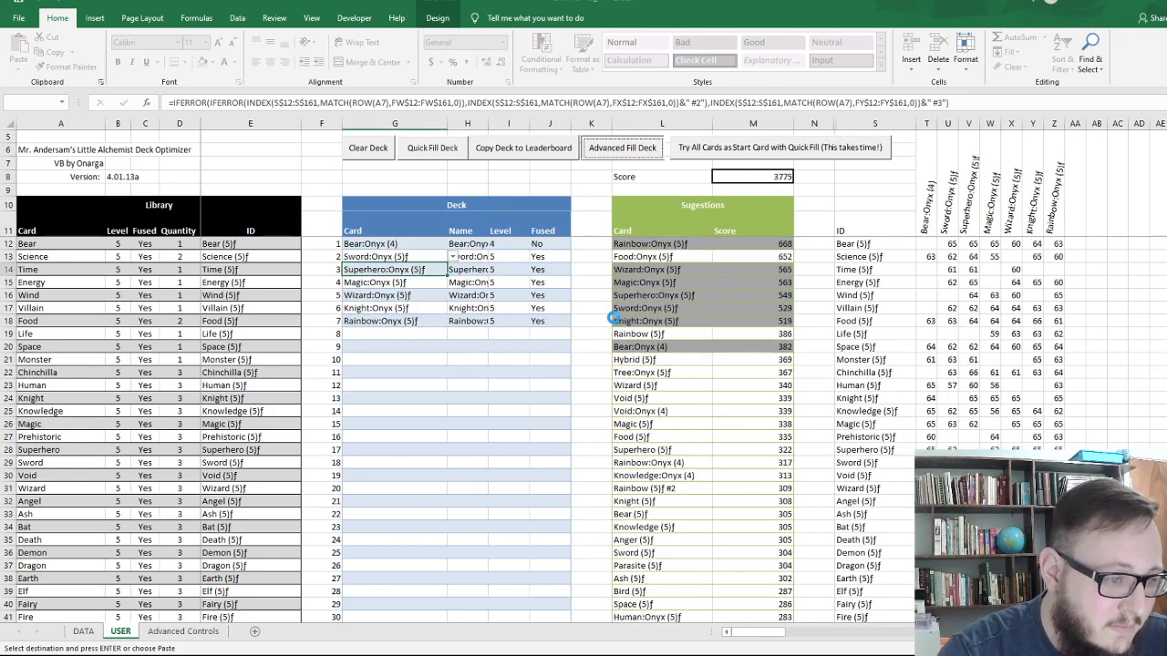
click(622, 148)
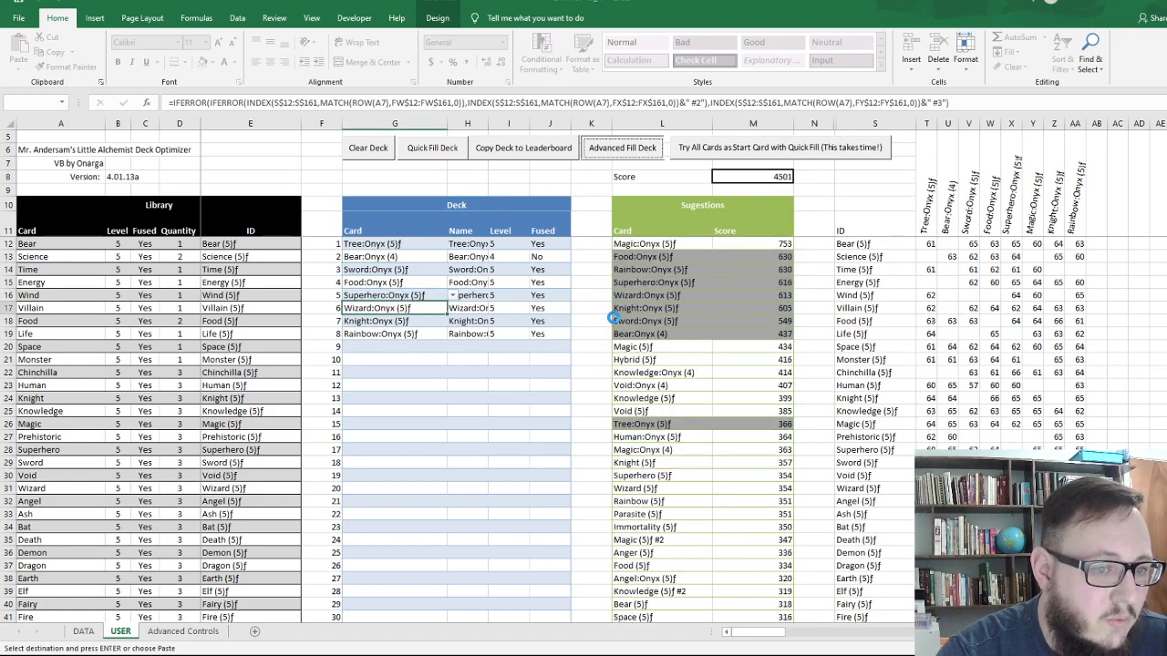
click(623, 147)
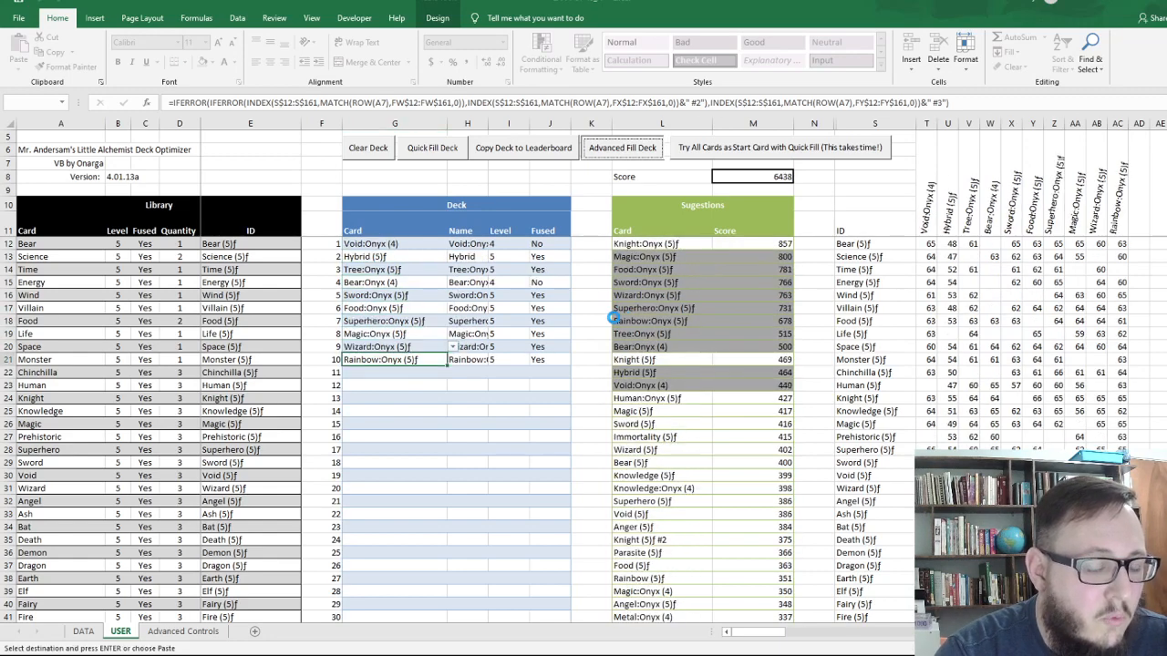
click(622, 148)
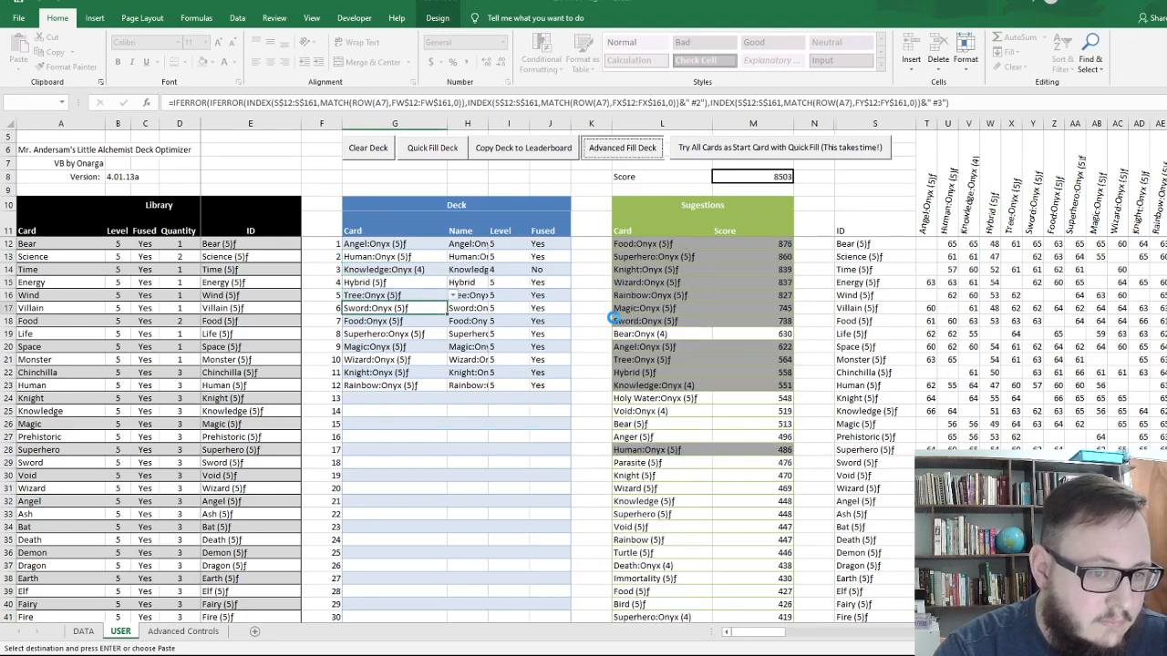
click(622, 148)
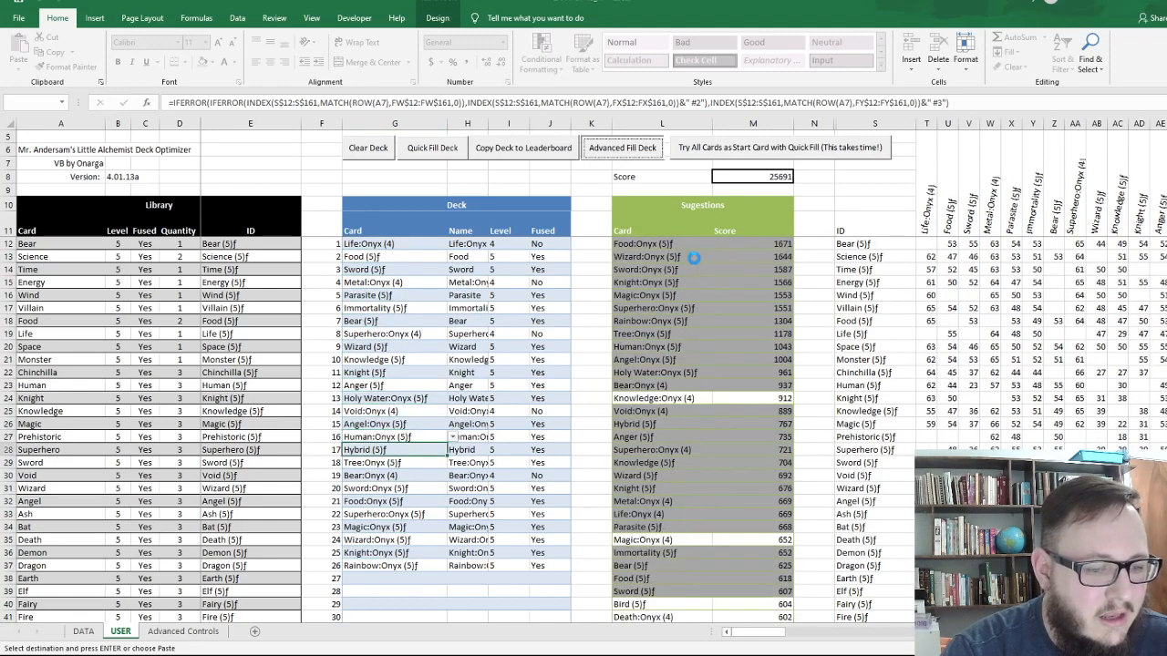
click(622, 148)
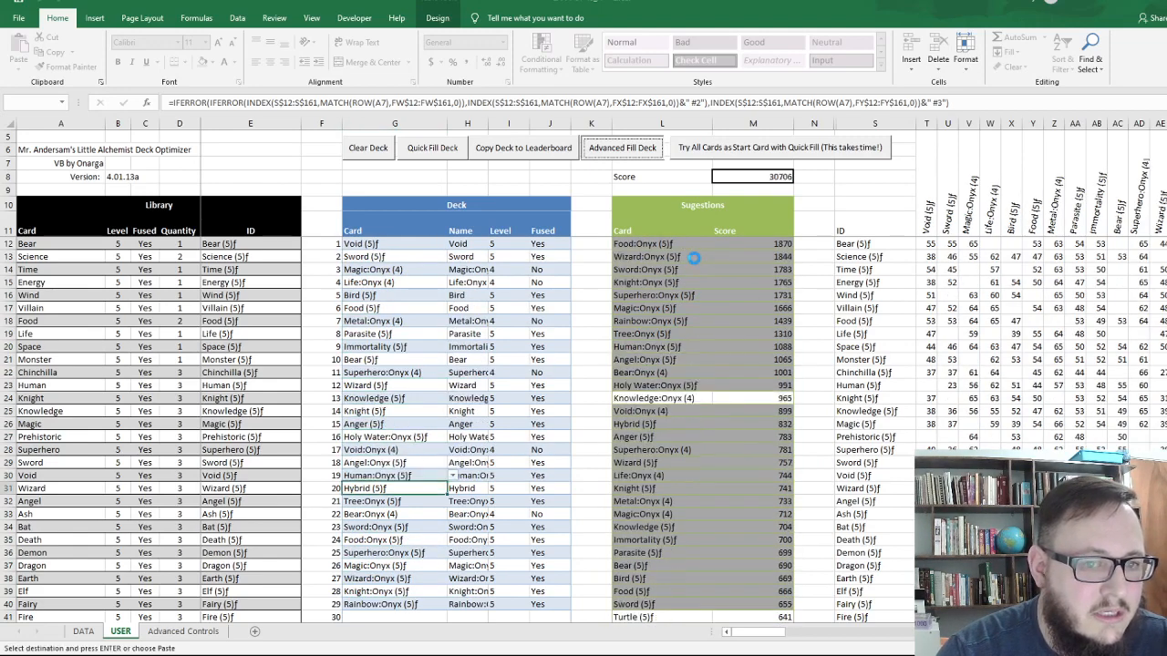
click(622, 147)
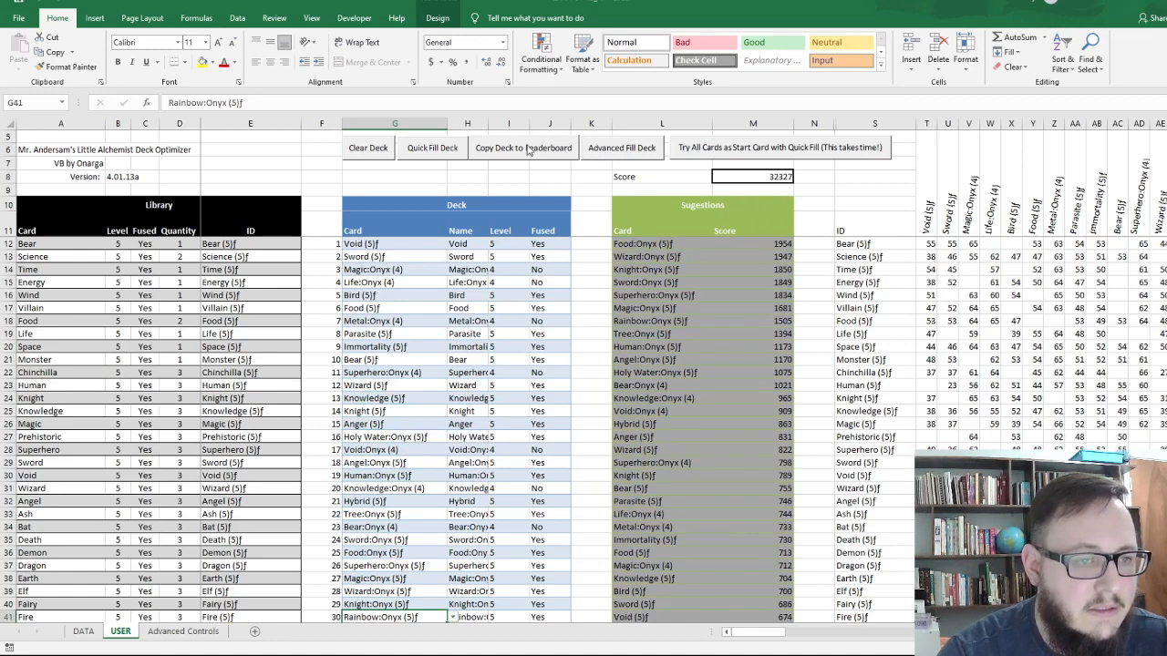
Check the Advanced Fill LeaderBoard entry: score 32327, global score 65066, start card Superhero:Onyx.
click(523, 148)
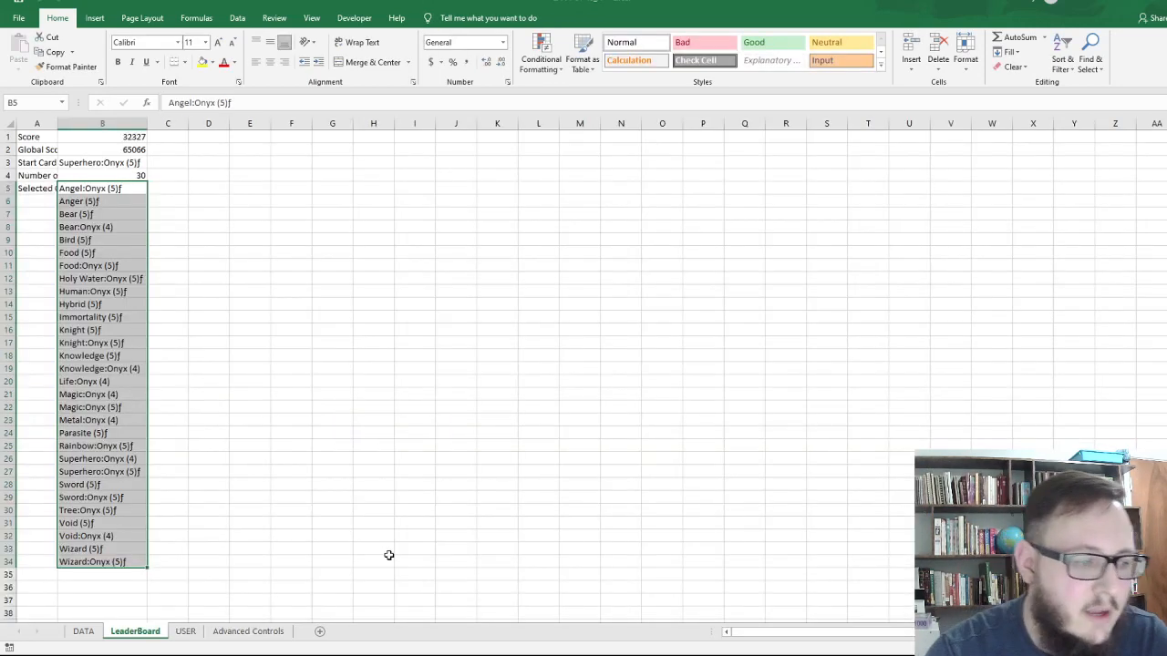
click(102, 149)
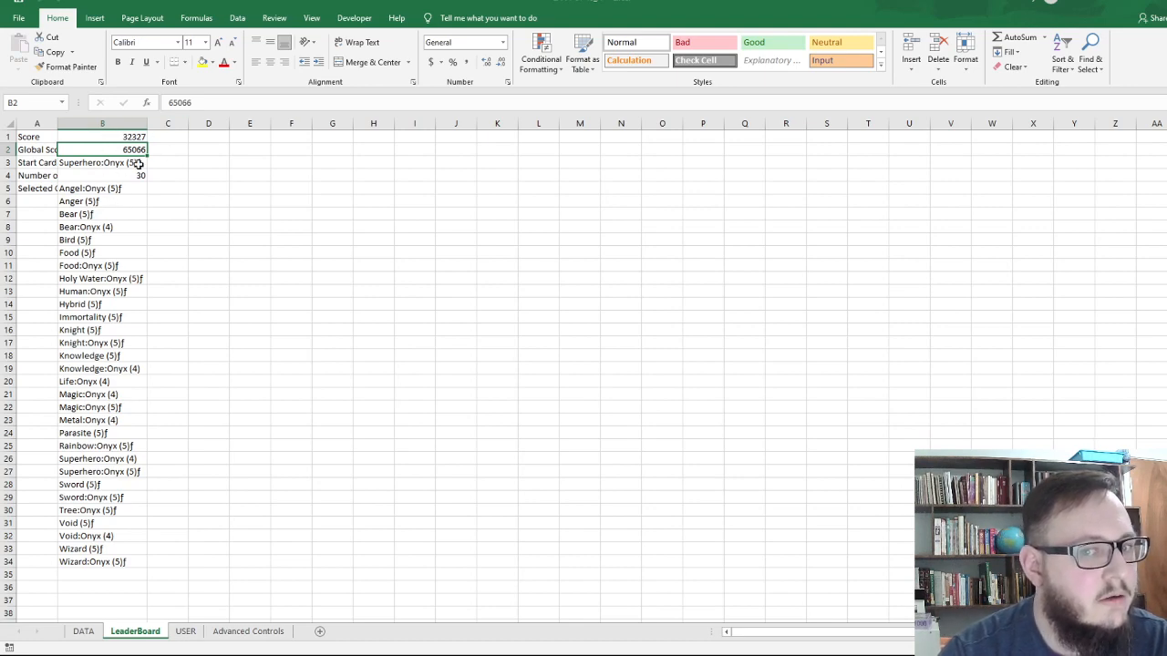
mouse_move(257, 207)
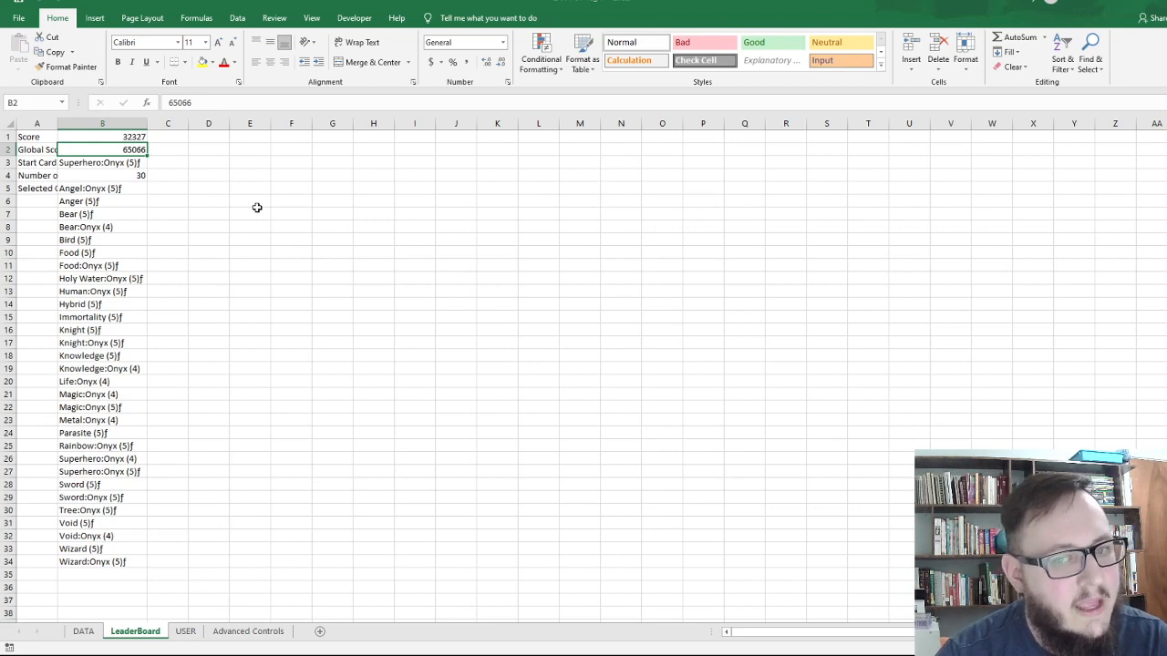
mouse_move(130, 232)
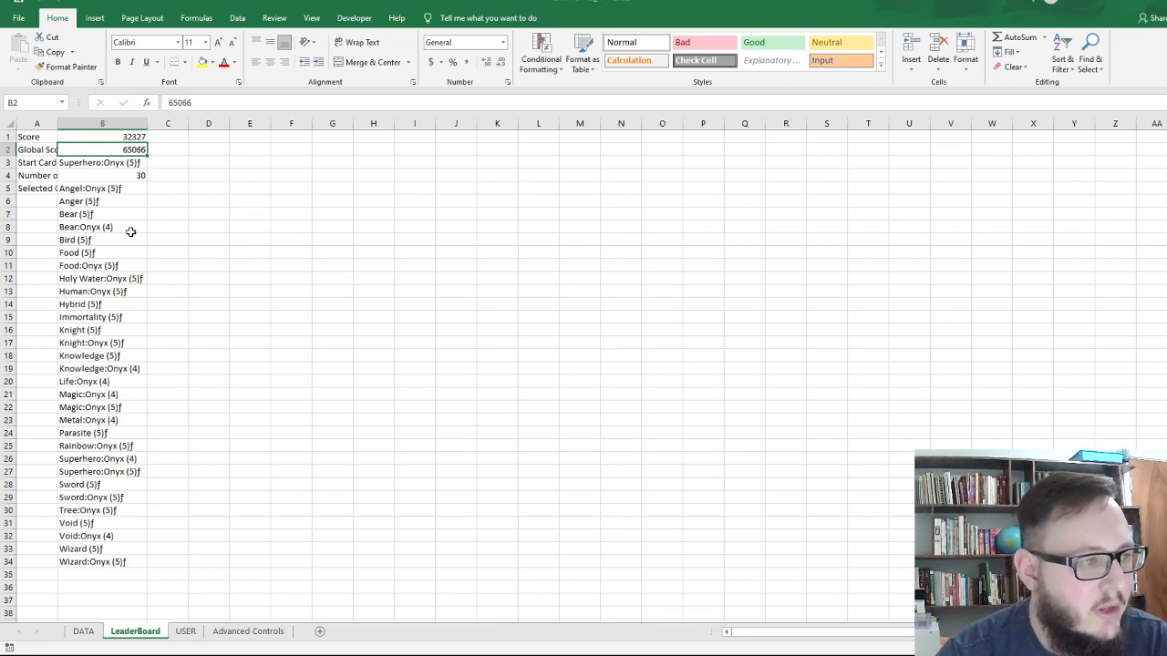
mouse_move(206, 514)
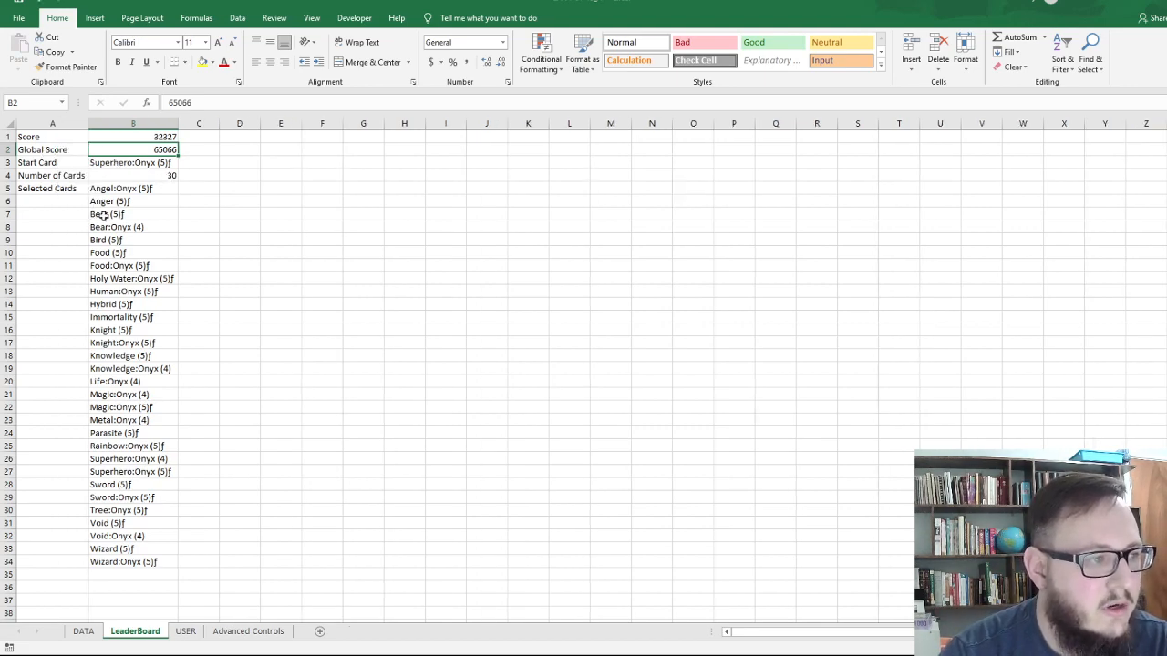
click(133, 136)
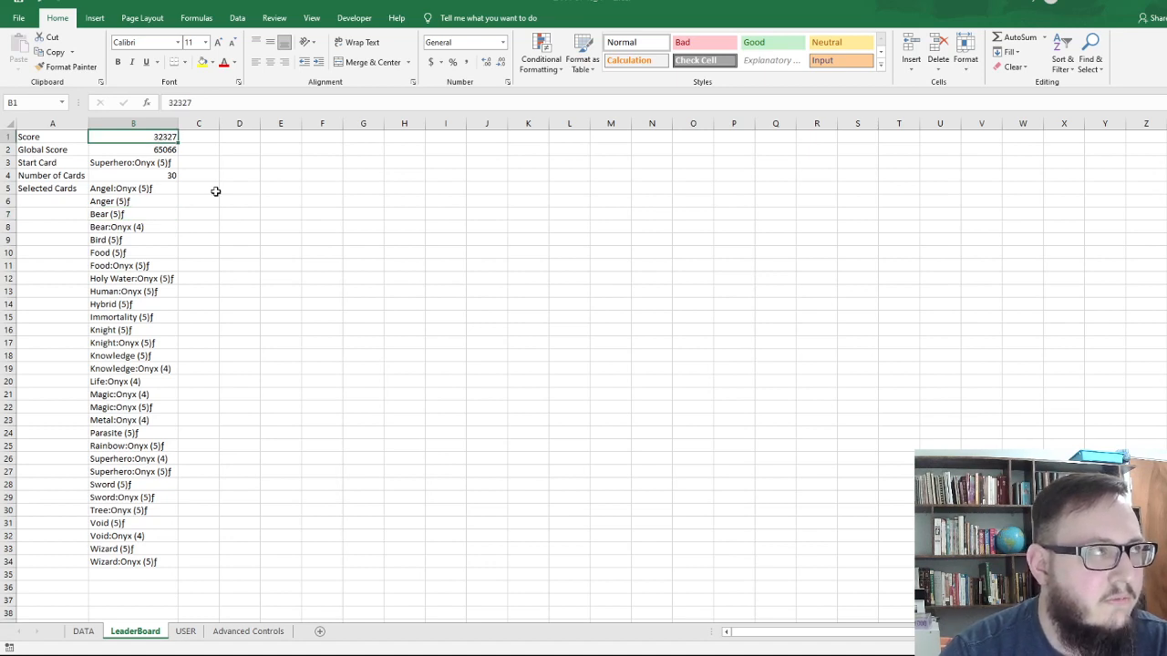
mouse_move(219, 200)
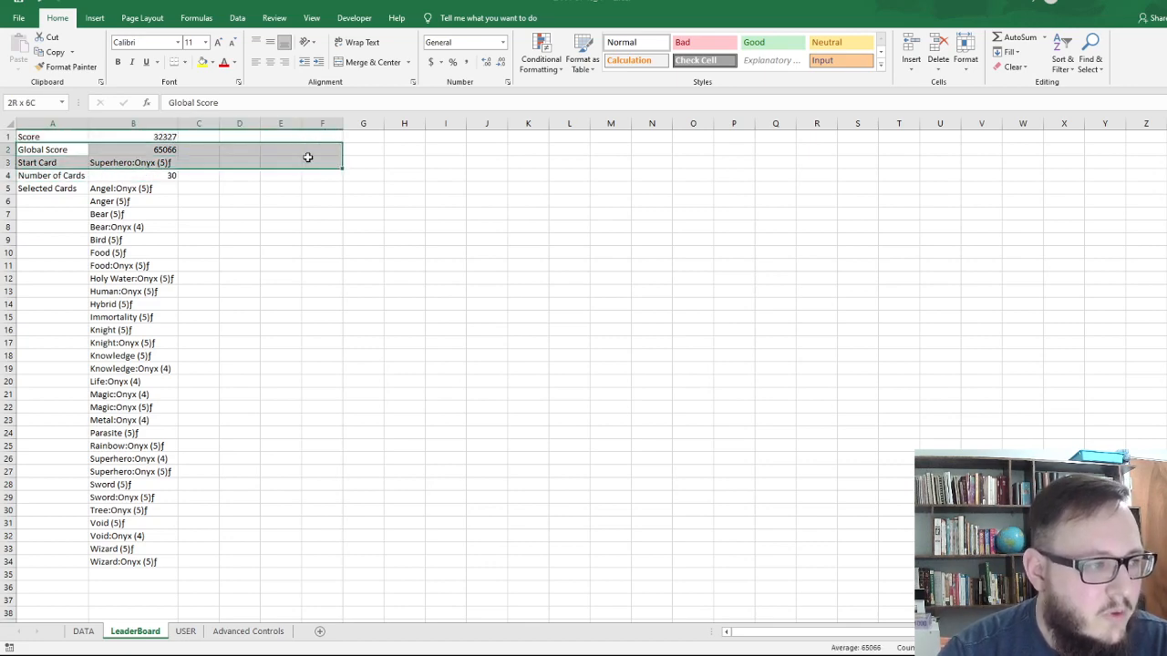
click(133, 149)
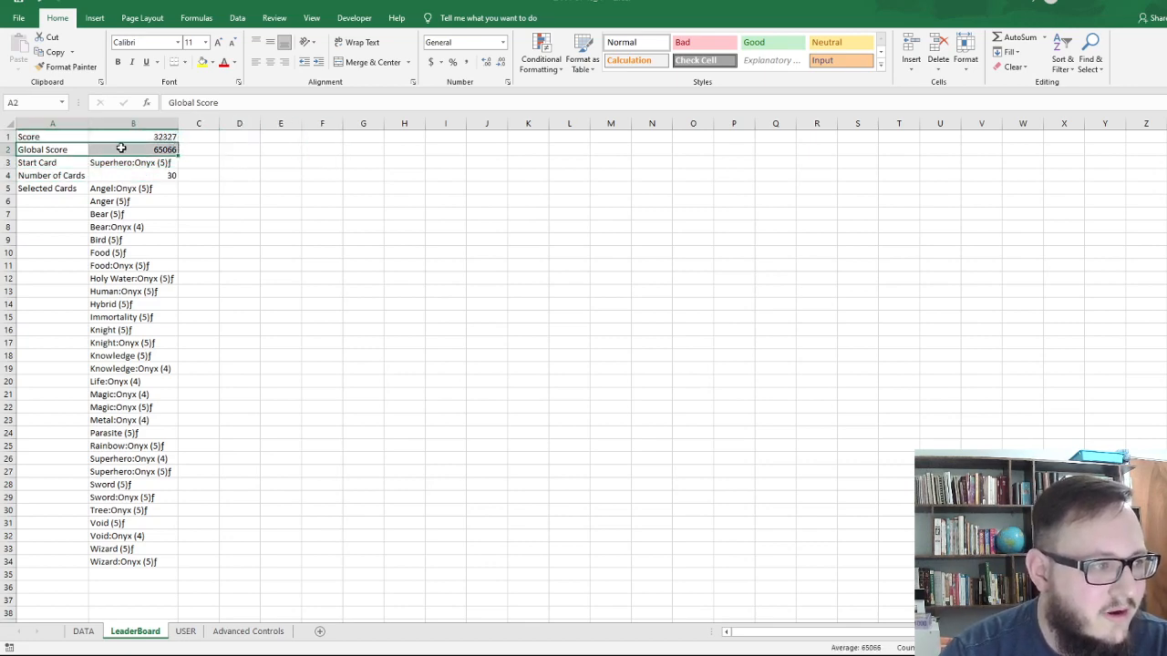
click(134, 135)
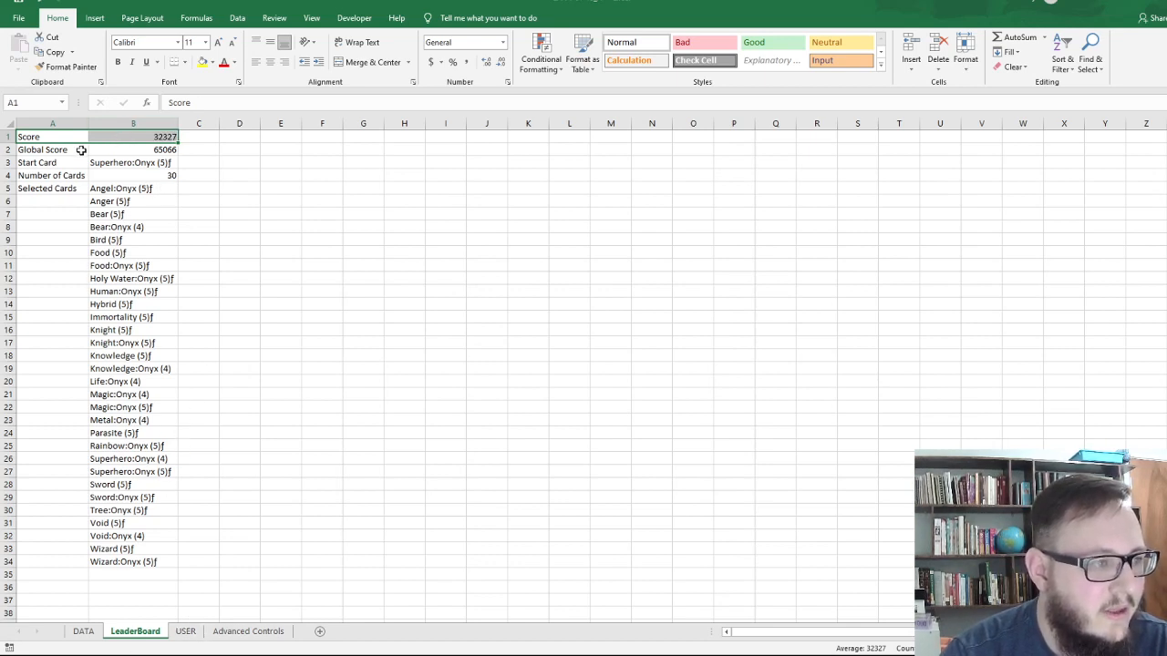
click(133, 162)
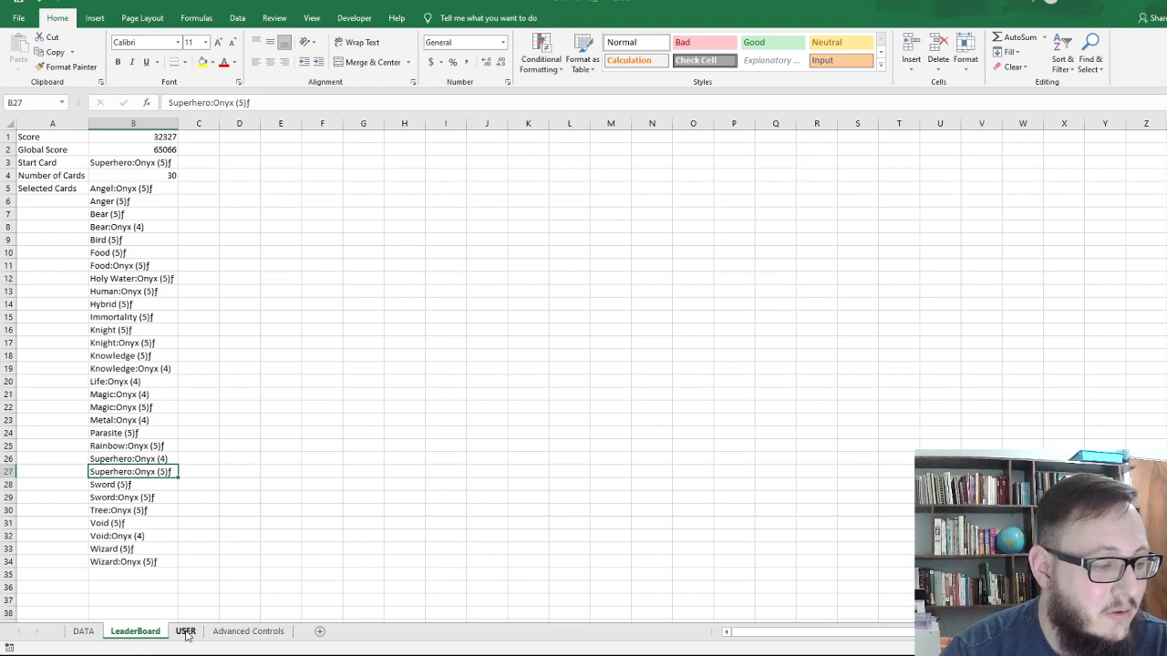
click(185, 630)
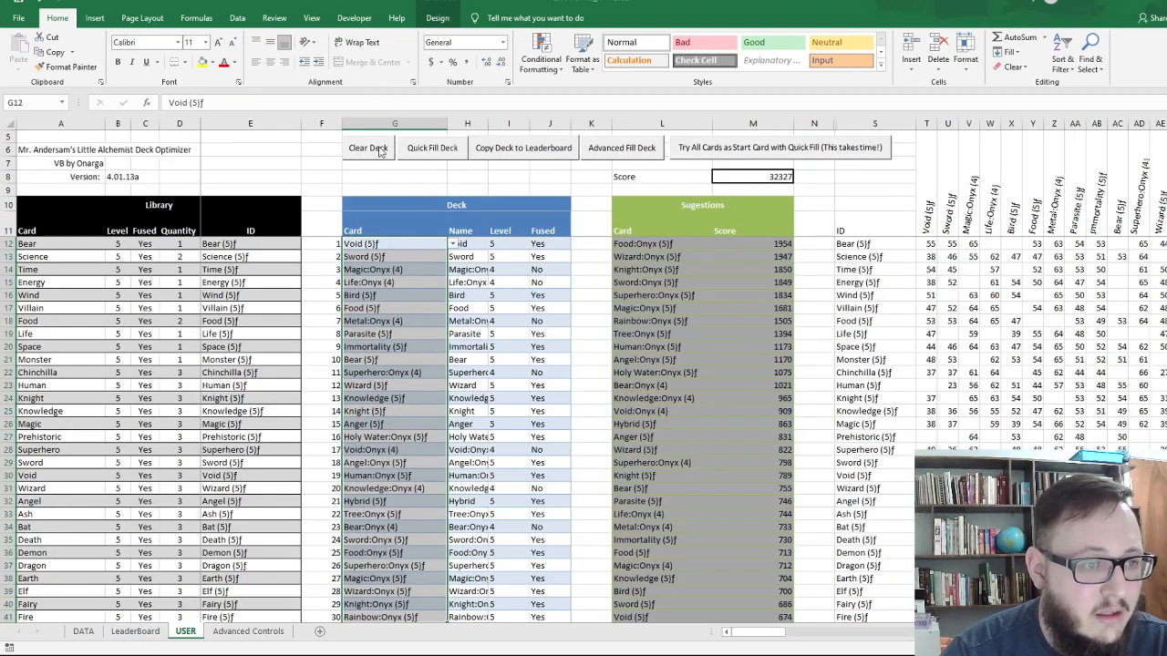
Clear the USER sheet's deck and start an advanced fill beginning with Demon (5)f.
click(367, 147)
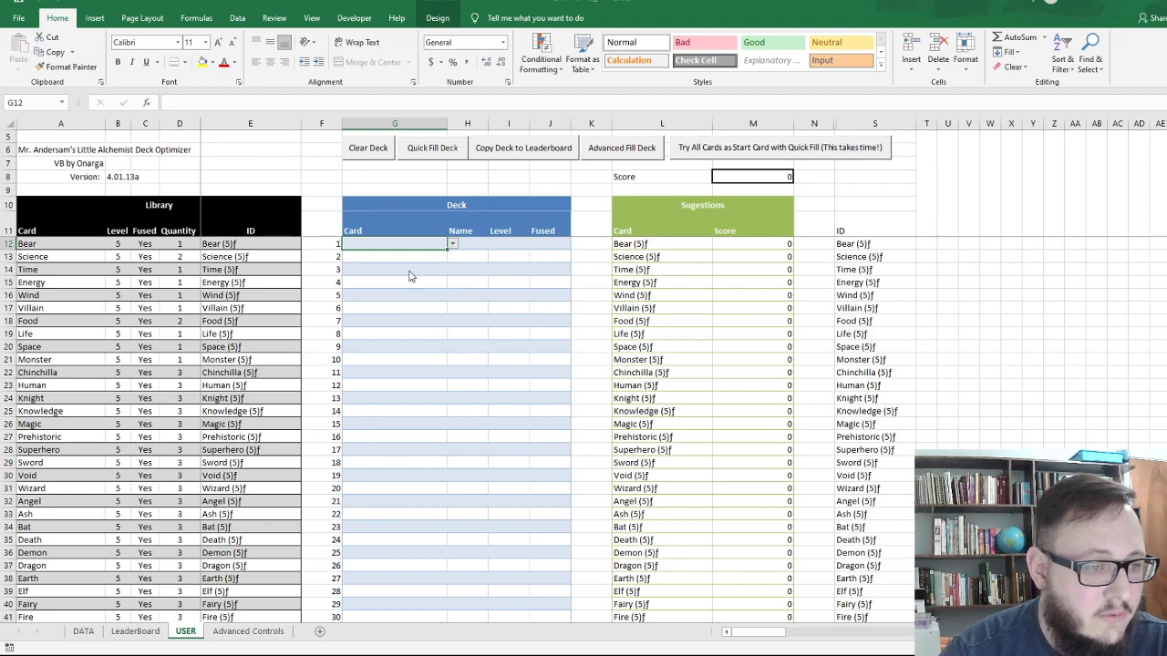
mouse_move(103, 378)
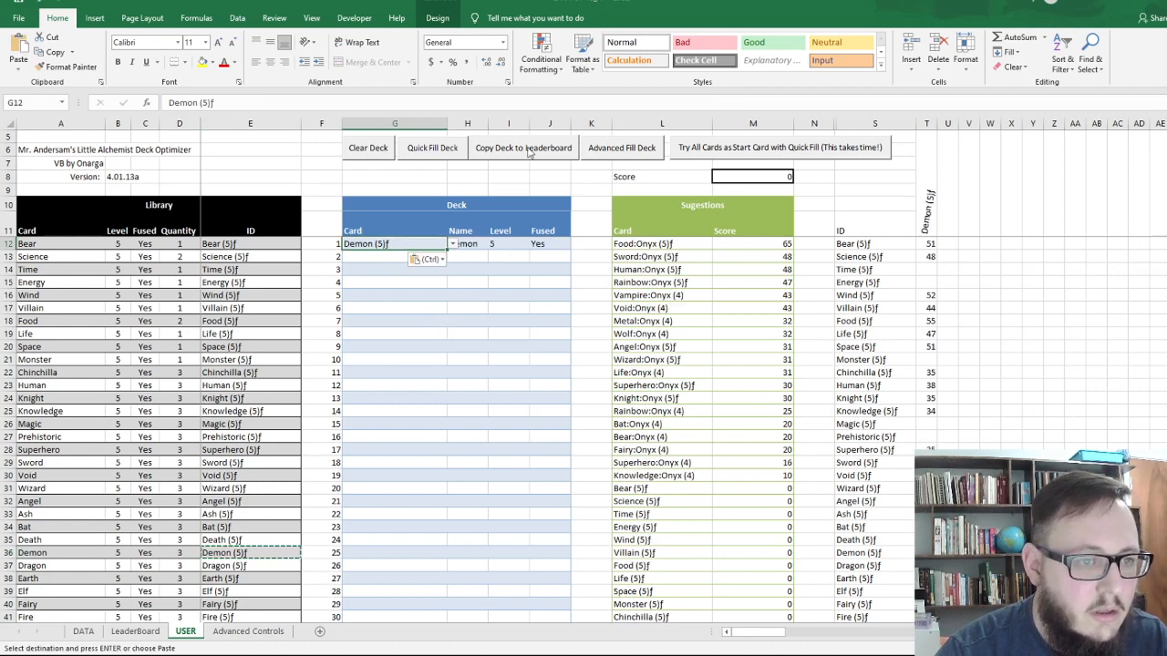
click(622, 147)
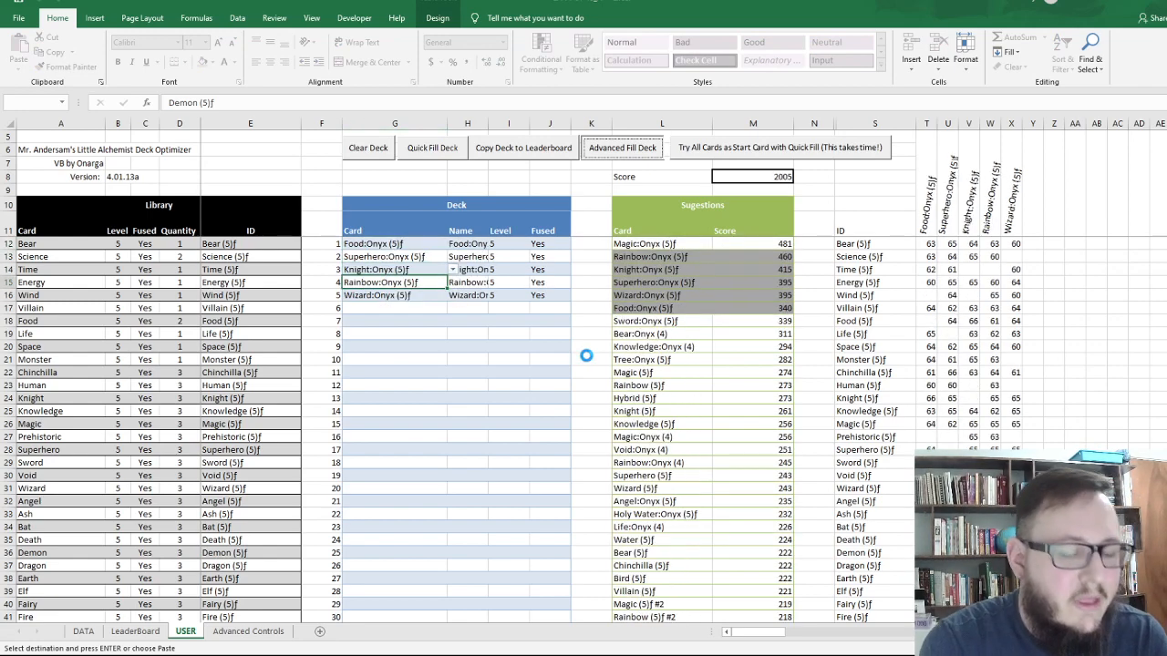
Run Advanced Fill Deck repeatedly until the deck holds 30 cards, ending with Wizard:Onyx.
click(623, 148)
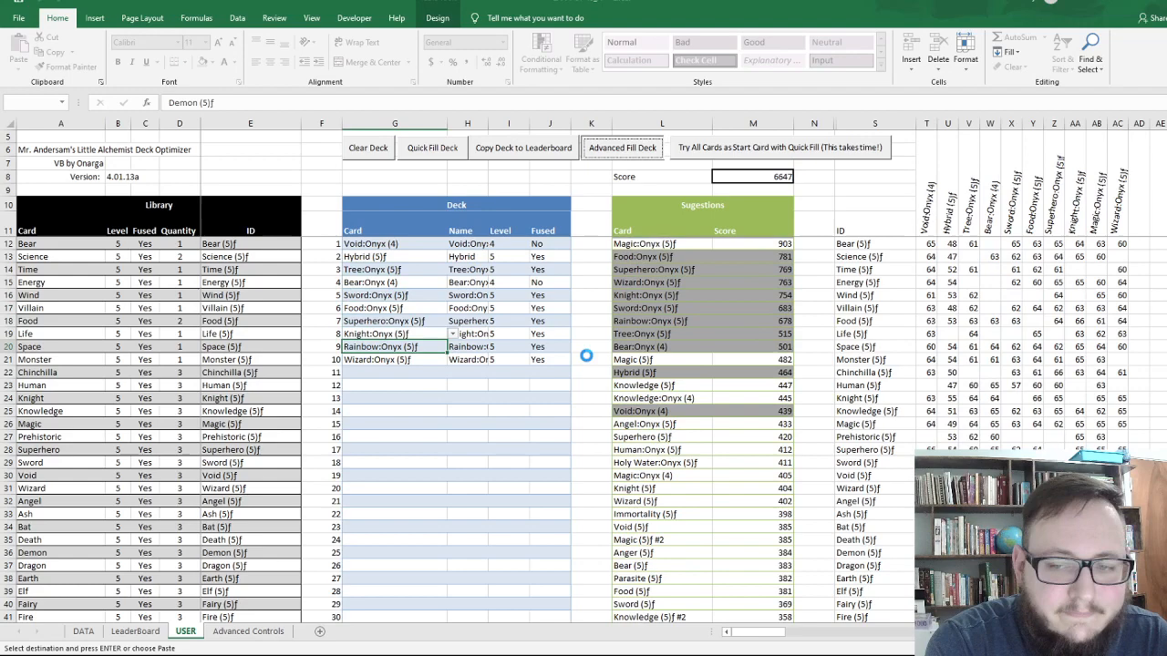
click(622, 147)
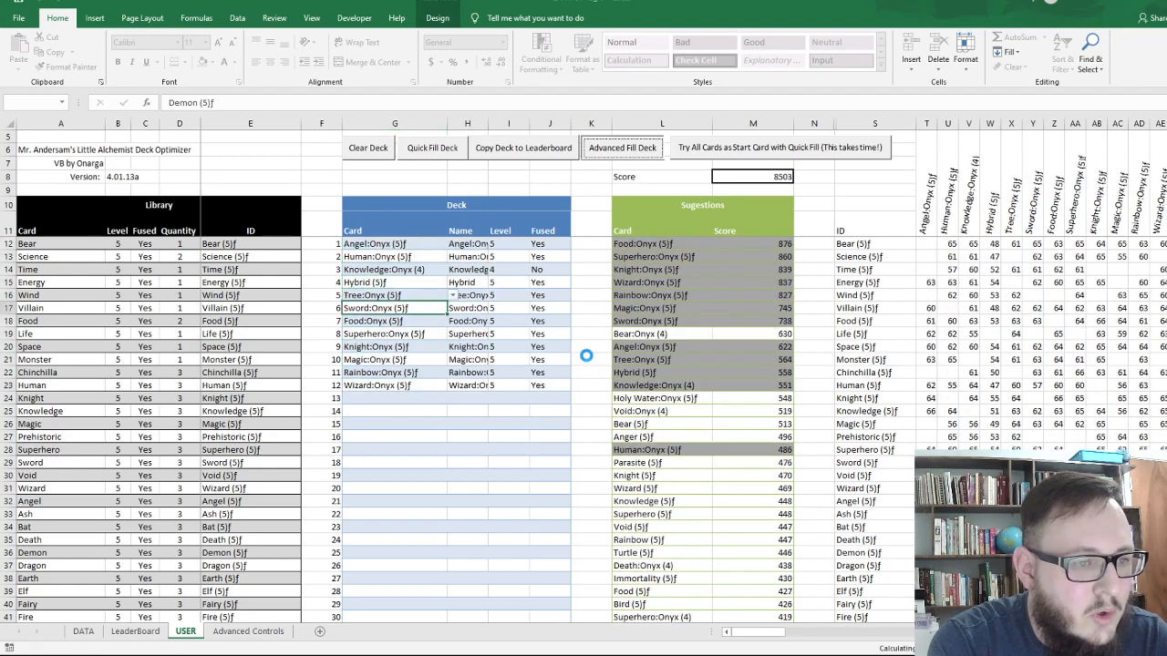
click(623, 148)
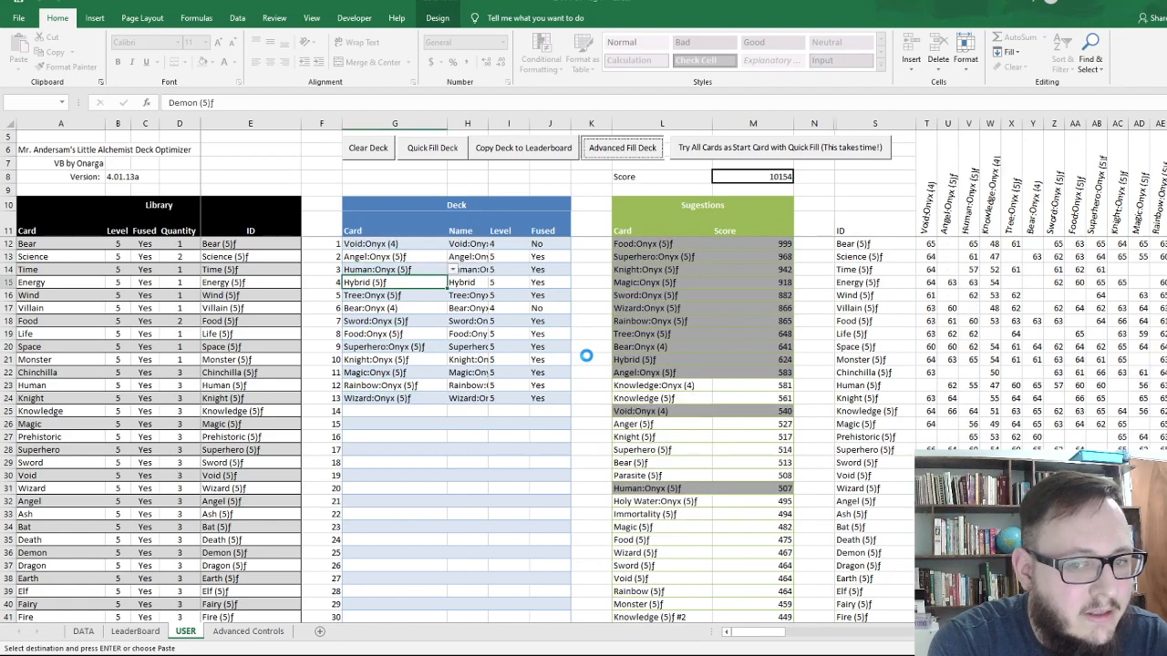
click(623, 148)
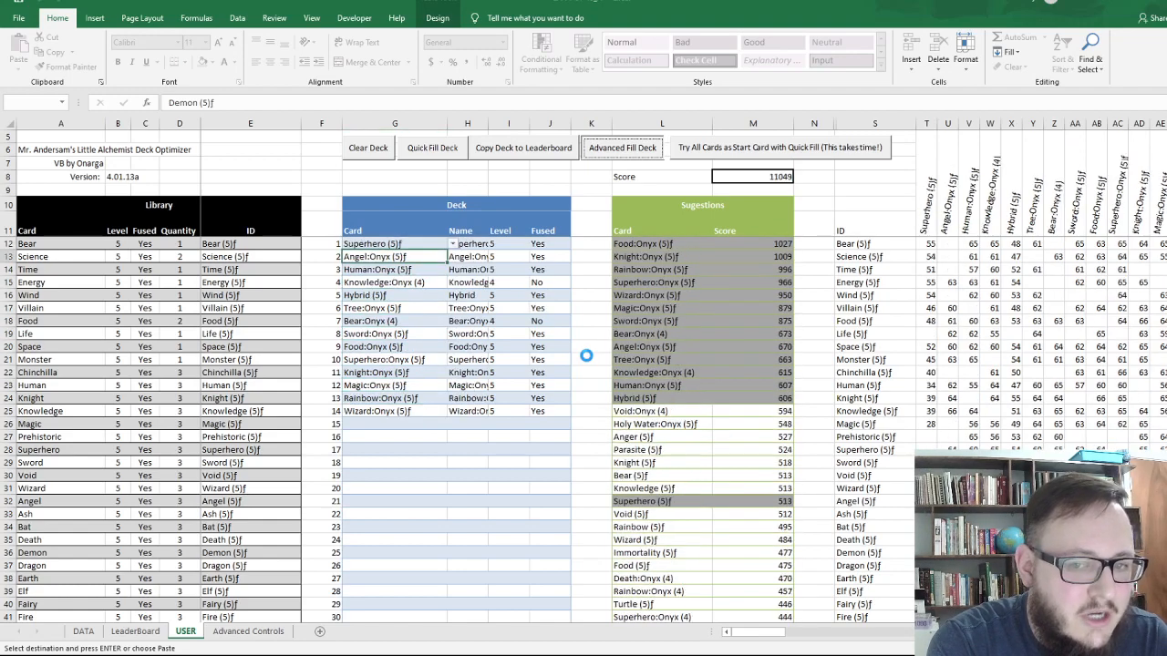
click(621, 147)
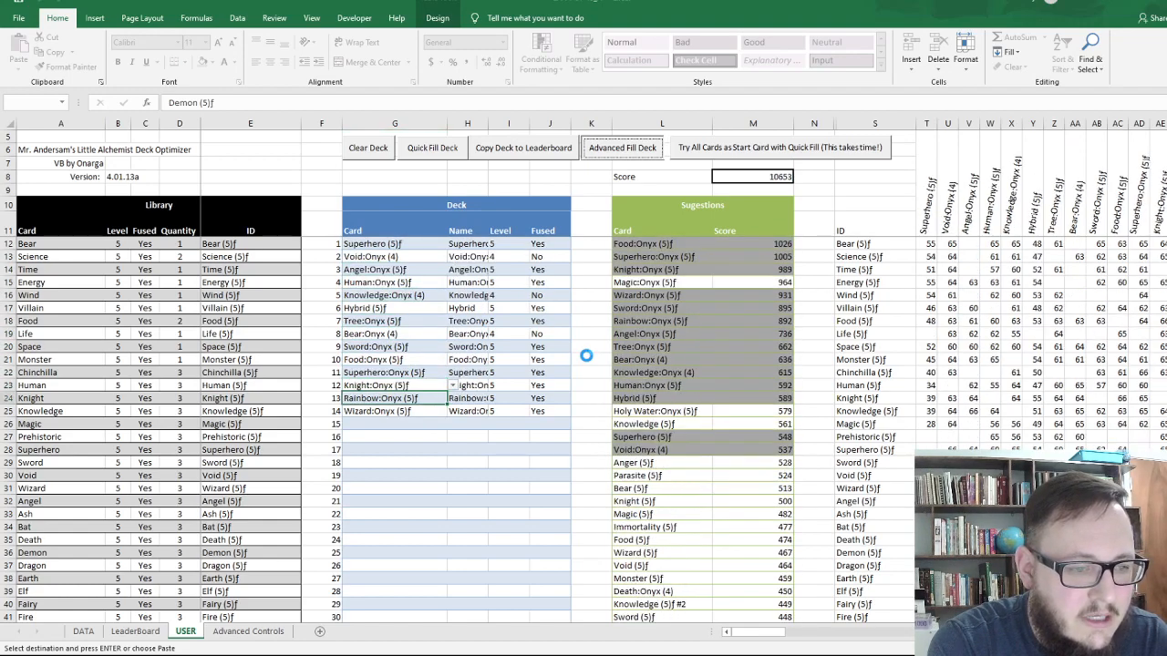
click(621, 148)
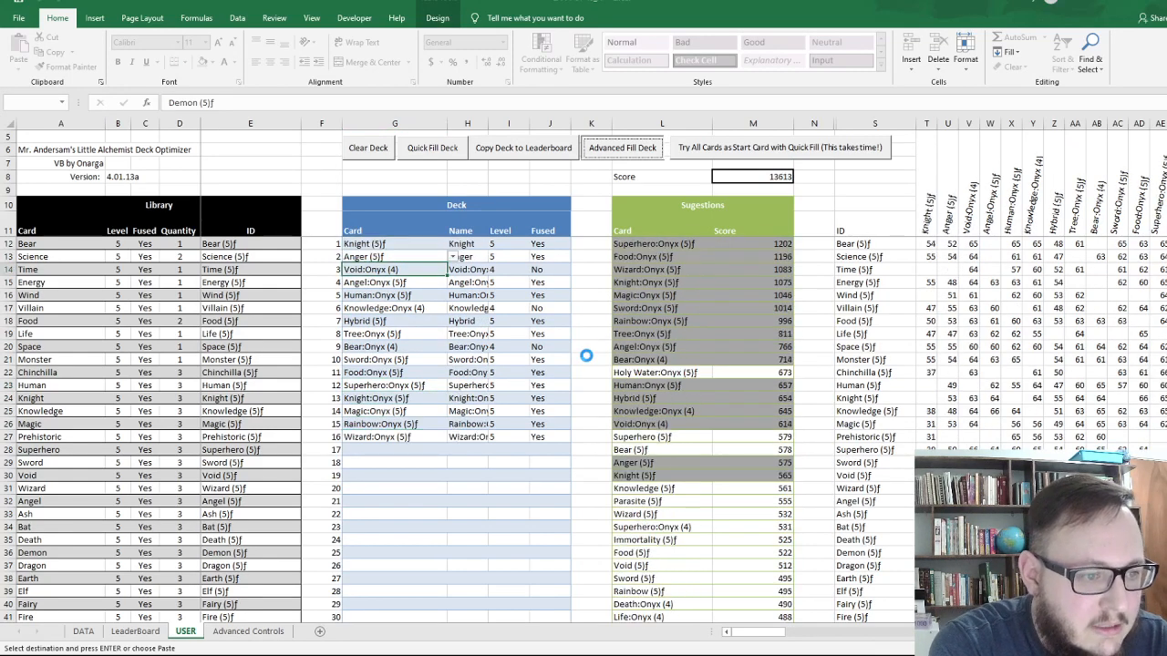
click(622, 147)
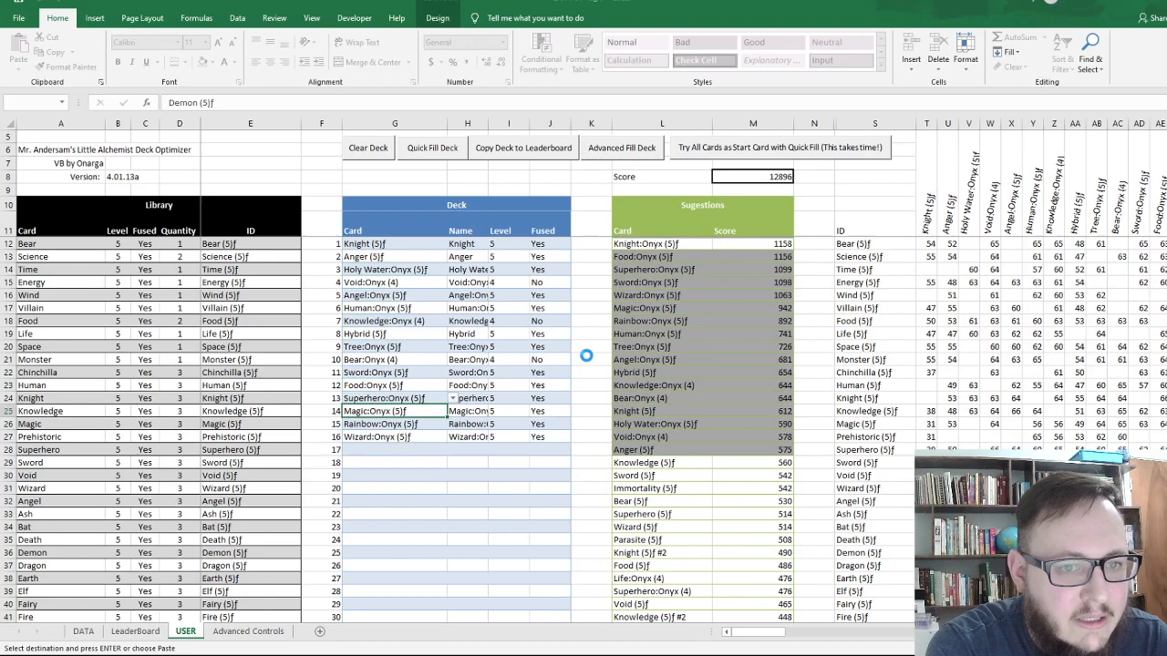
click(622, 148)
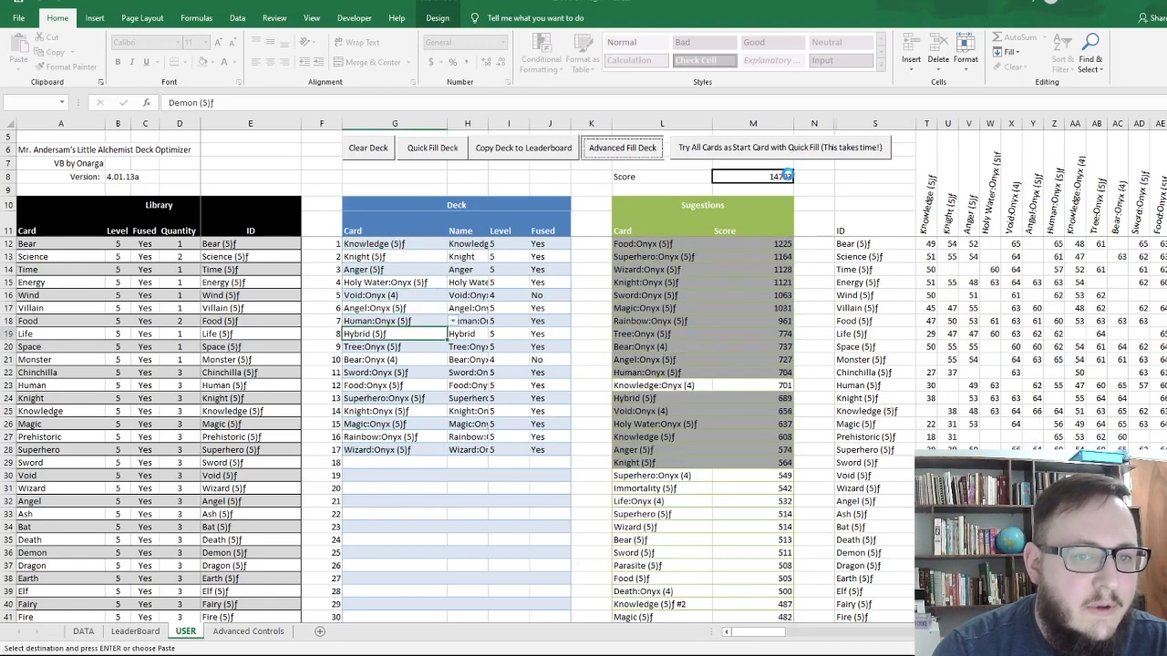
click(623, 148)
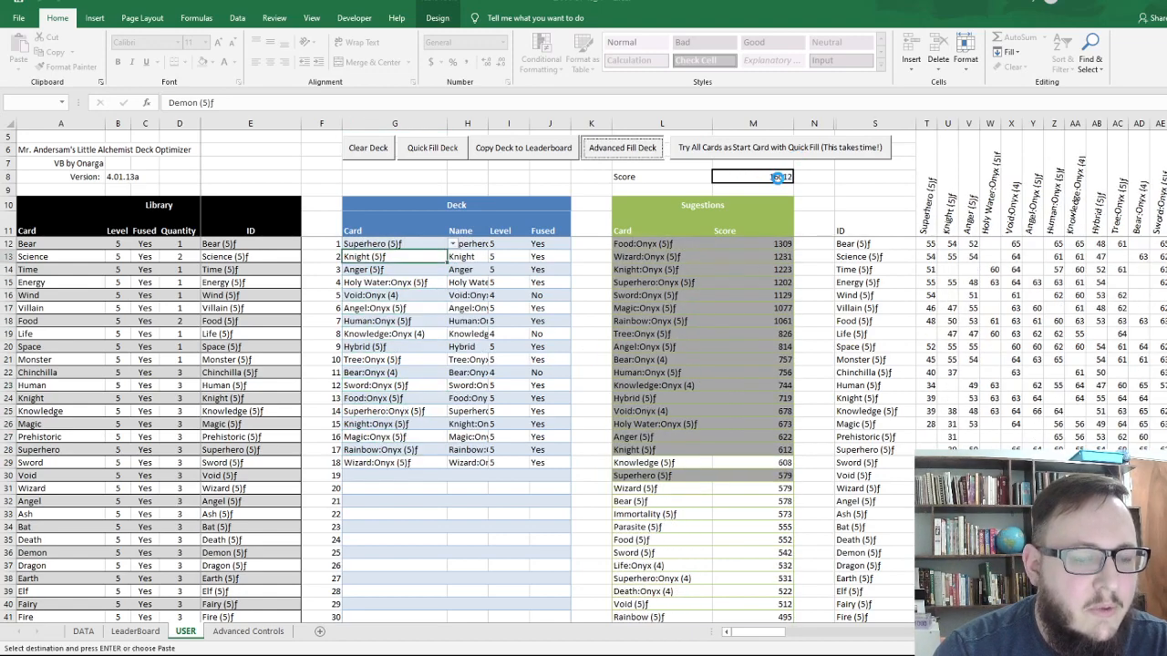
click(623, 148)
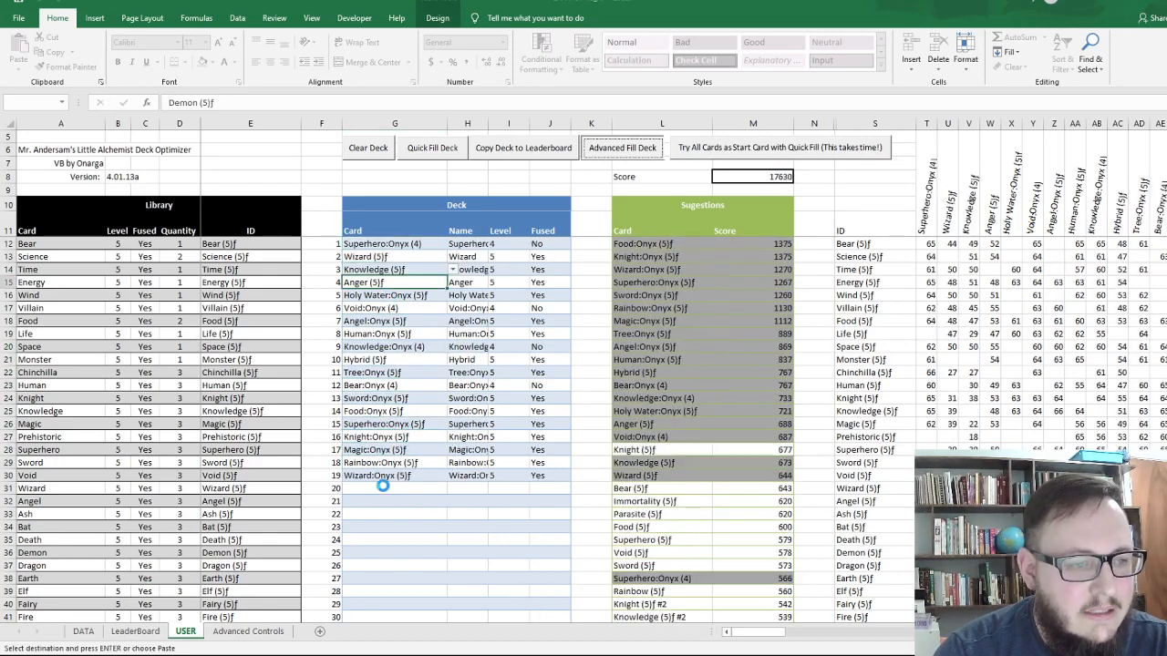
click(622, 148)
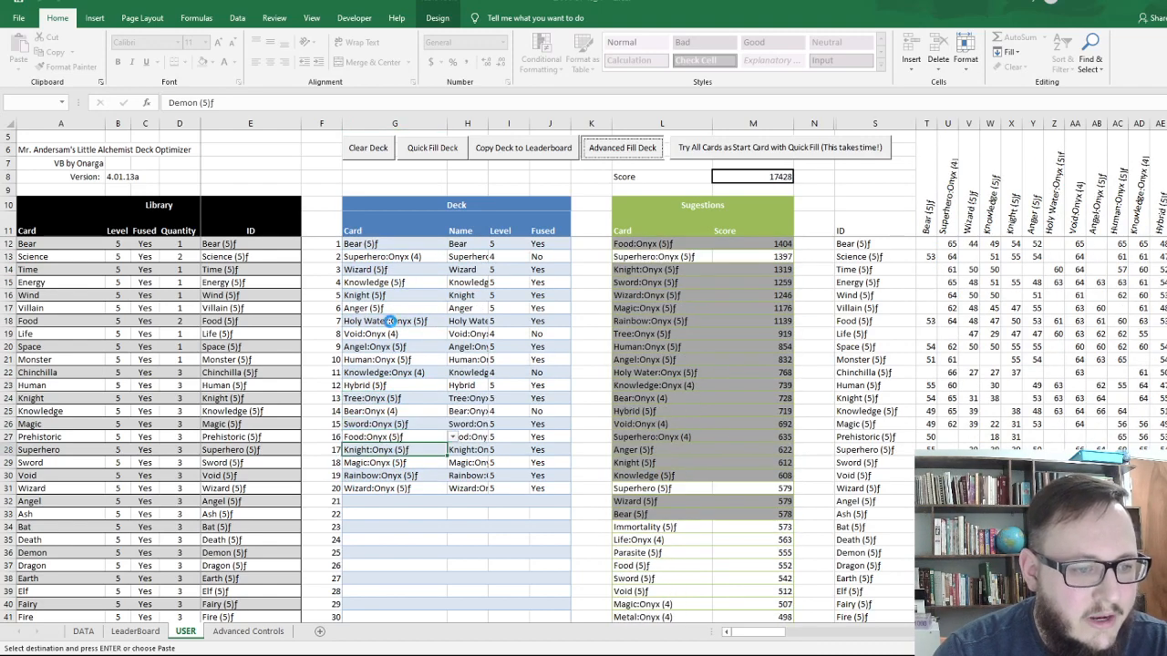
click(623, 148)
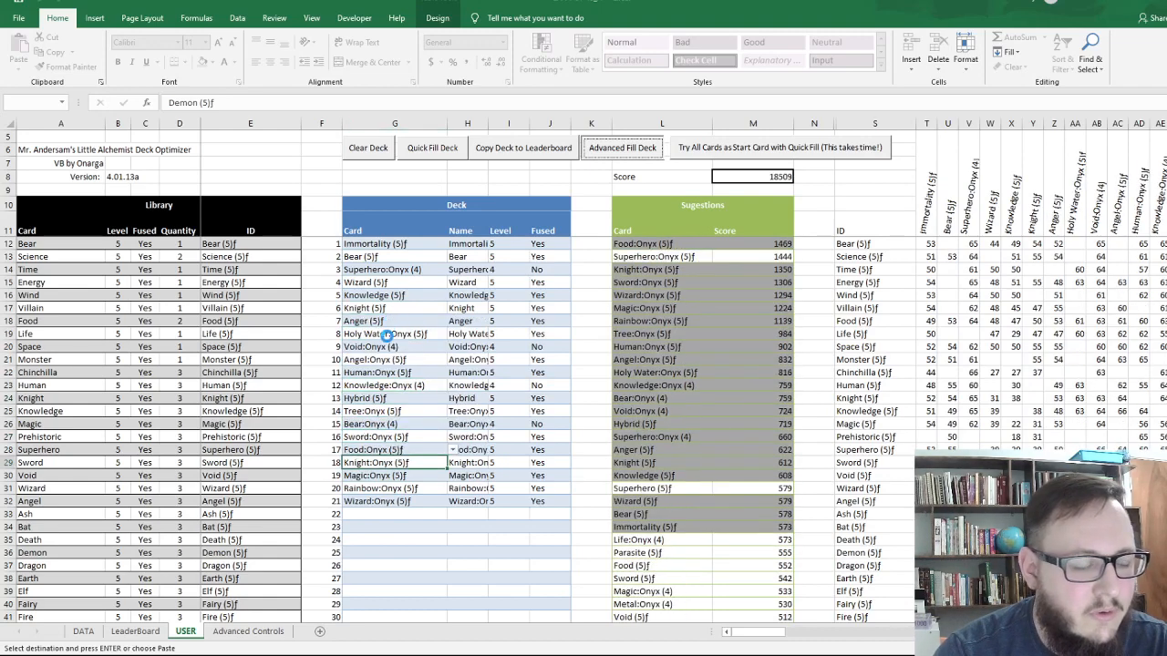
click(622, 148)
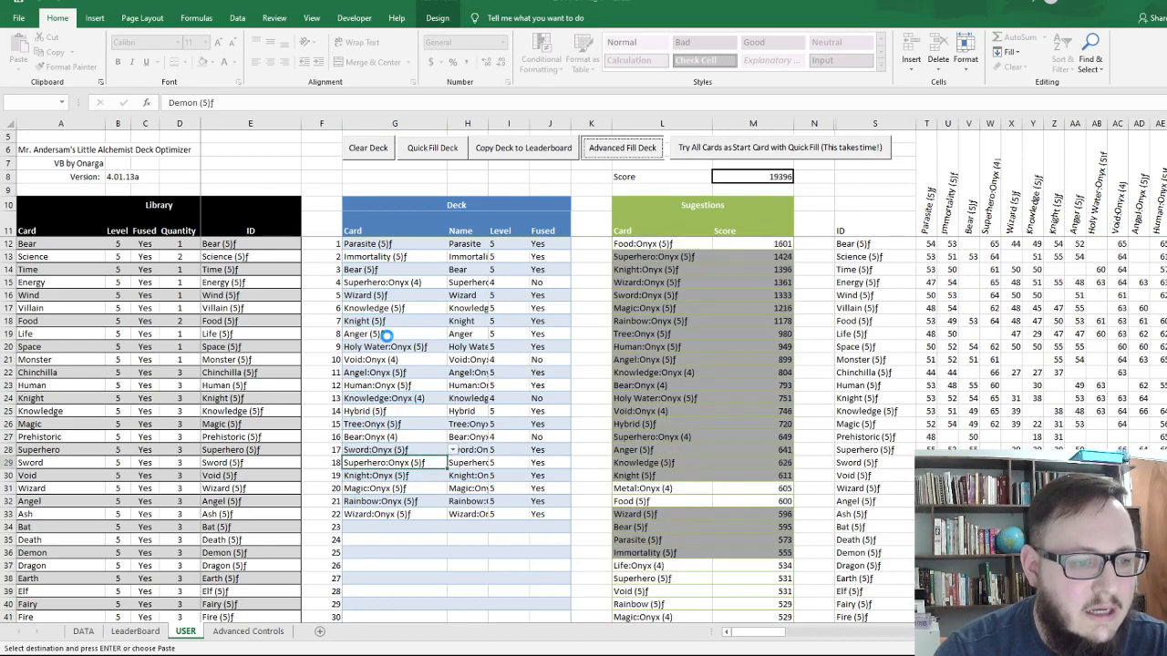
click(622, 148)
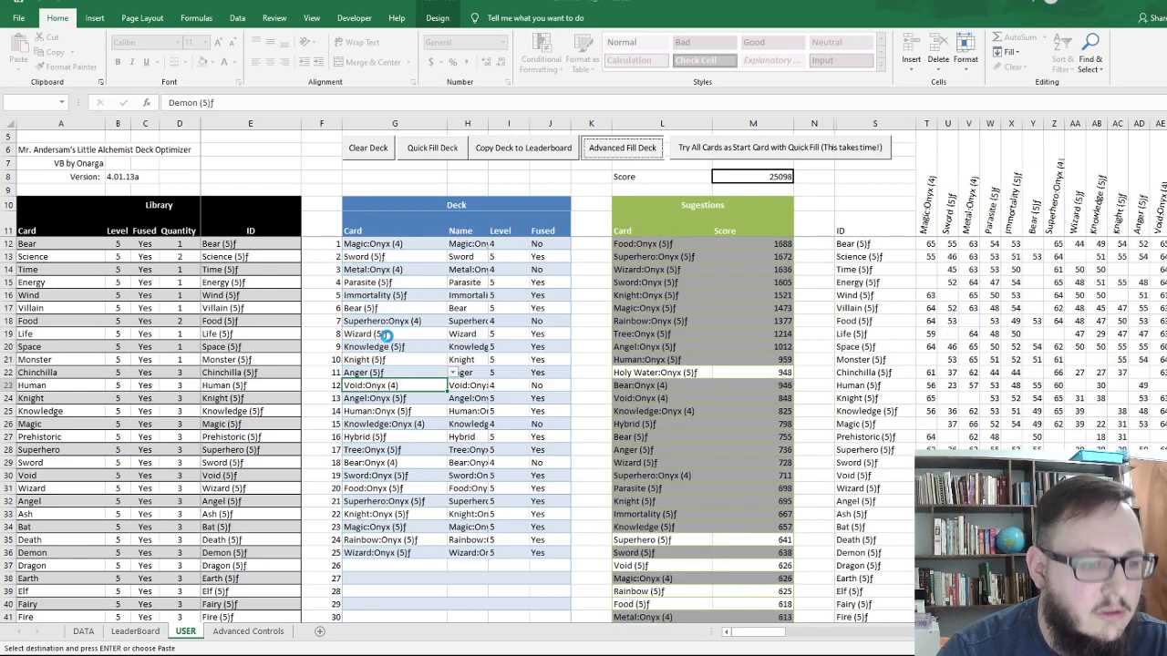
click(622, 147)
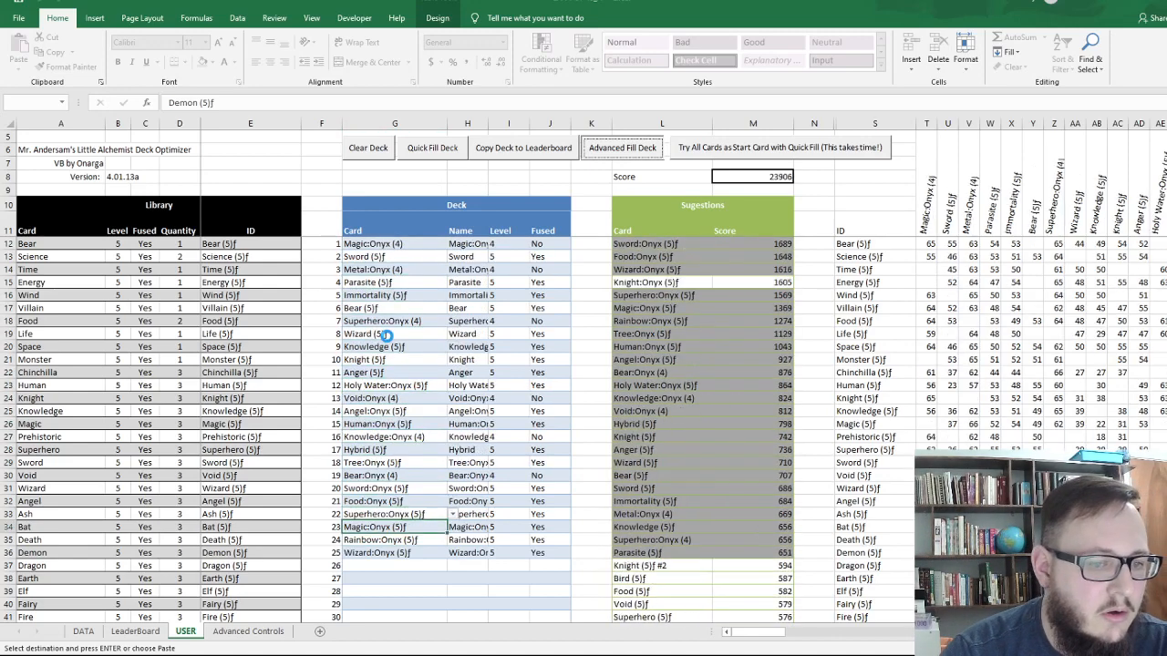
click(623, 146)
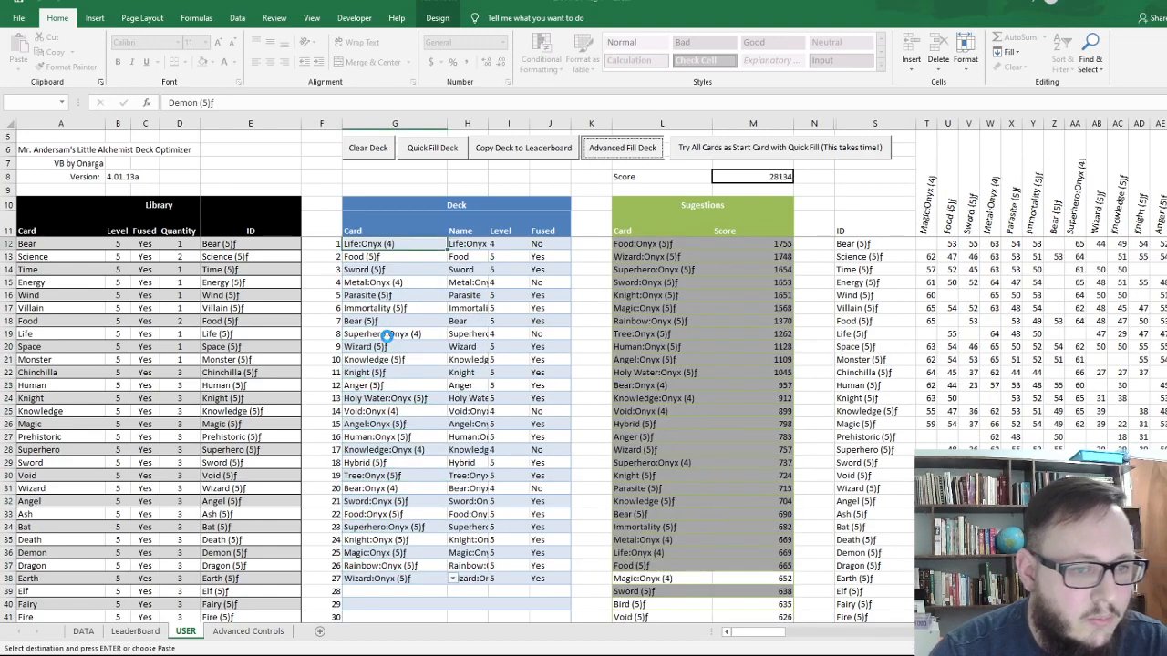
click(623, 148)
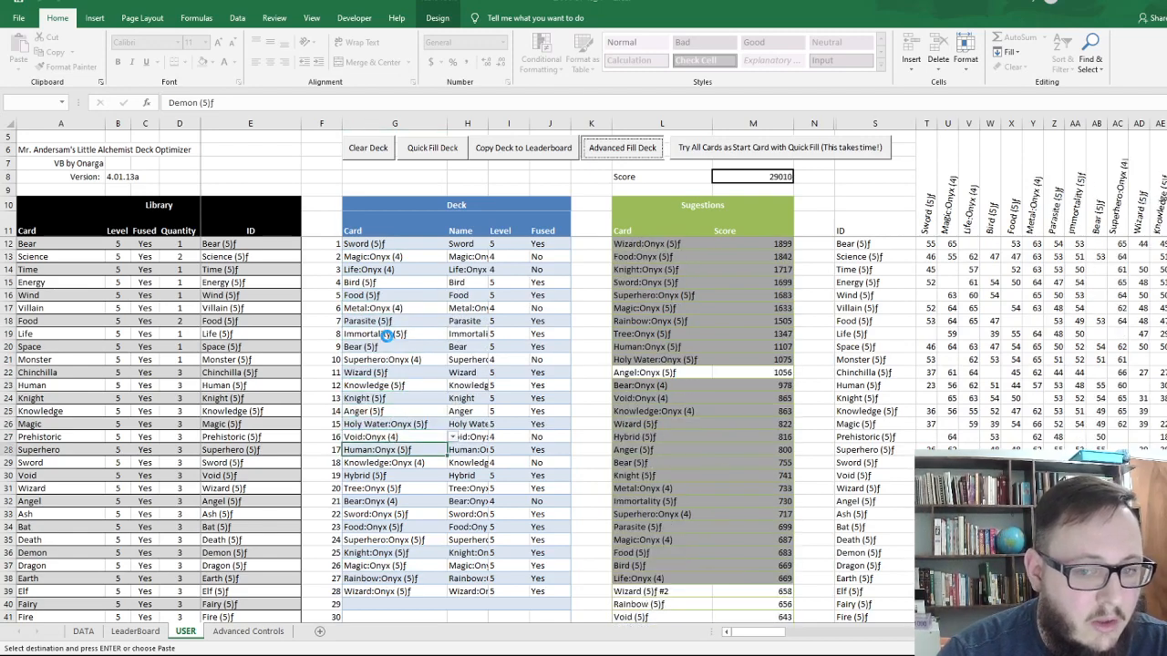
click(622, 148)
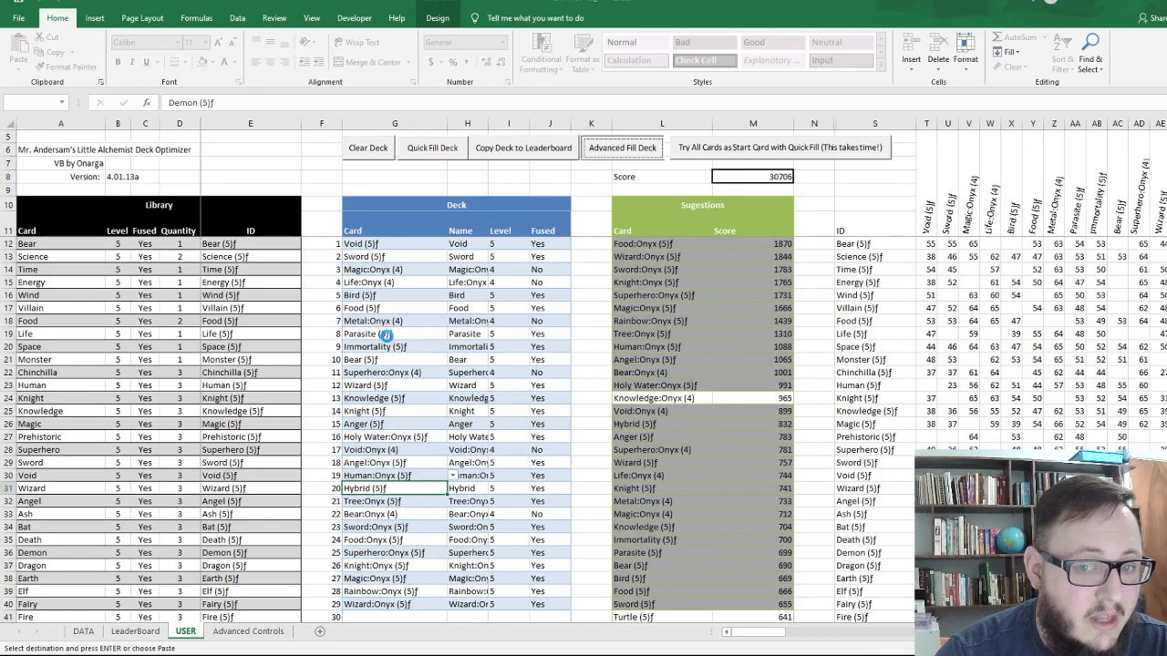
click(622, 148)
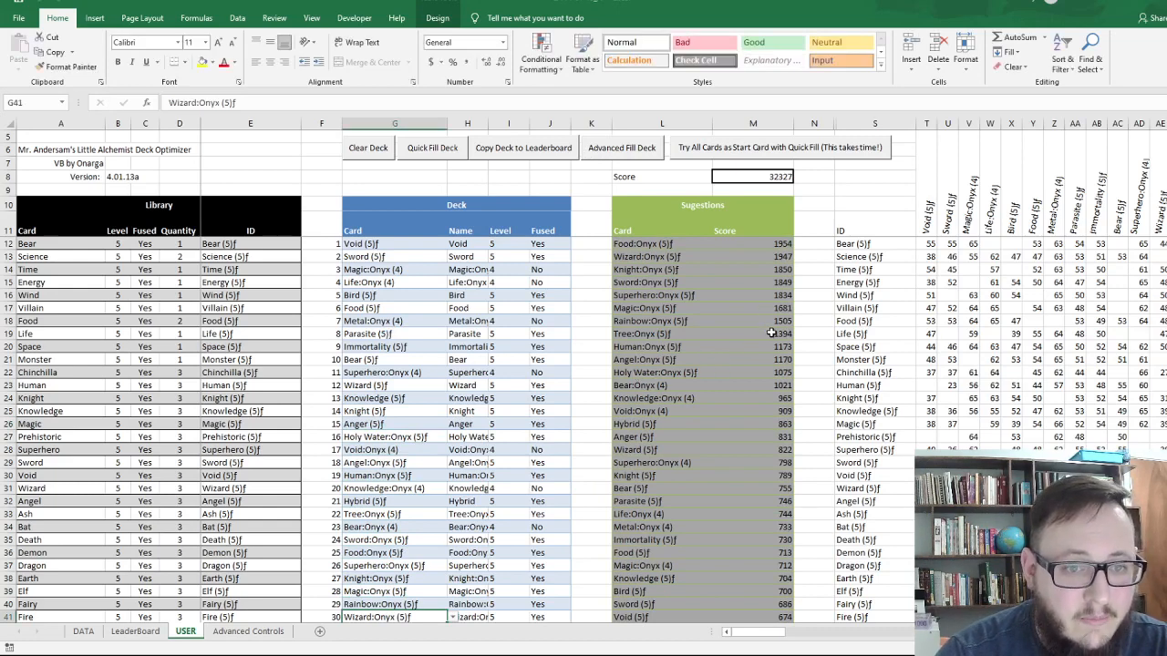
mouse_move(782, 200)
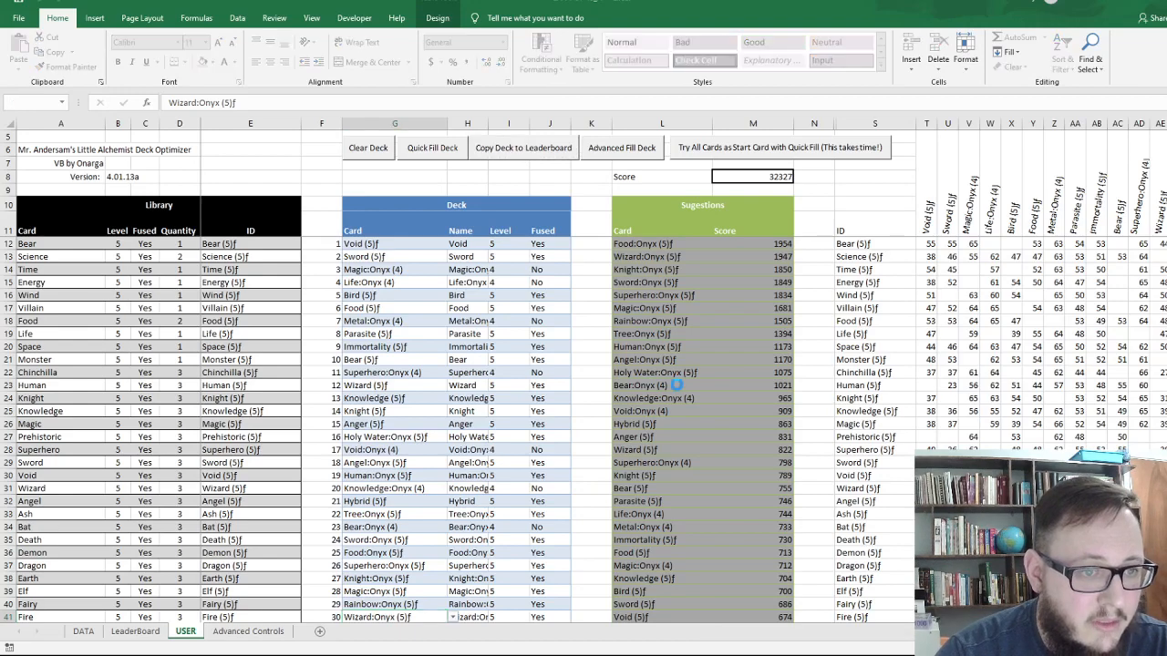
Copy the 30-card Demon-started deck, scoring 32327, into the next LeaderBoard column.
click(135, 631)
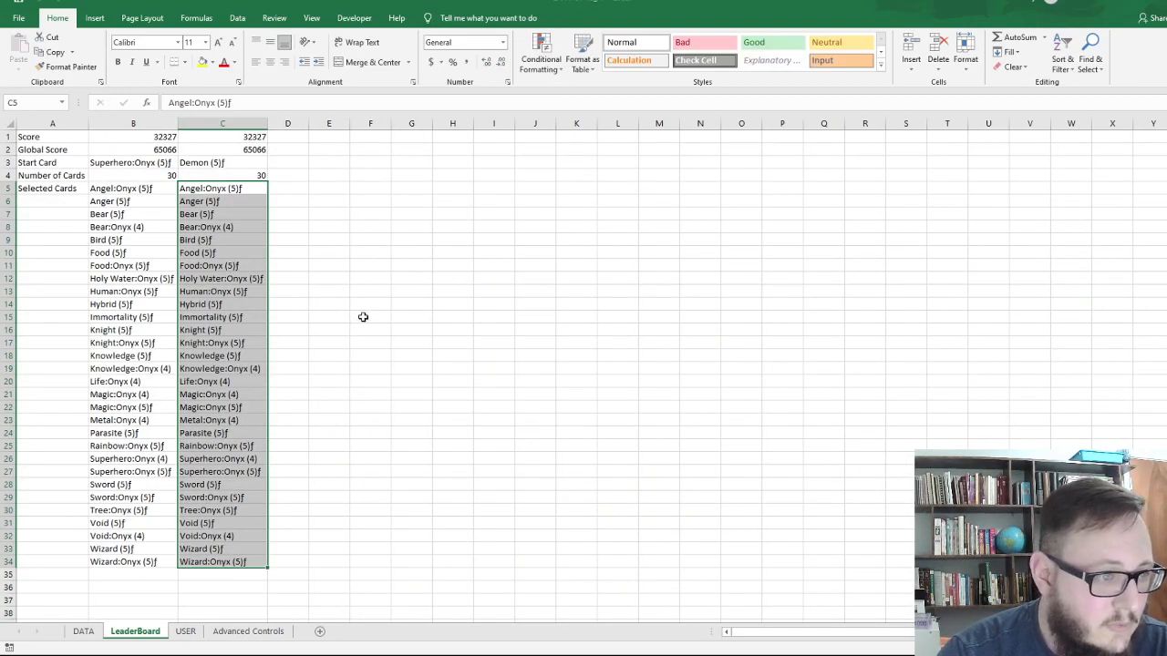
click(369, 317)
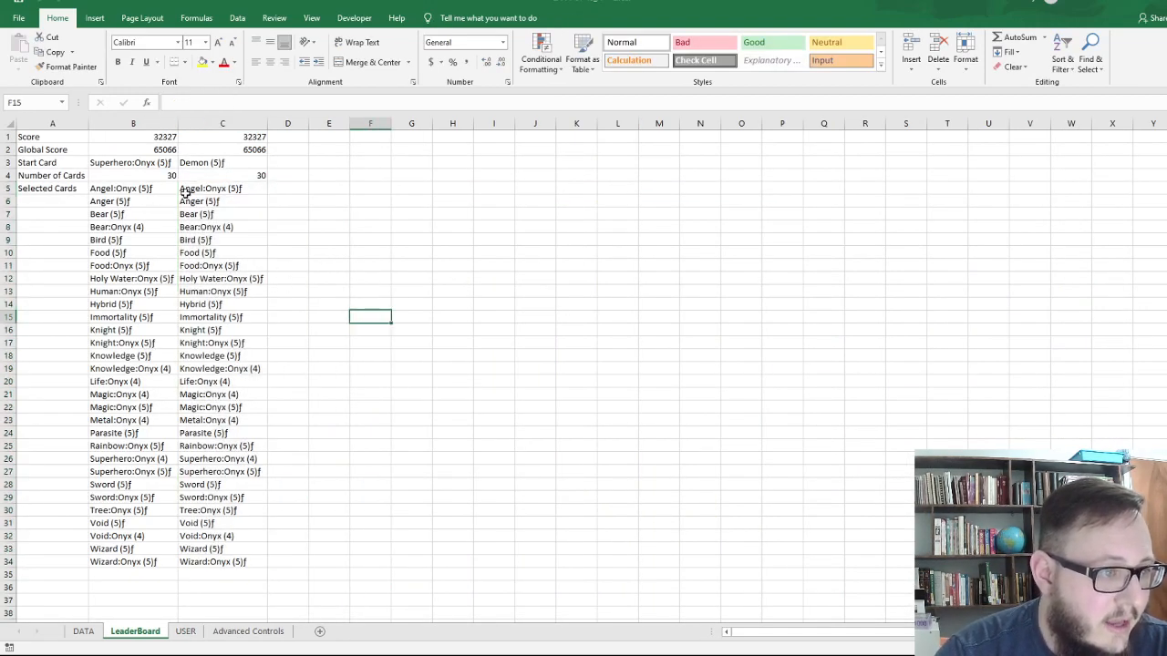
drag(133, 187, 223, 523)
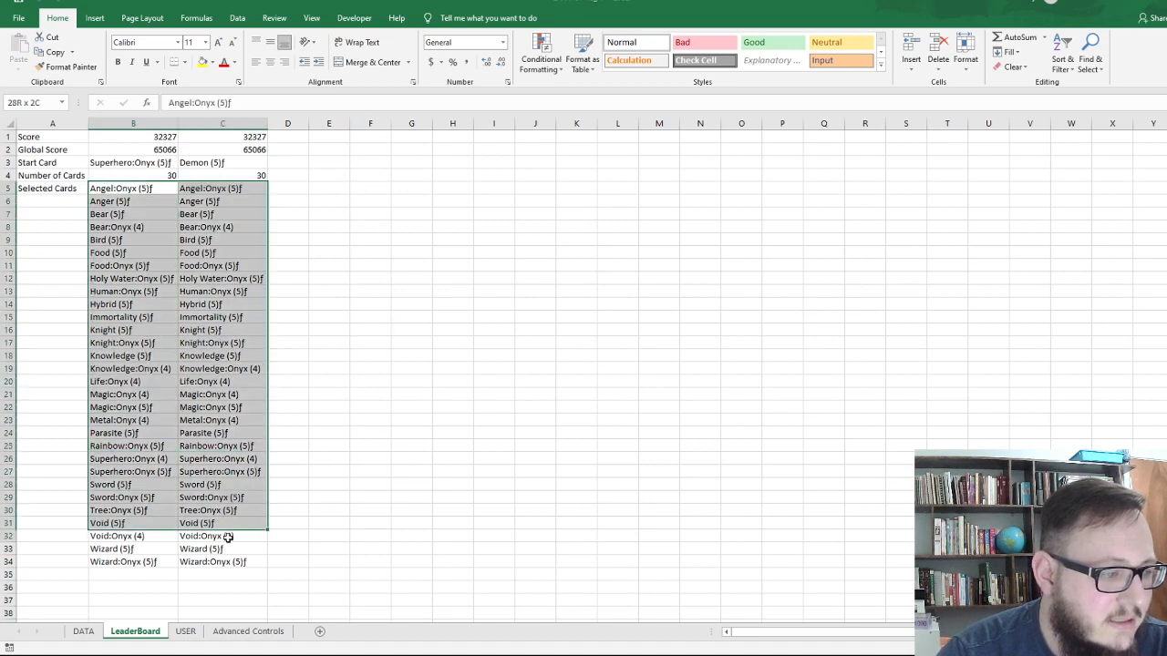
click(534, 446)
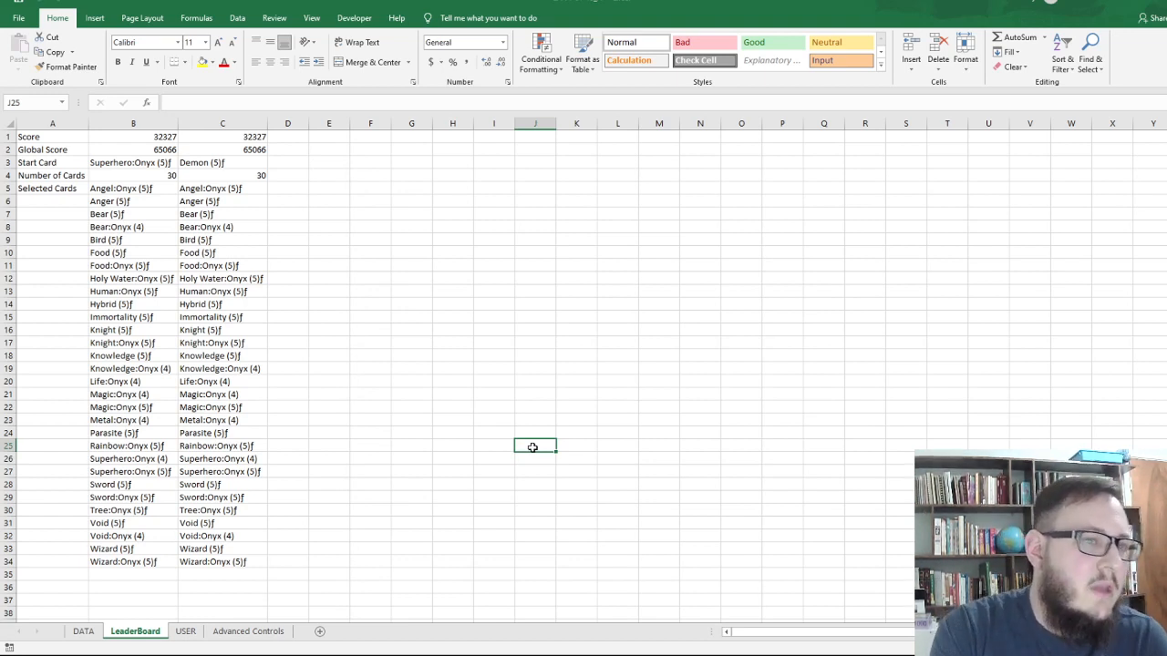
mouse_move(593, 427)
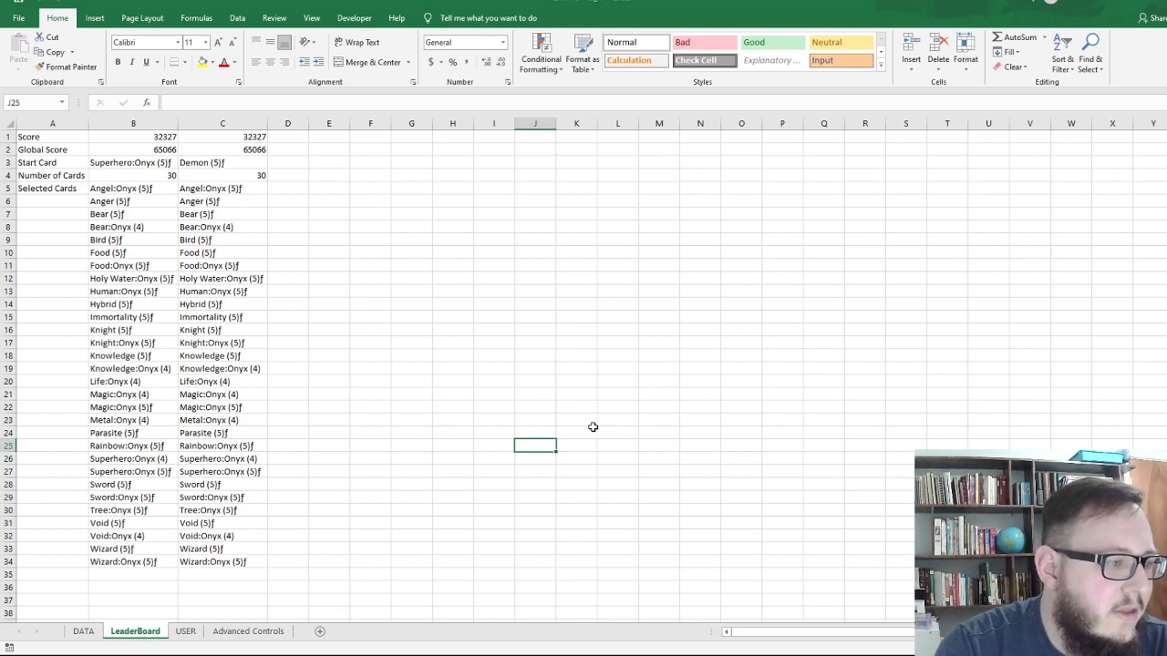
mouse_move(327, 319)
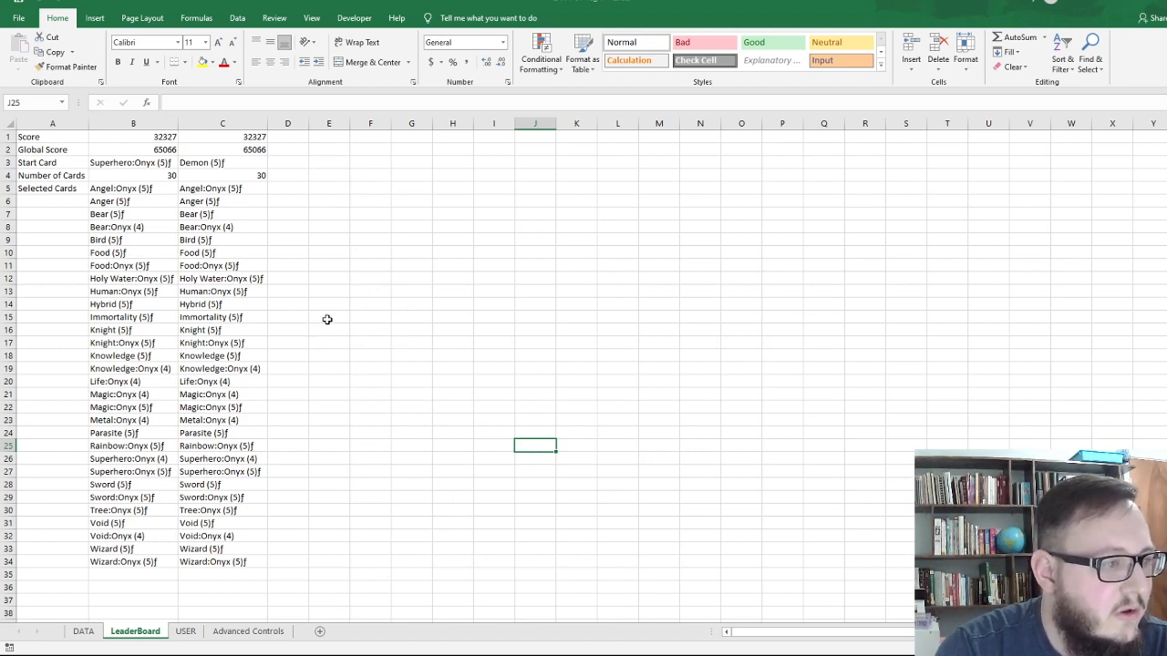
mouse_move(218, 240)
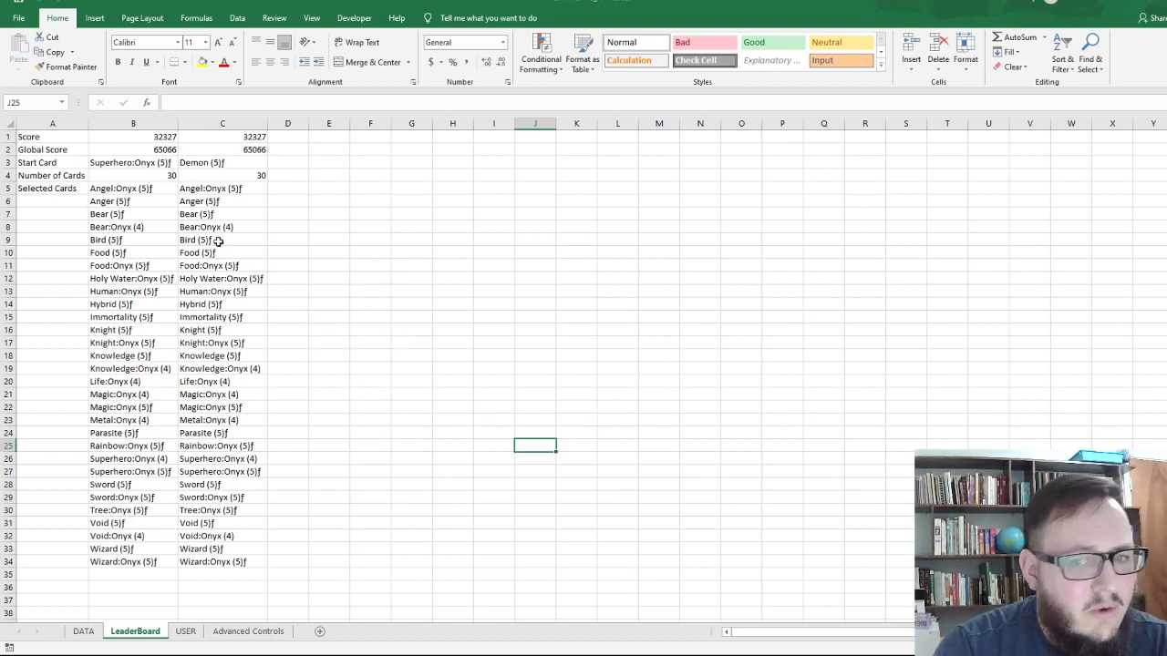
mouse_move(362, 256)
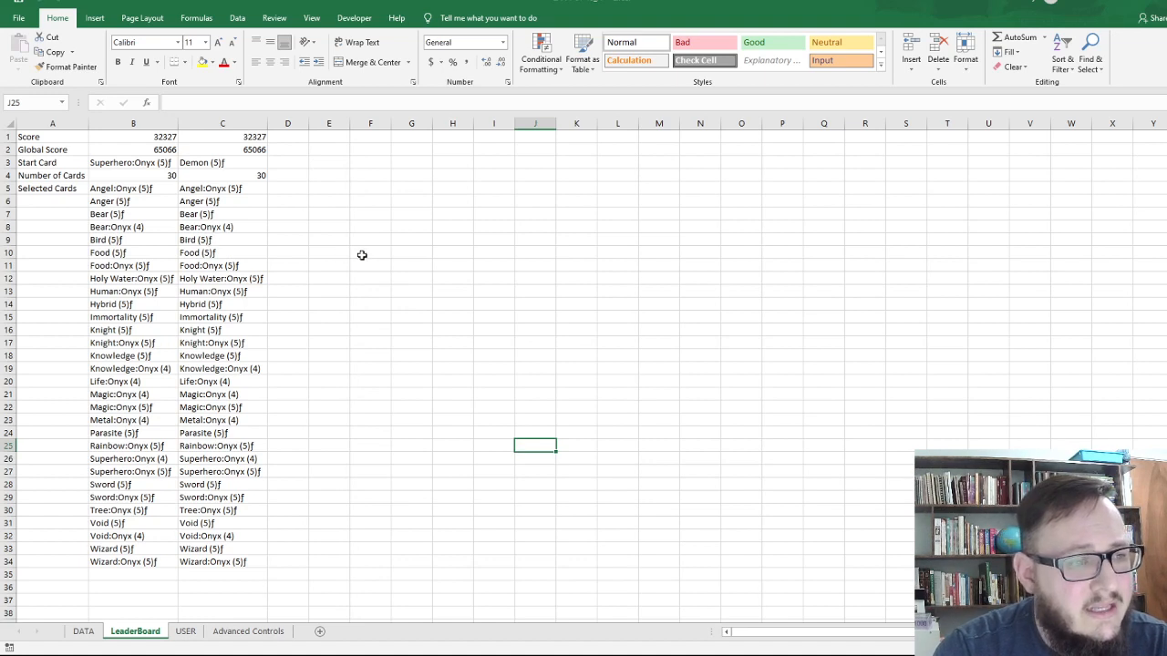
mouse_move(335, 467)
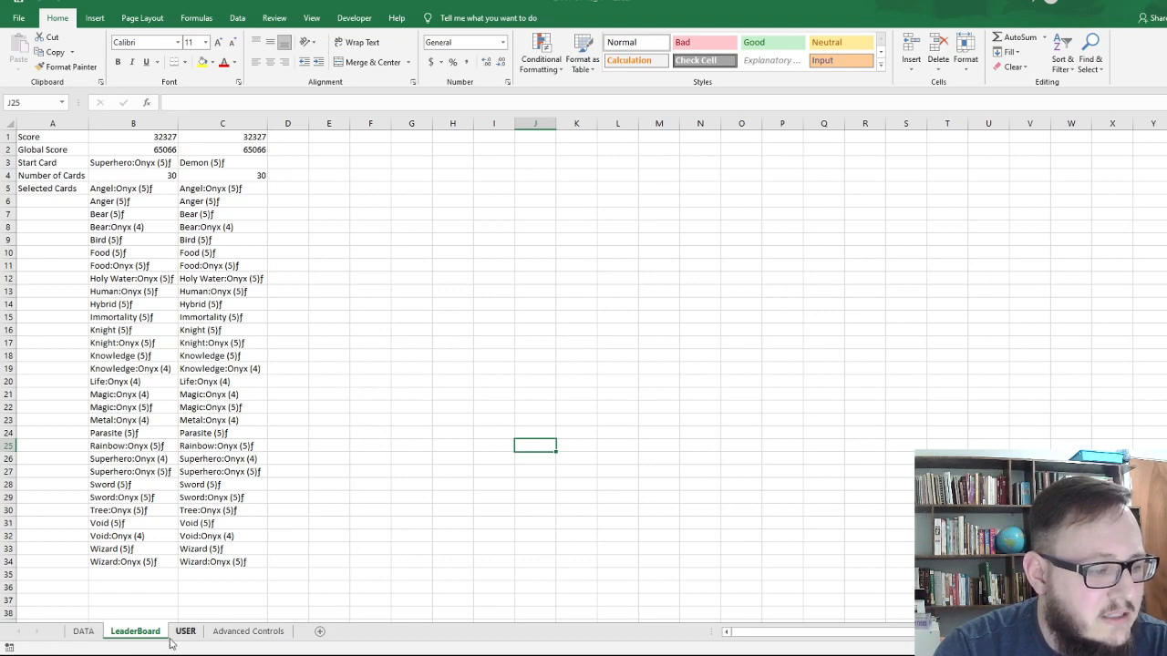
click(185, 630)
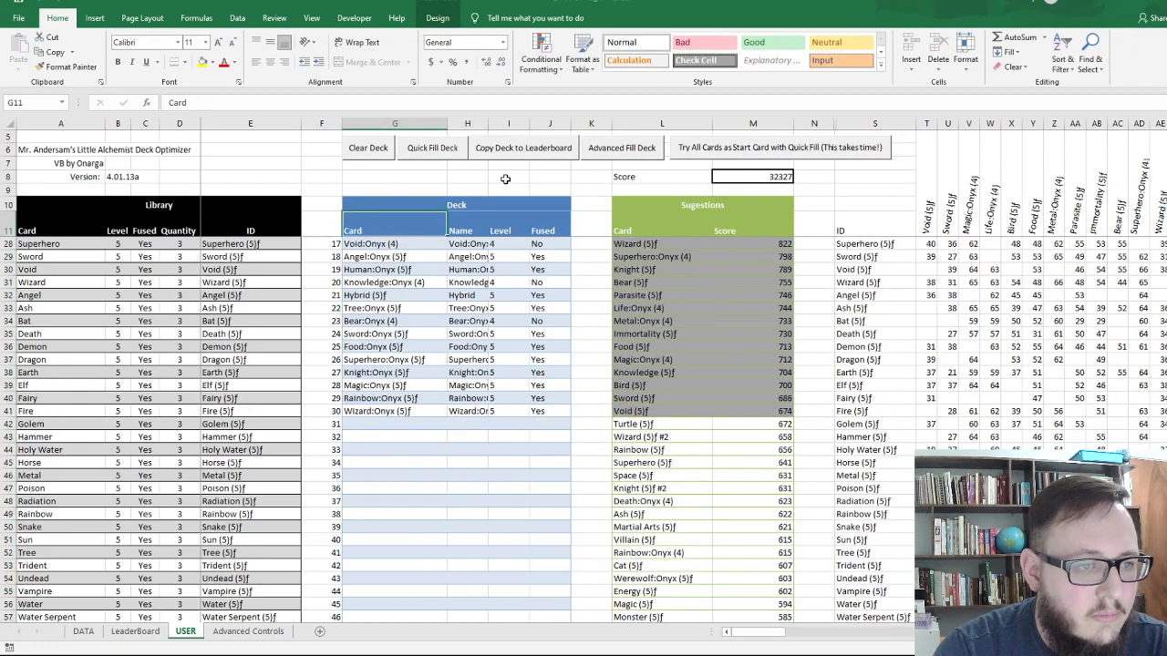
Remove and restore the Tree:Onyx and Metal:Onyx cards in slots 7 and 22.
click(381, 447)
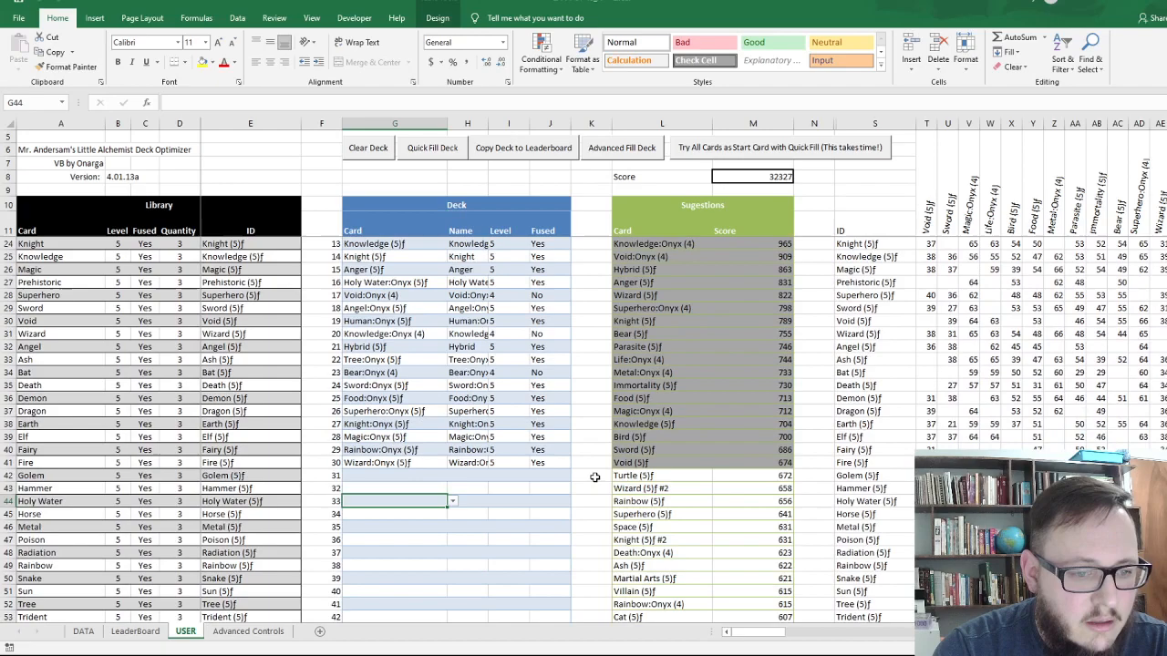
mouse_move(659, 472)
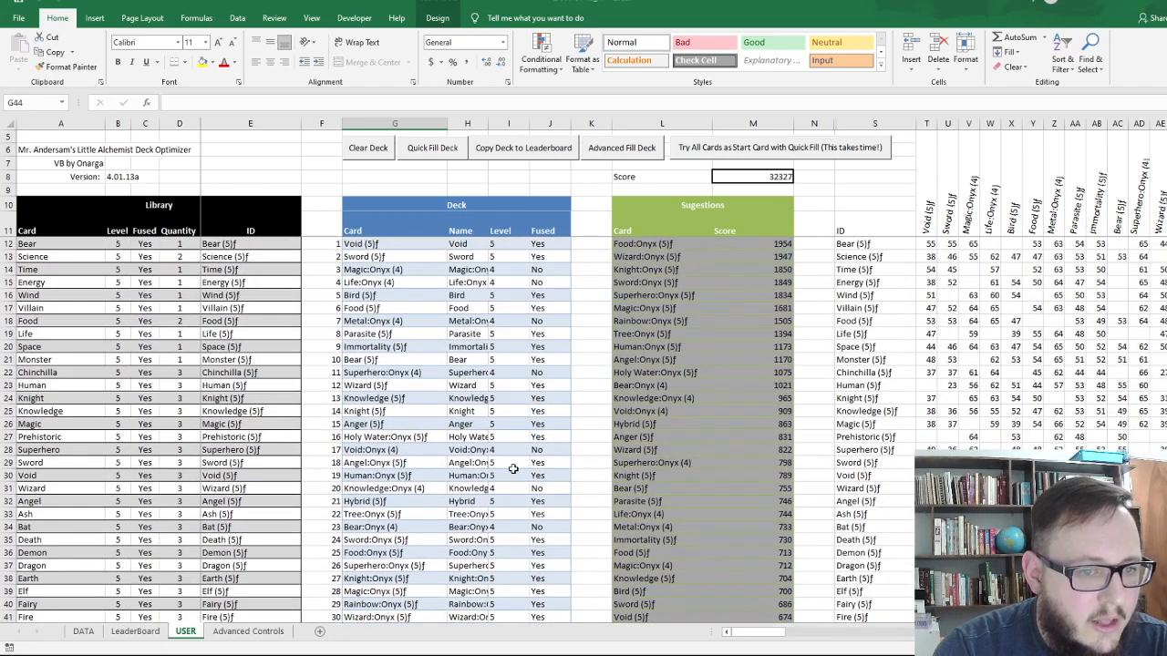
scroll(down, 3)
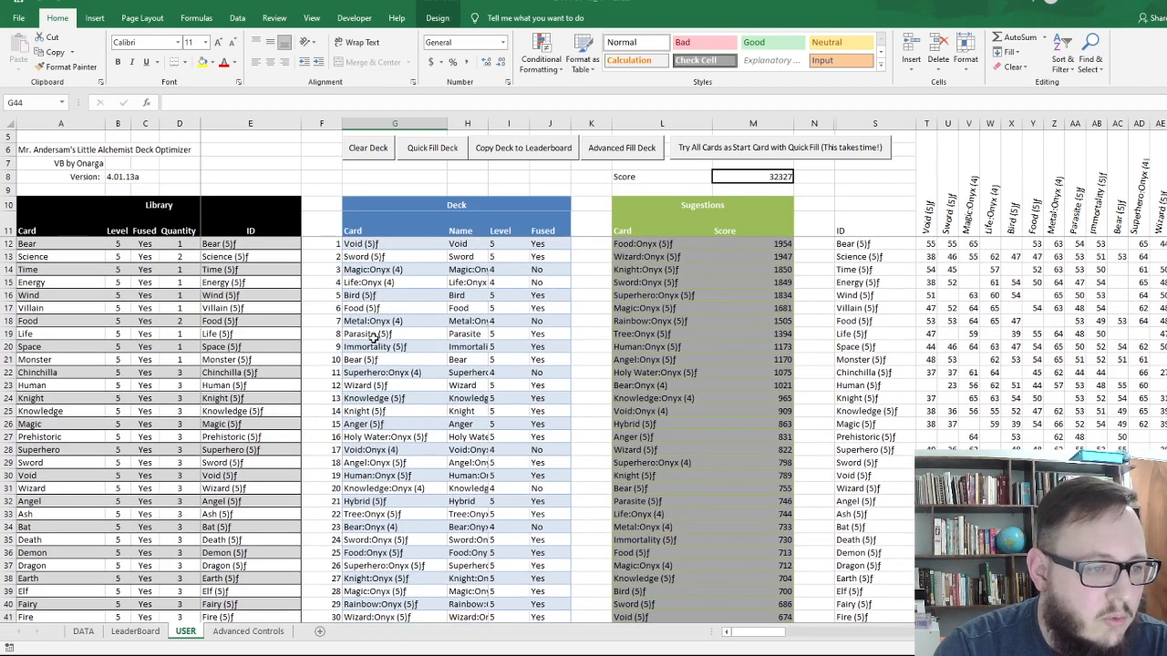
click(394, 320)
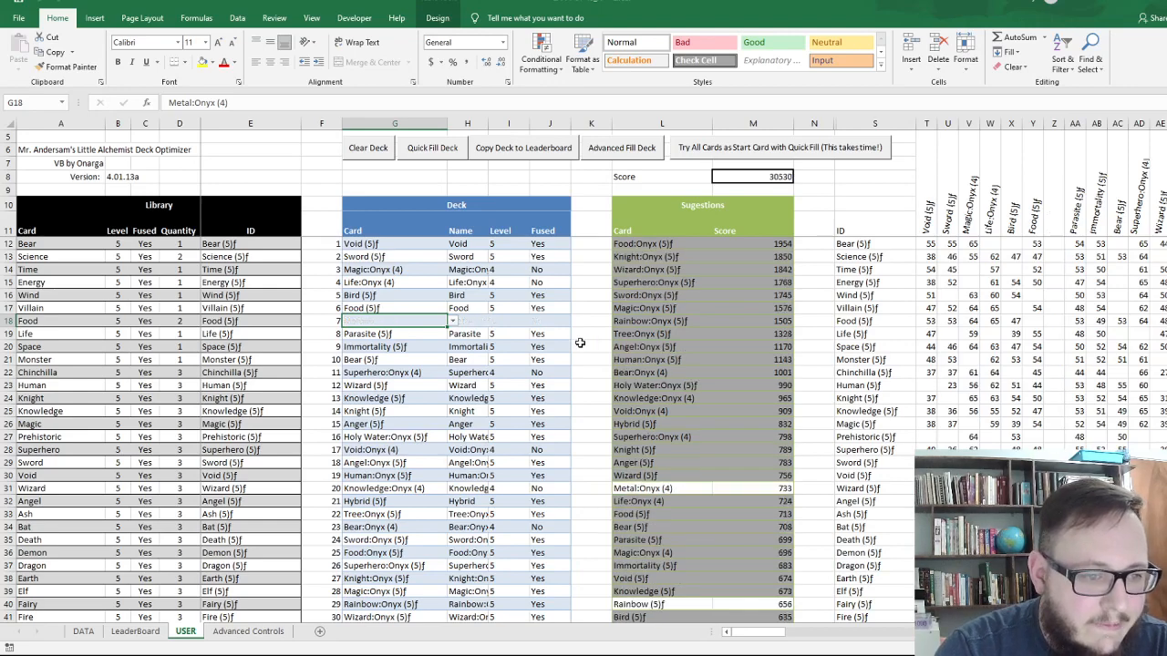
scroll(down, 3)
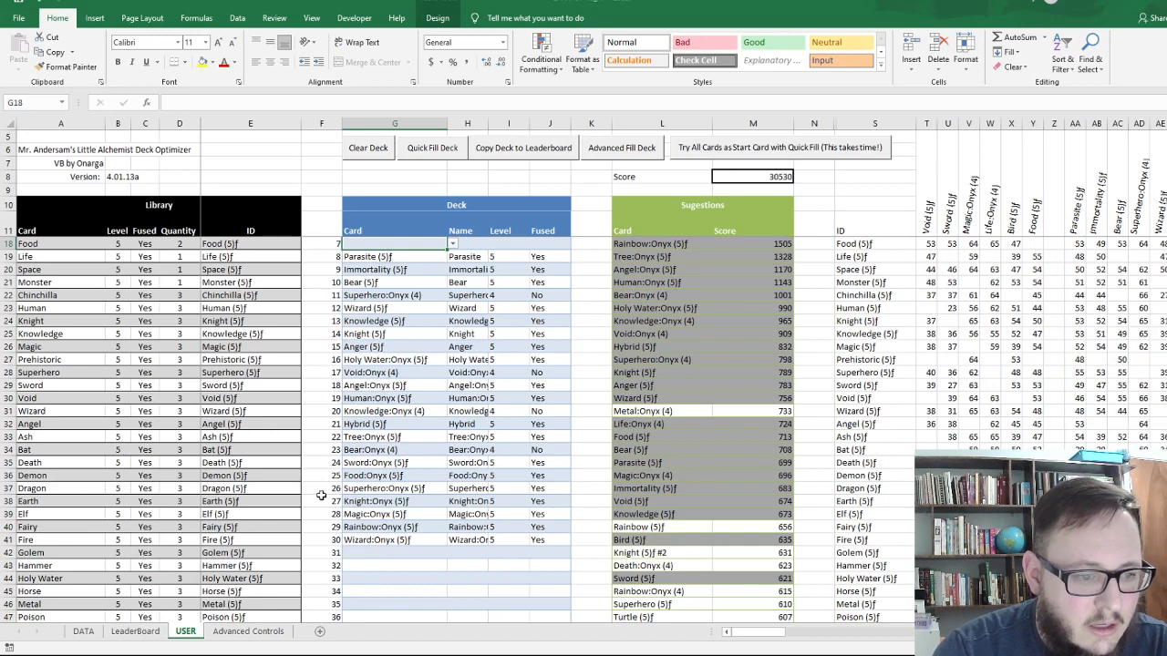
click(395, 437)
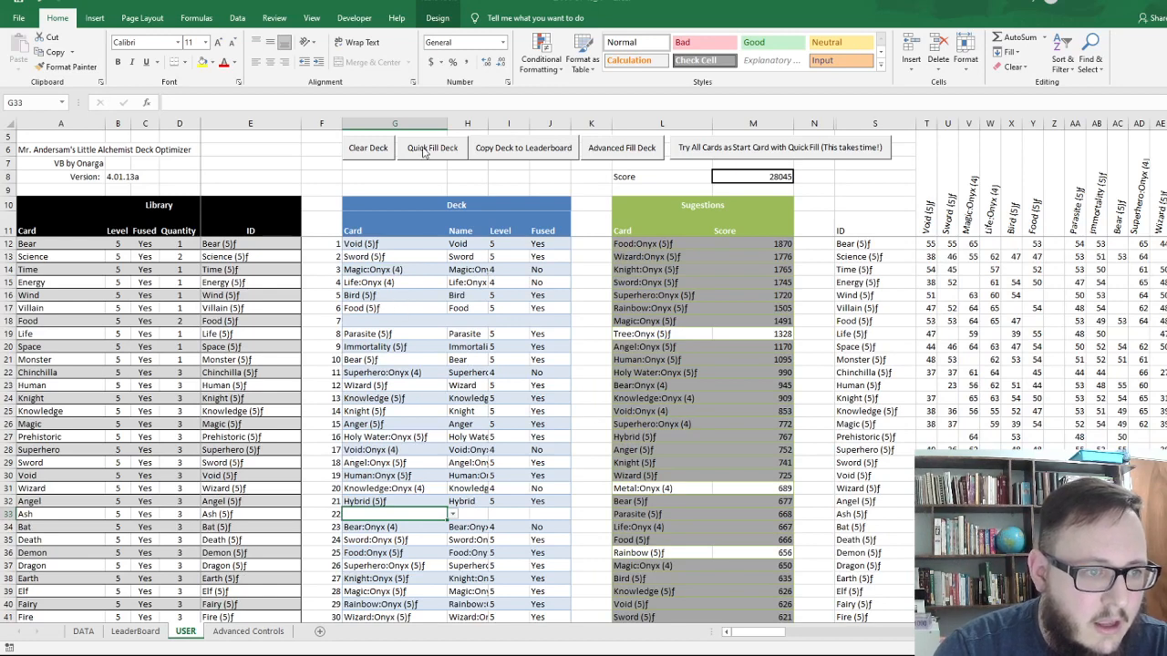
mouse_move(659, 526)
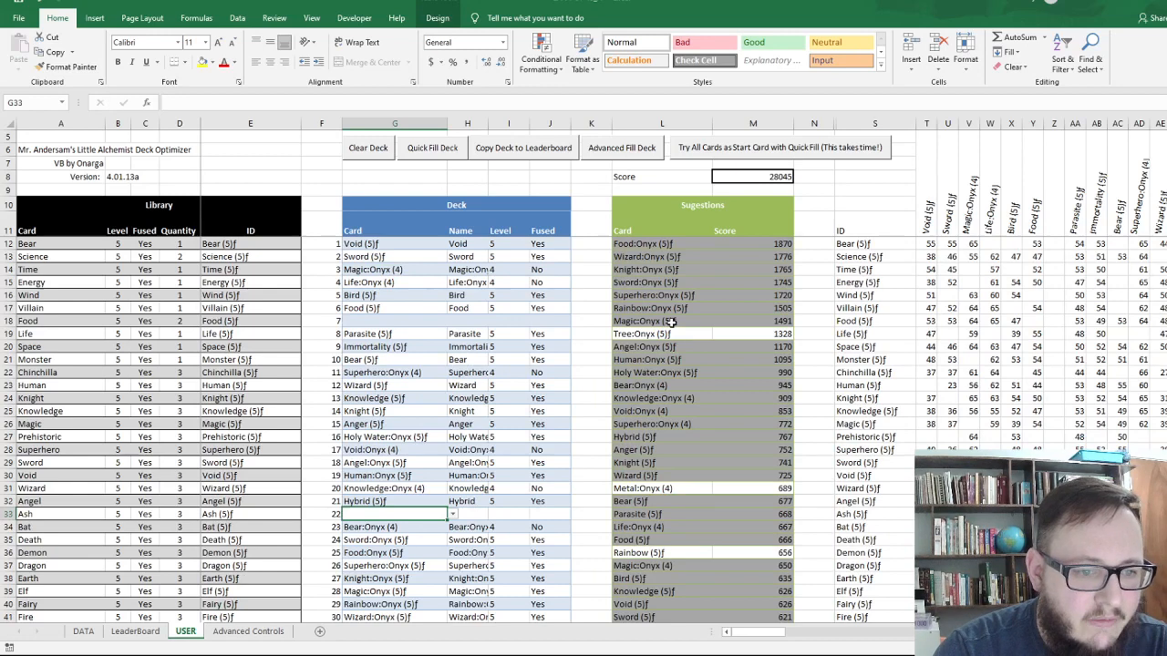
mouse_move(722, 519)
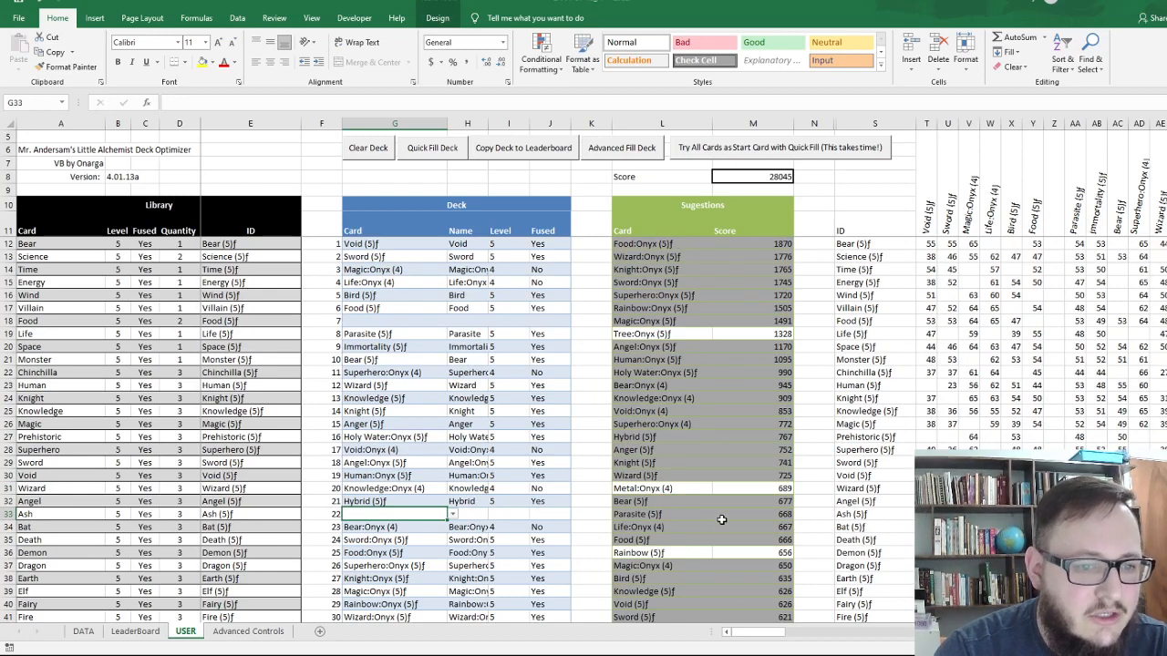
mouse_move(392, 256)
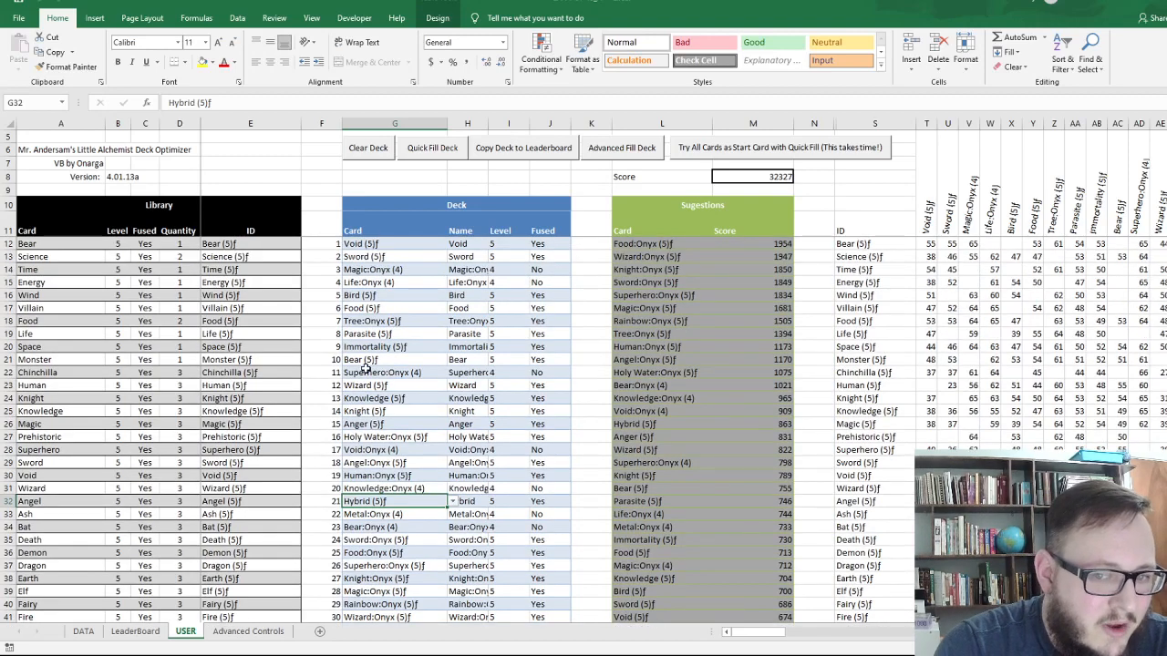
mouse_move(425, 338)
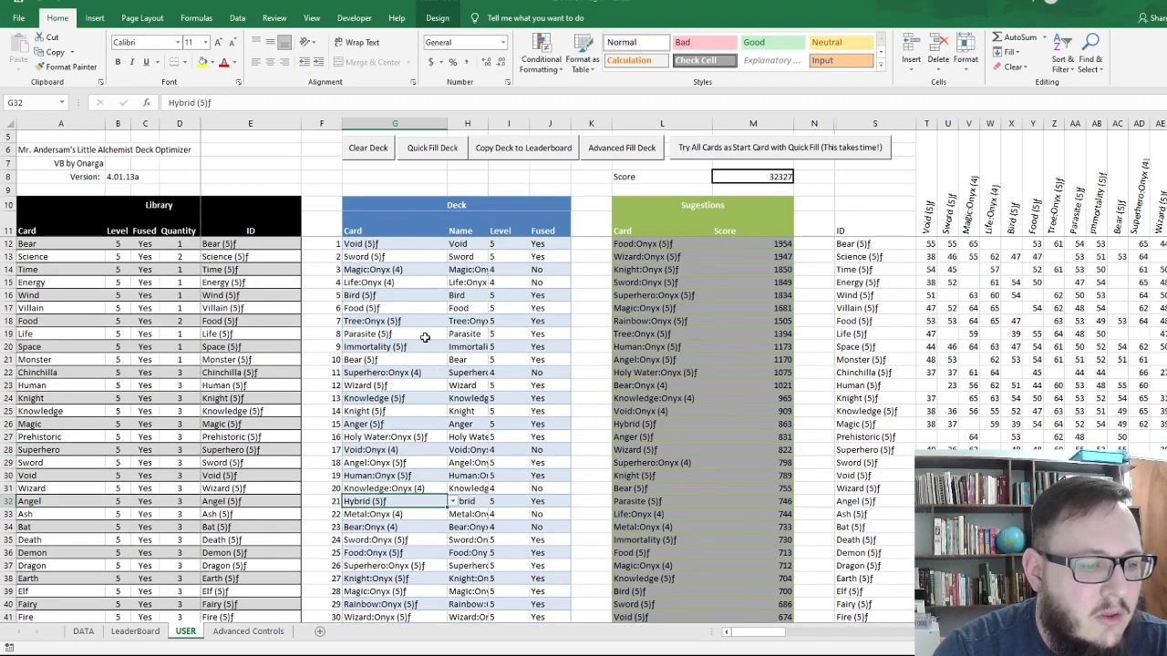
scroll(down, 3)
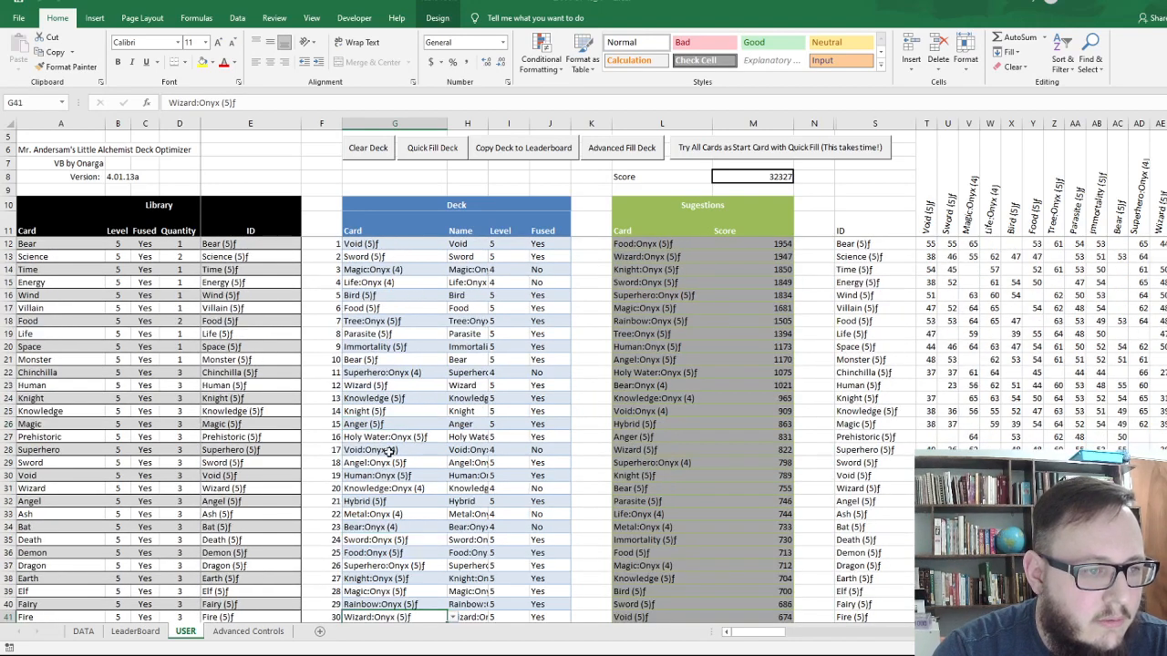
Set the Advanced Controls overrides to Attack mode with Lowest Combo worth Counting 30.
click(392, 281)
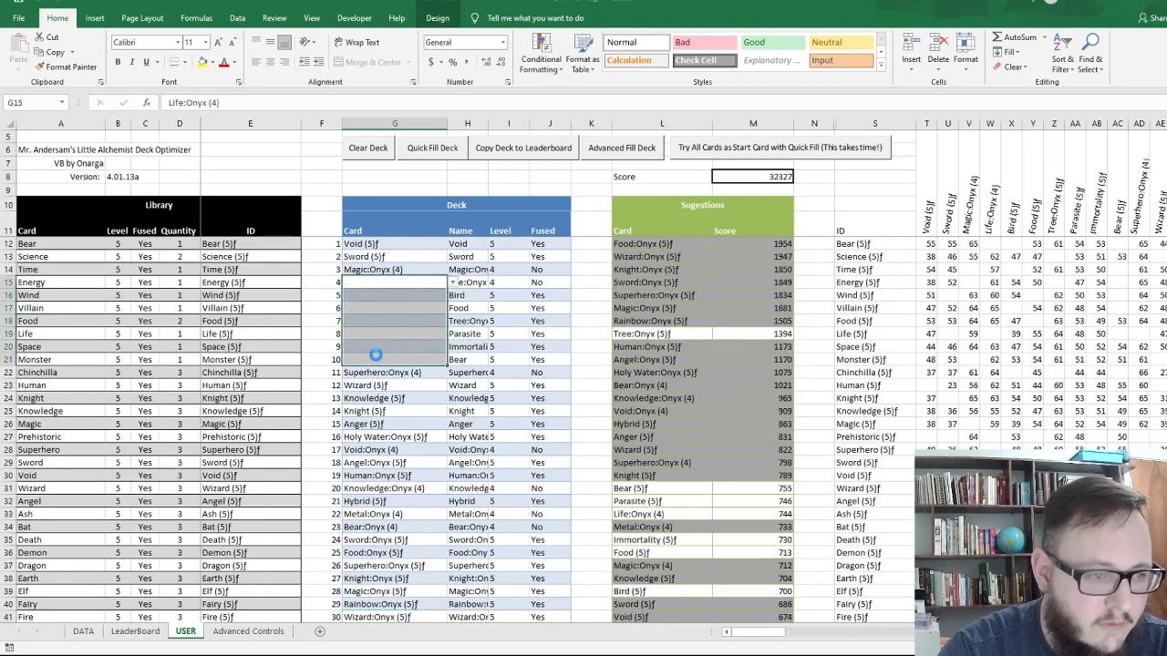
click(248, 630)
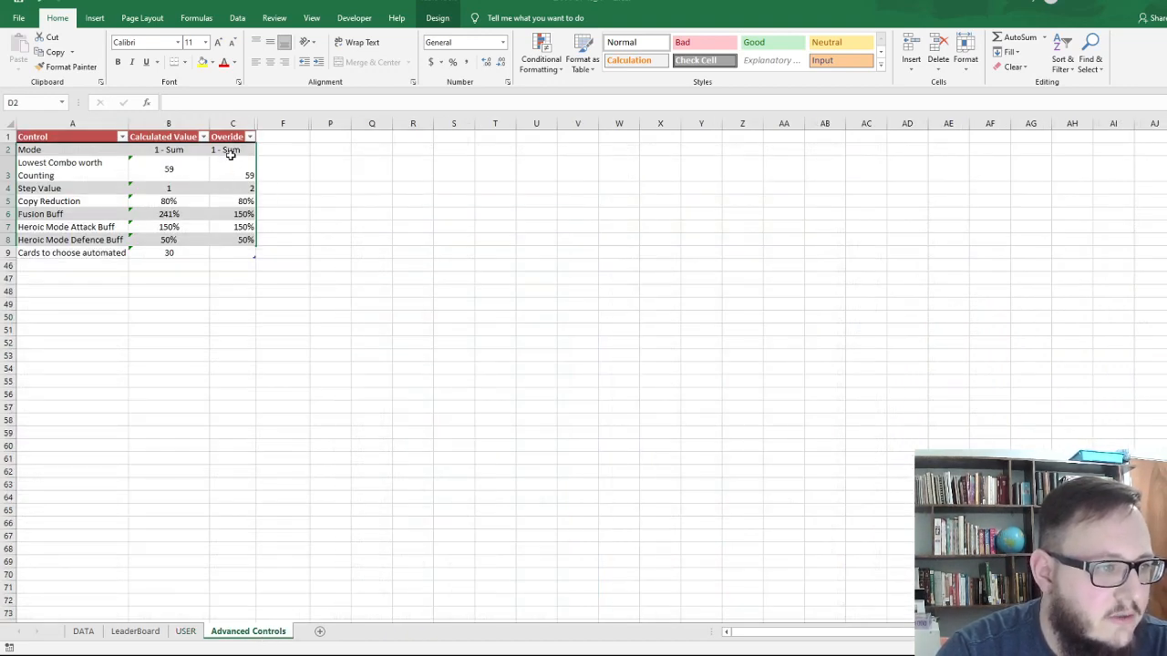
click(232, 150)
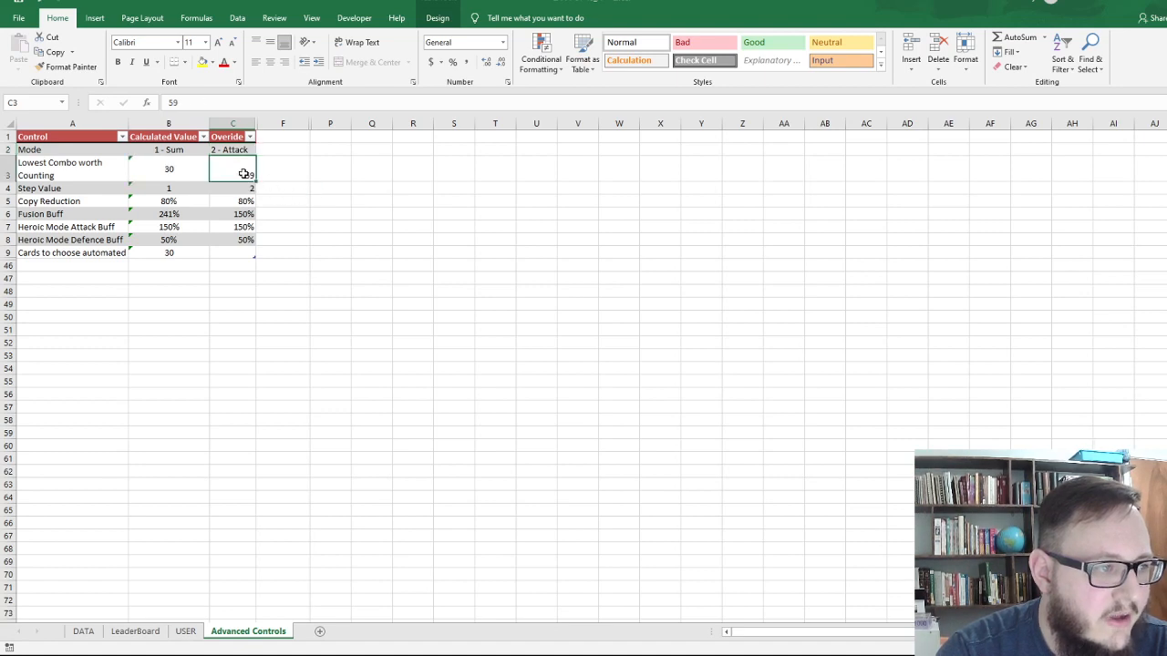
mouse_move(426, 152)
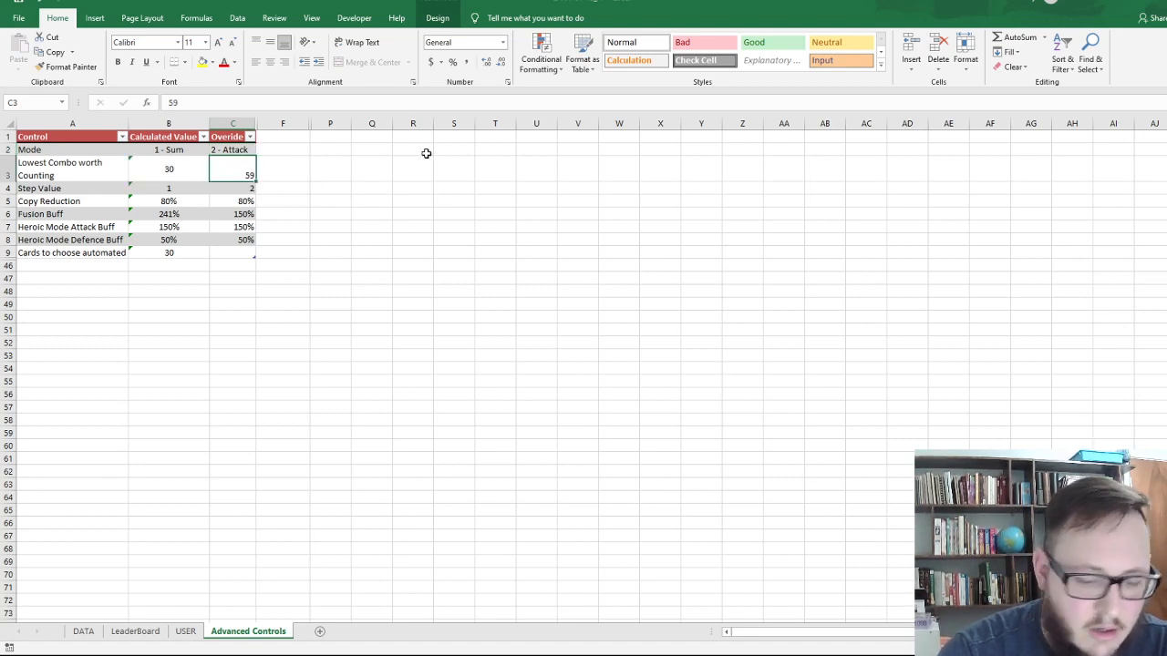
text(30)
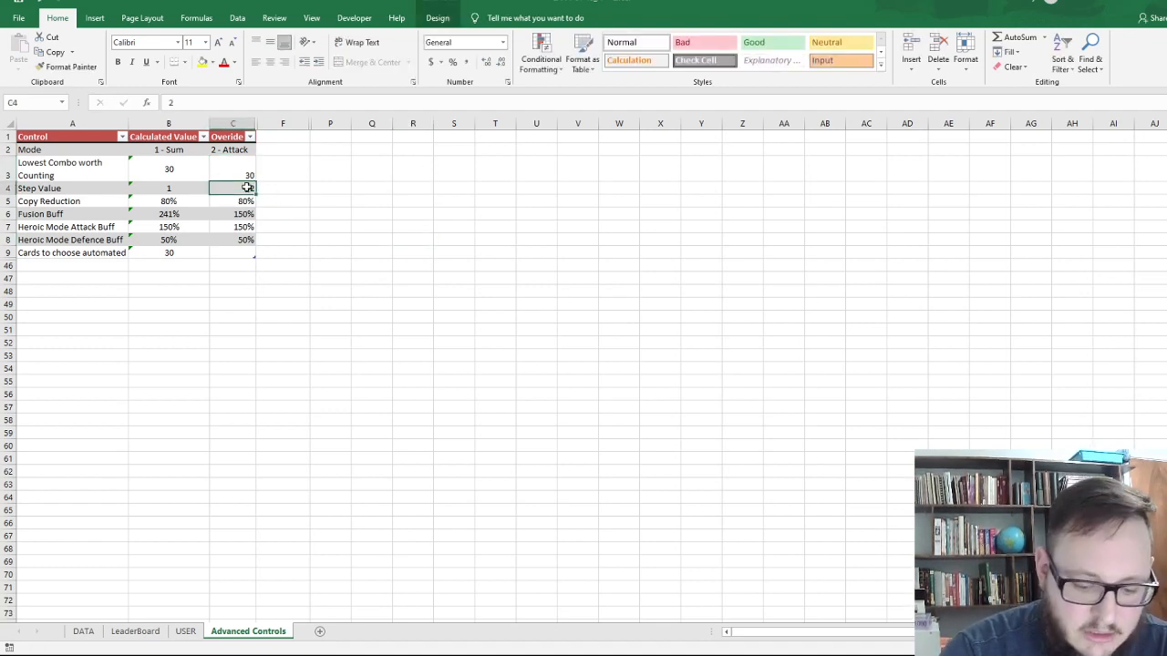
click(577, 329)
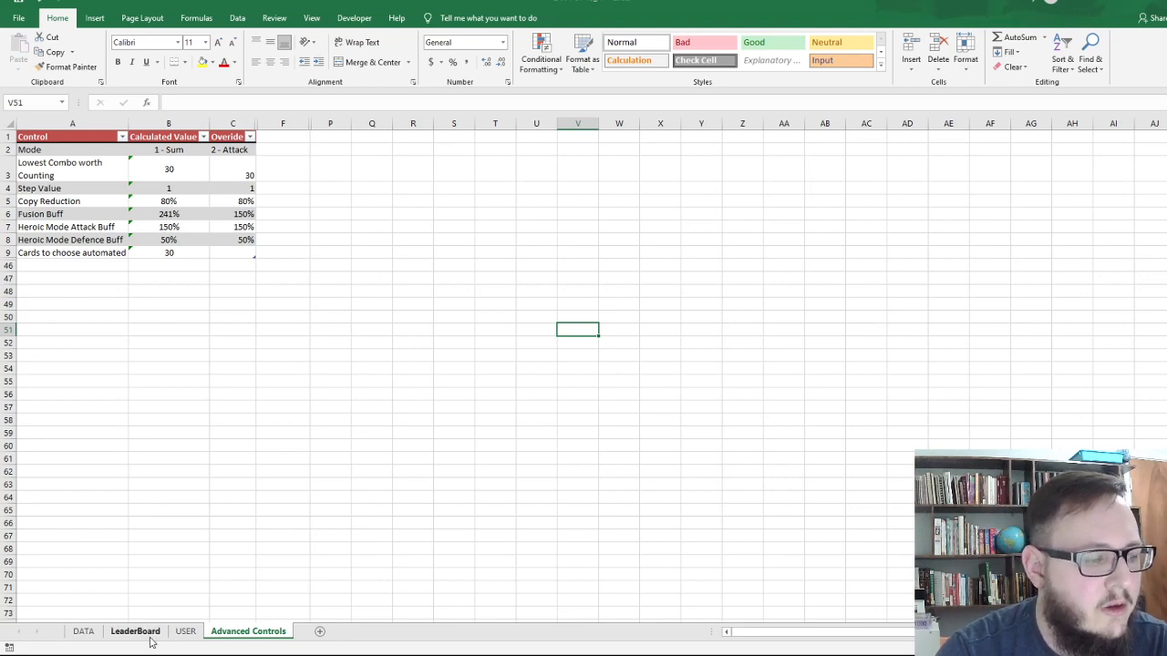
Quick-fill the USER deck under Attack mode, reaching a score of 21864.
click(185, 631)
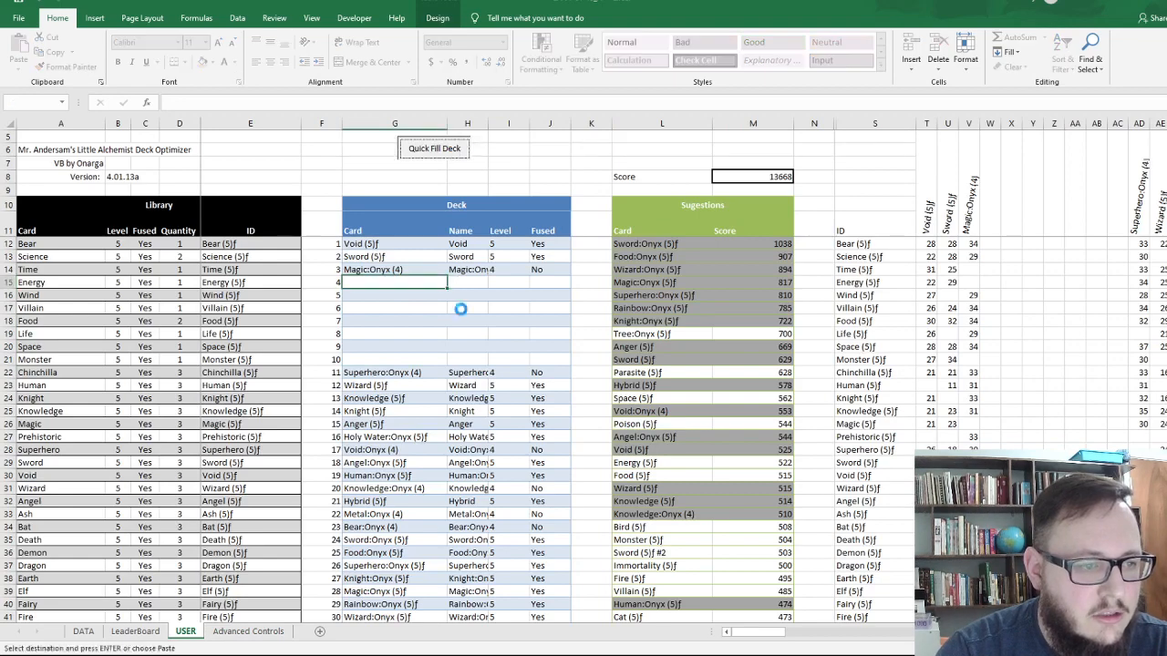
click(433, 148)
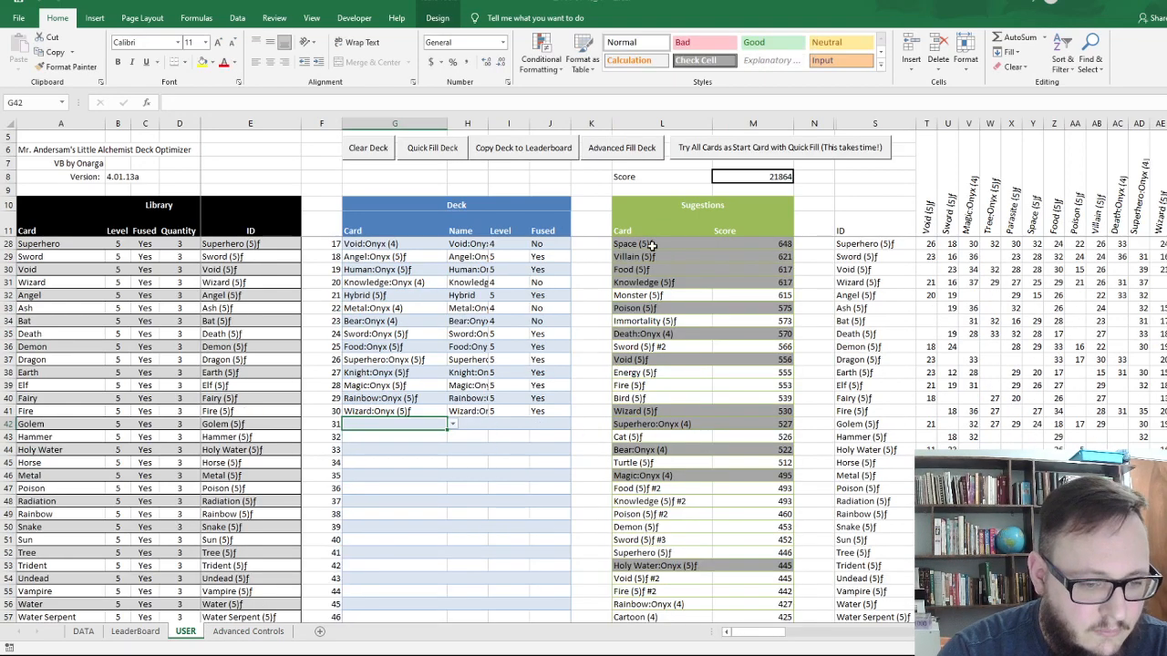
mouse_move(410, 415)
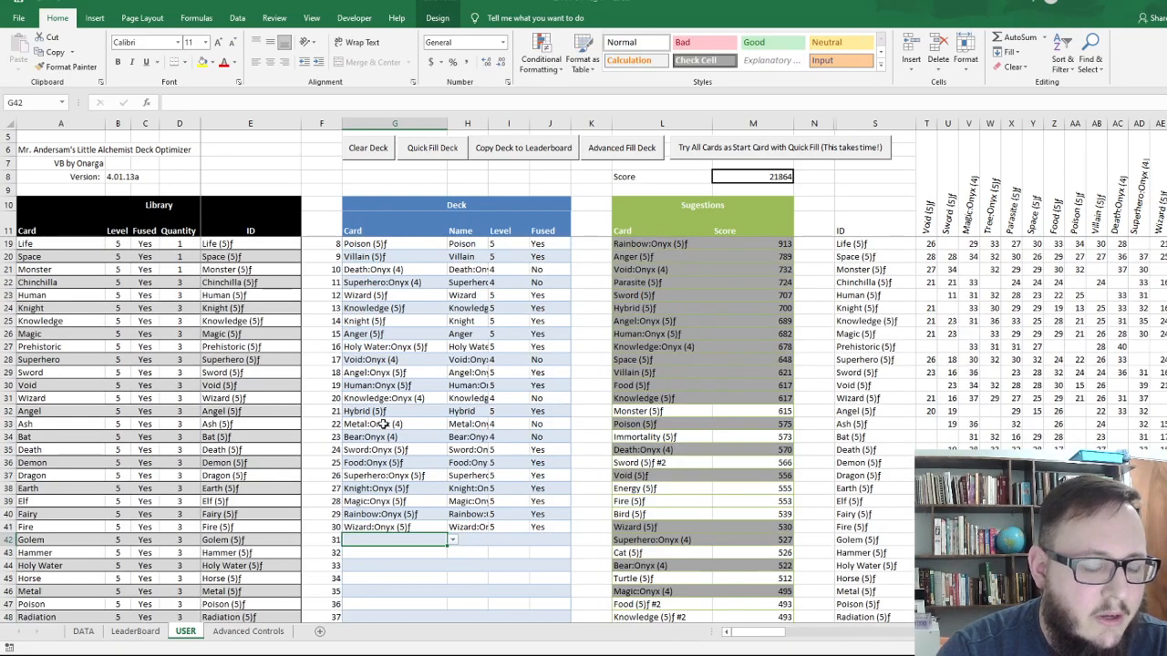
Switch the override Mode to 1 - Sum and check the USER deck's new 31101 score.
click(247, 630)
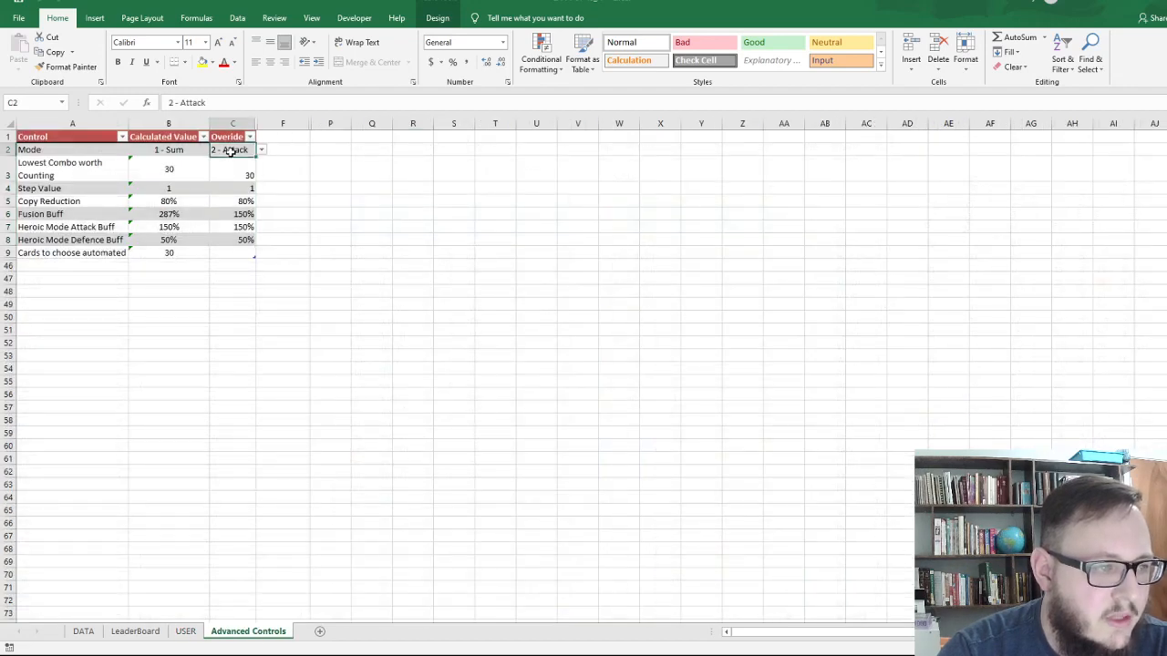
click(229, 149)
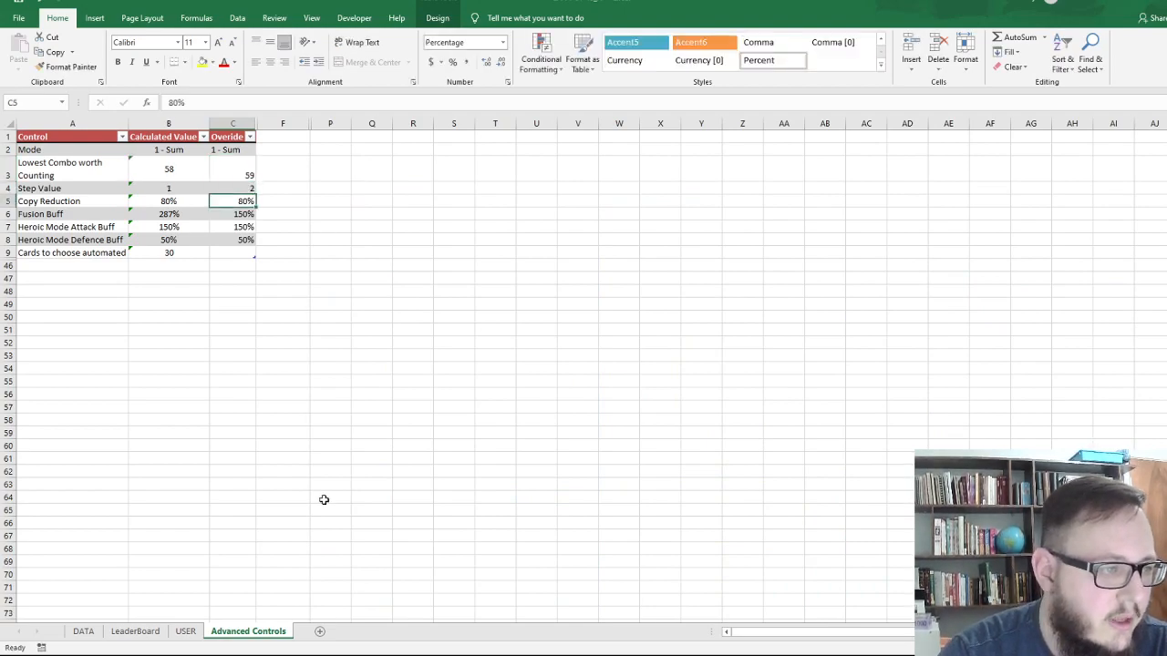
click(185, 631)
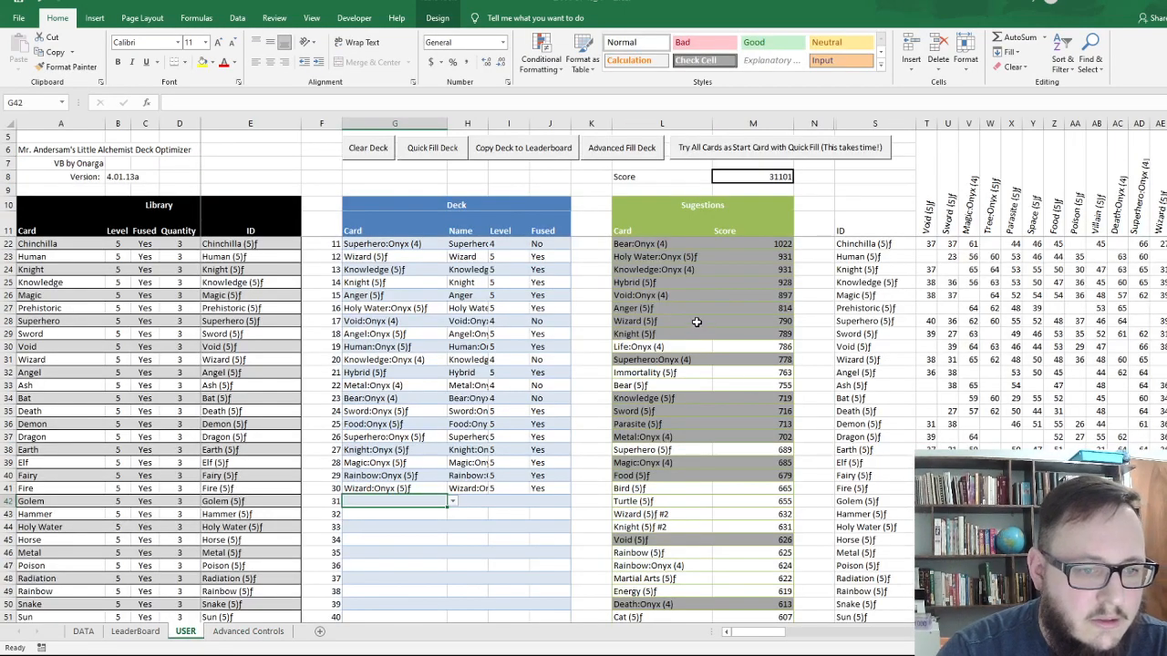
scroll(down, 3)
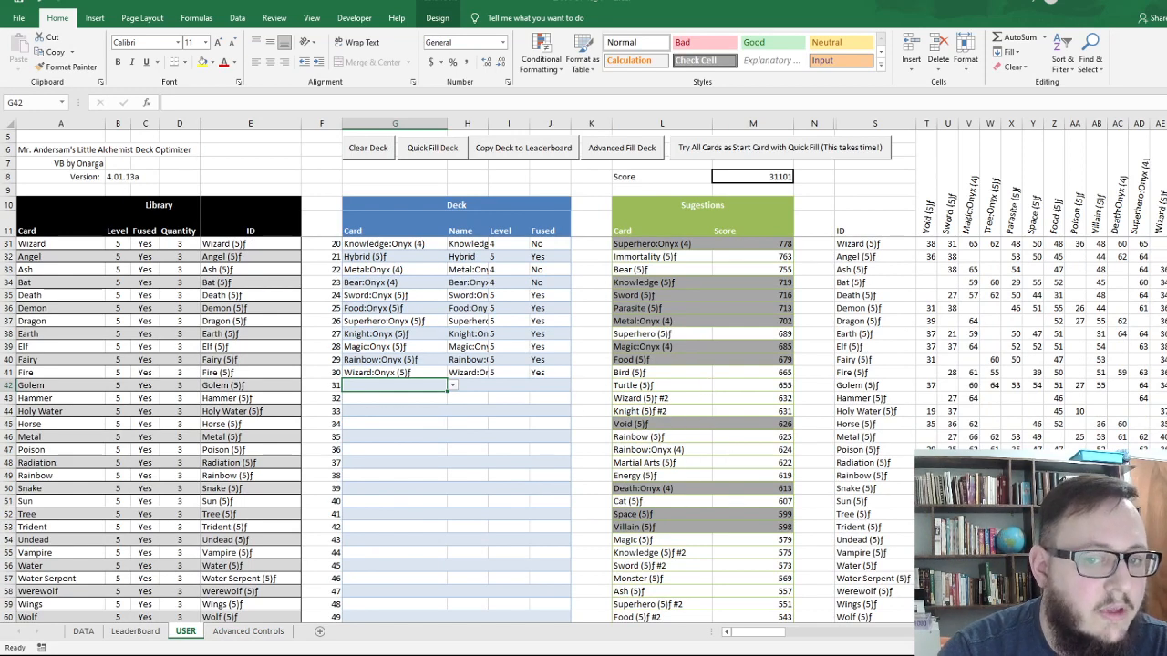
mouse_move(658, 329)
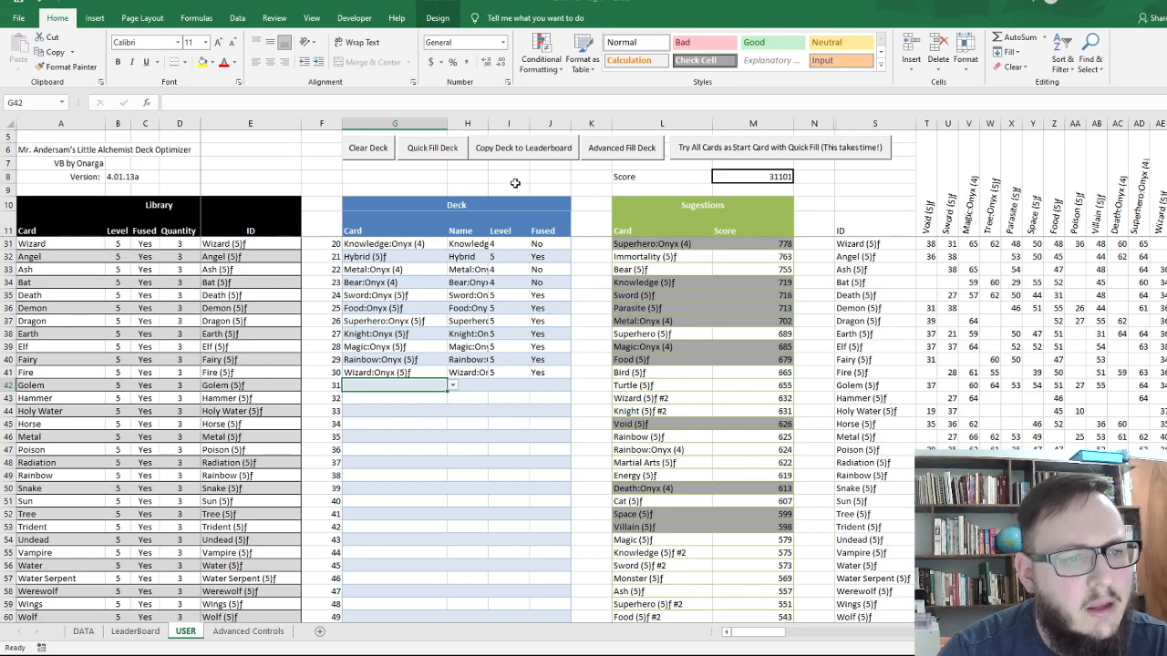
Copy the Void-started Sum deck to LeaderBoard and compare global scores of columns C and D.
click(508, 176)
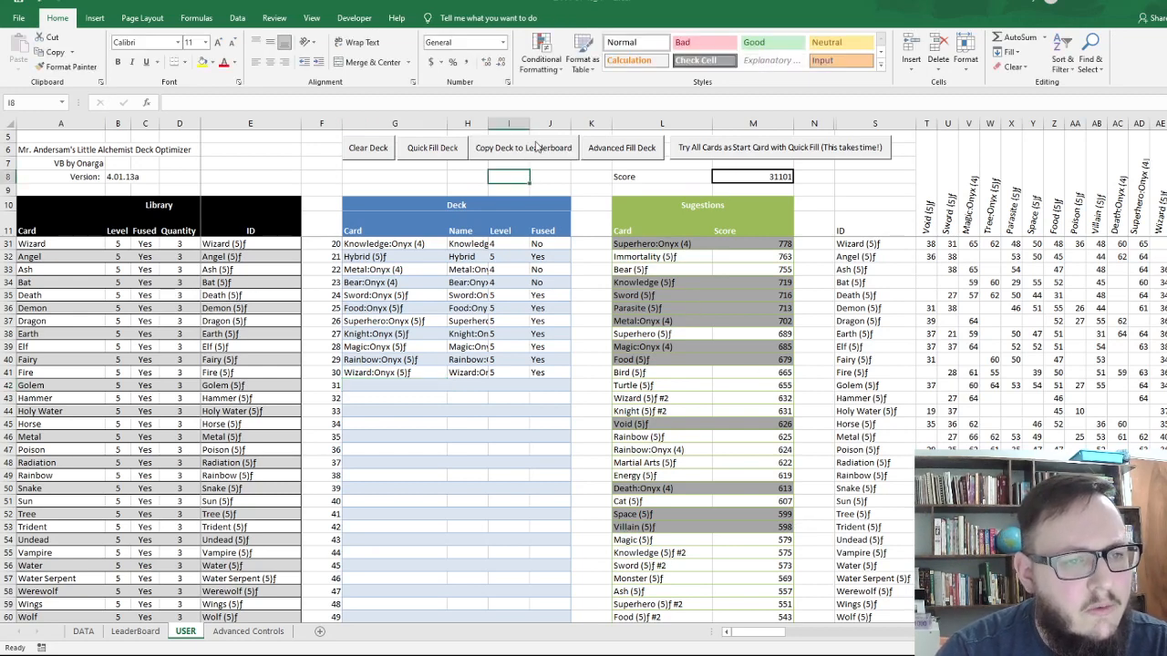
click(135, 631)
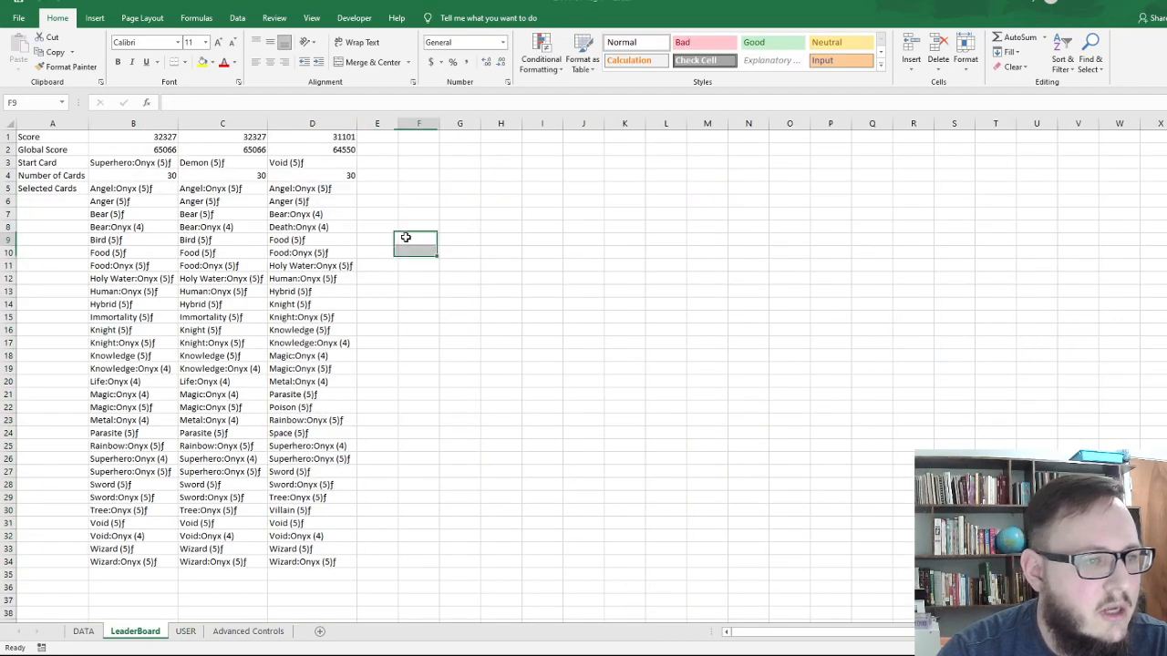
click(312, 149)
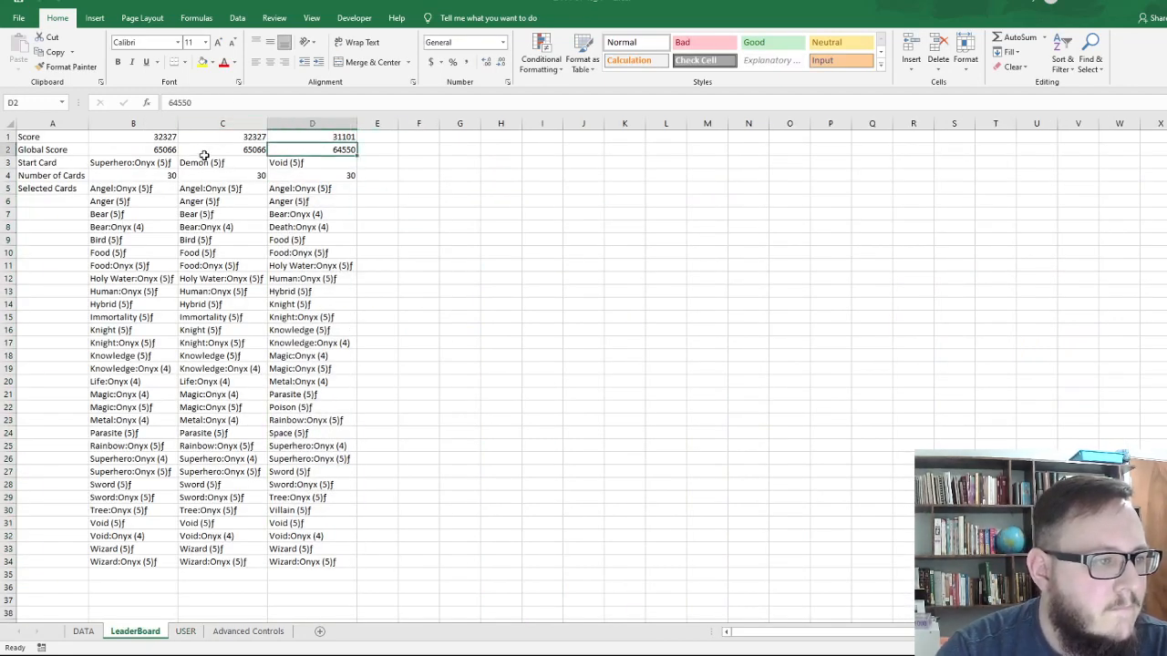
click(223, 149)
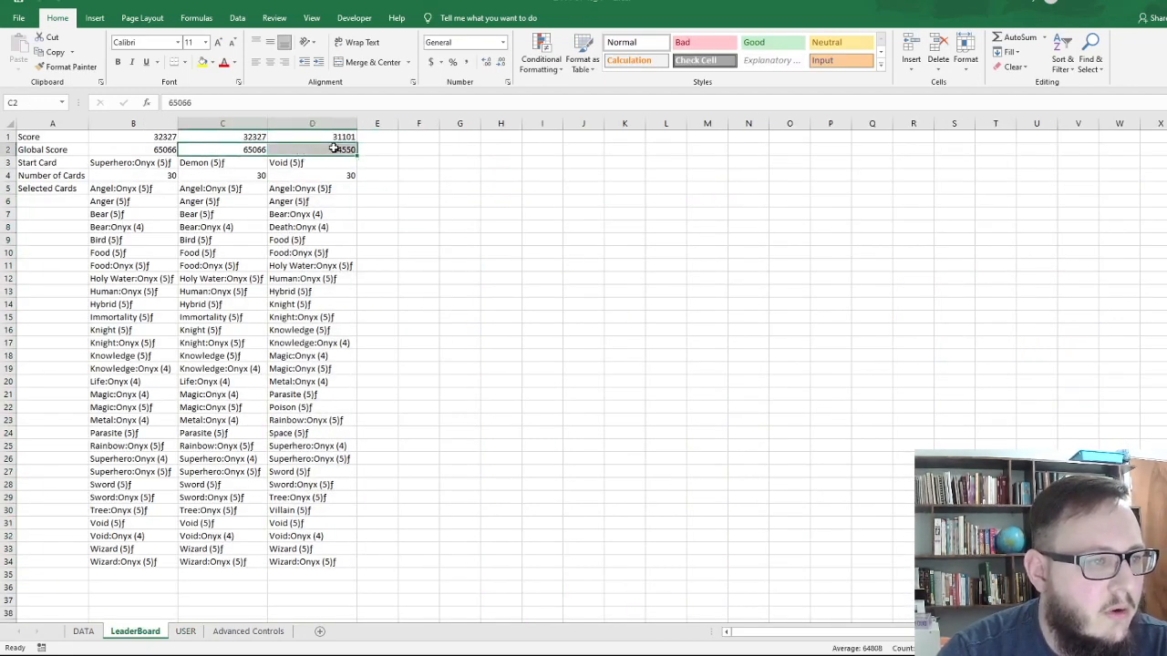
click(185, 631)
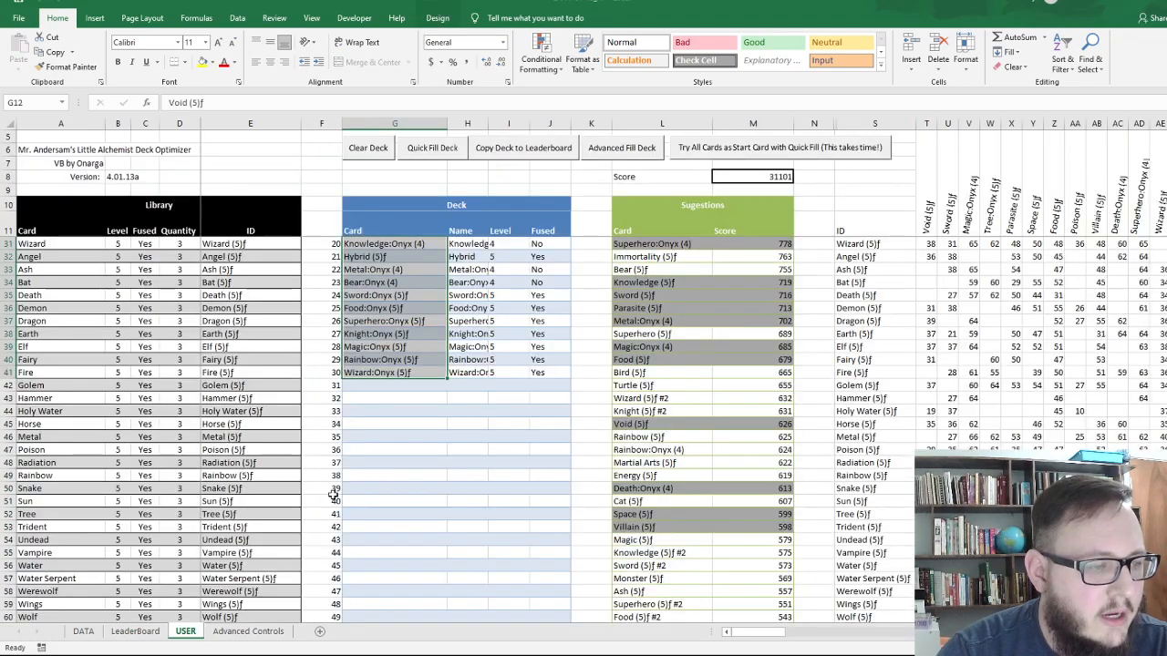
click(247, 631)
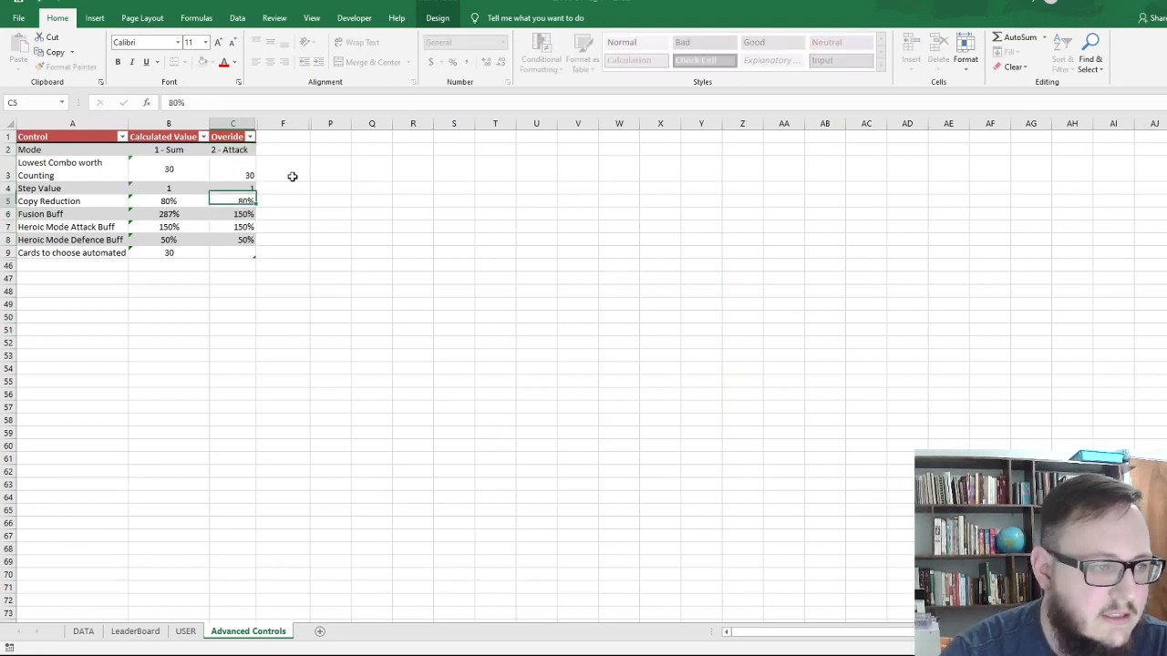
Copy the Attack-mode deck to LeaderBoard and compare its 21864 score and global score.
click(135, 631)
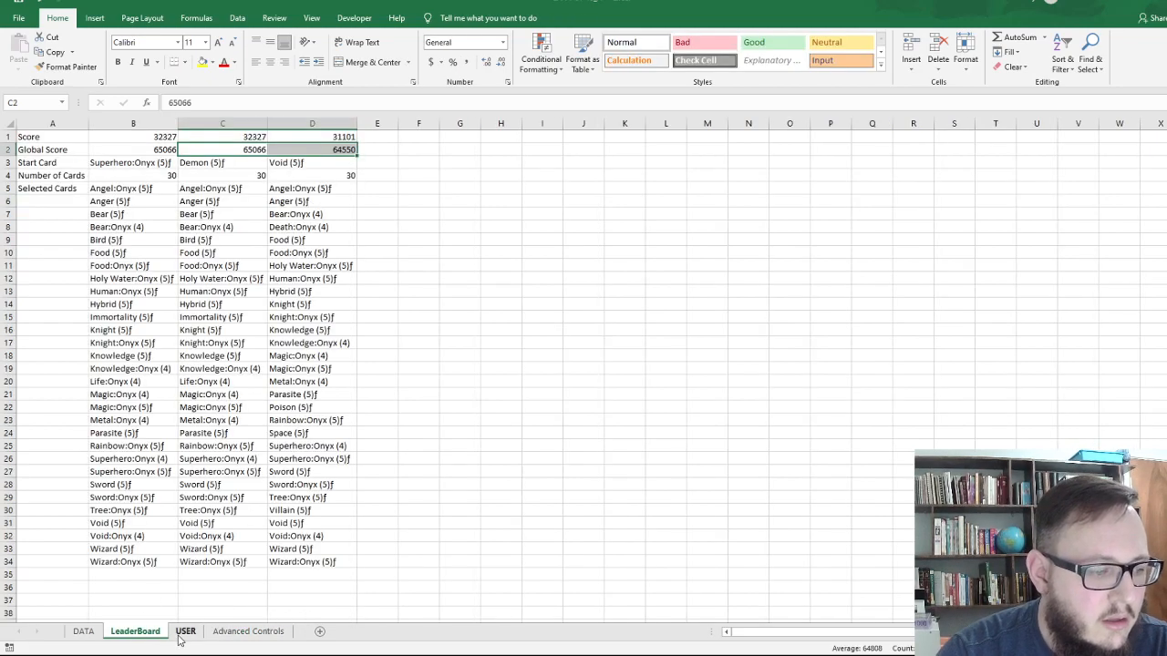
click(186, 631)
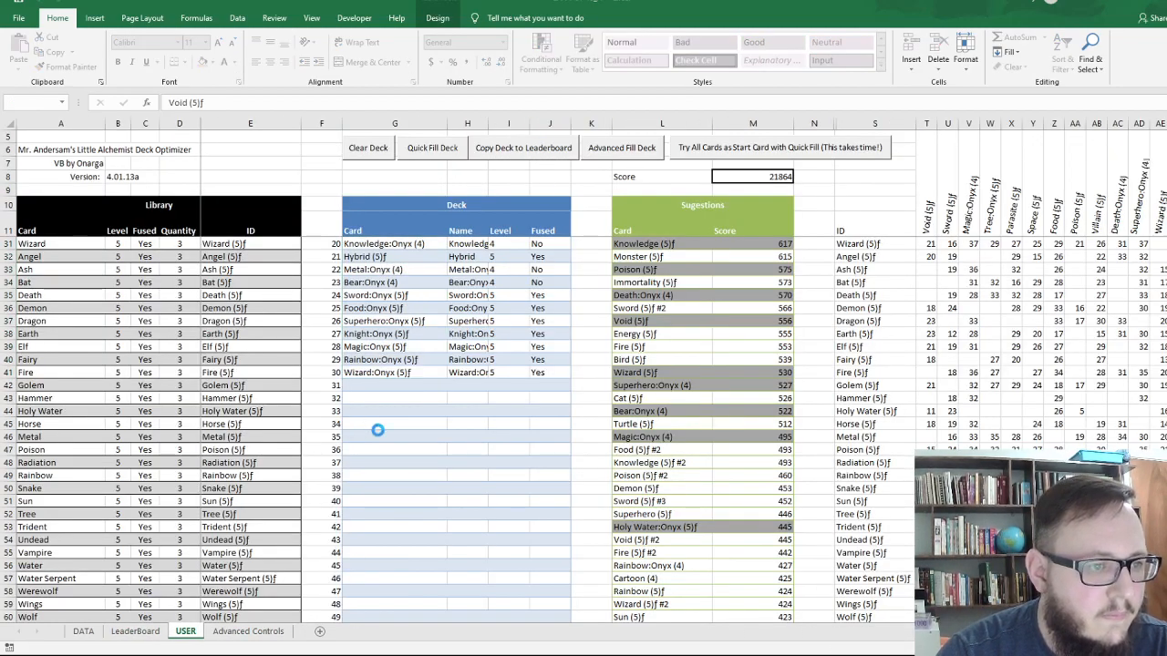
click(135, 631)
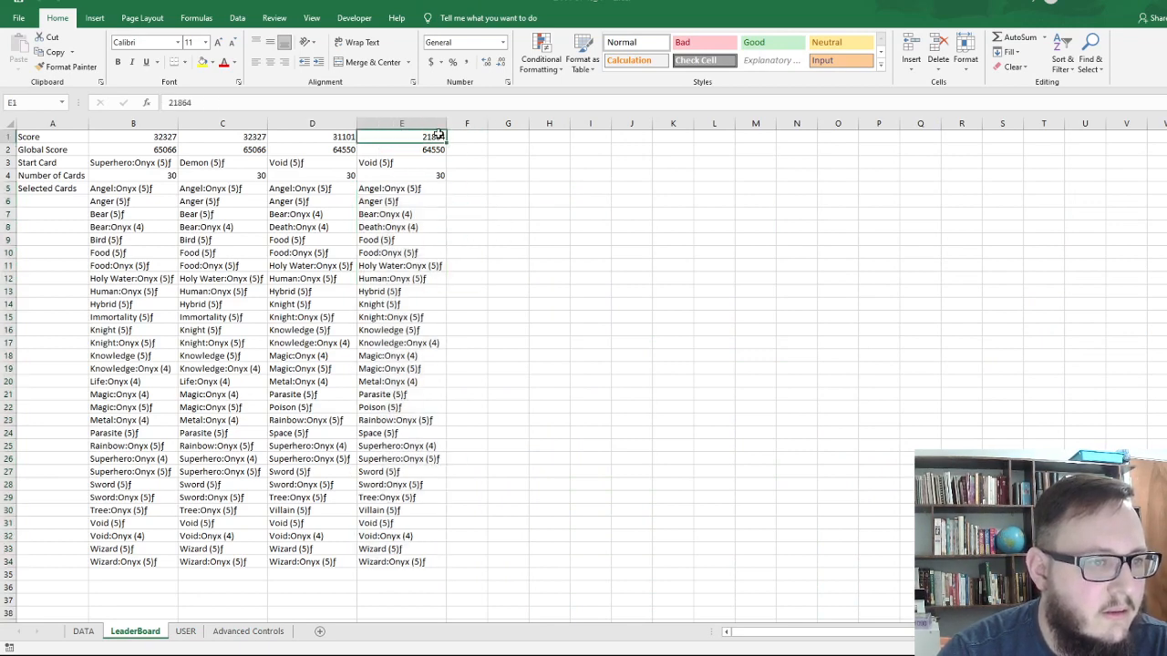
drag(401, 137, 312, 136)
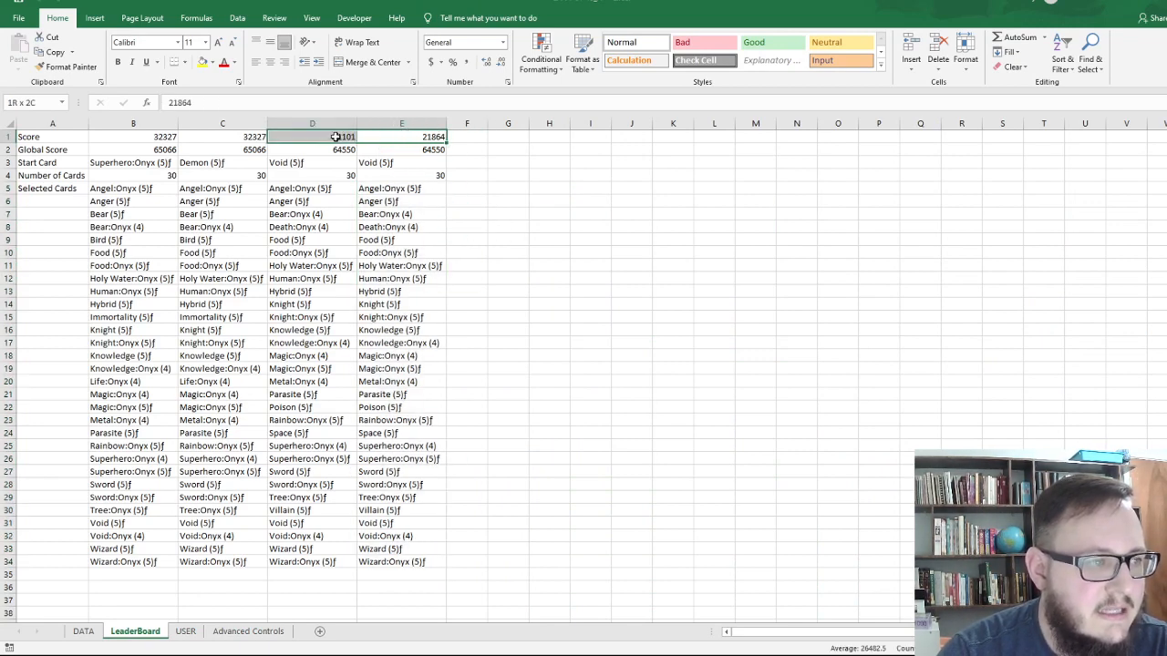
click(401, 137)
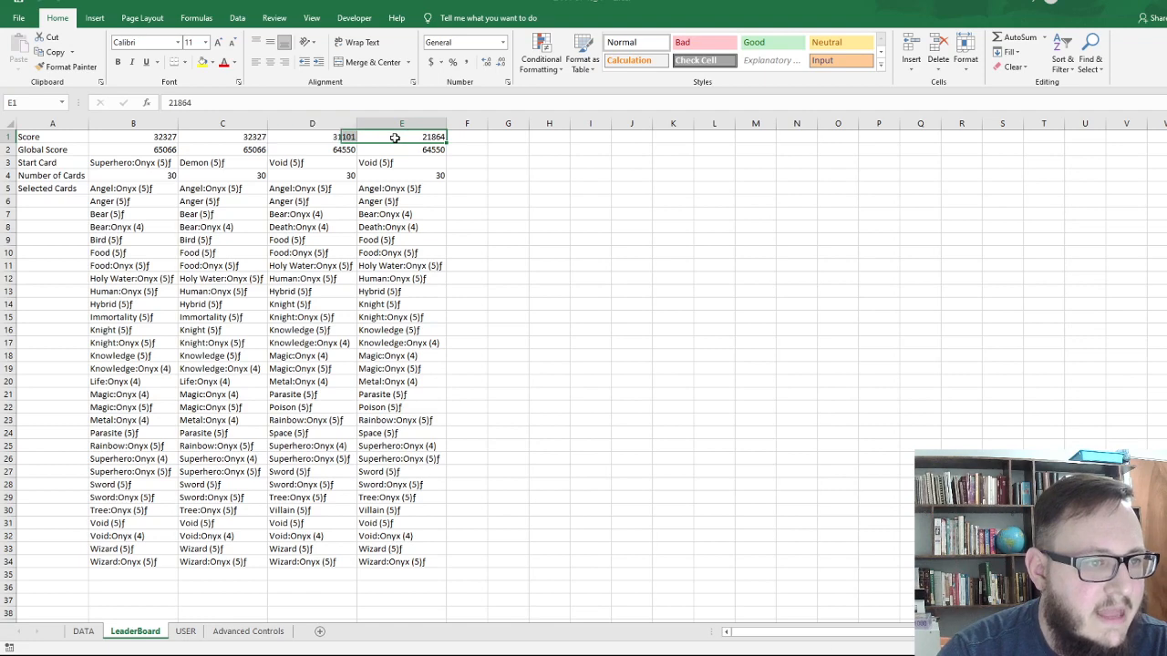
click(401, 149)
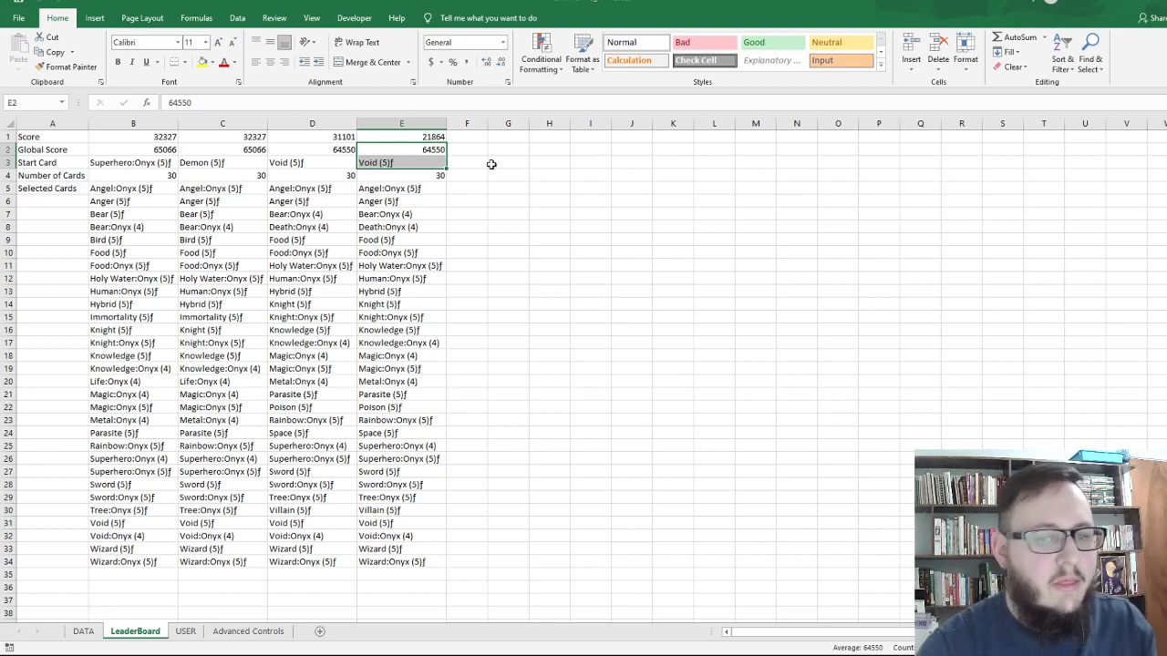
click(548, 188)
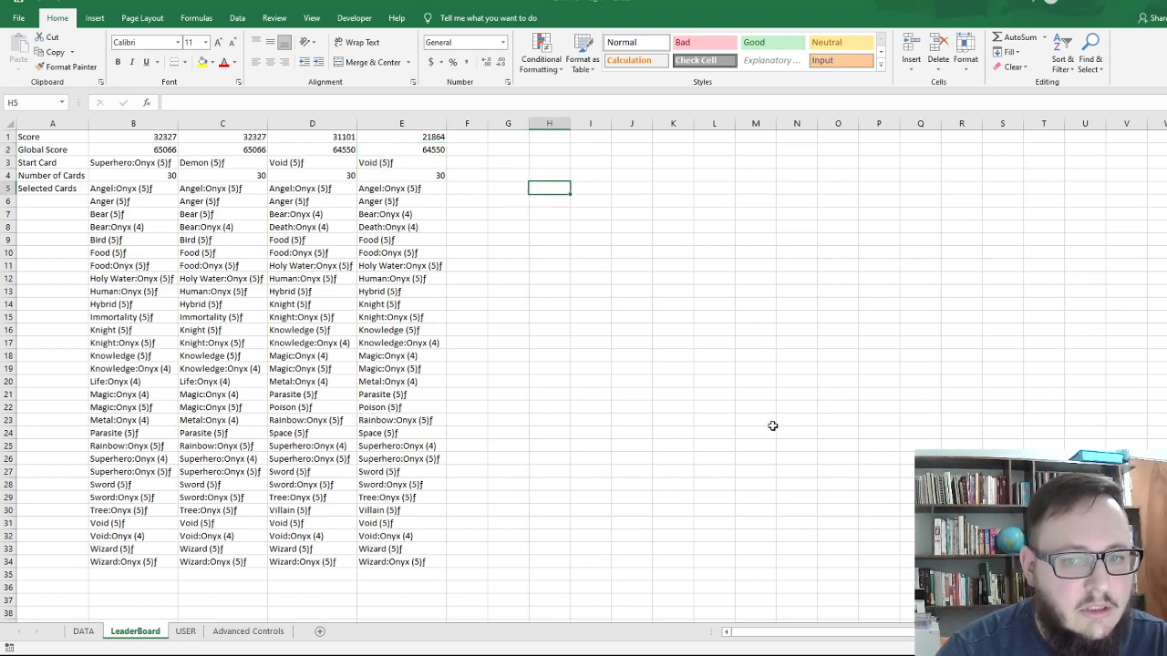
Review the Attack-mode deck on the USER sheet, opening with Void, Sword and Magic:Onyx.
click(185, 630)
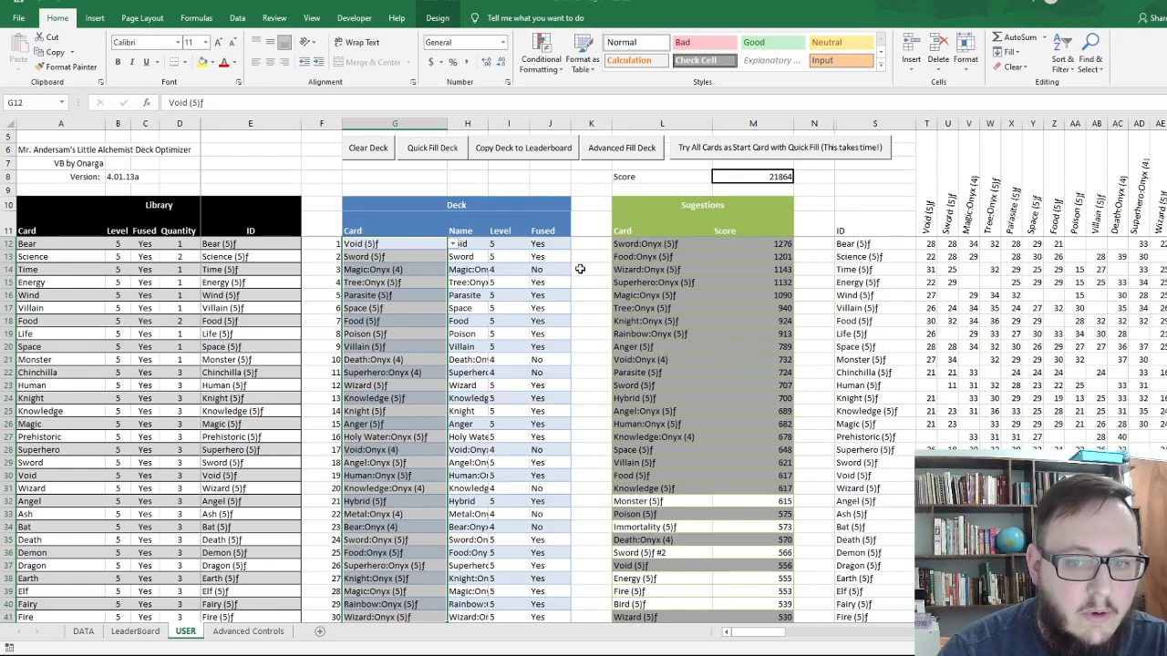
mouse_move(563, 241)
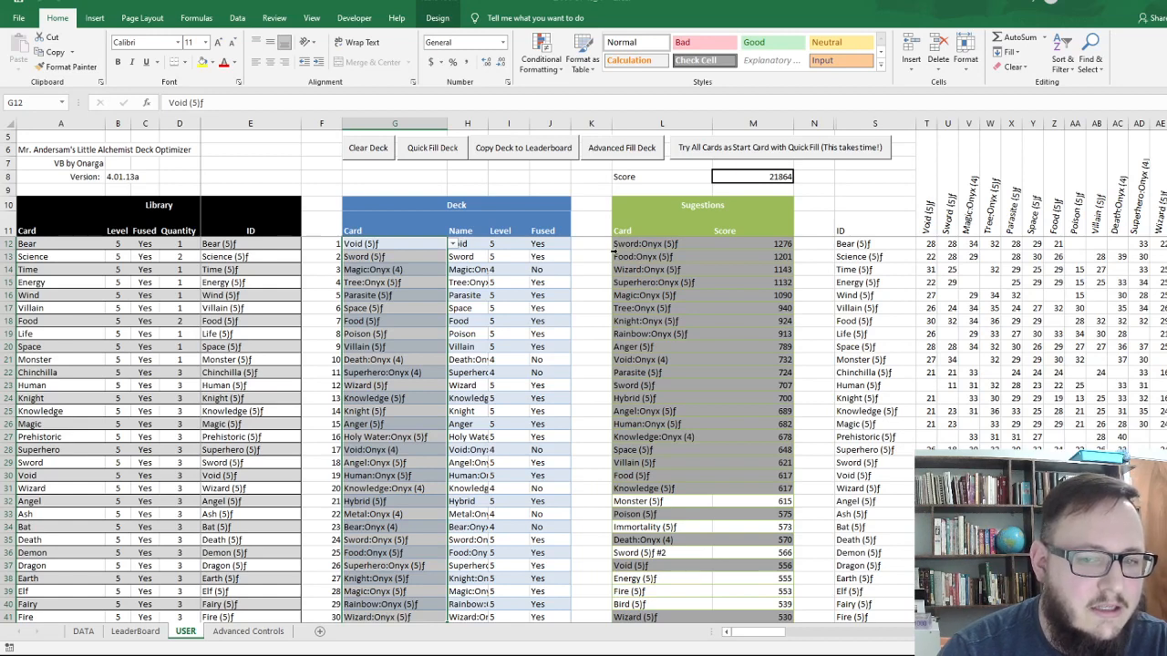
mouse_move(530, 313)
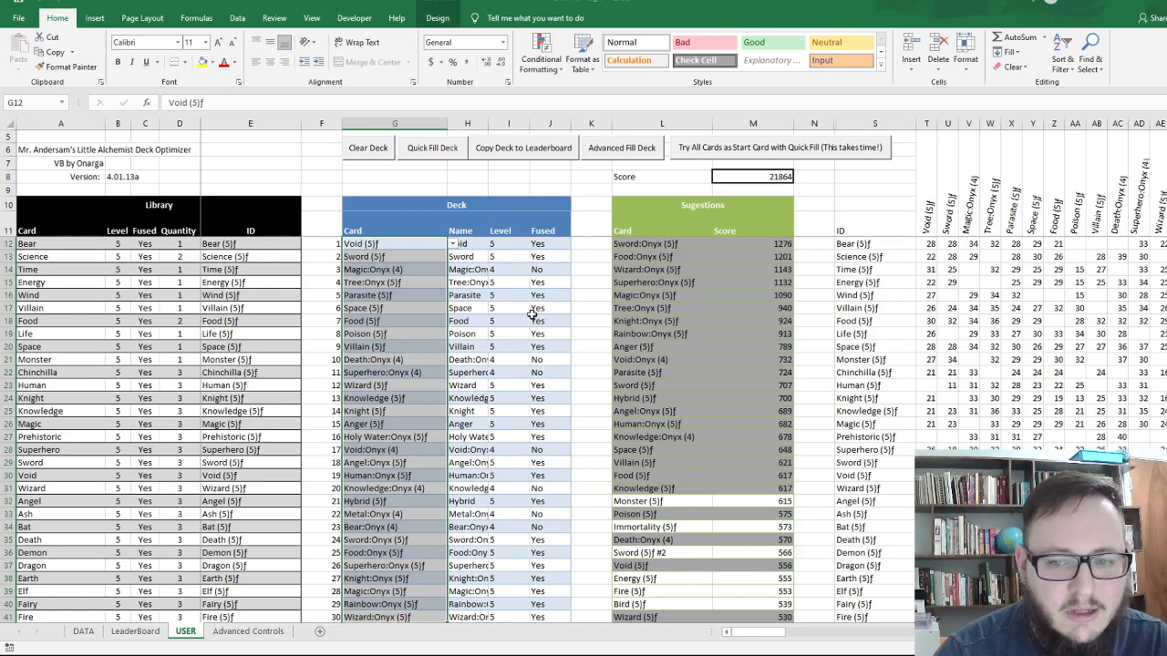
mouse_move(576, 267)
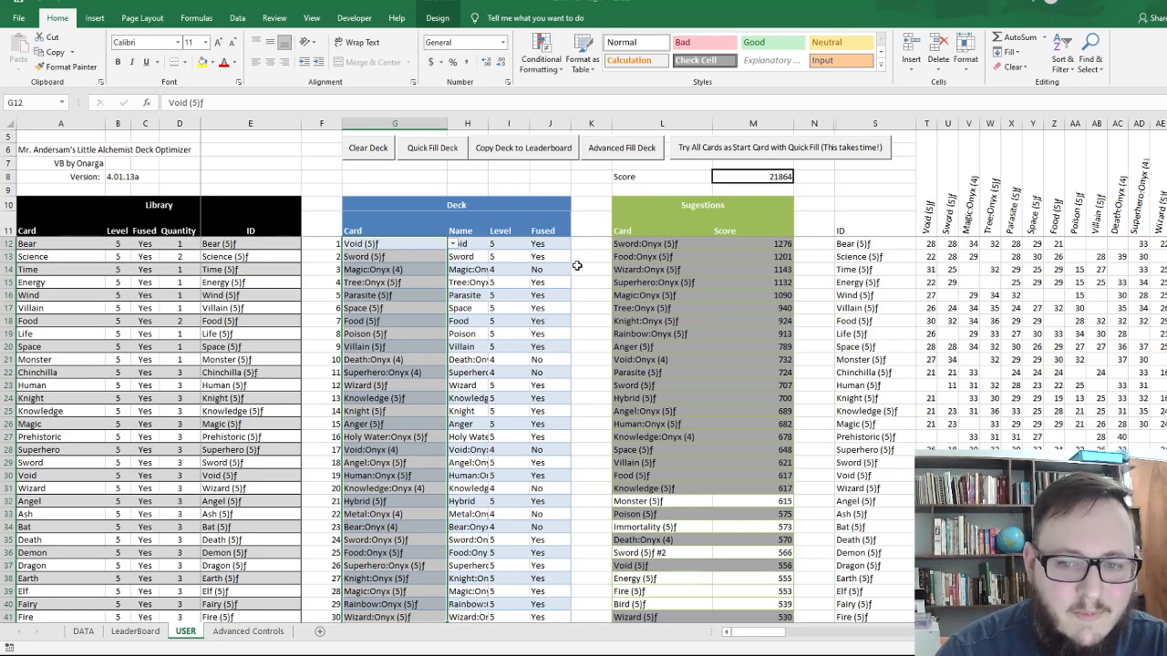
mouse_move(771, 280)
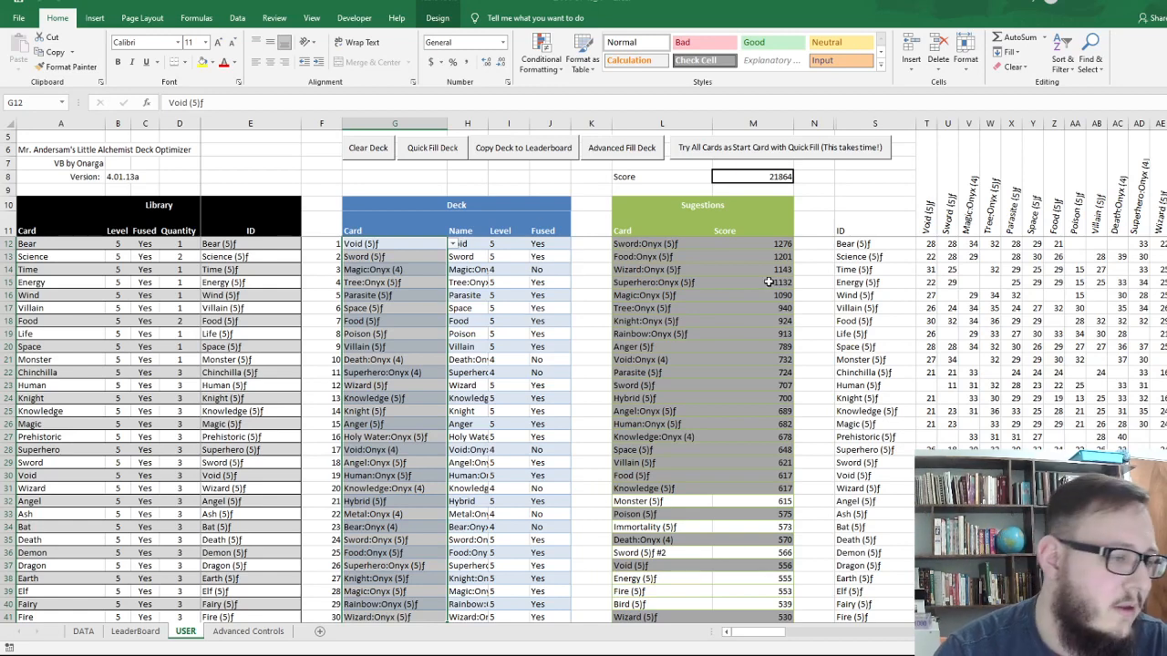